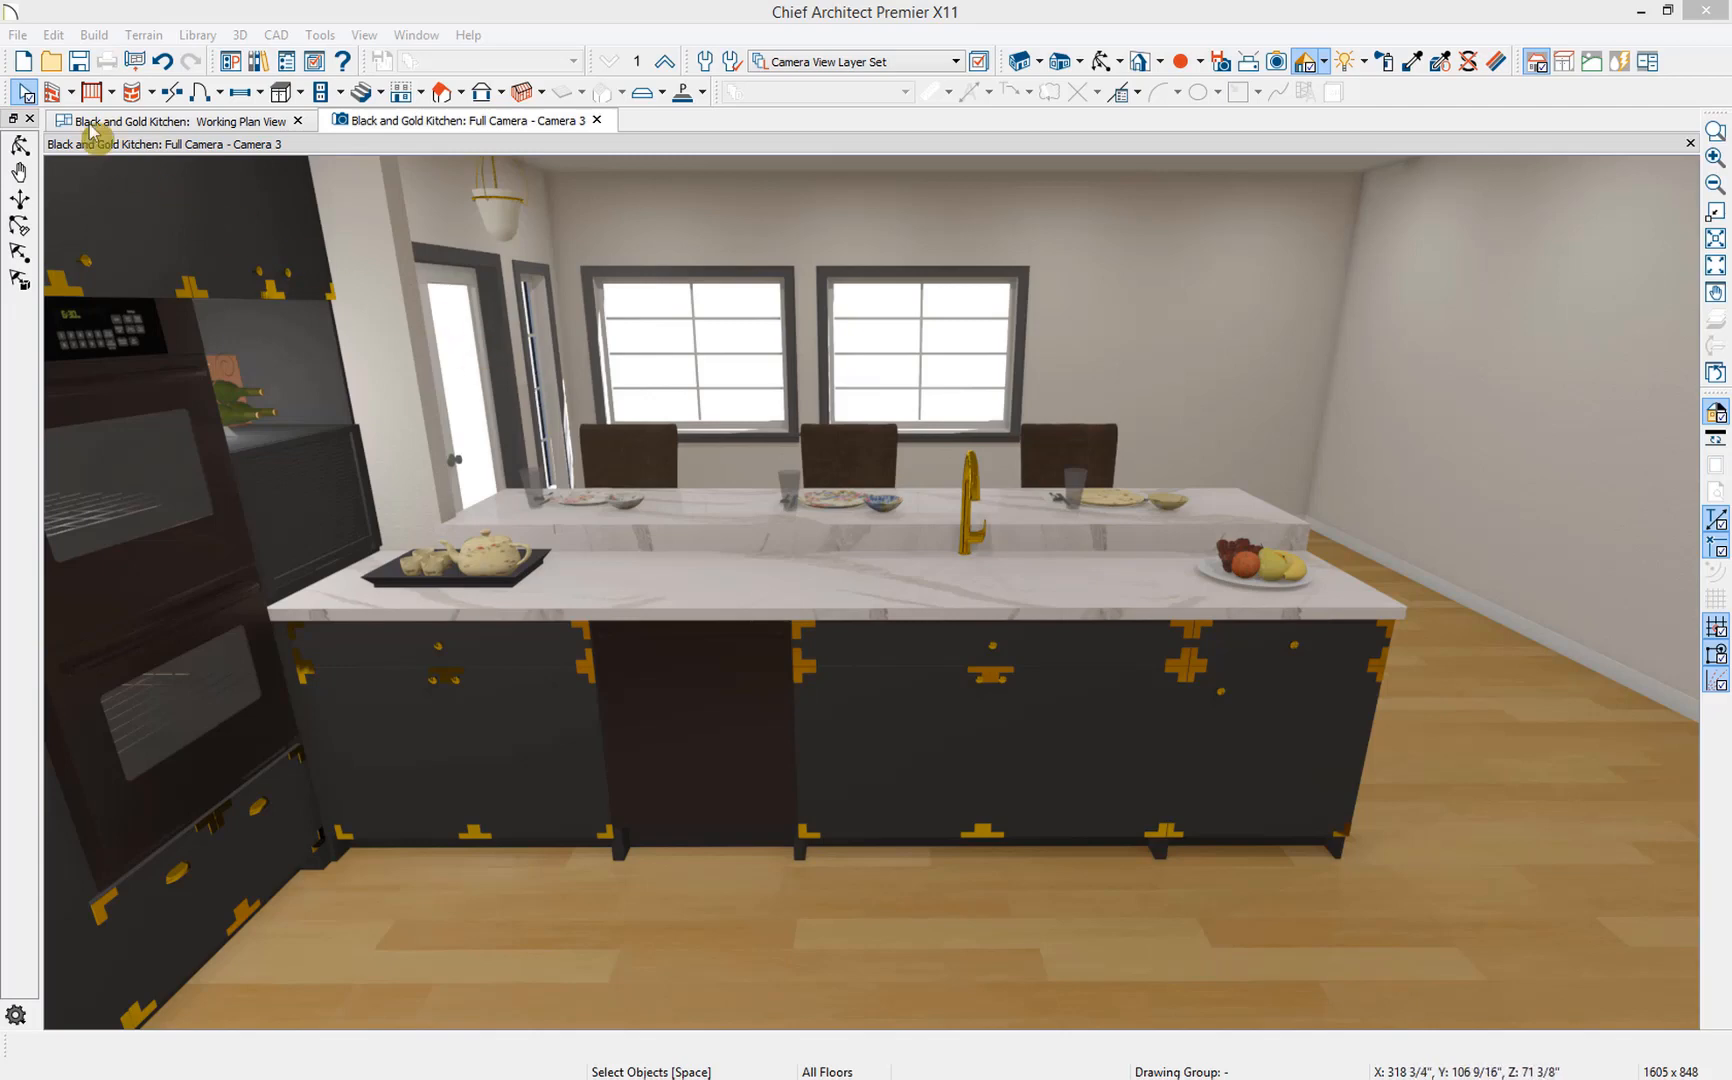
# - Show the File menu's Import submenu with the outside-file import choices
pyautogui.click(17, 34)
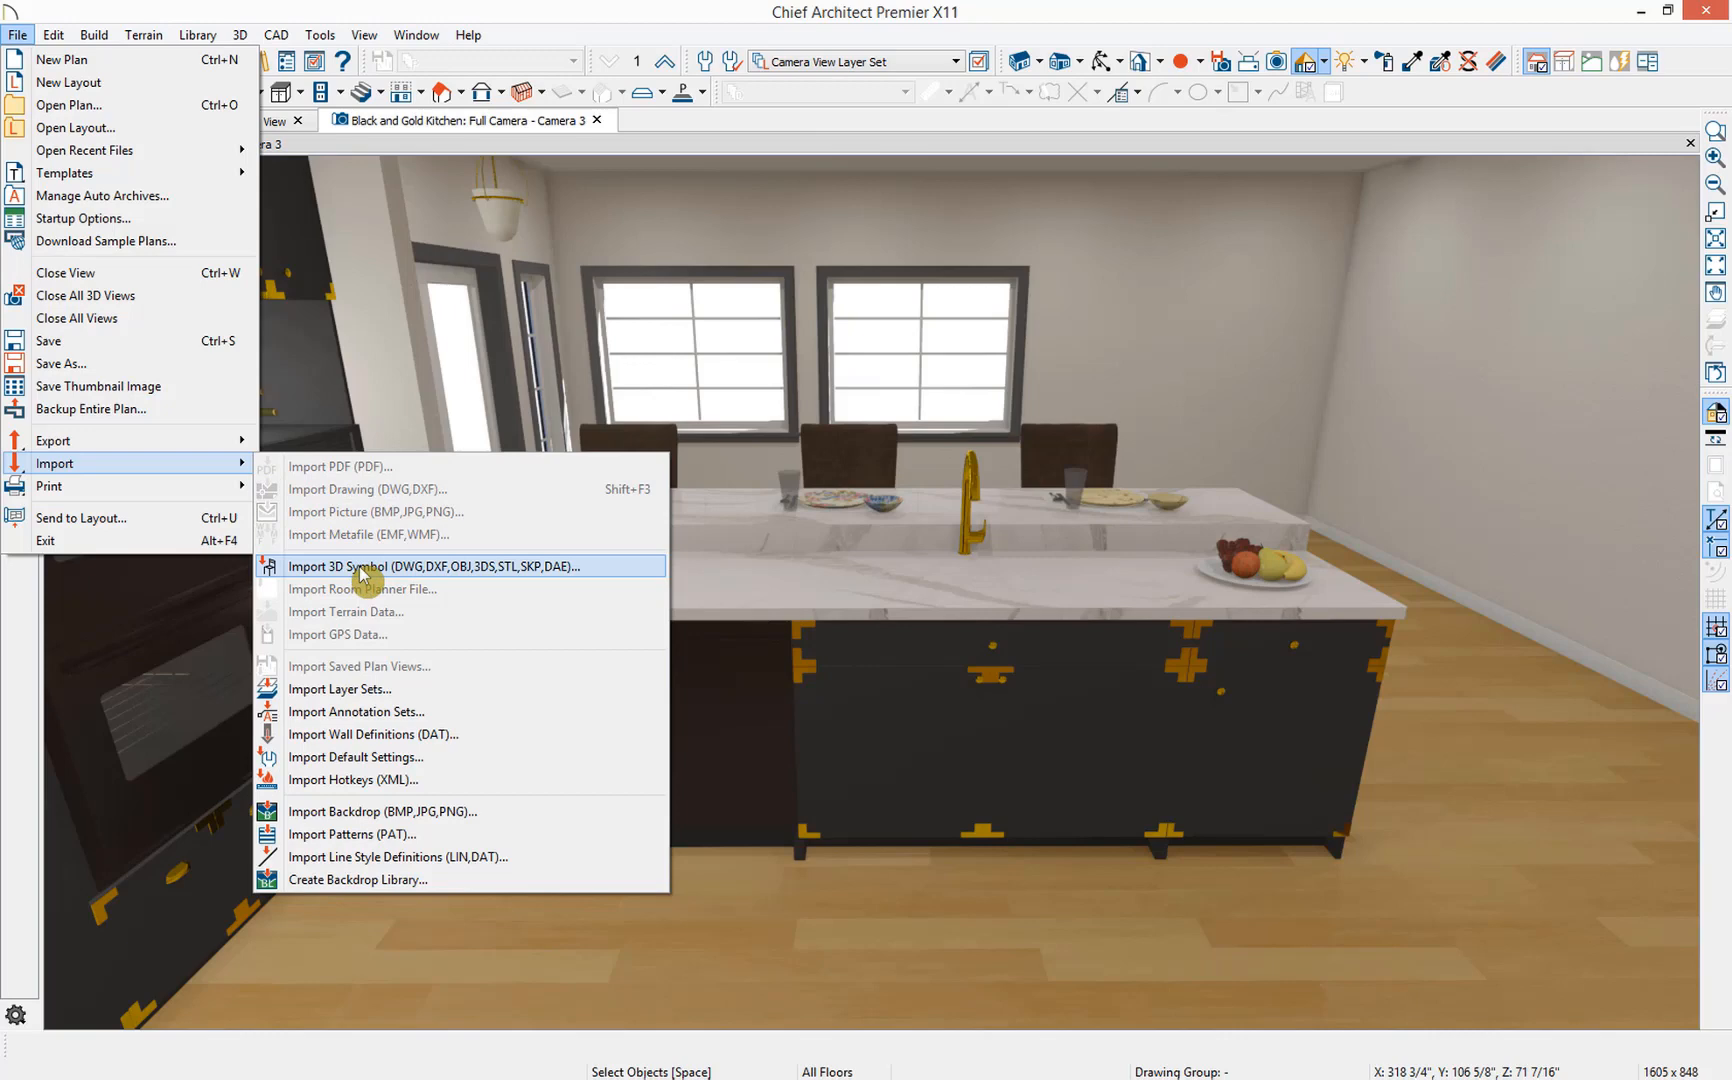
pyautogui.moveTo(420, 586)
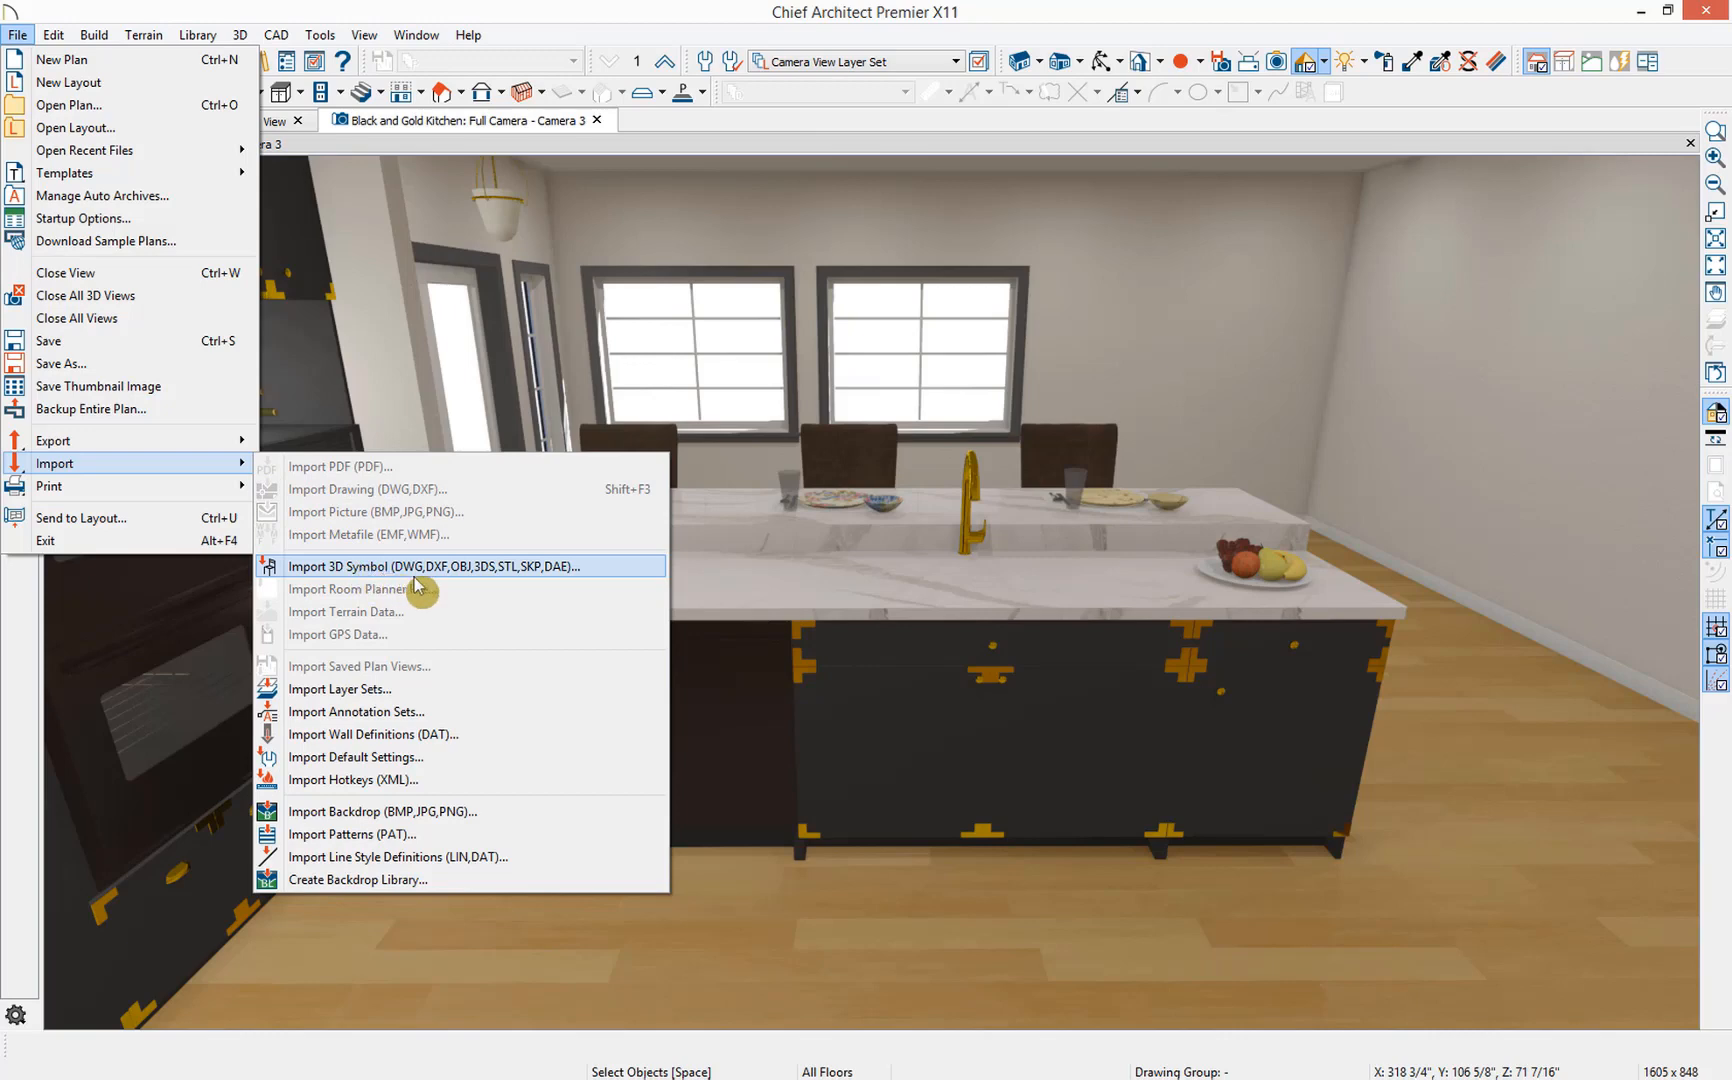
pyautogui.moveTo(616, 576)
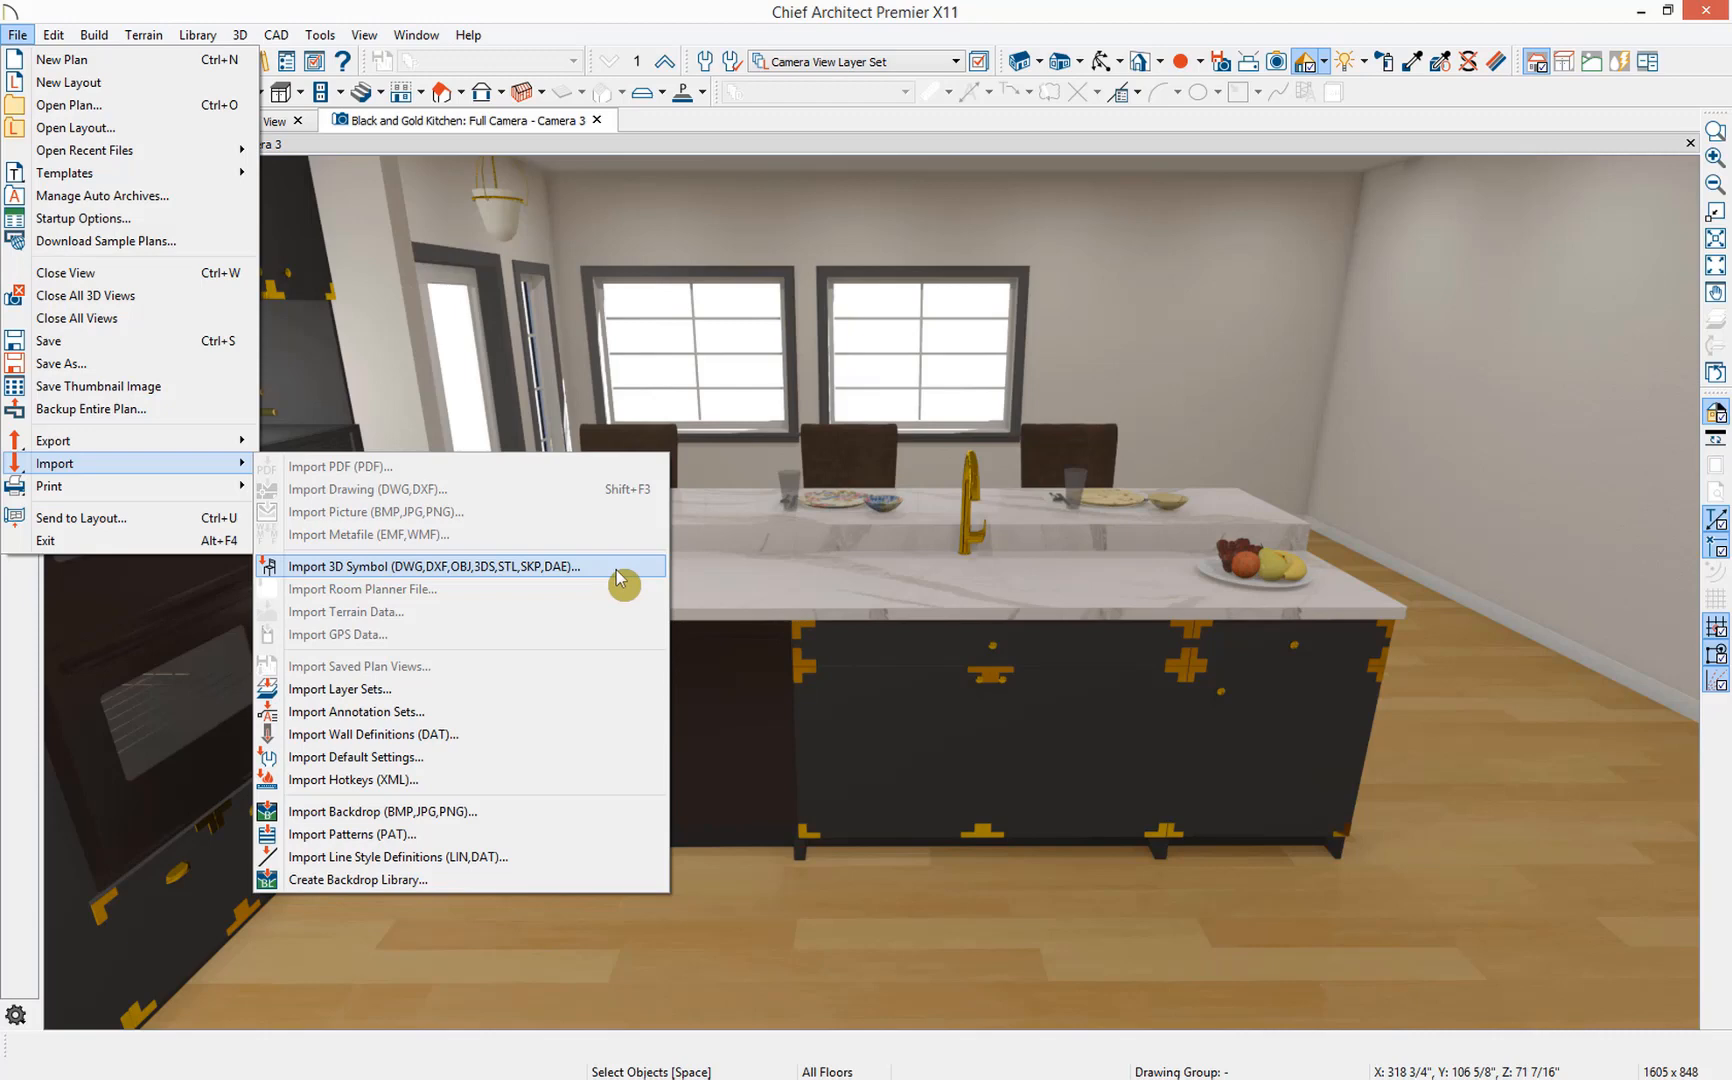
# - Start Import 3D Symbol and select Italian Kitchen Sink.skp in the file browser
pyautogui.click(435, 567)
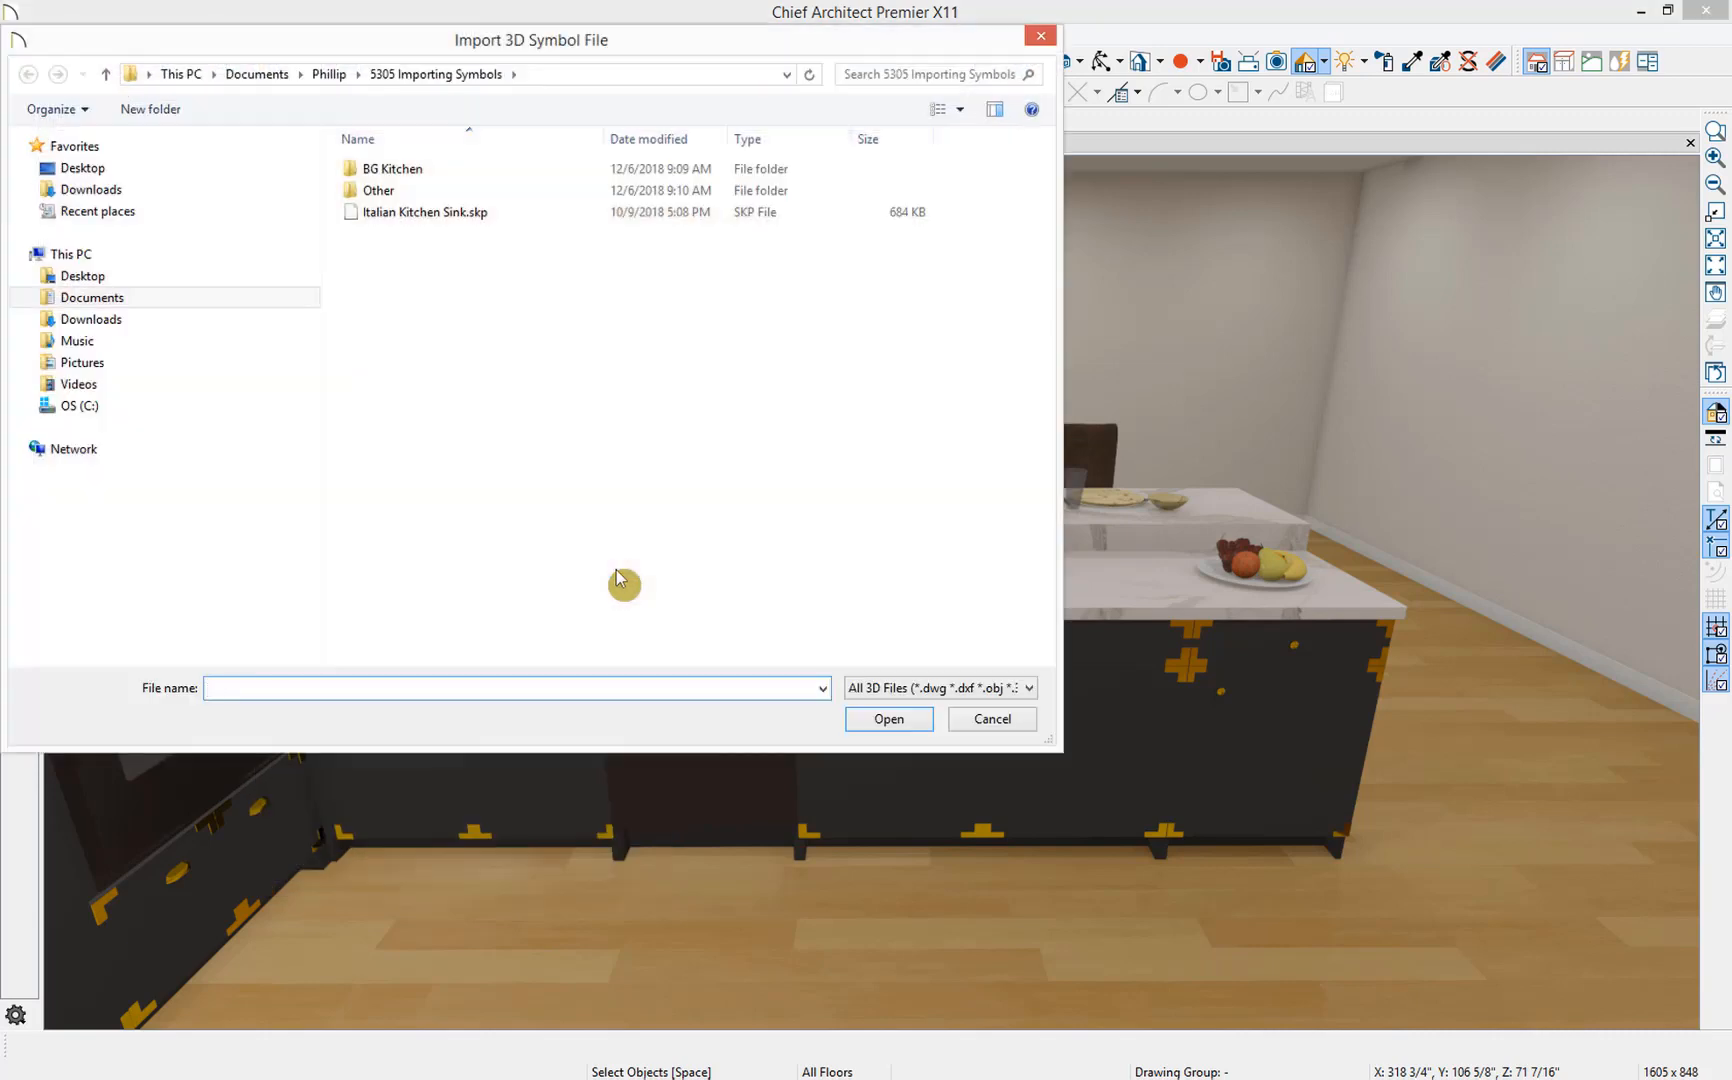
pyautogui.click(423, 212)
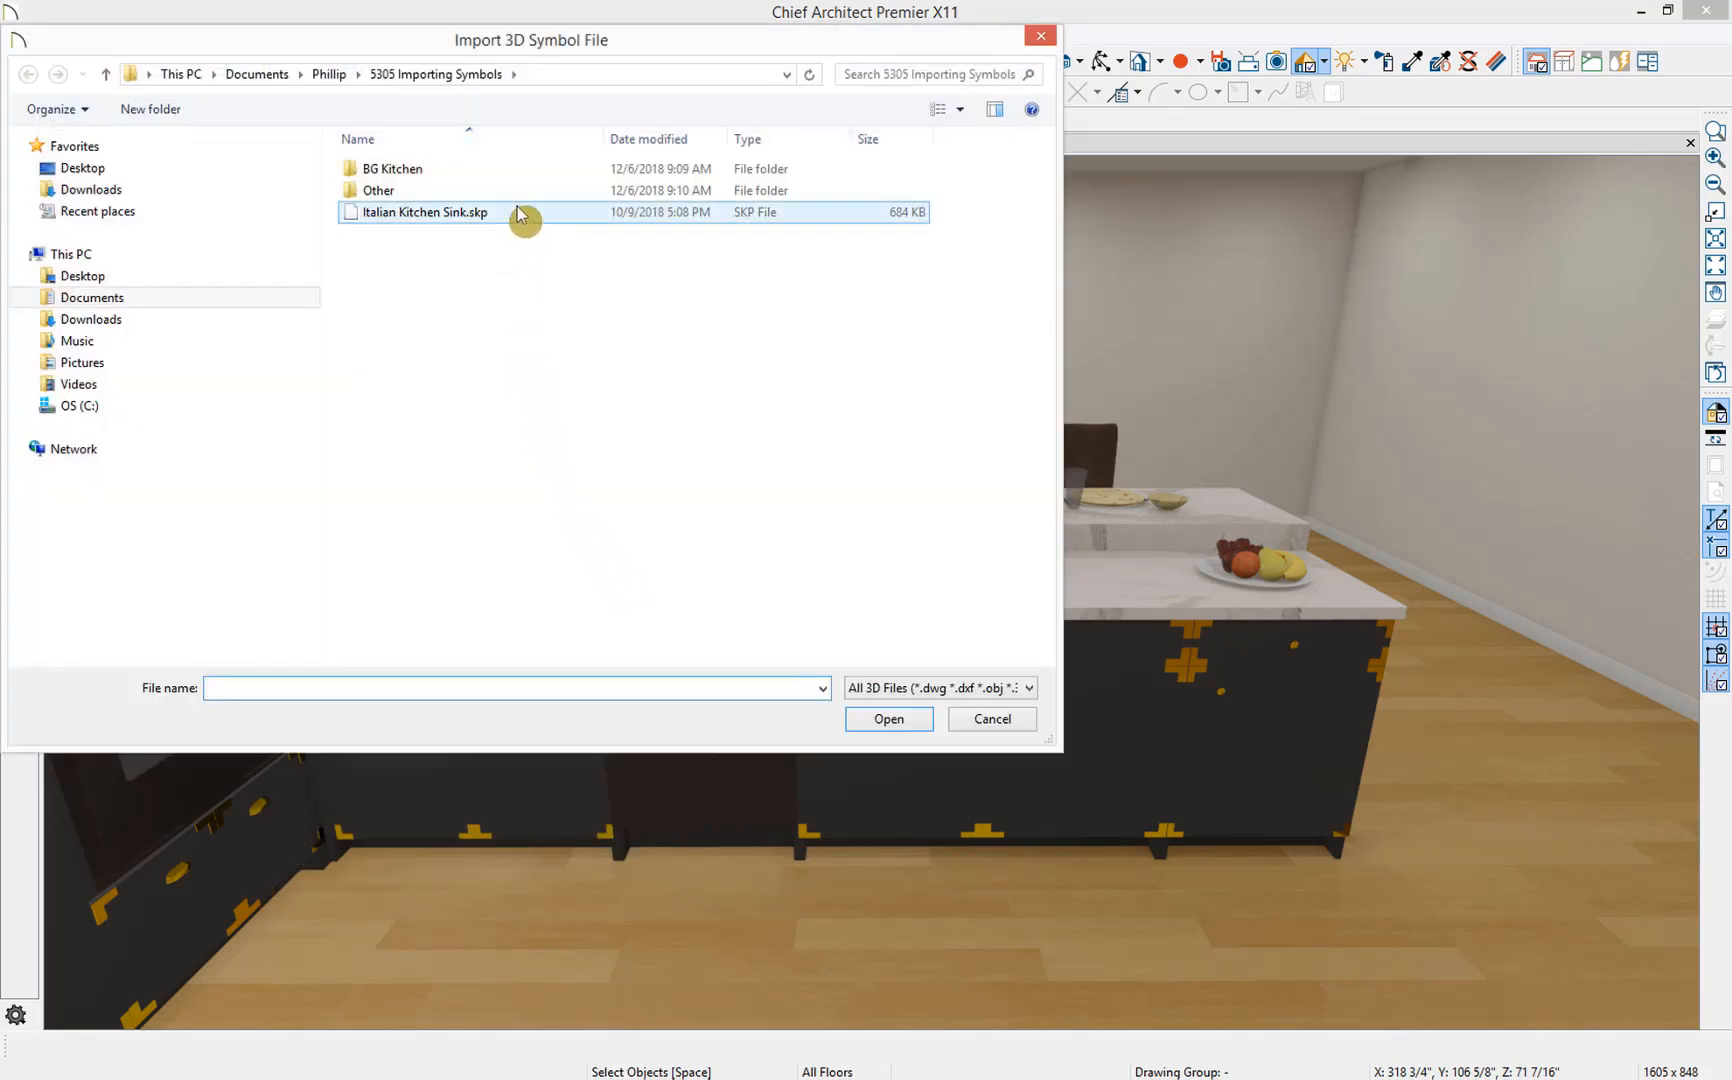
pyautogui.click(425, 212)
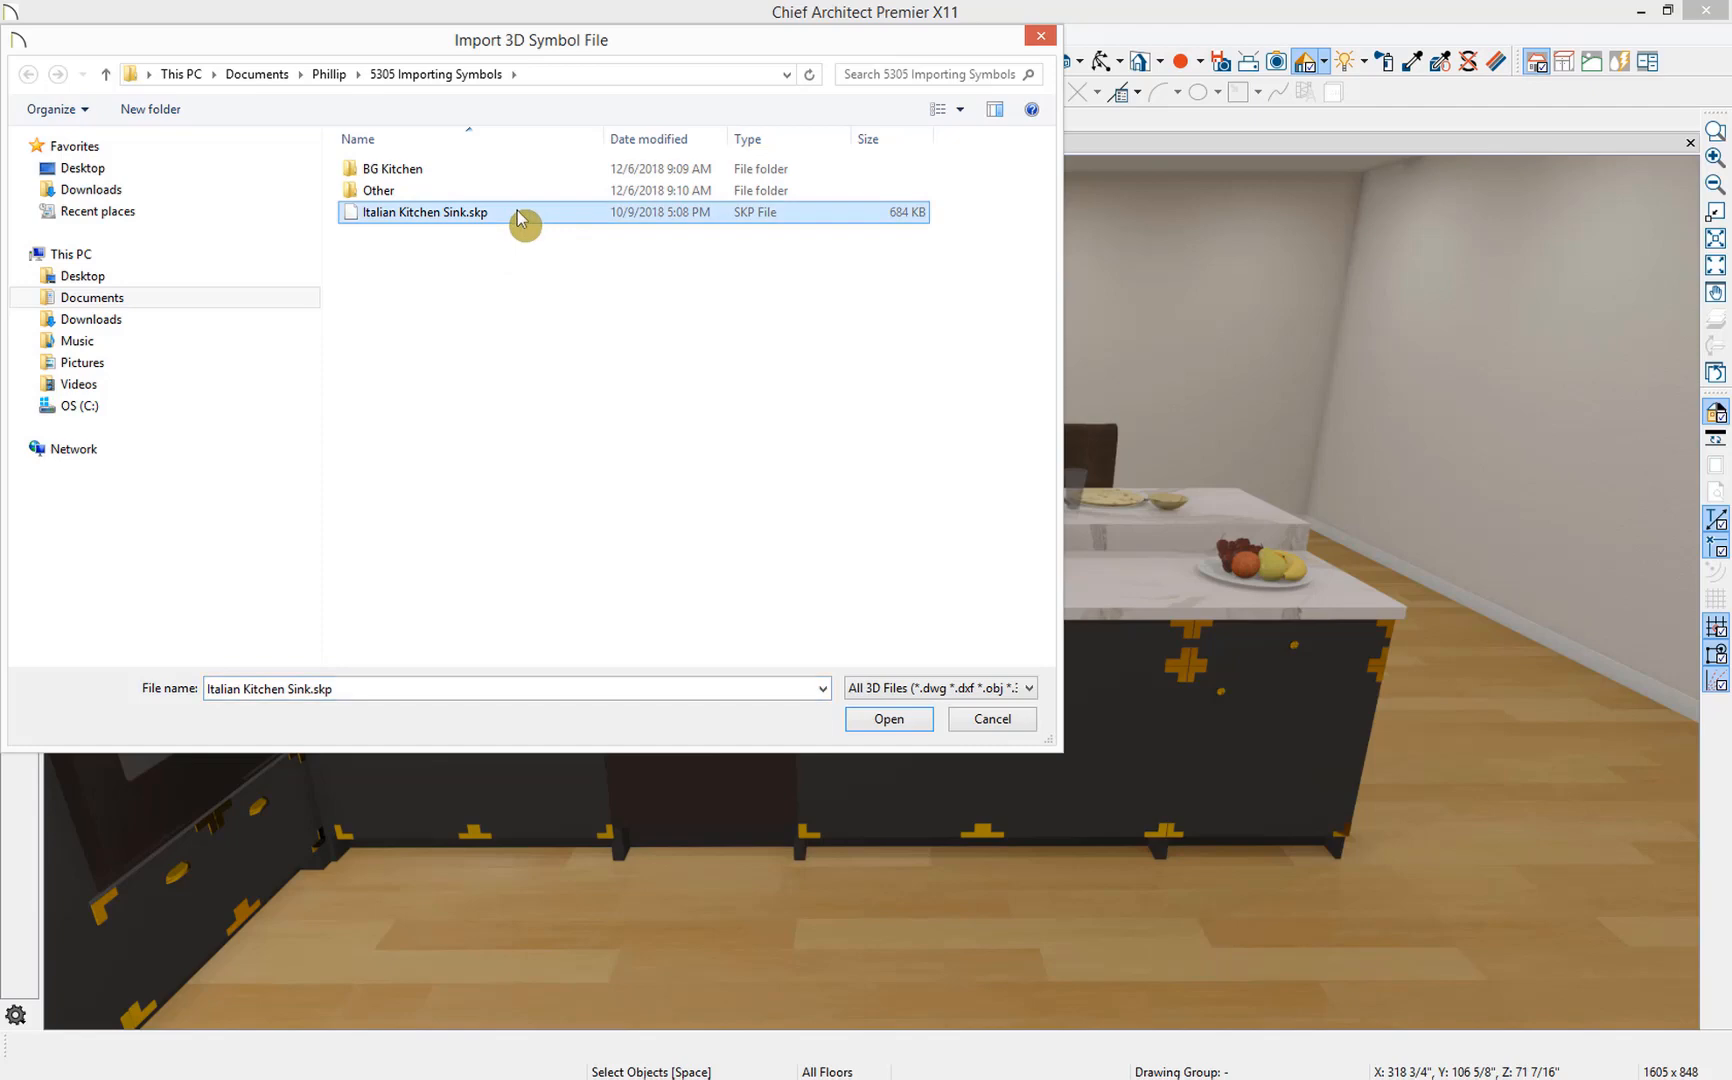
pyautogui.moveTo(888, 719)
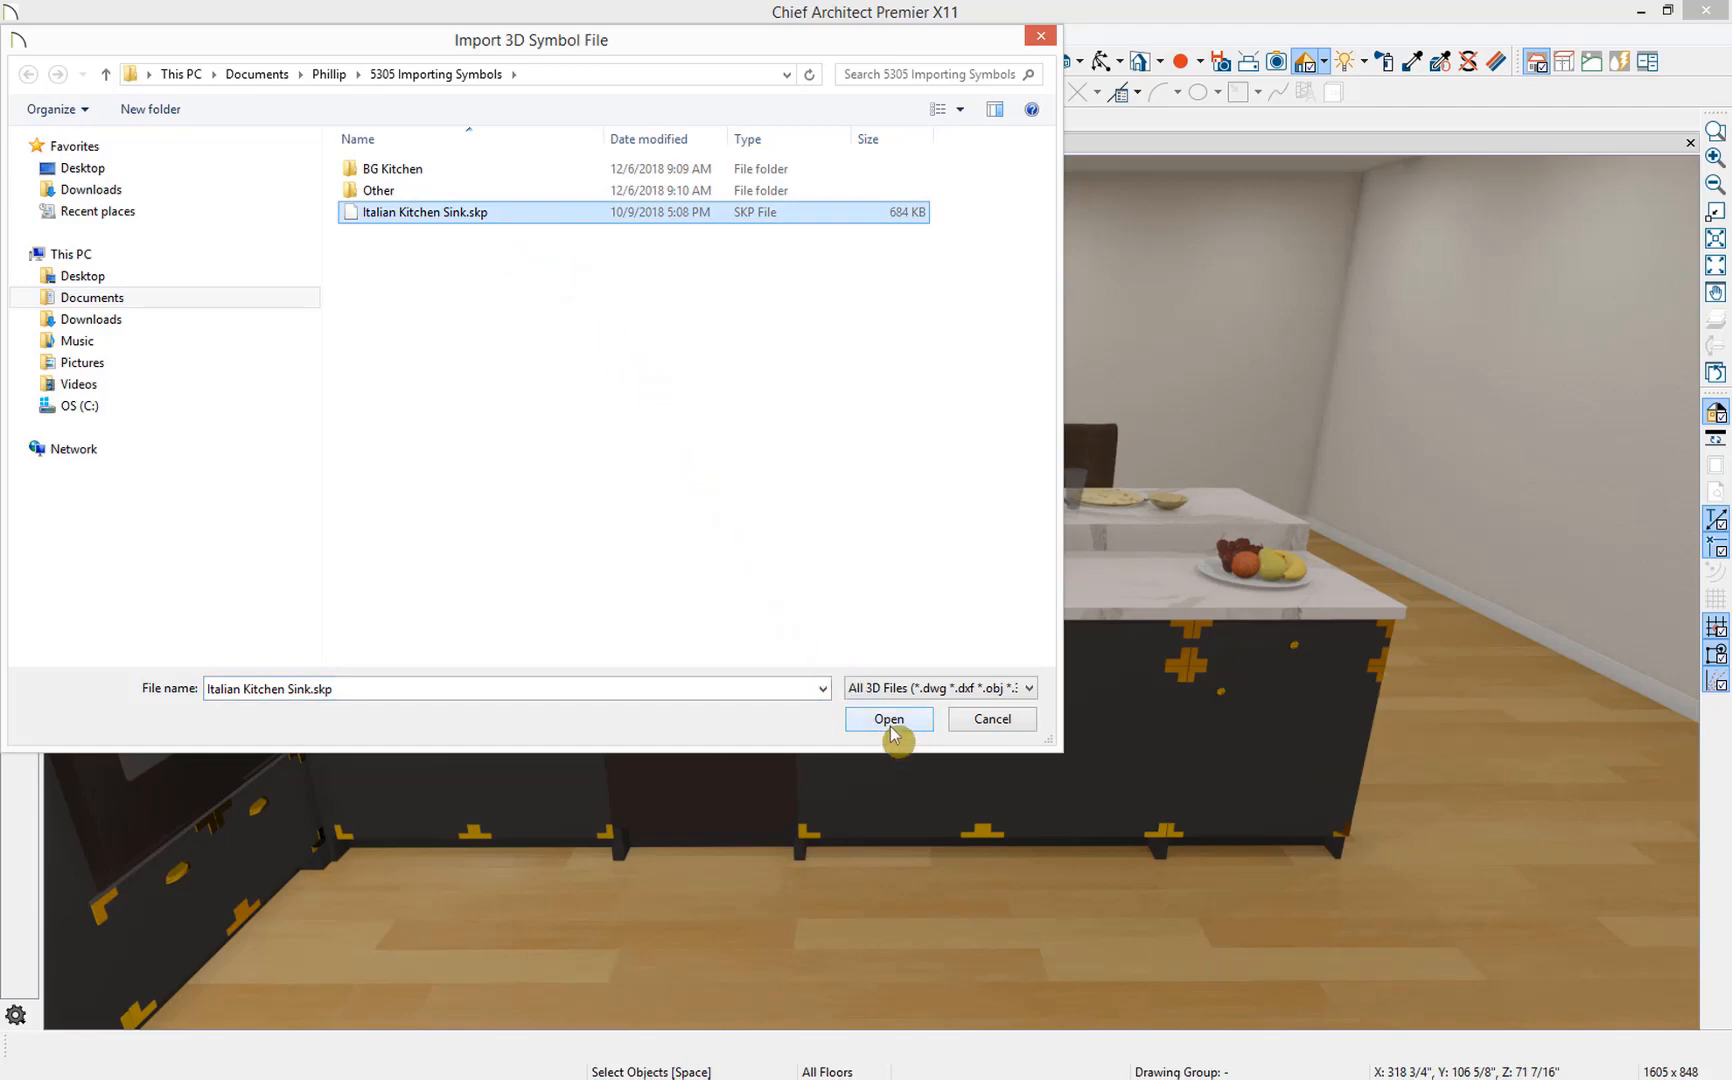
# - Load the sink file as category Fixture (Interior) with Add Symbol To Library unchecked
pyautogui.click(888, 719)
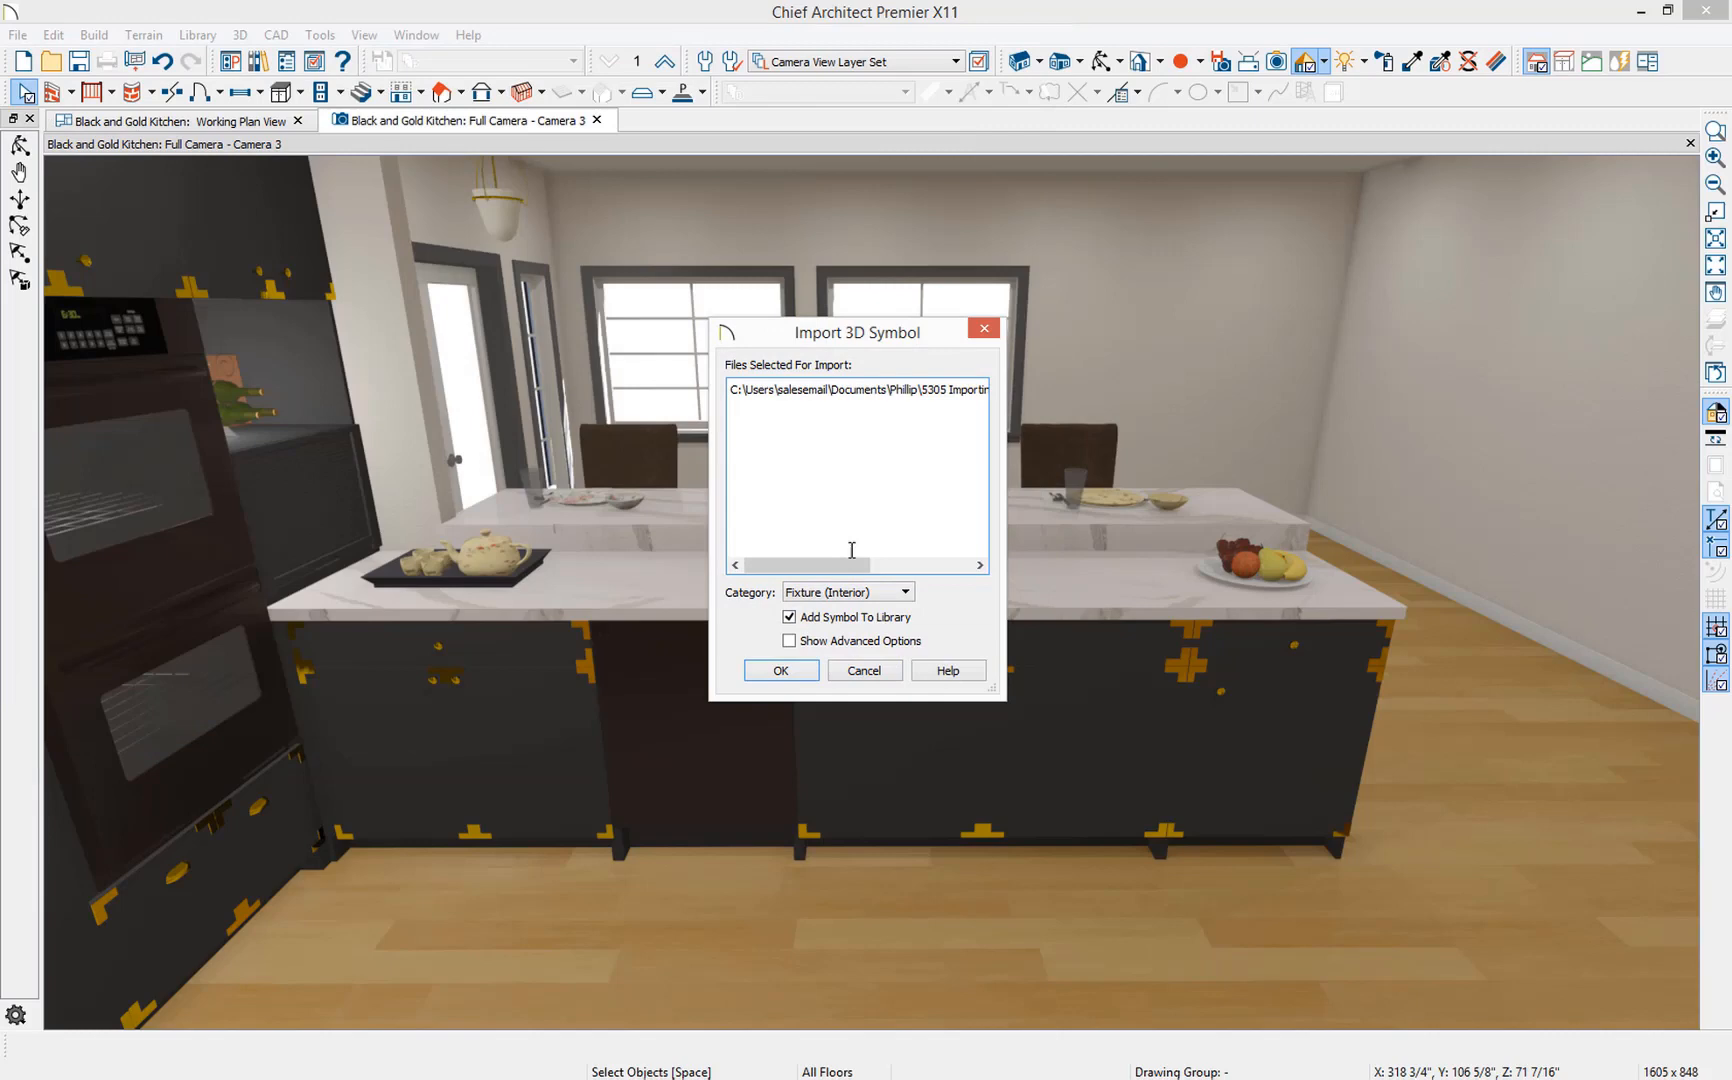
pyautogui.moveTo(826, 389)
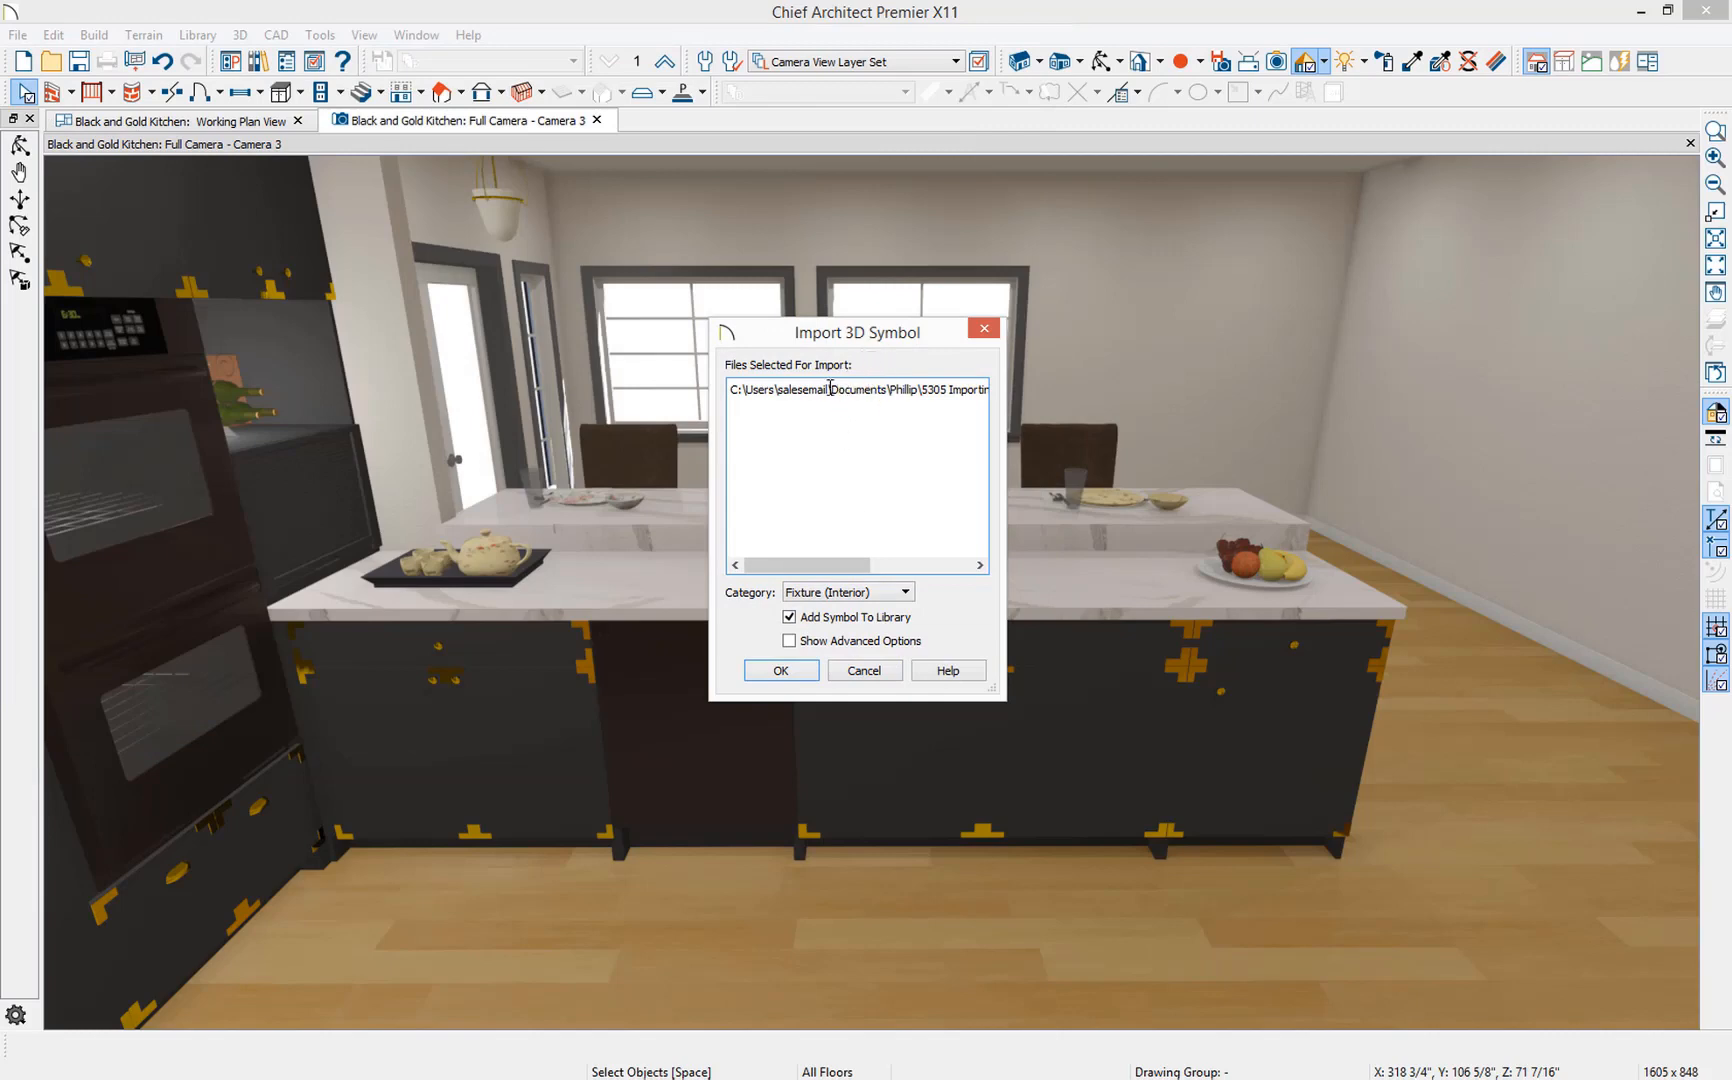
pyautogui.moveTo(804, 431)
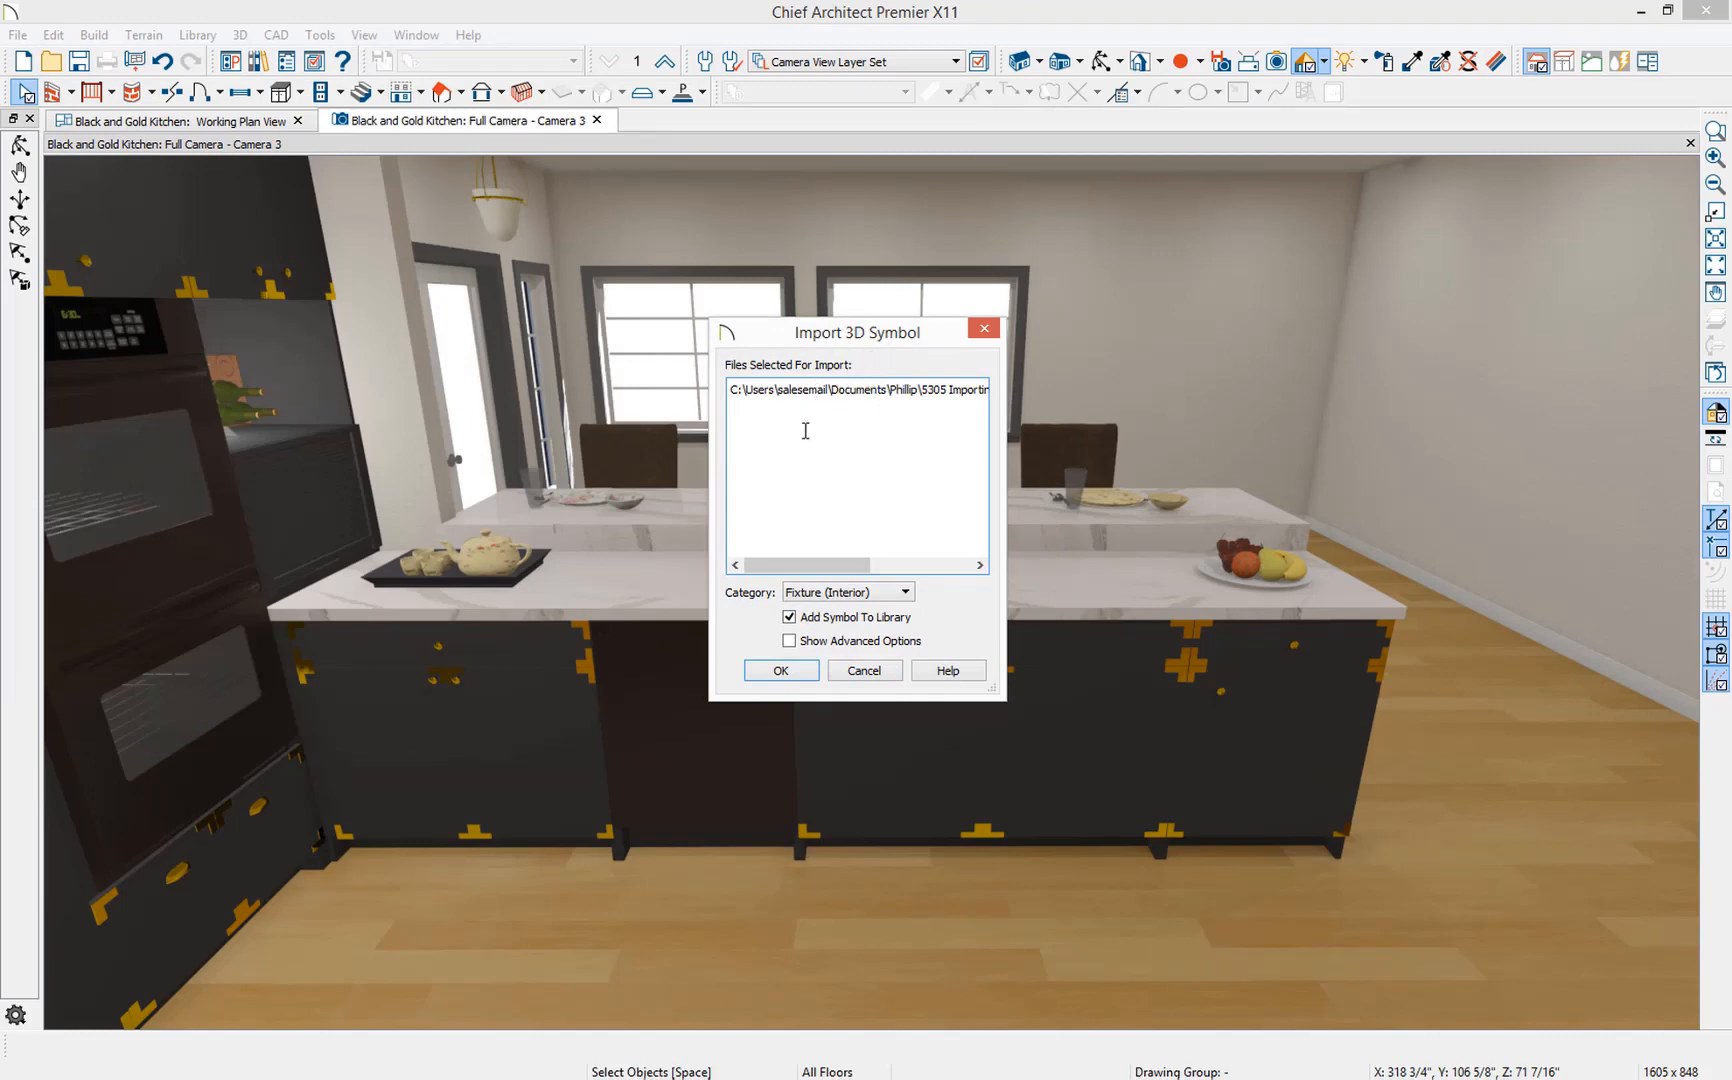
pyautogui.moveTo(763, 617)
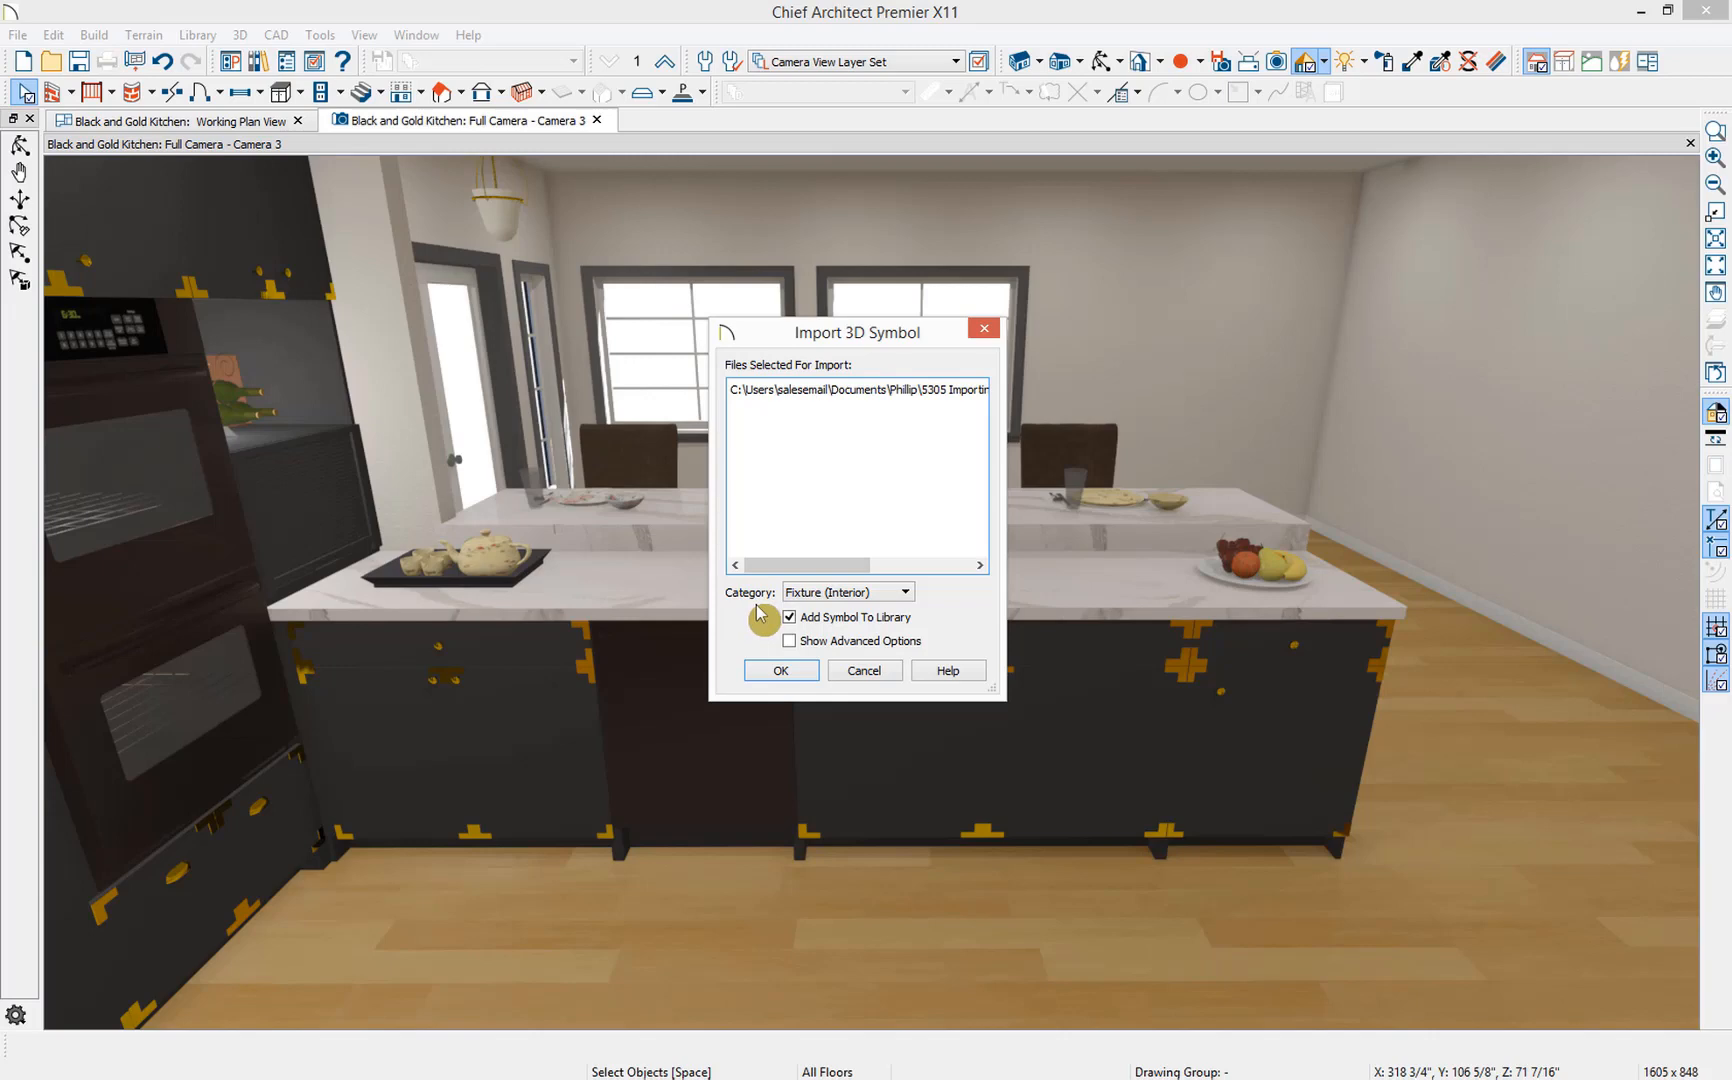
pyautogui.moveTo(759, 607)
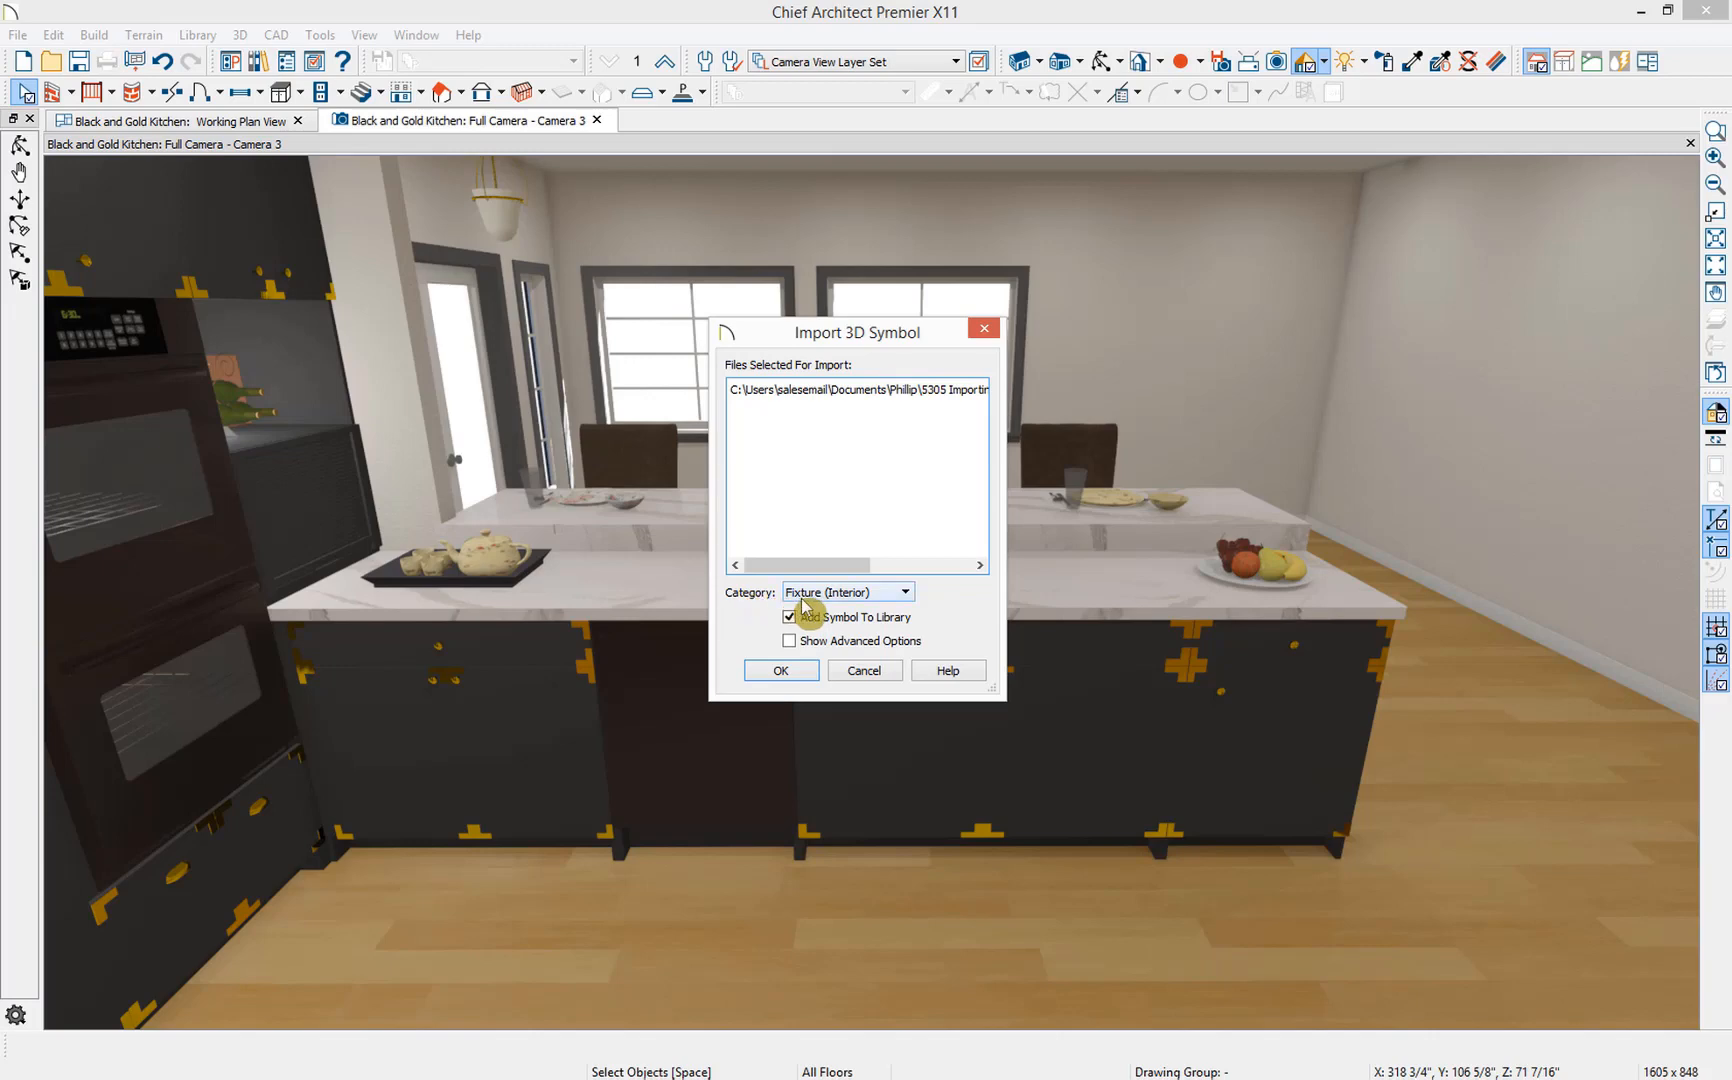
pyautogui.click(904, 591)
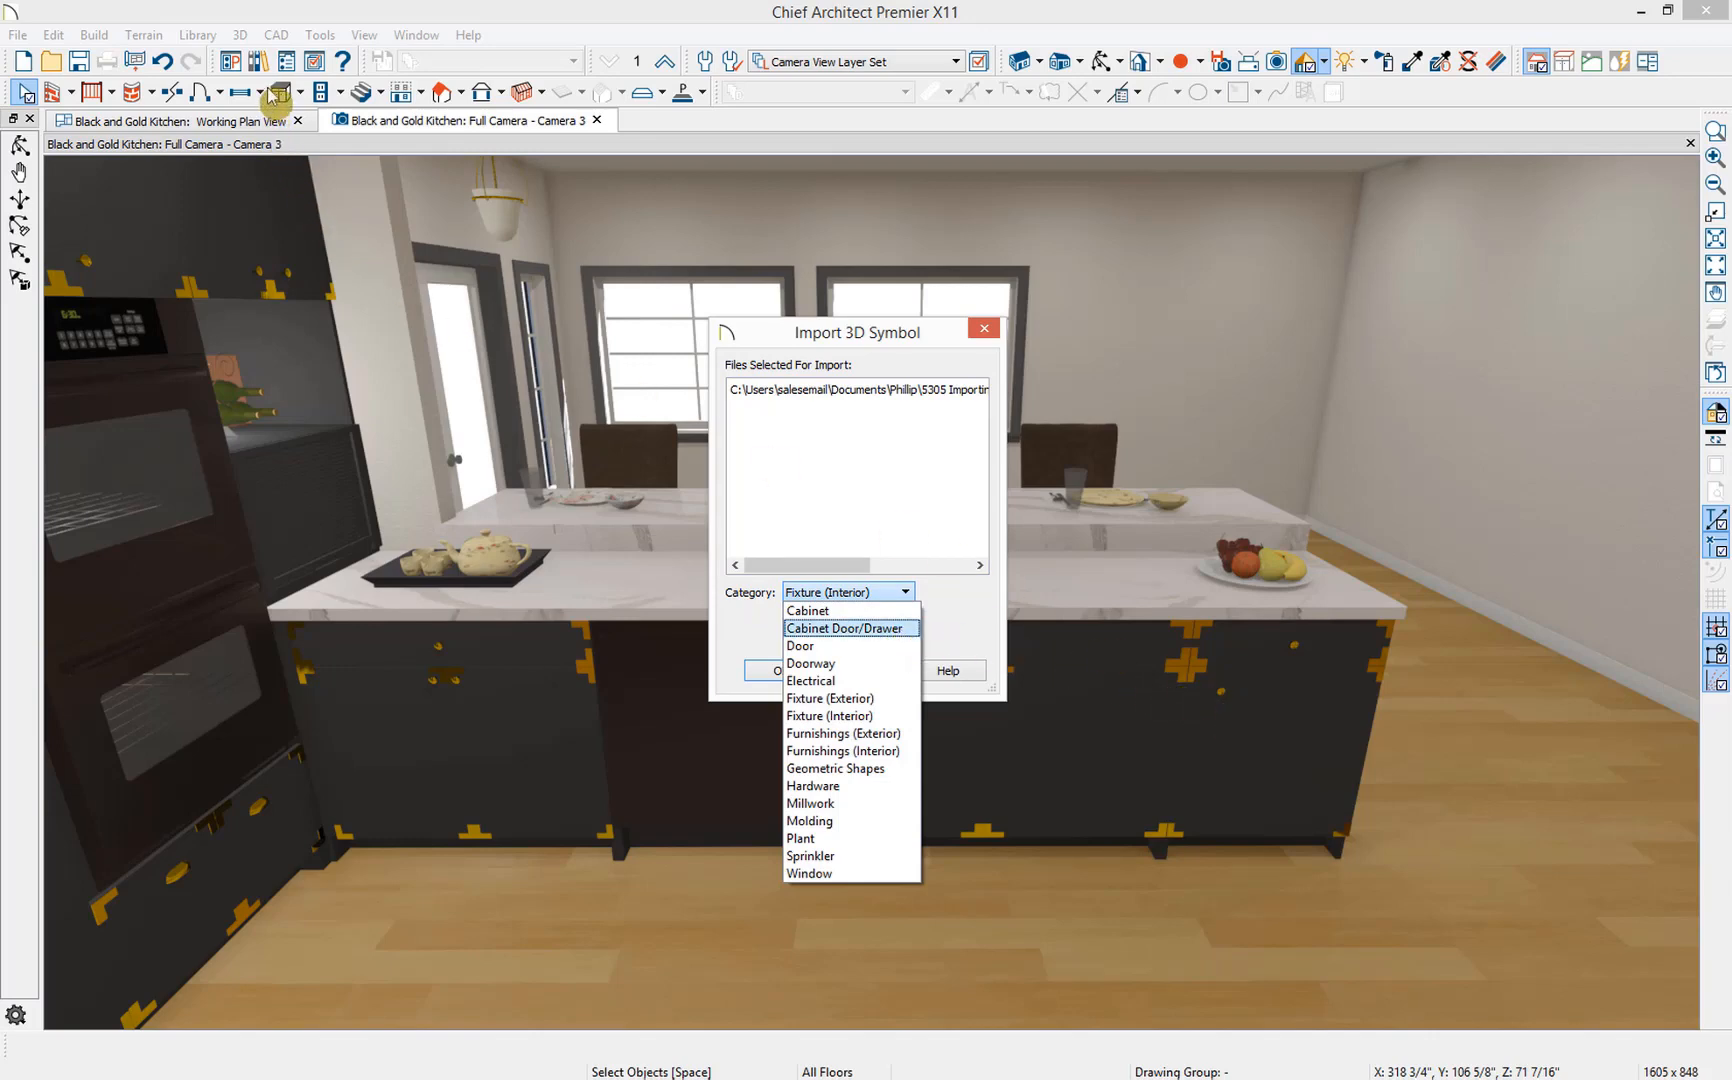
pyautogui.moveTo(783, 520)
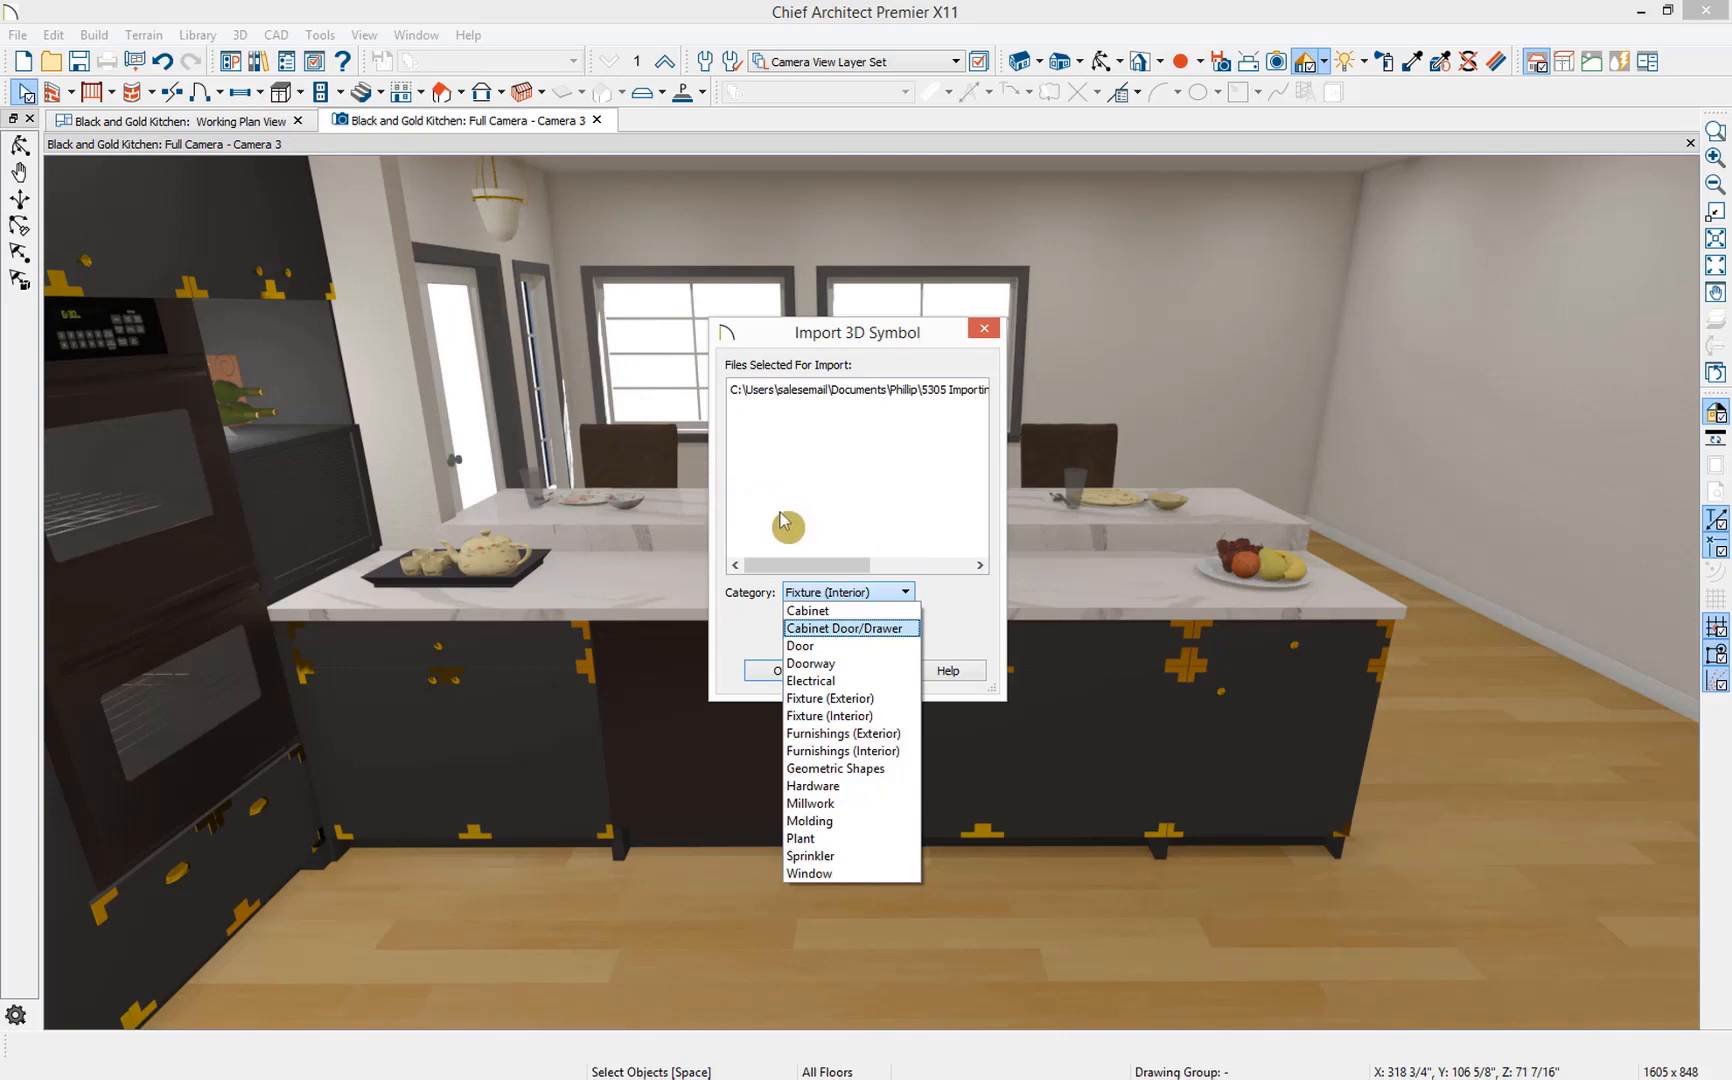
pyautogui.moveTo(845, 716)
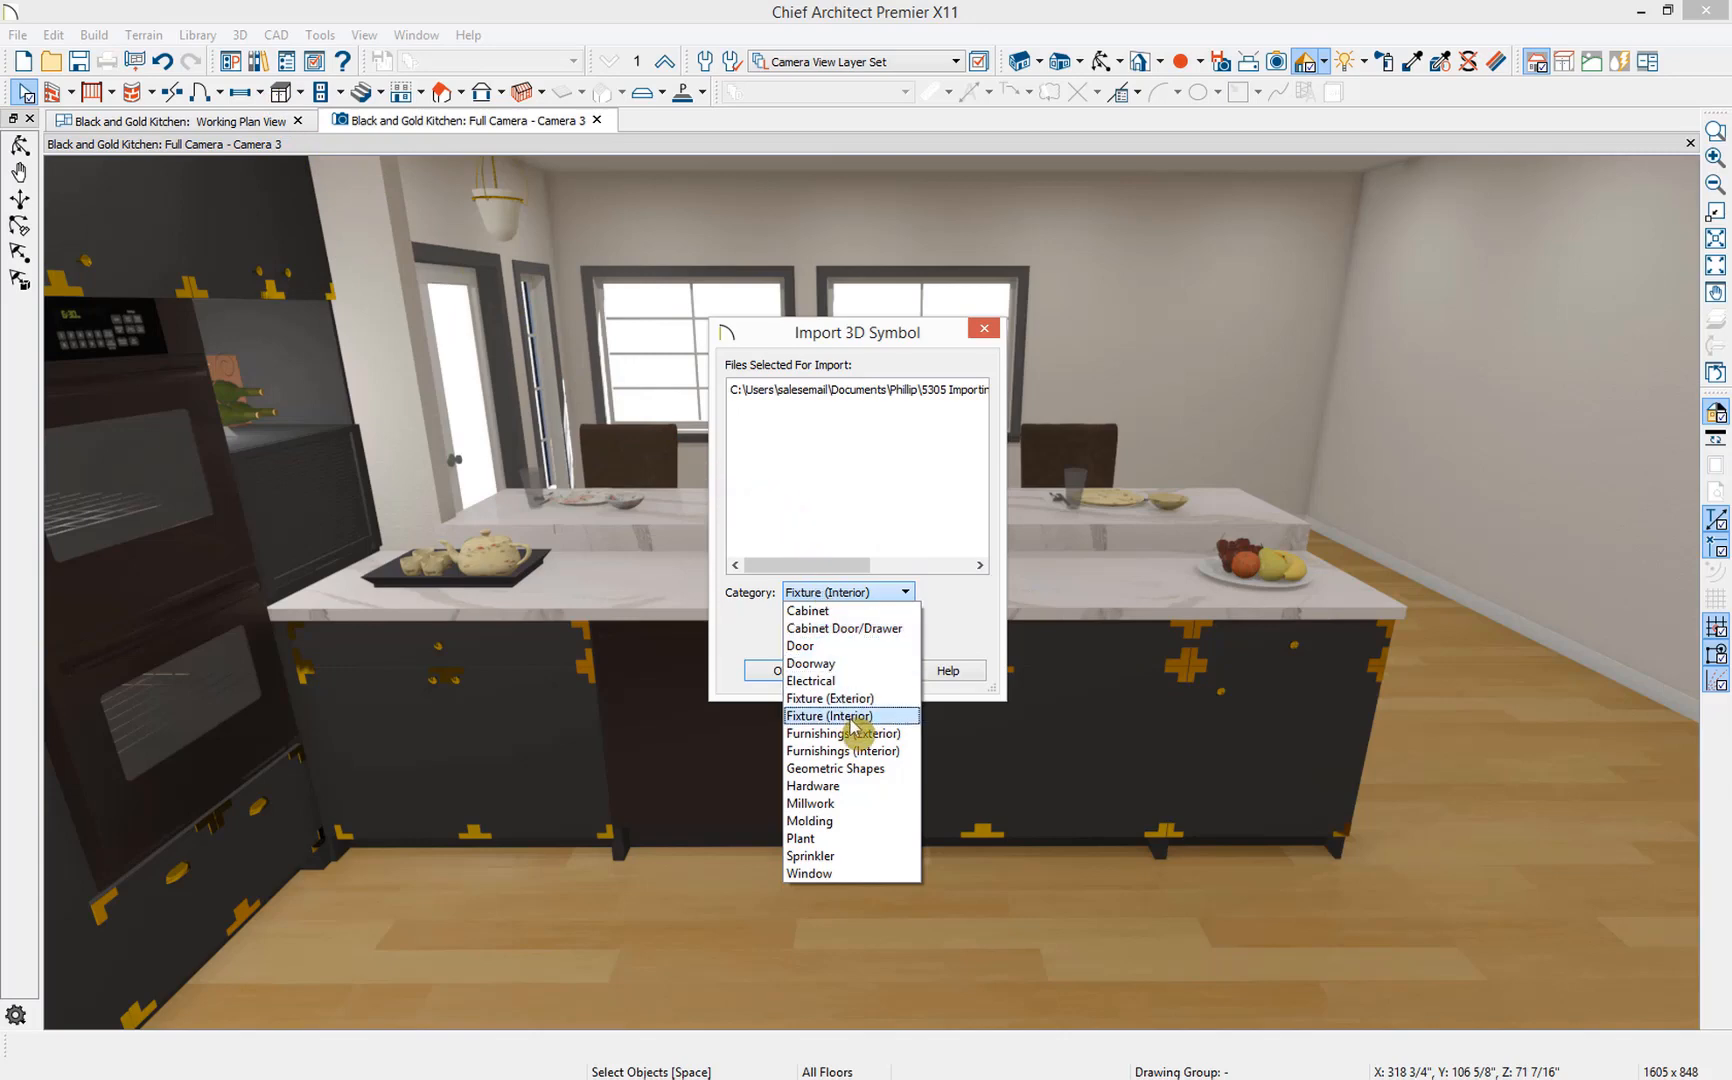
pyautogui.click(846, 716)
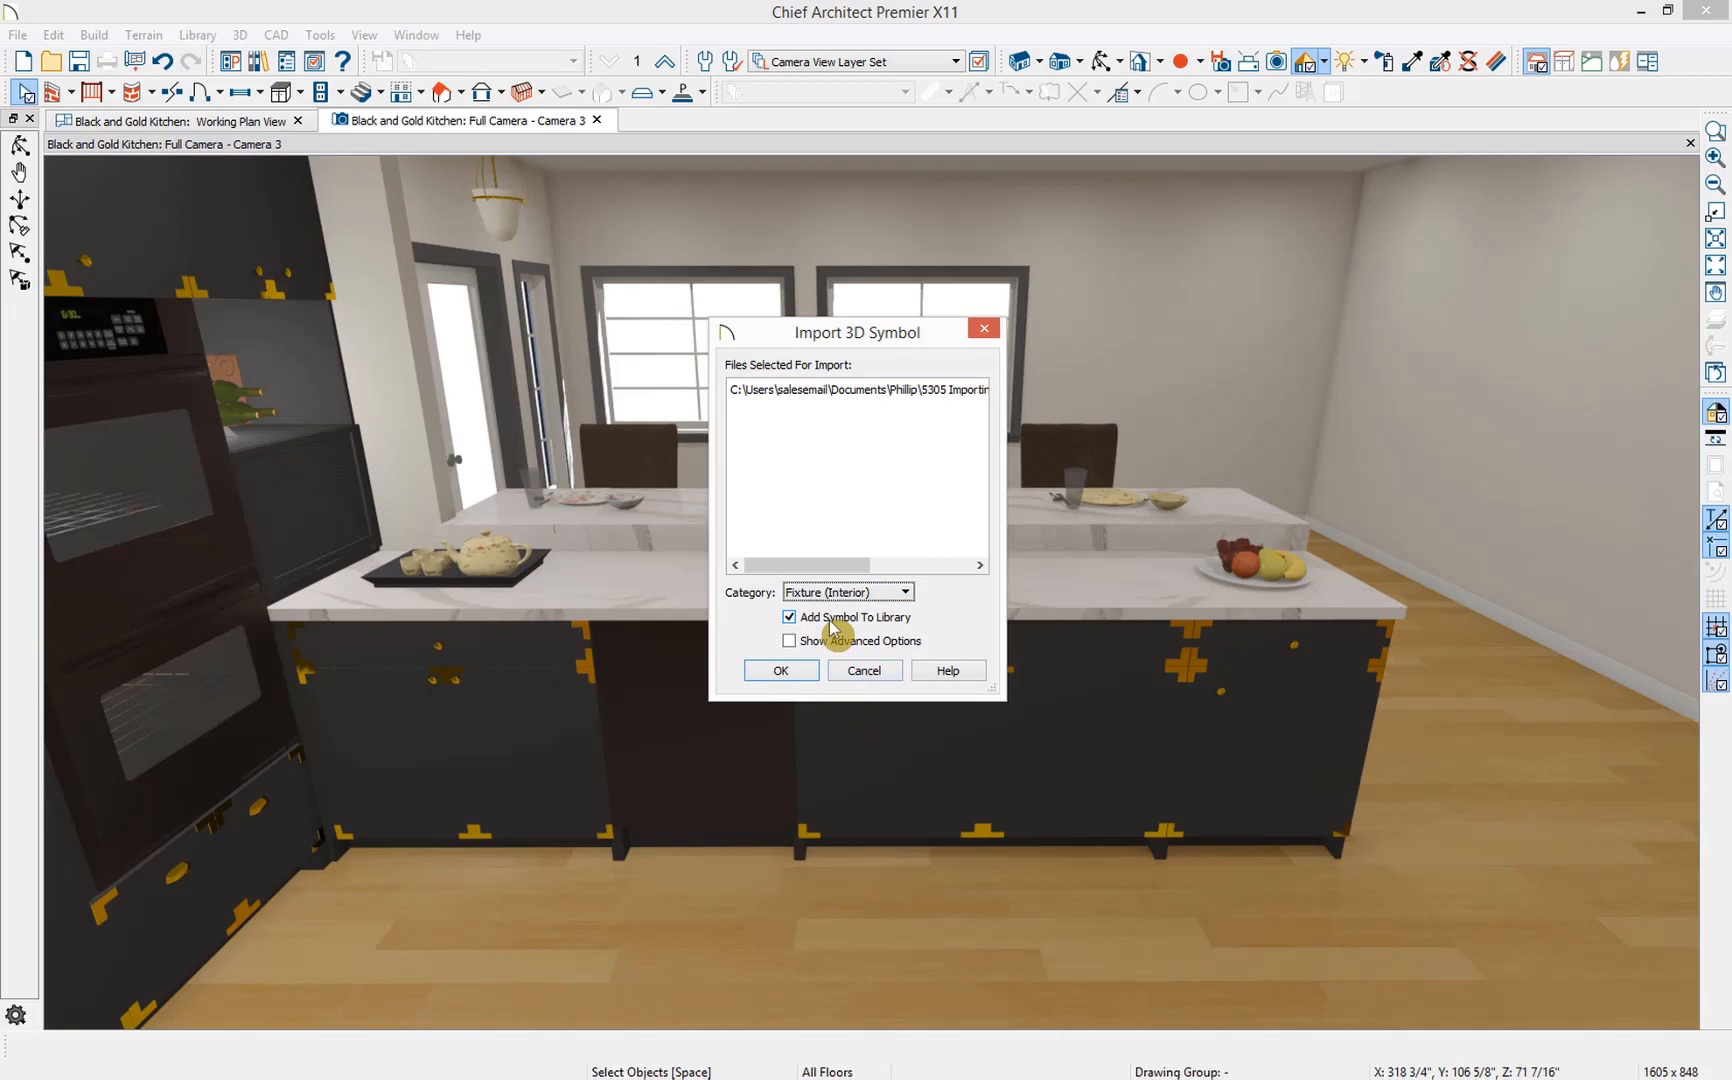
pyautogui.click(789, 617)
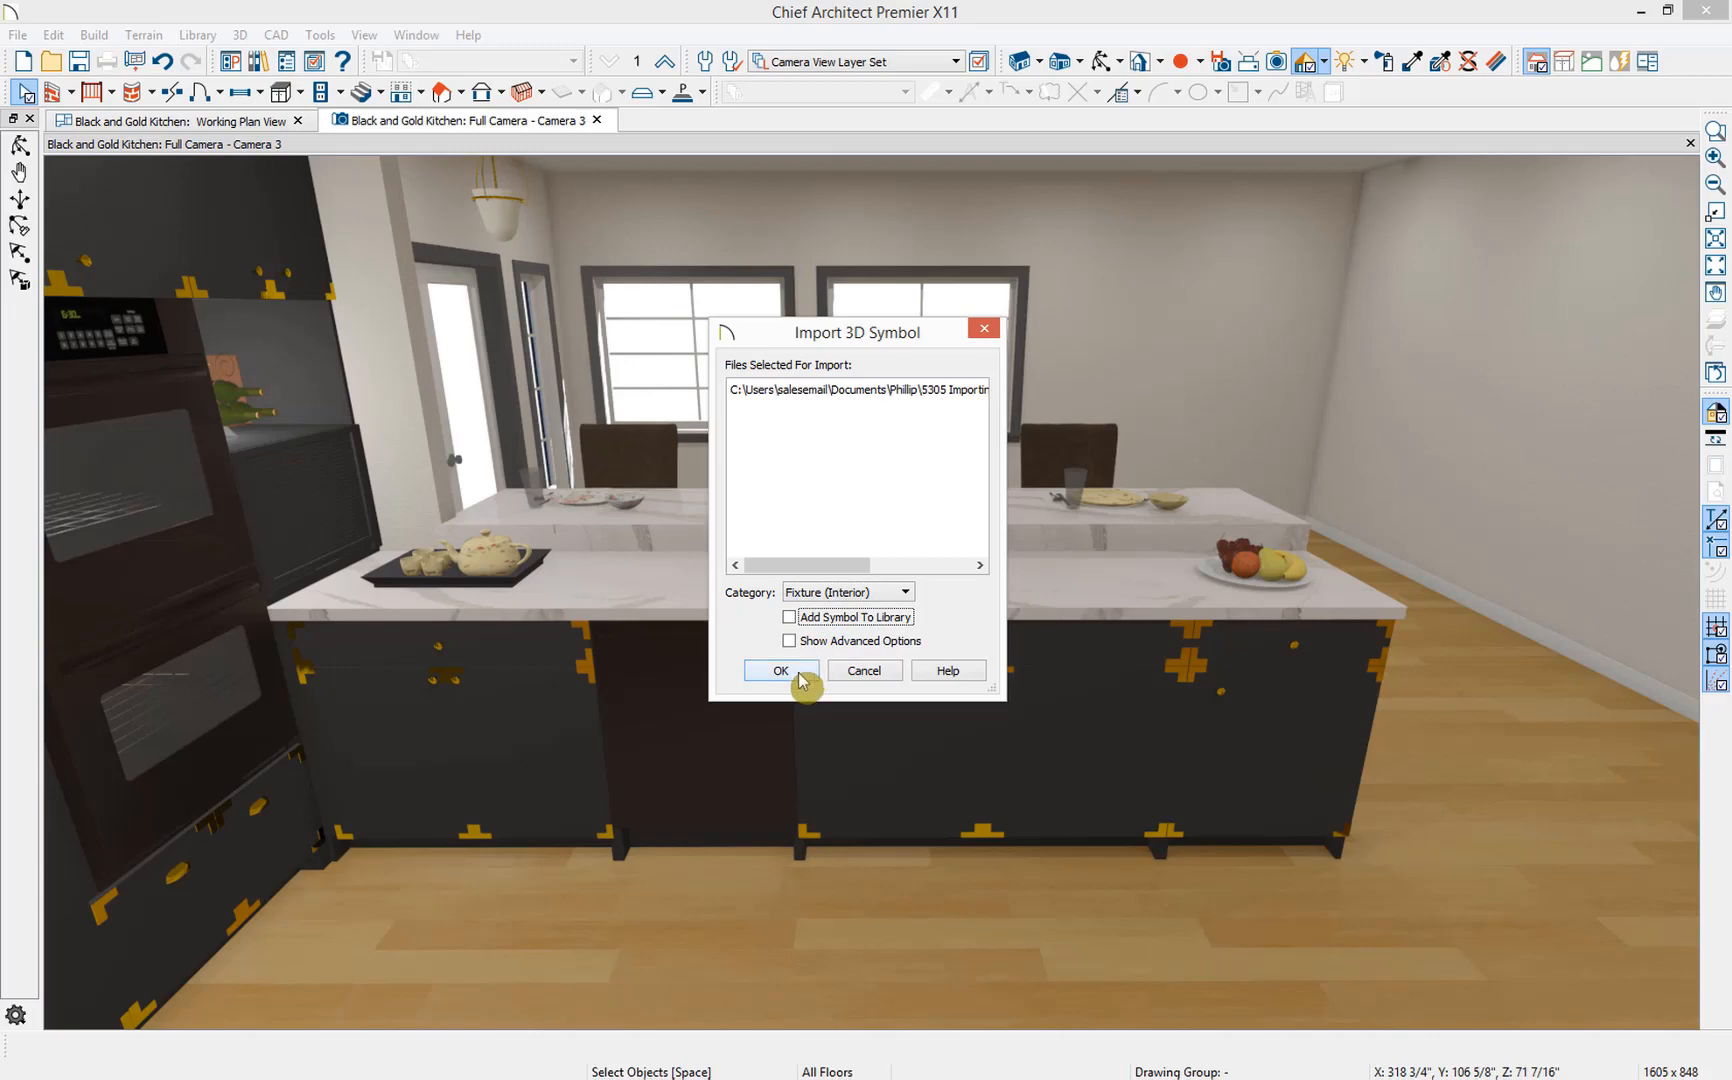
# - Confirm import and resolve texture conflicts by using the existing texture for all remaining ones
pyautogui.click(780, 670)
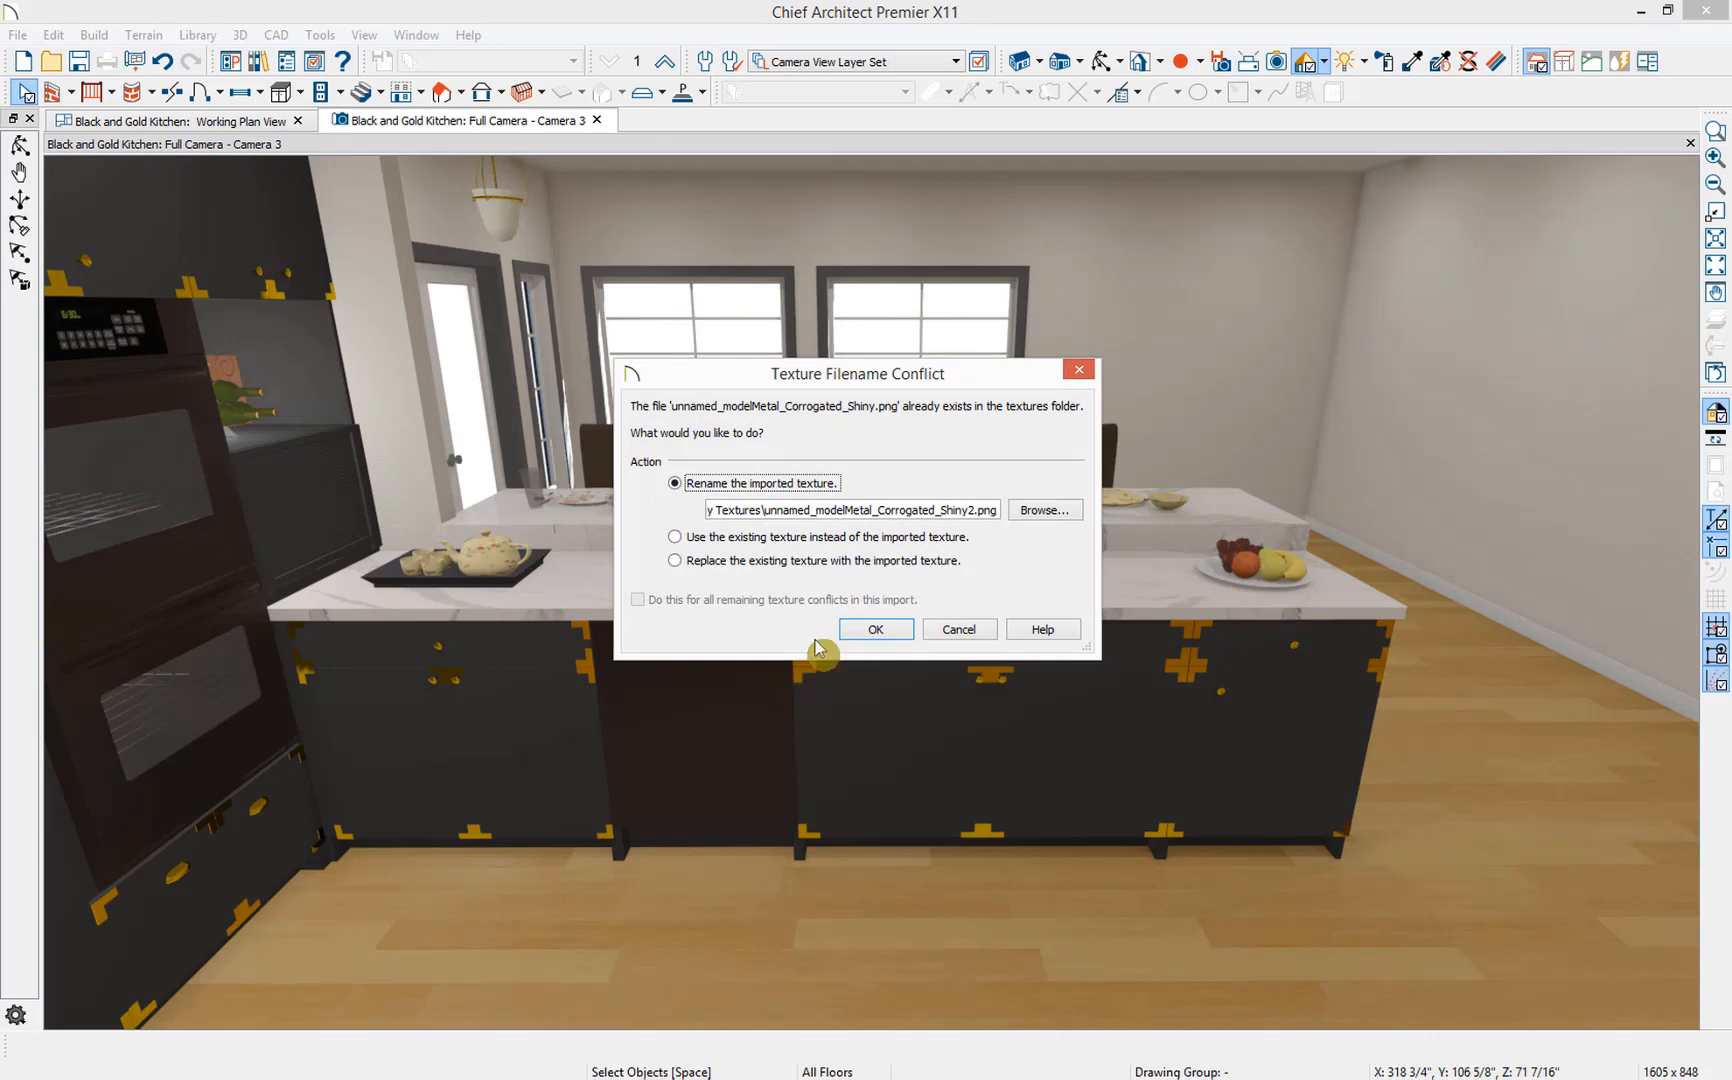
pyautogui.moveTo(904, 401)
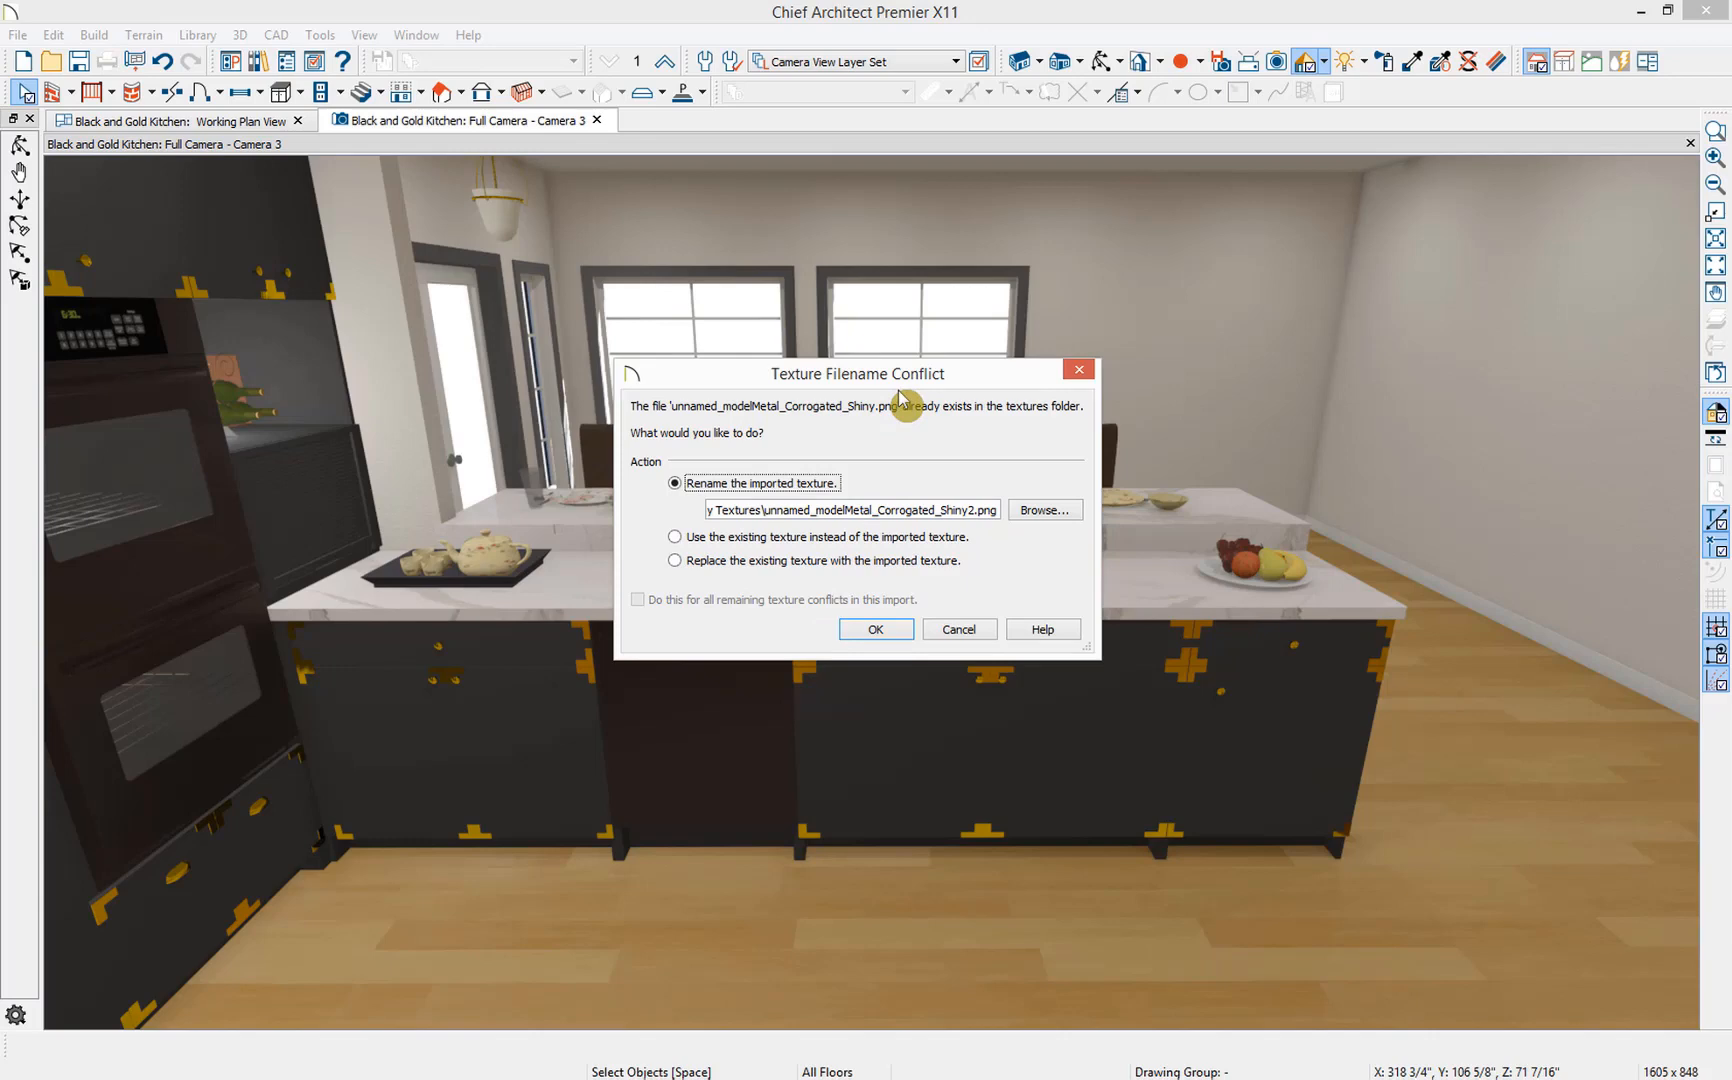
pyautogui.moveTo(896, 437)
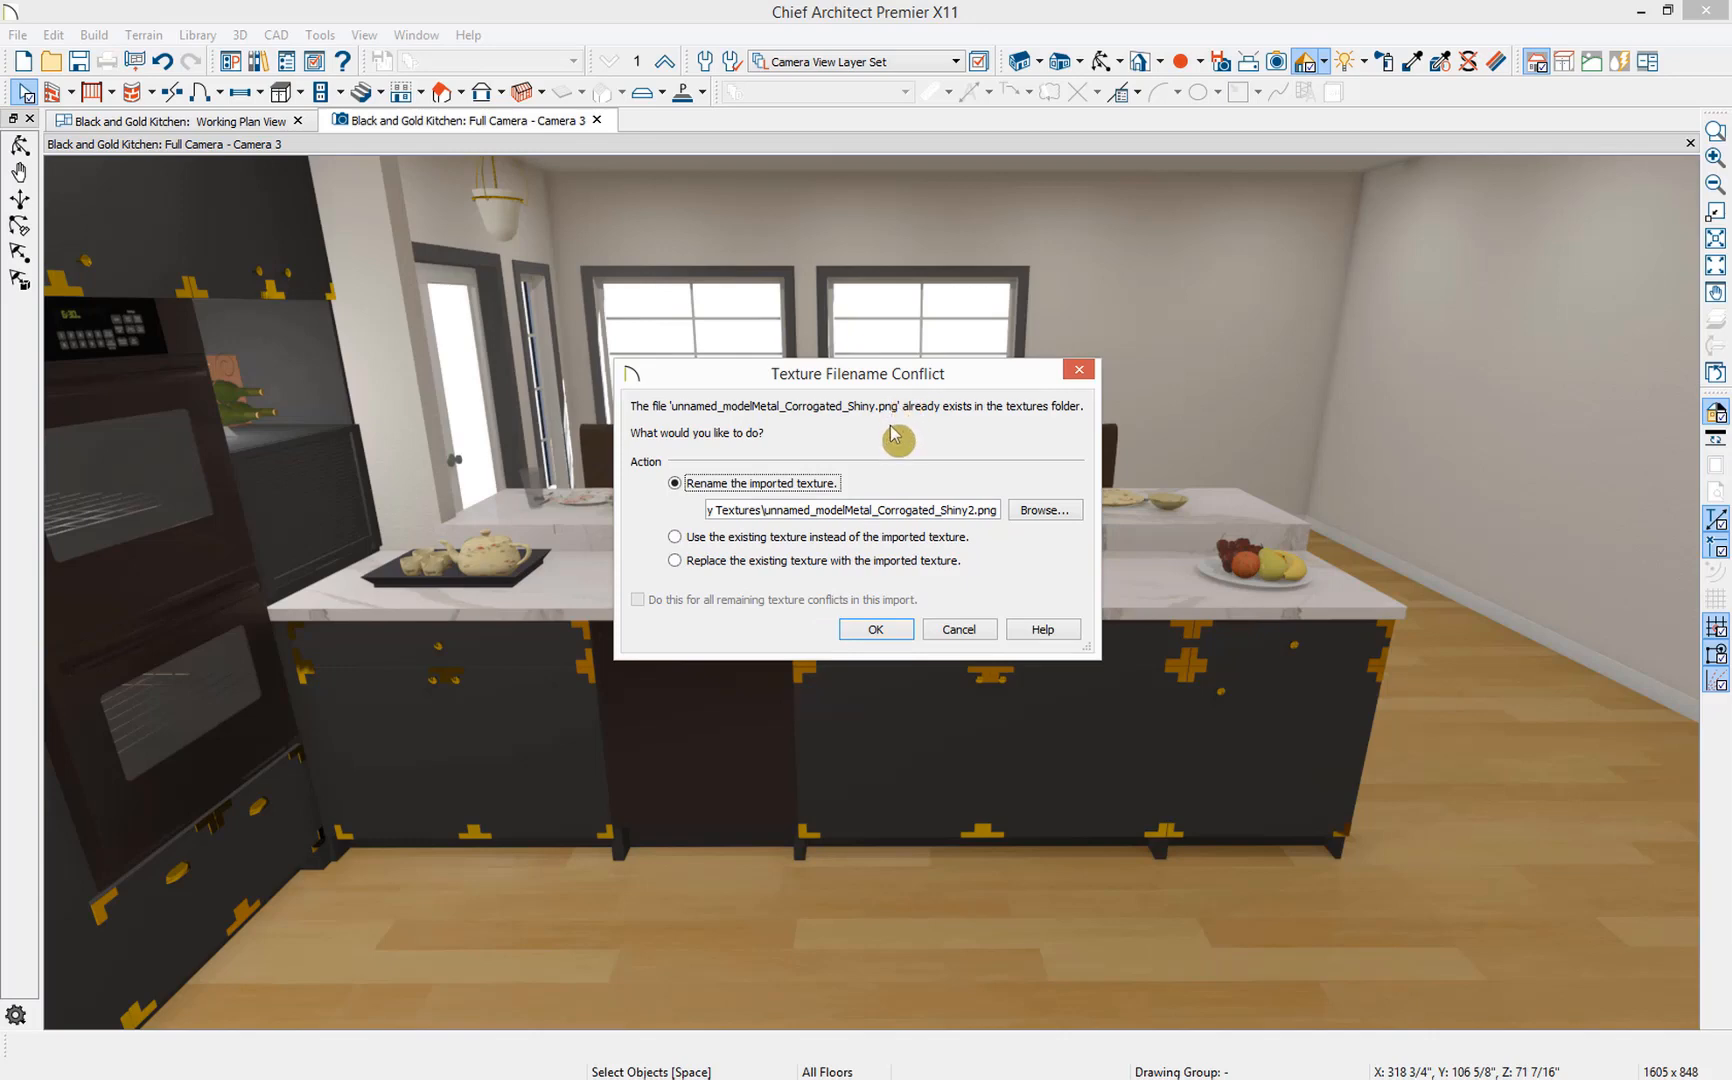
pyautogui.moveTo(847, 460)
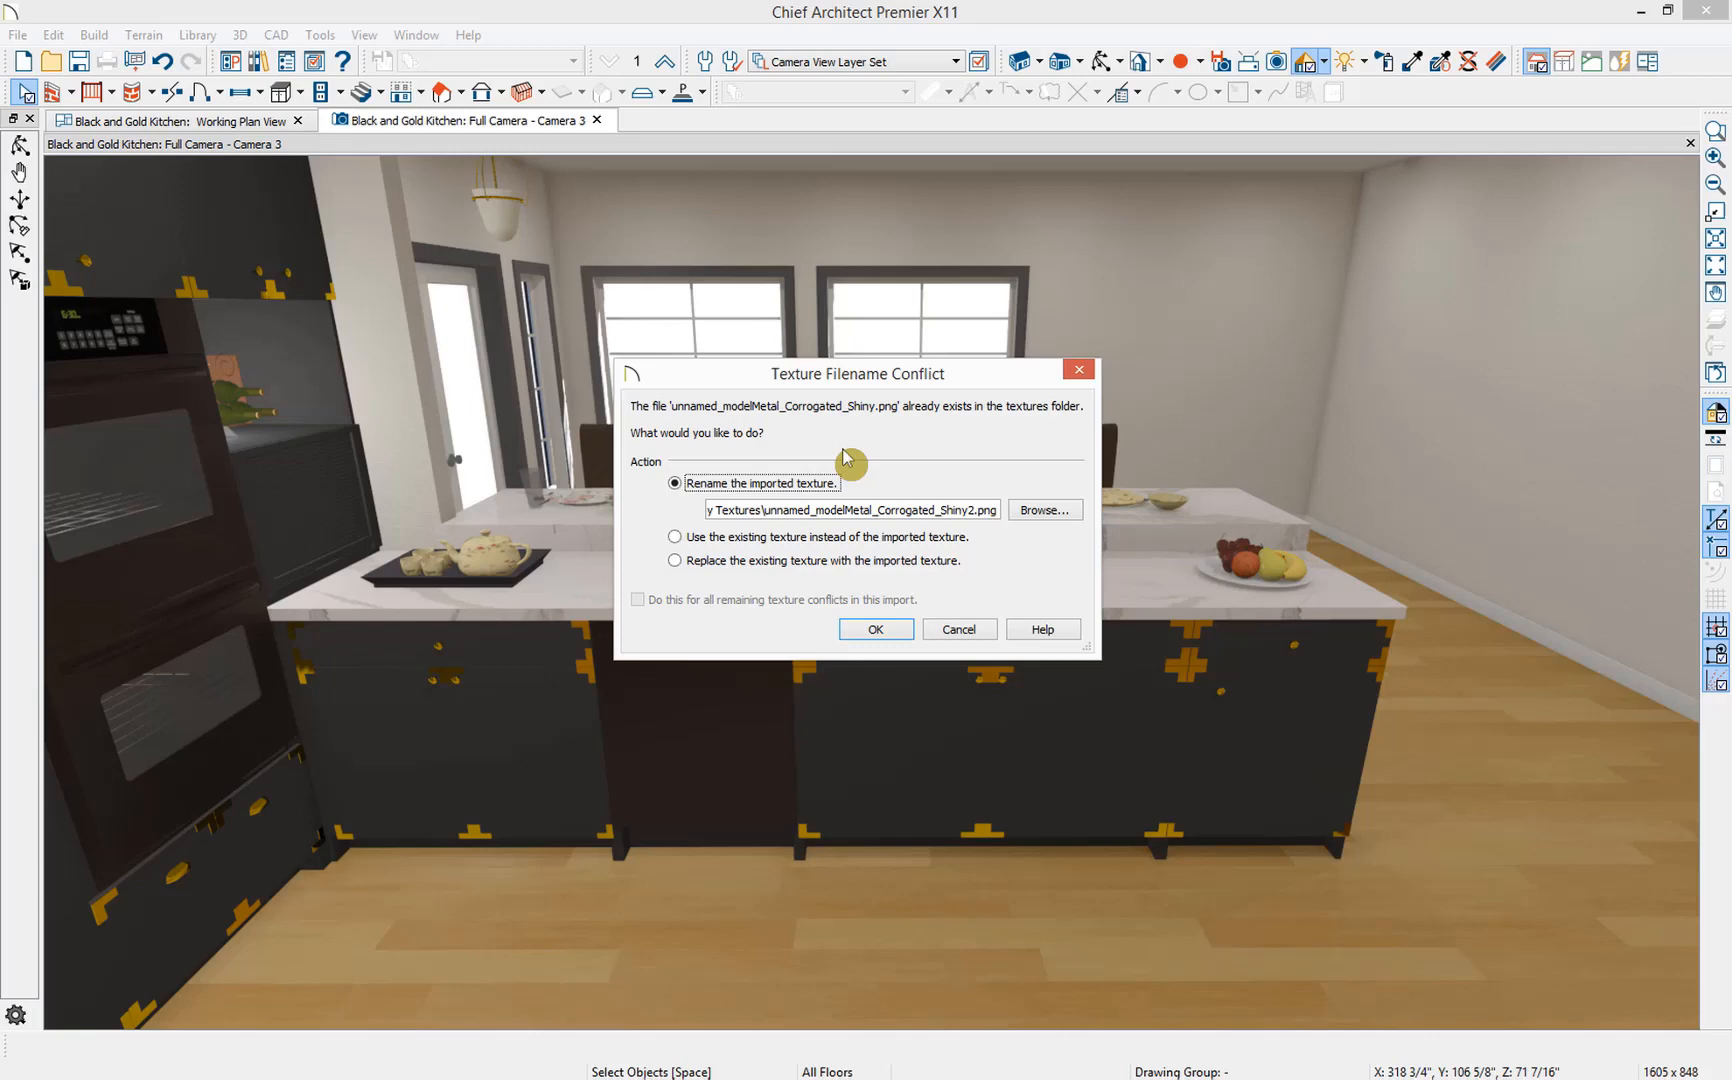
pyautogui.moveTo(846, 489)
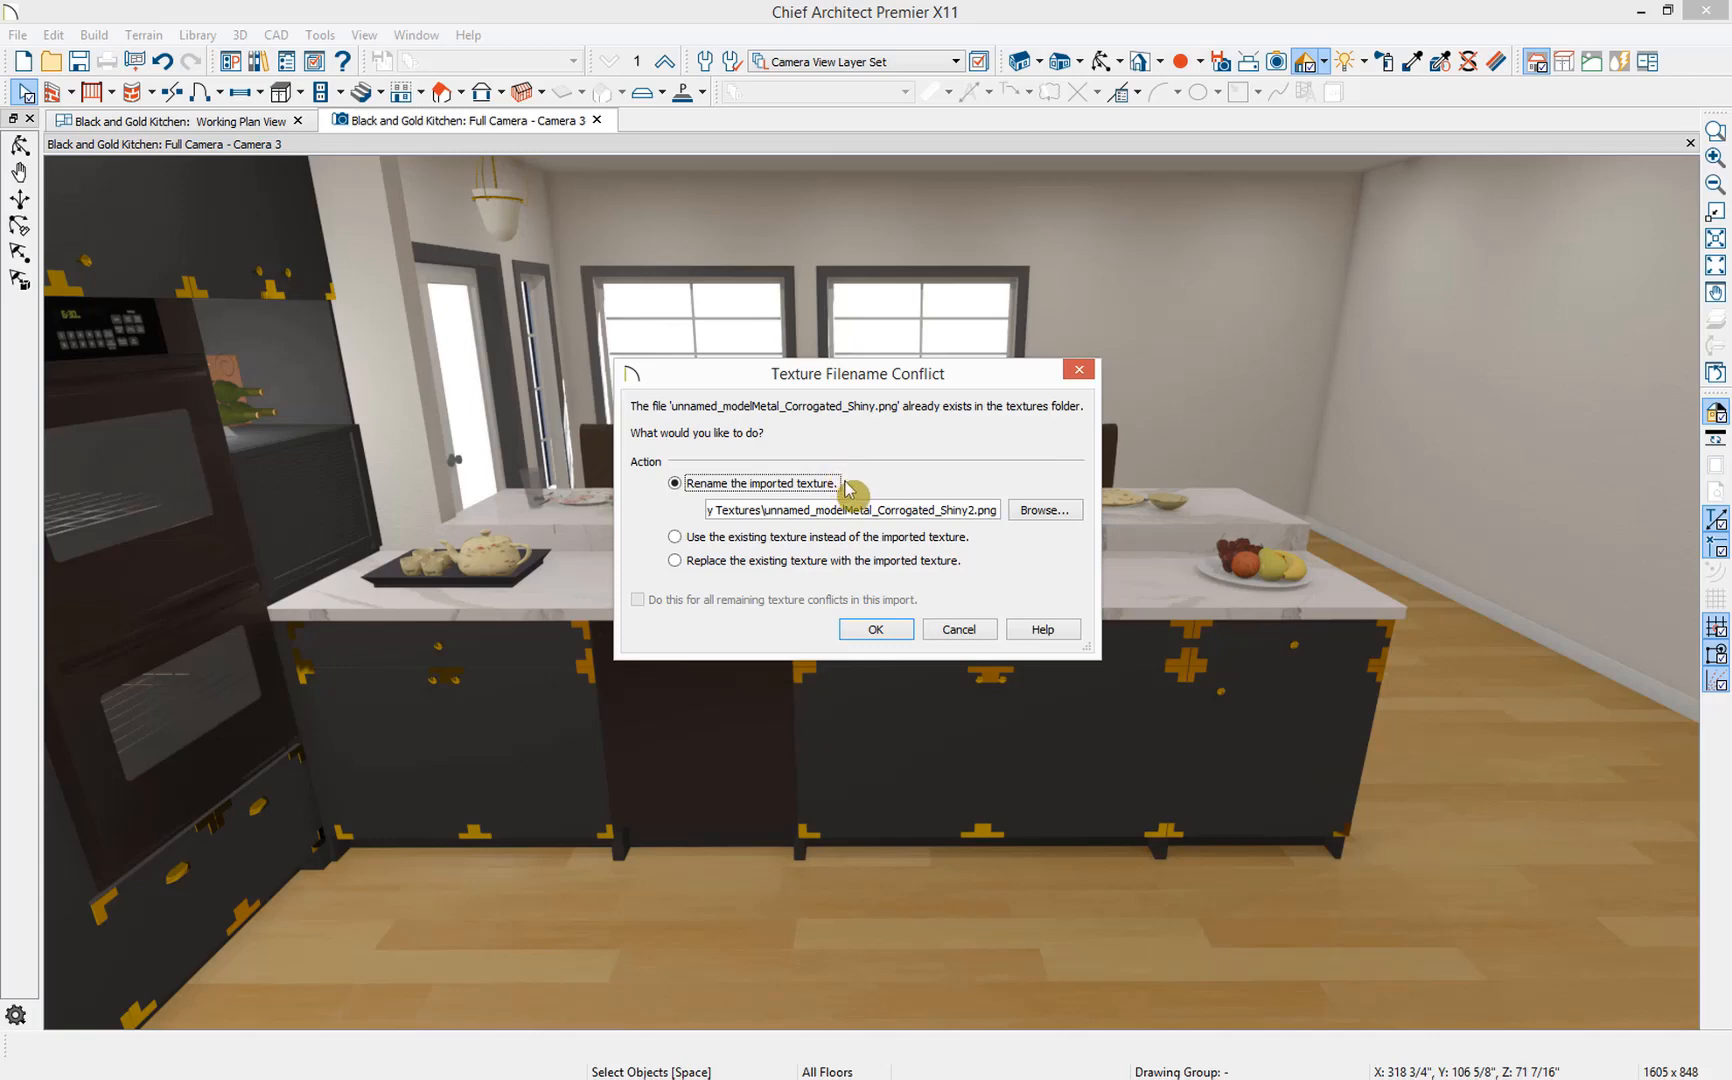
pyautogui.click(675, 537)
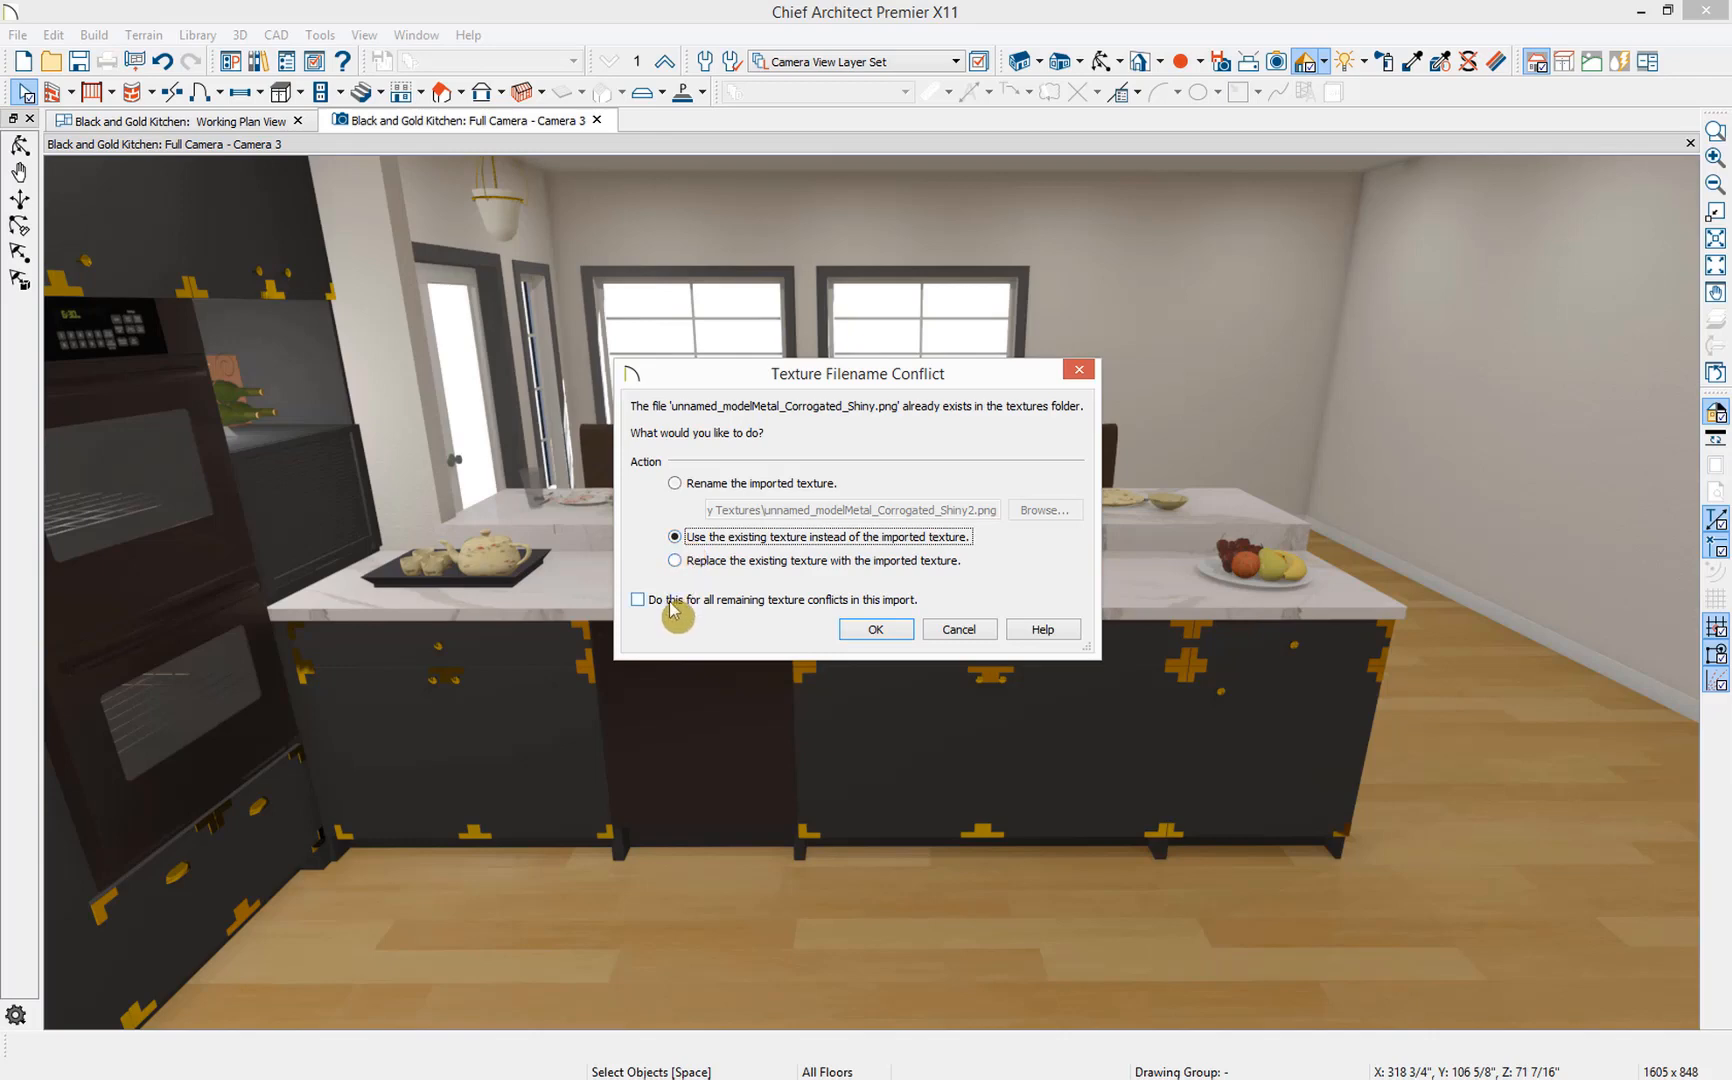
pyautogui.click(637, 599)
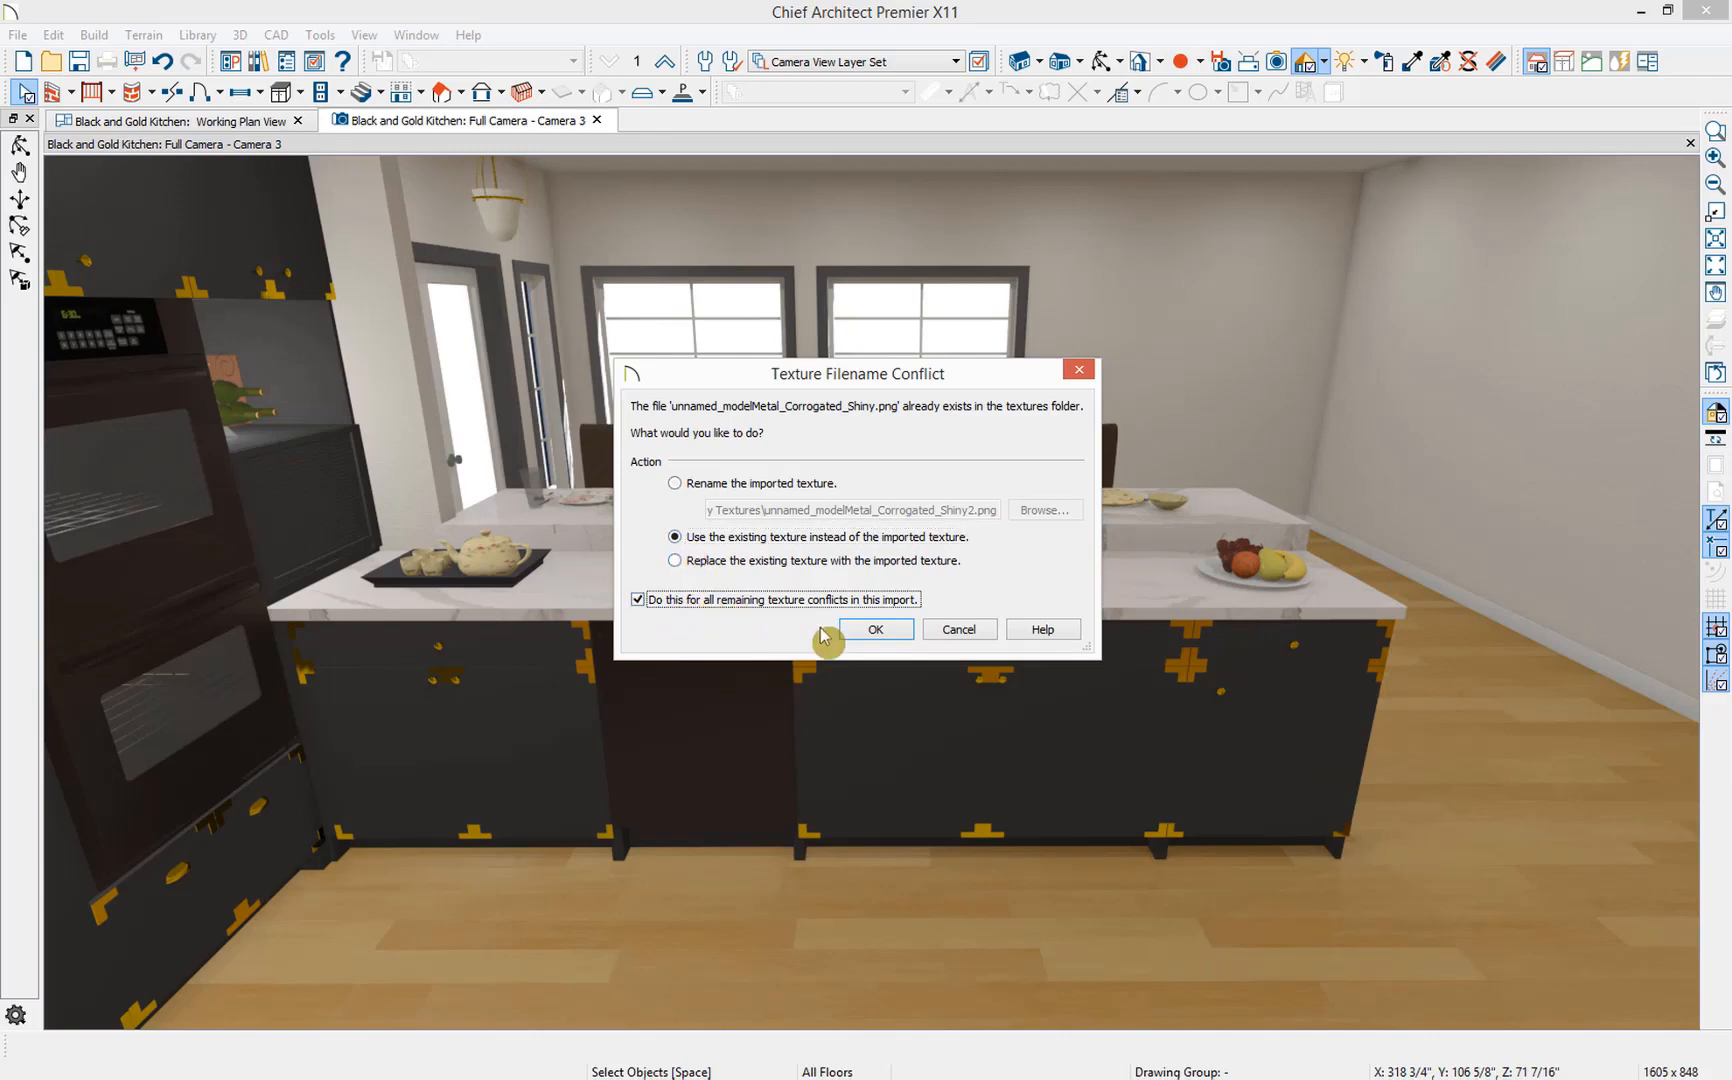
# - Finish the import, place the sink at the island in the camera view and select it
pyautogui.click(874, 628)
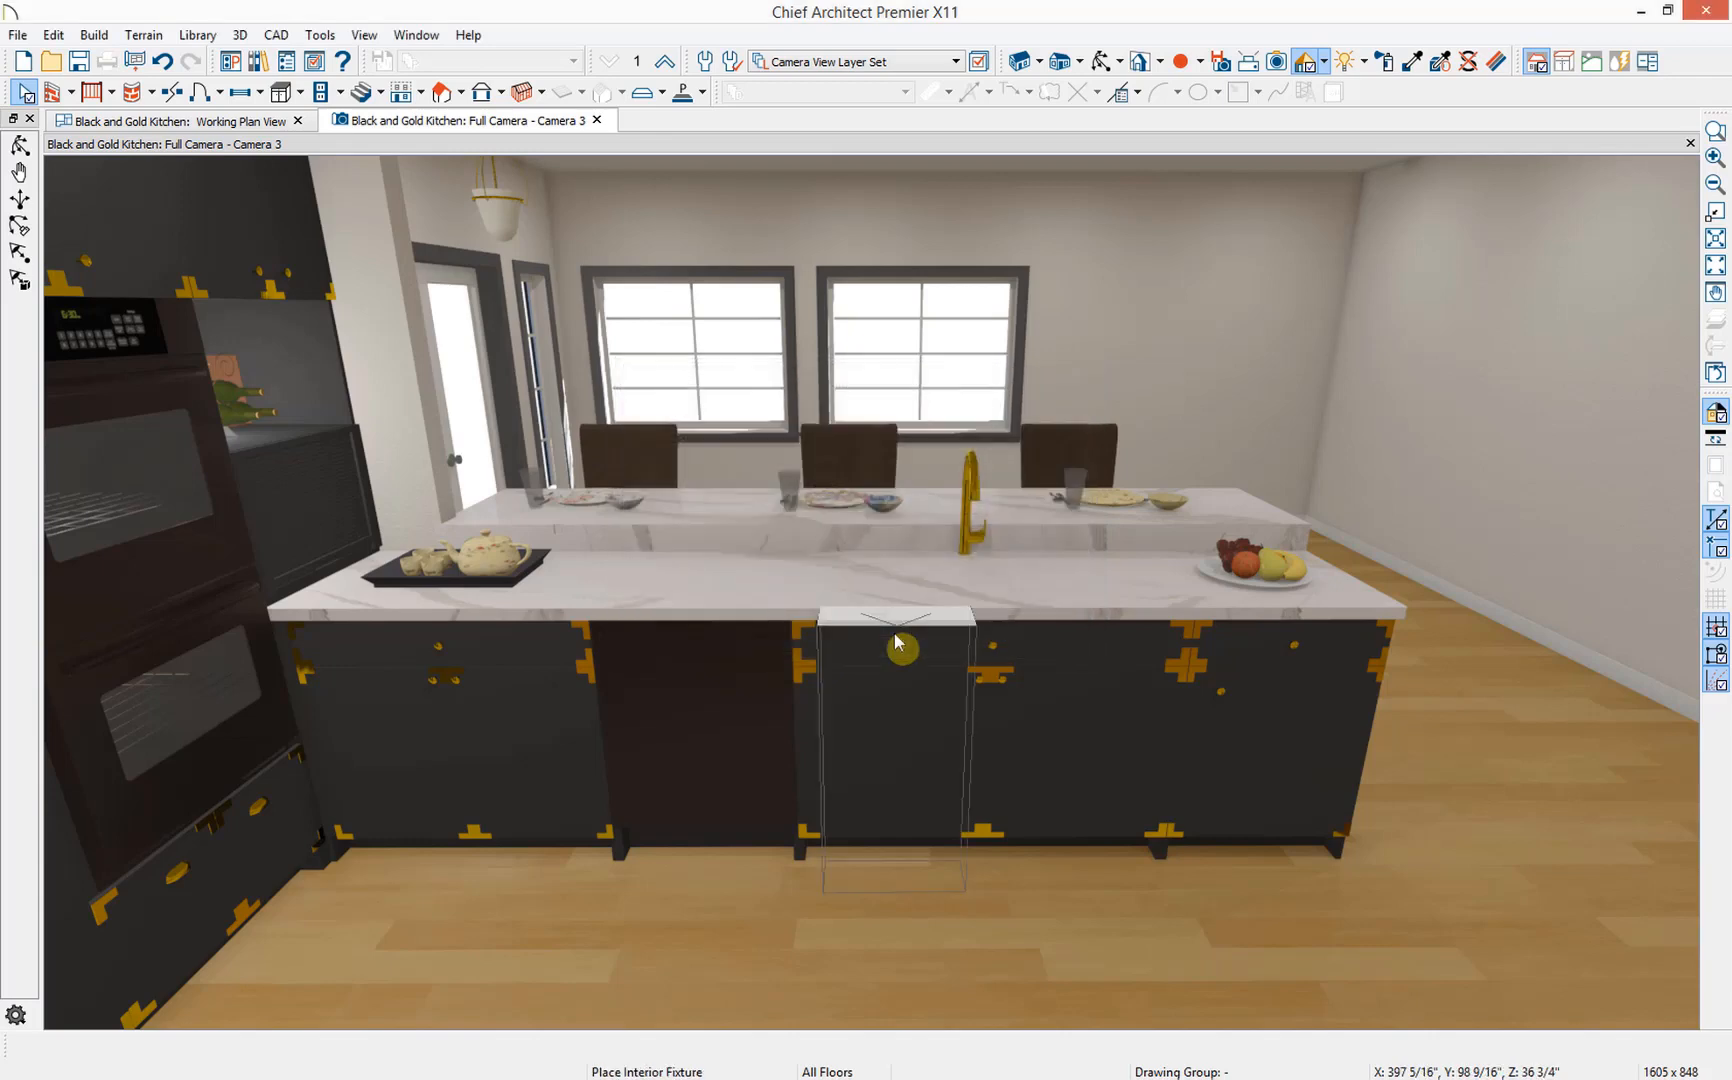
pyautogui.moveTo(922, 727)
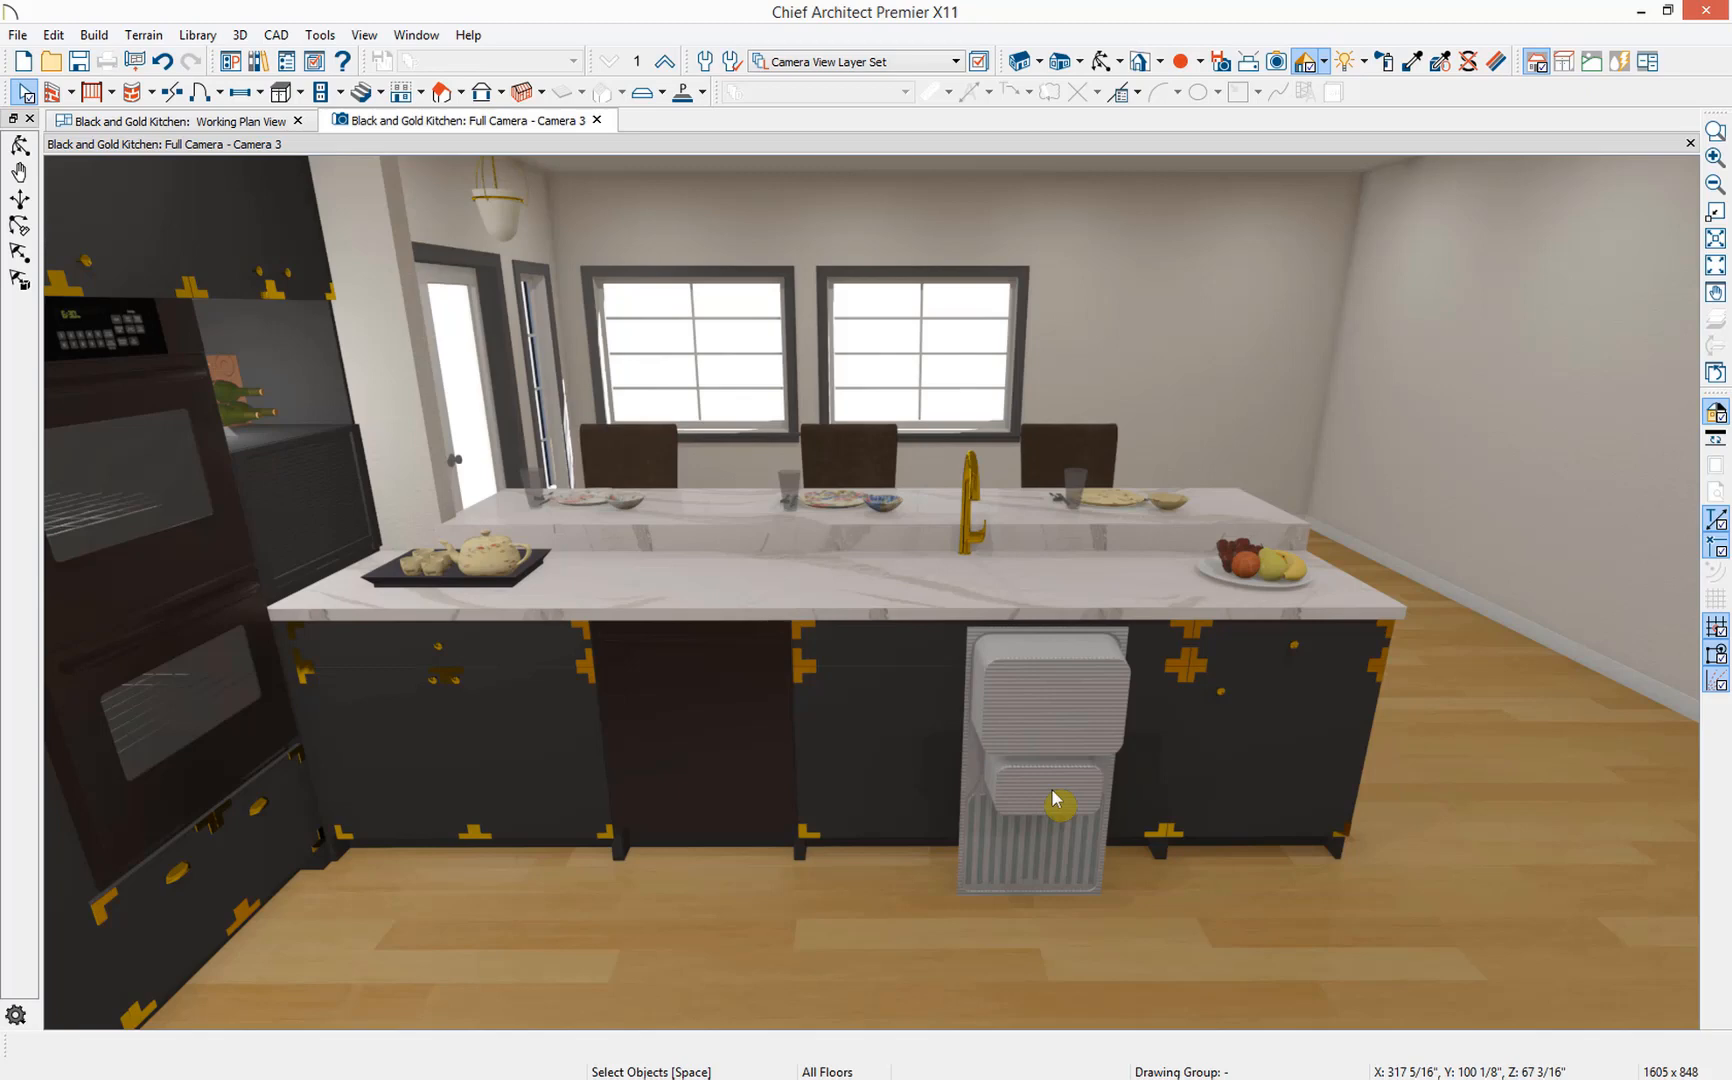
pyautogui.click(1054, 801)
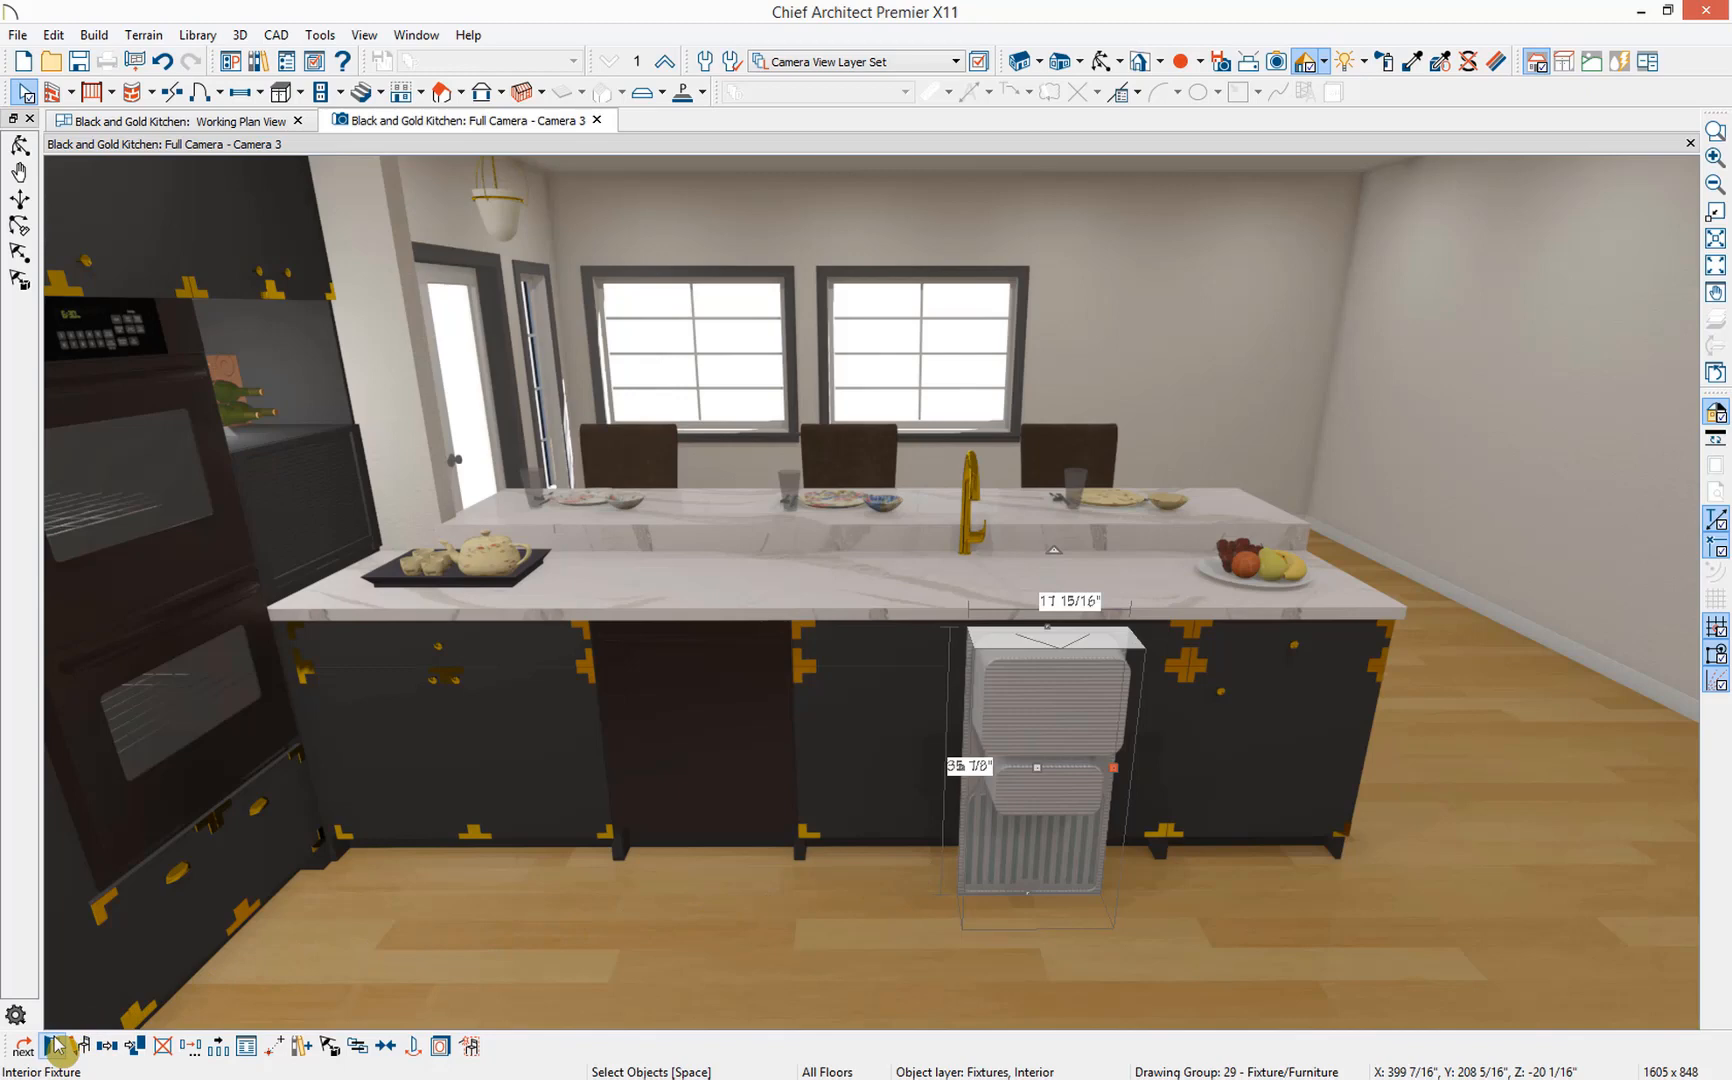
pyautogui.moveTo(54, 1045)
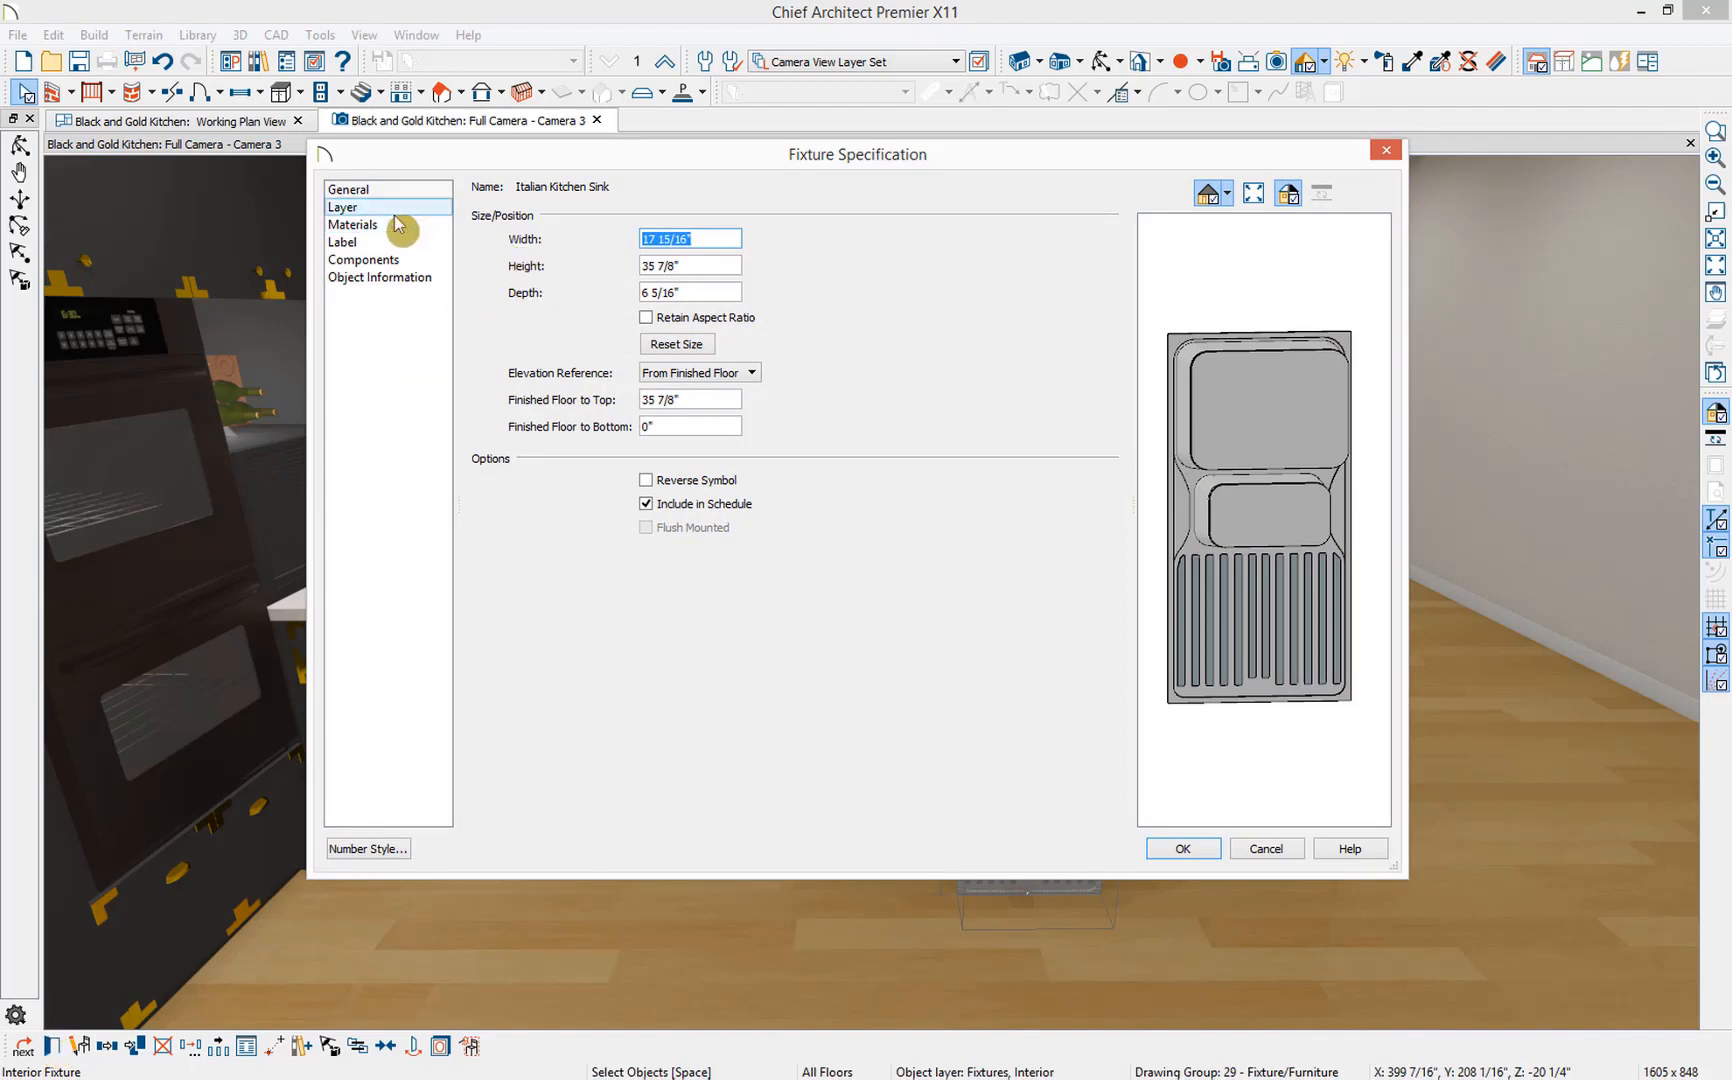
pyautogui.moveTo(394, 246)
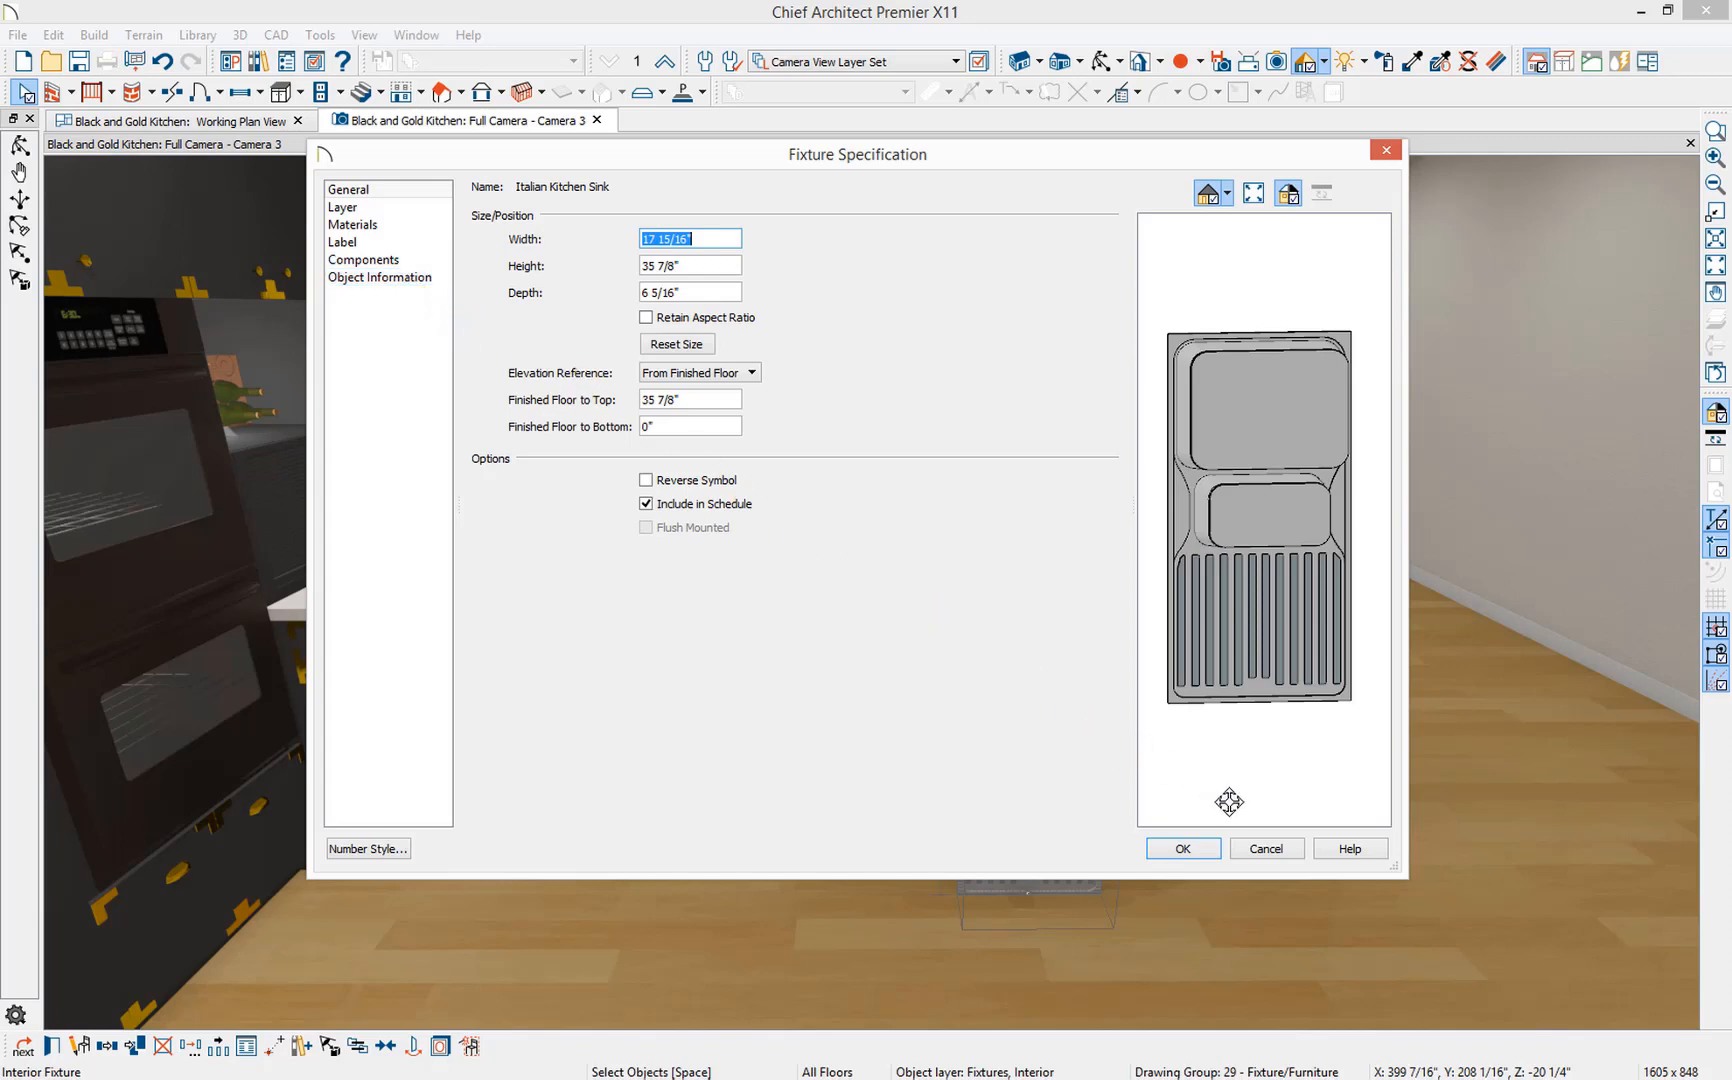
# - Accept the Fixture Specification (17 15/16" x 35 7/8" x 6 5/16") and return to the camera view
pyautogui.click(1181, 848)
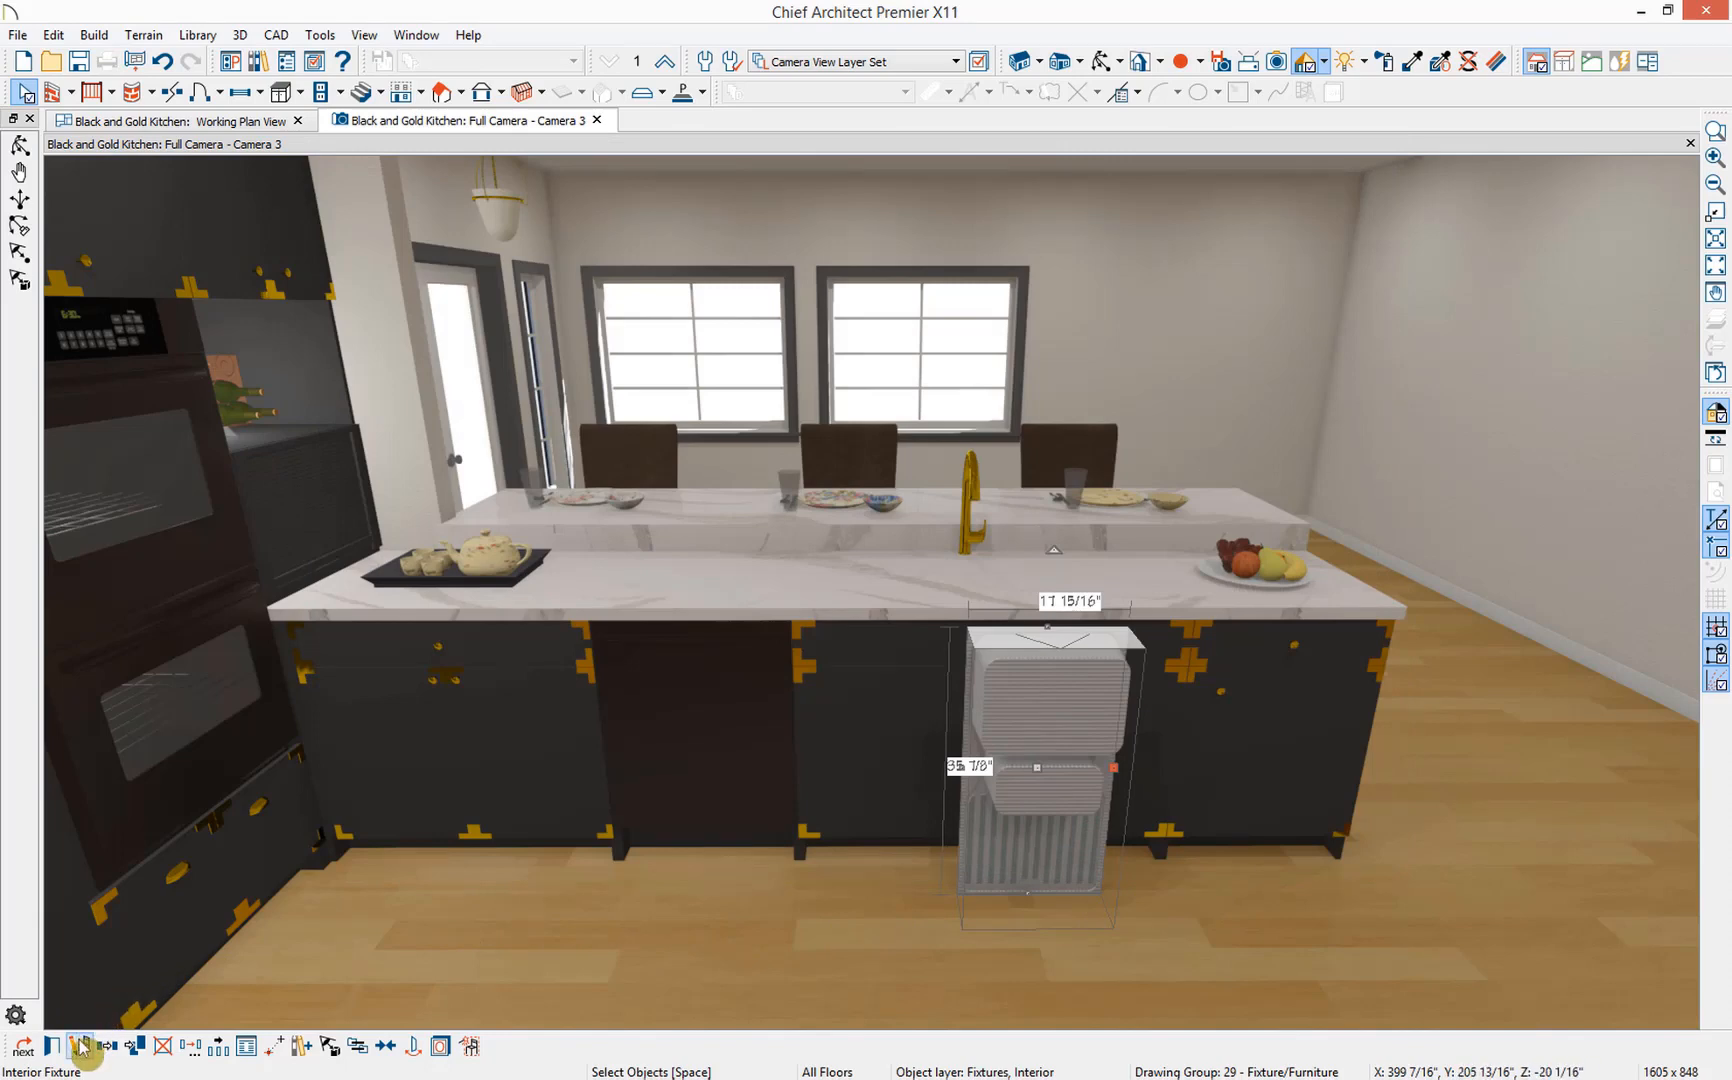
# - In Symbol Specification, rotate the sink +90° about Z and +90° about Y so basins hang down
pyautogui.doubleClick(1033, 718)
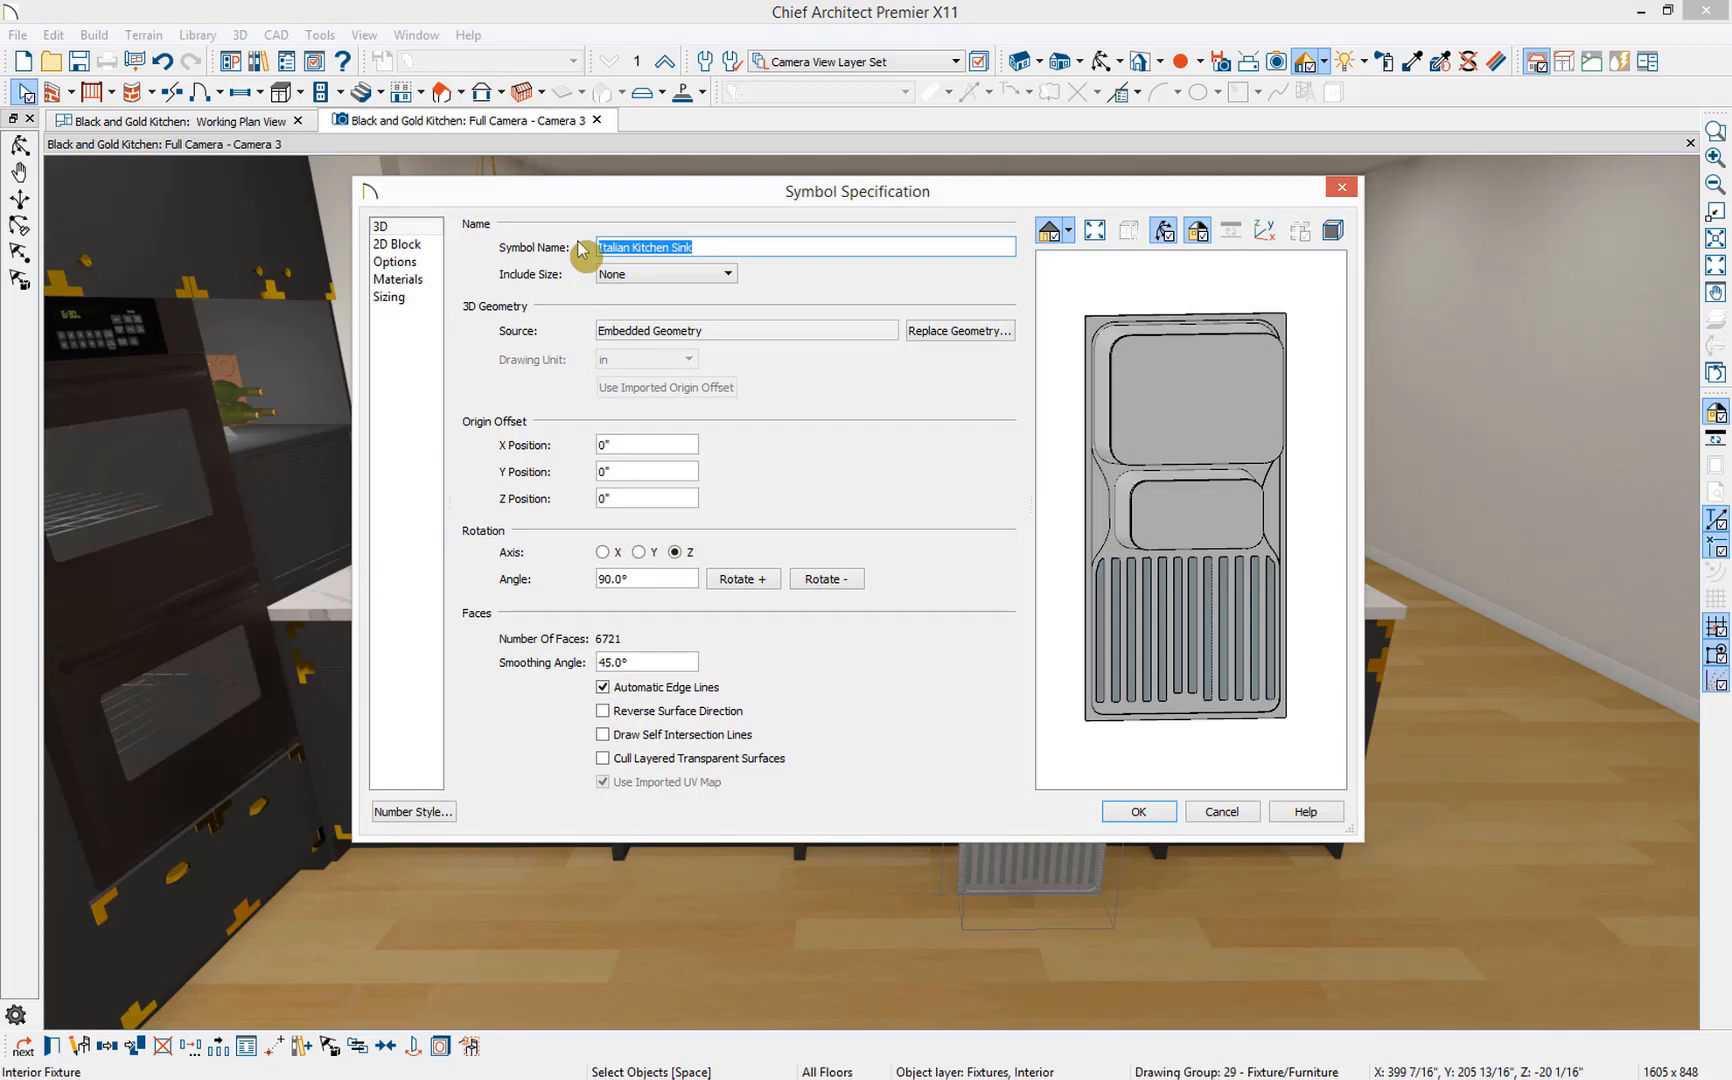
pyautogui.moveTo(563, 283)
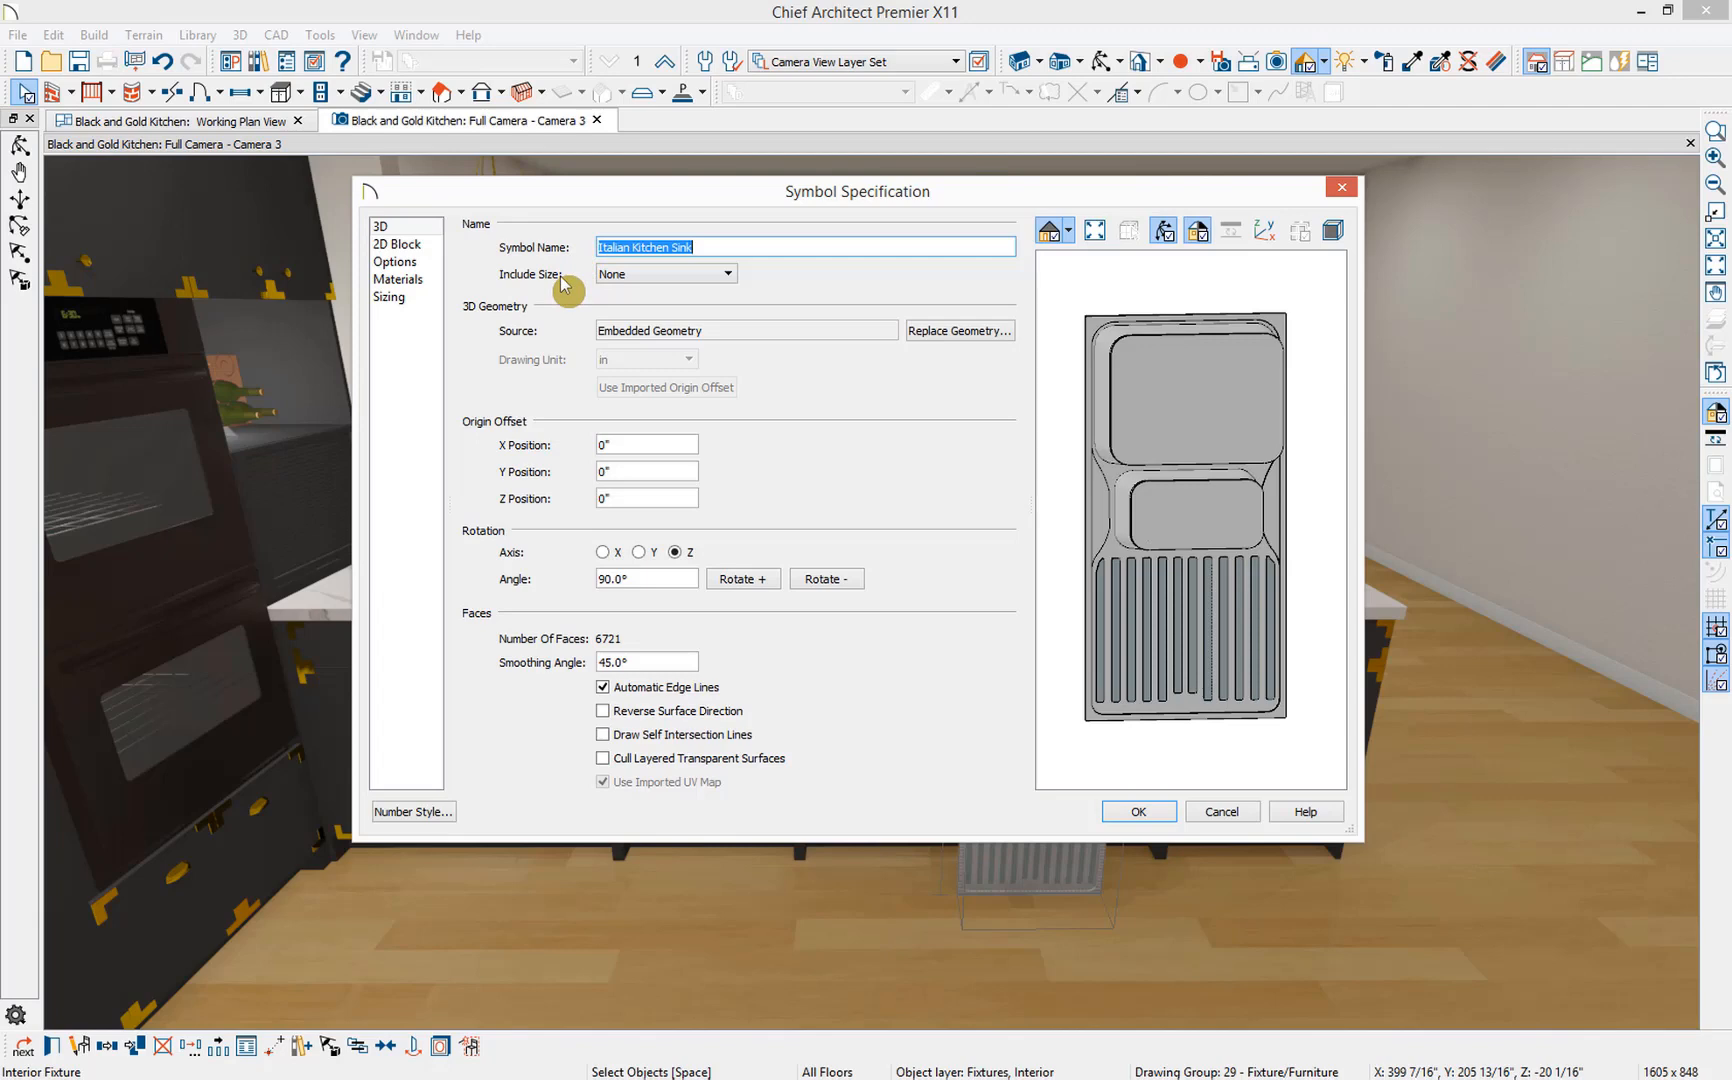
pyautogui.moveTo(546, 317)
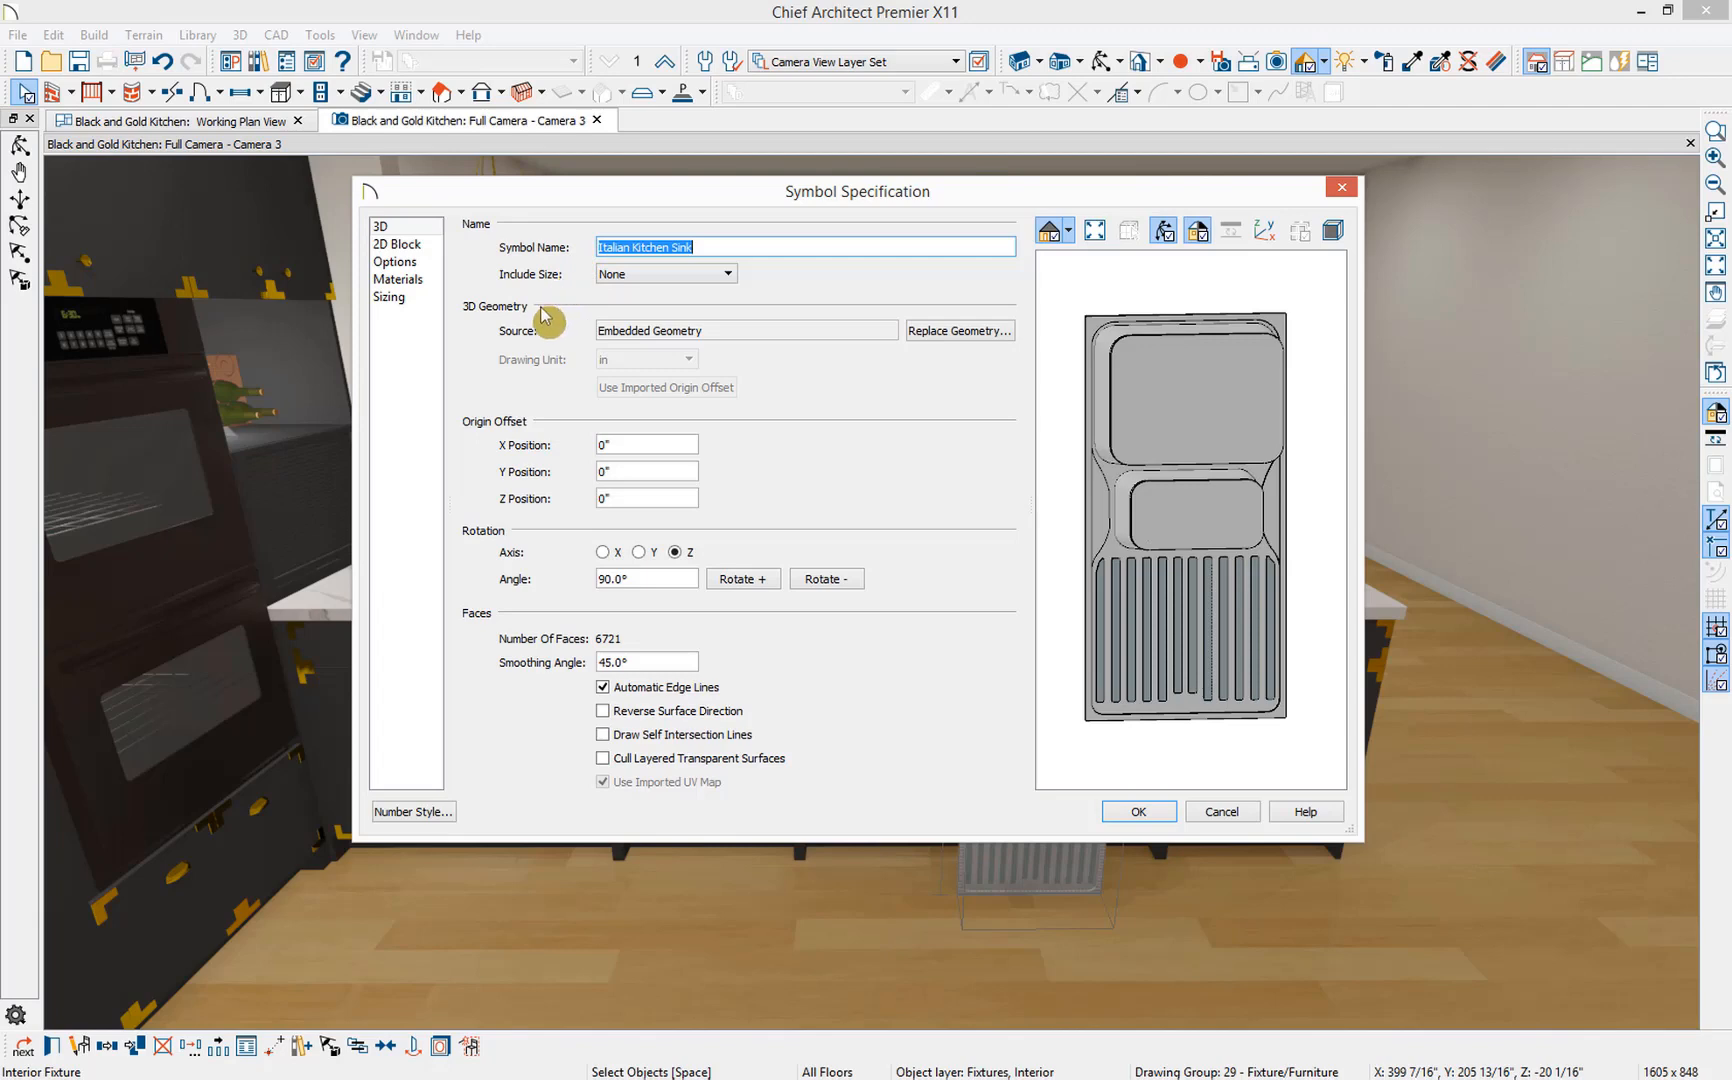
pyautogui.moveTo(541, 394)
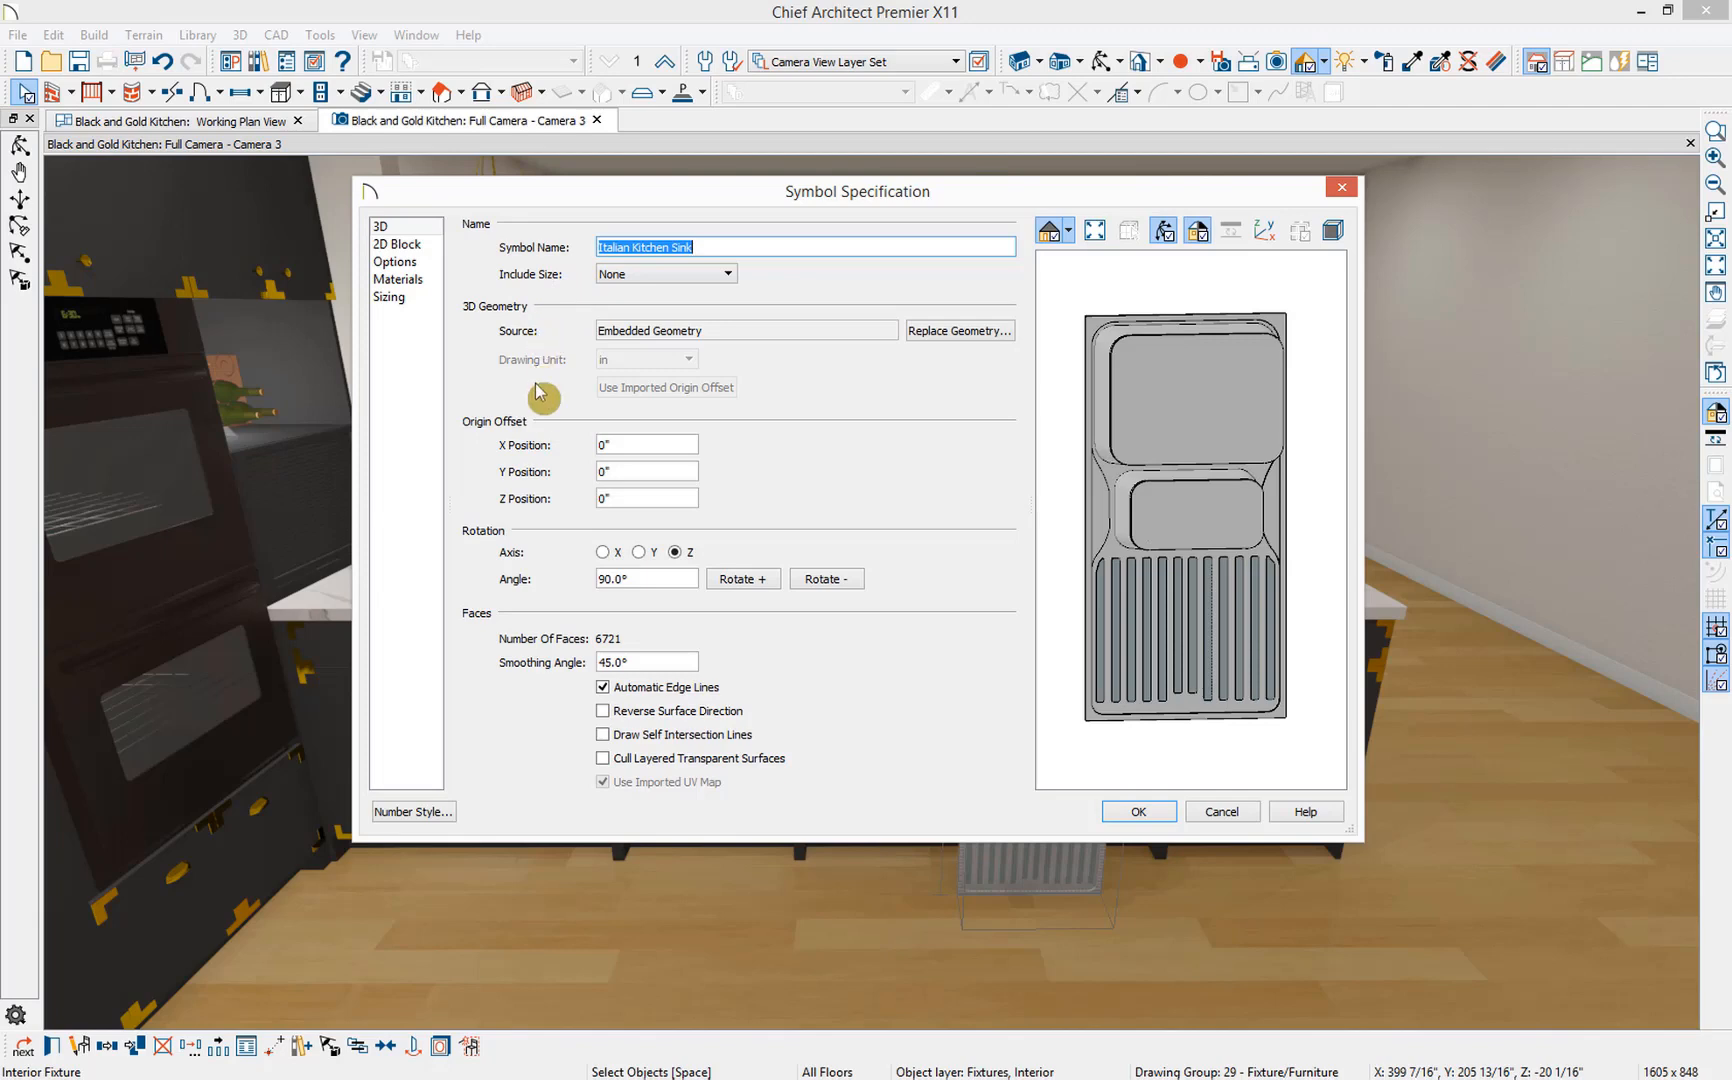
pyautogui.moveTo(542, 430)
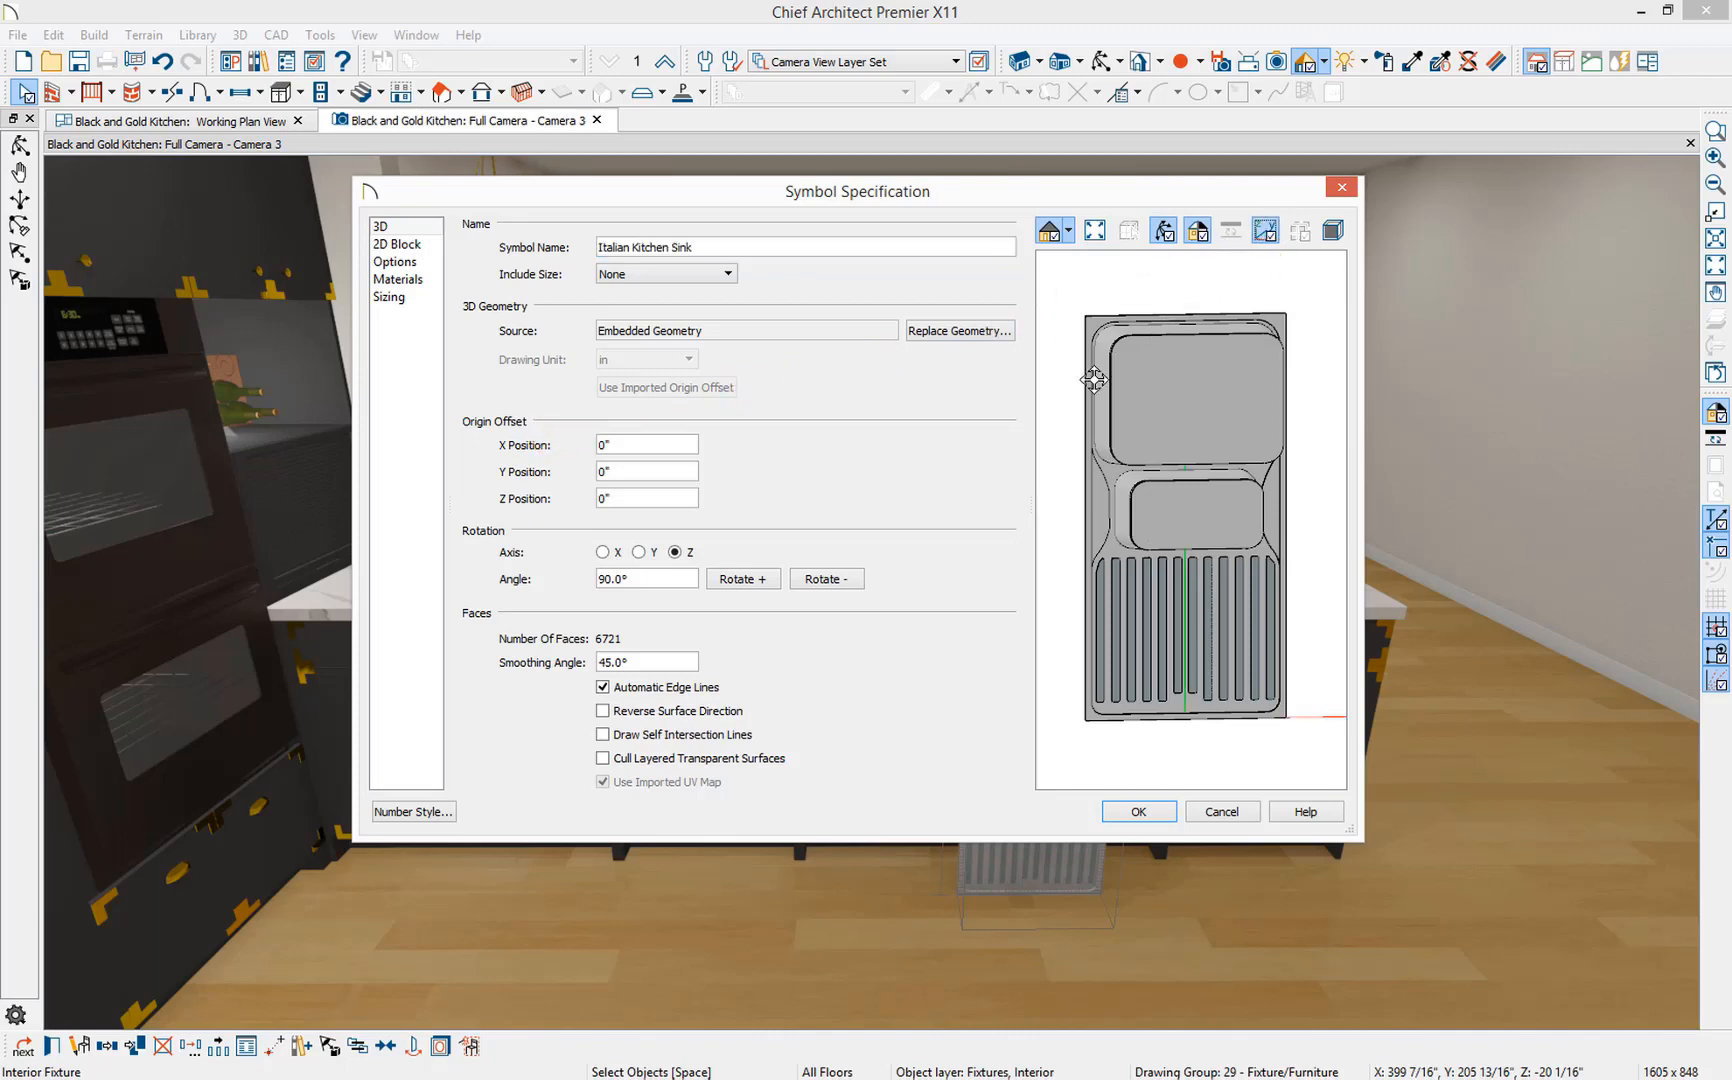
pyautogui.moveTo(530, 549)
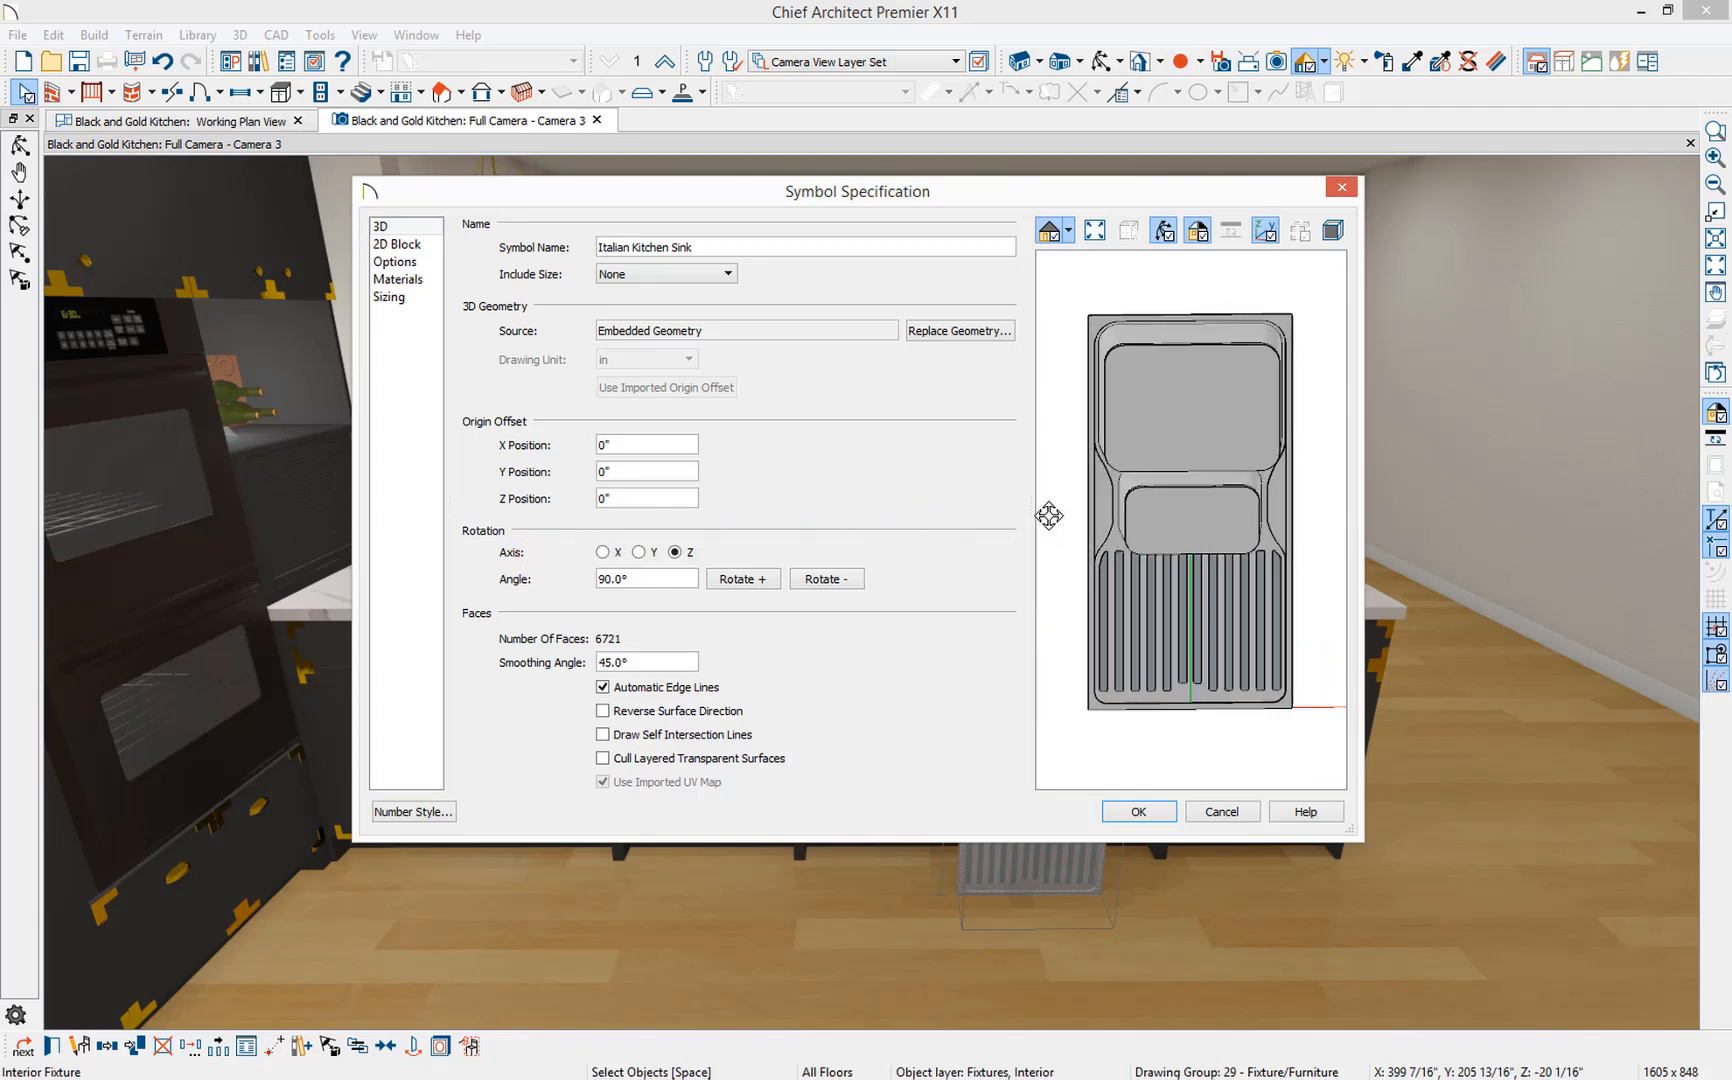
pyautogui.moveTo(953, 544)
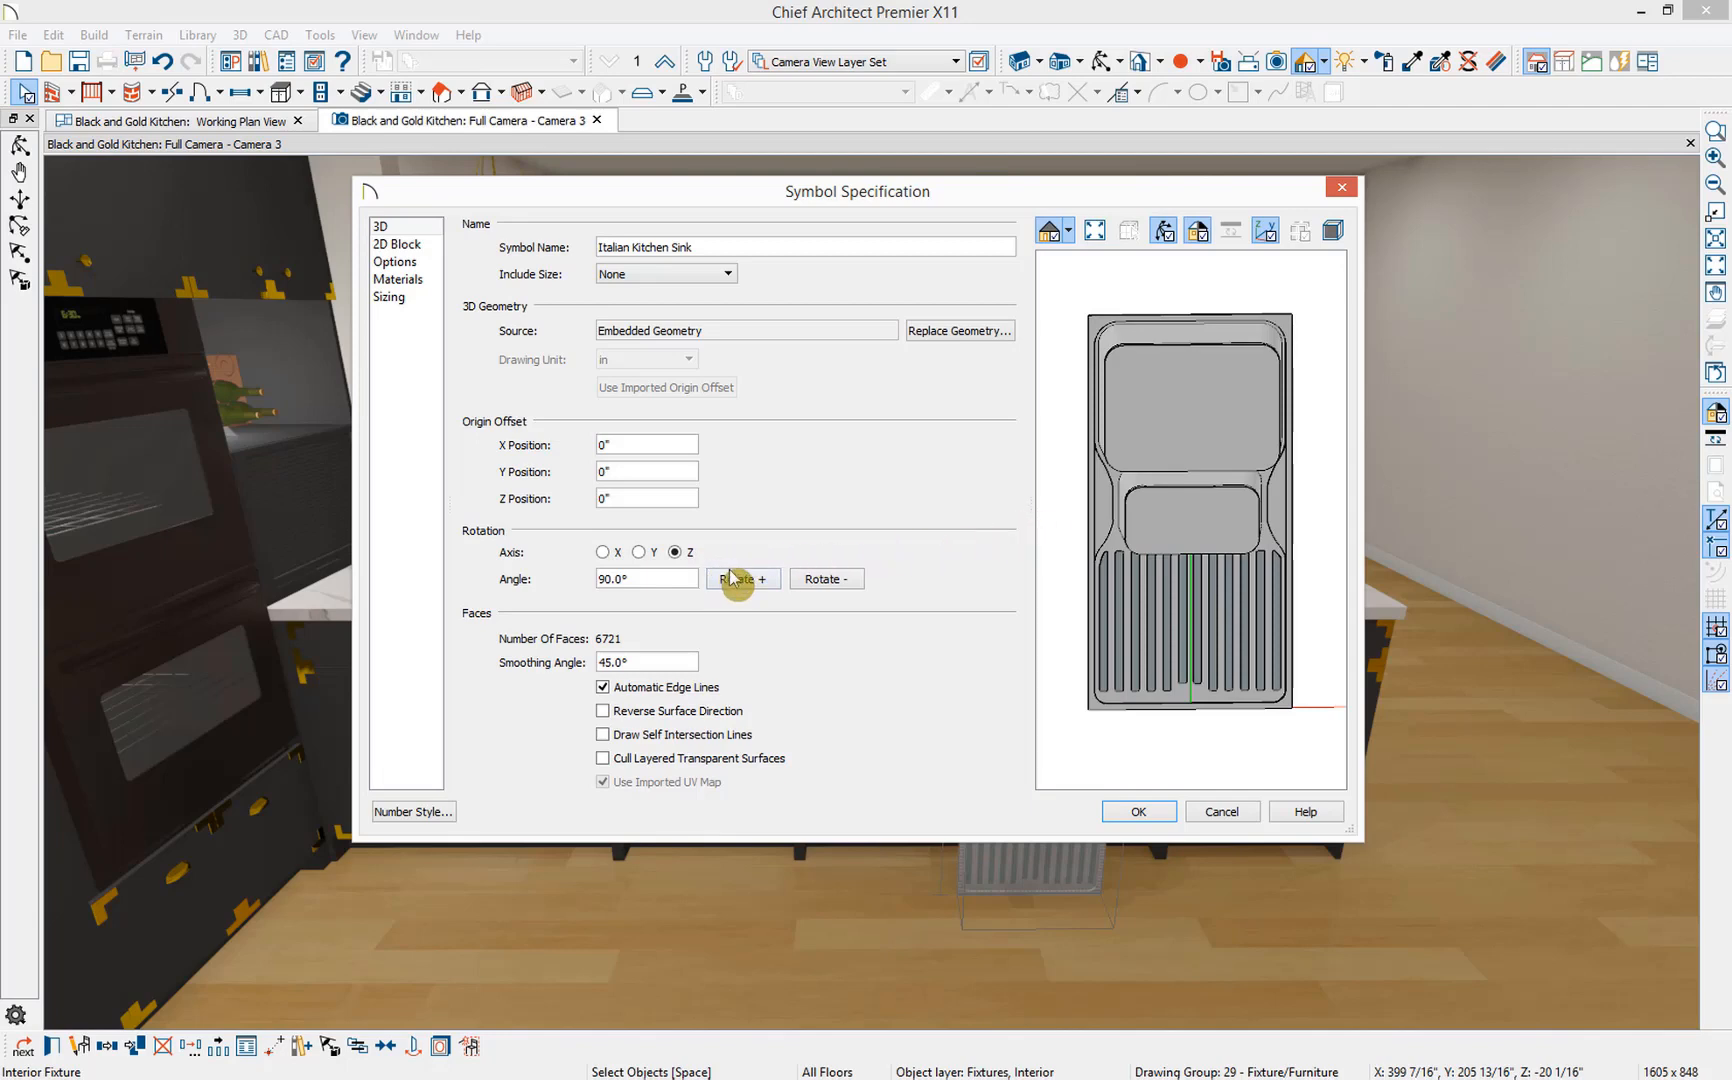
pyautogui.click(742, 579)
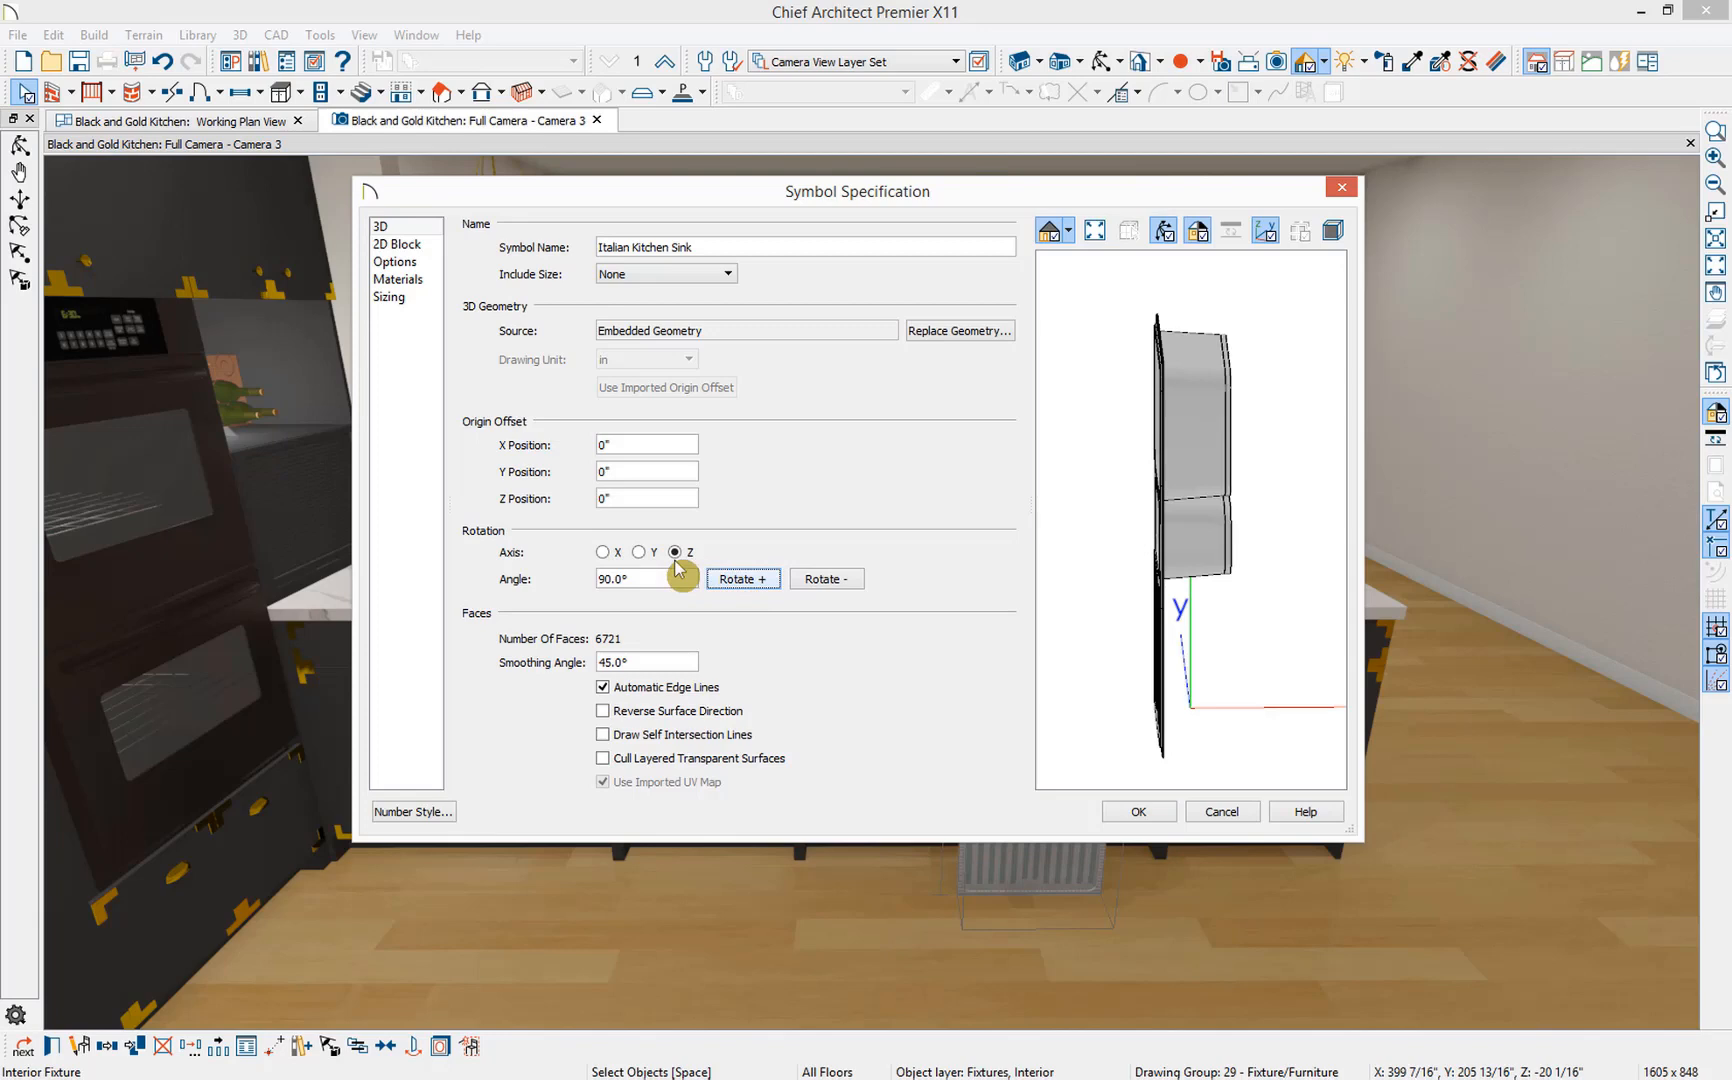
pyautogui.click(638, 552)
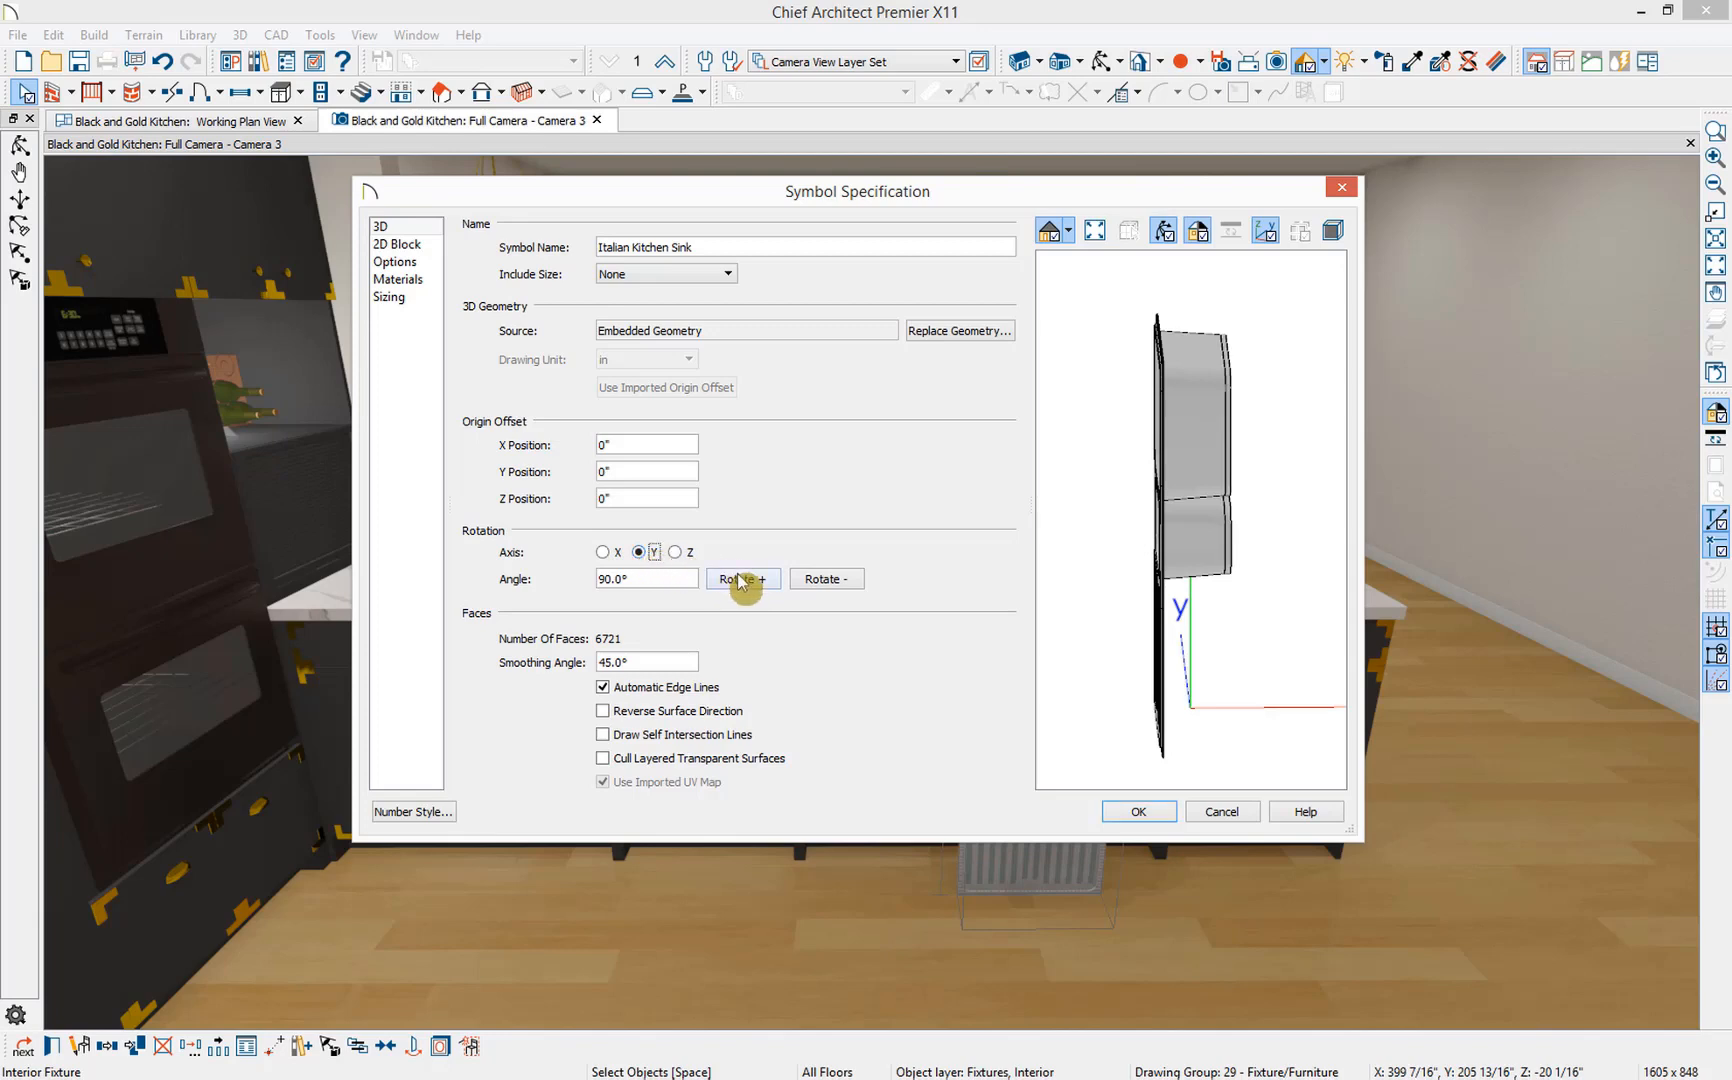
pyautogui.click(742, 579)
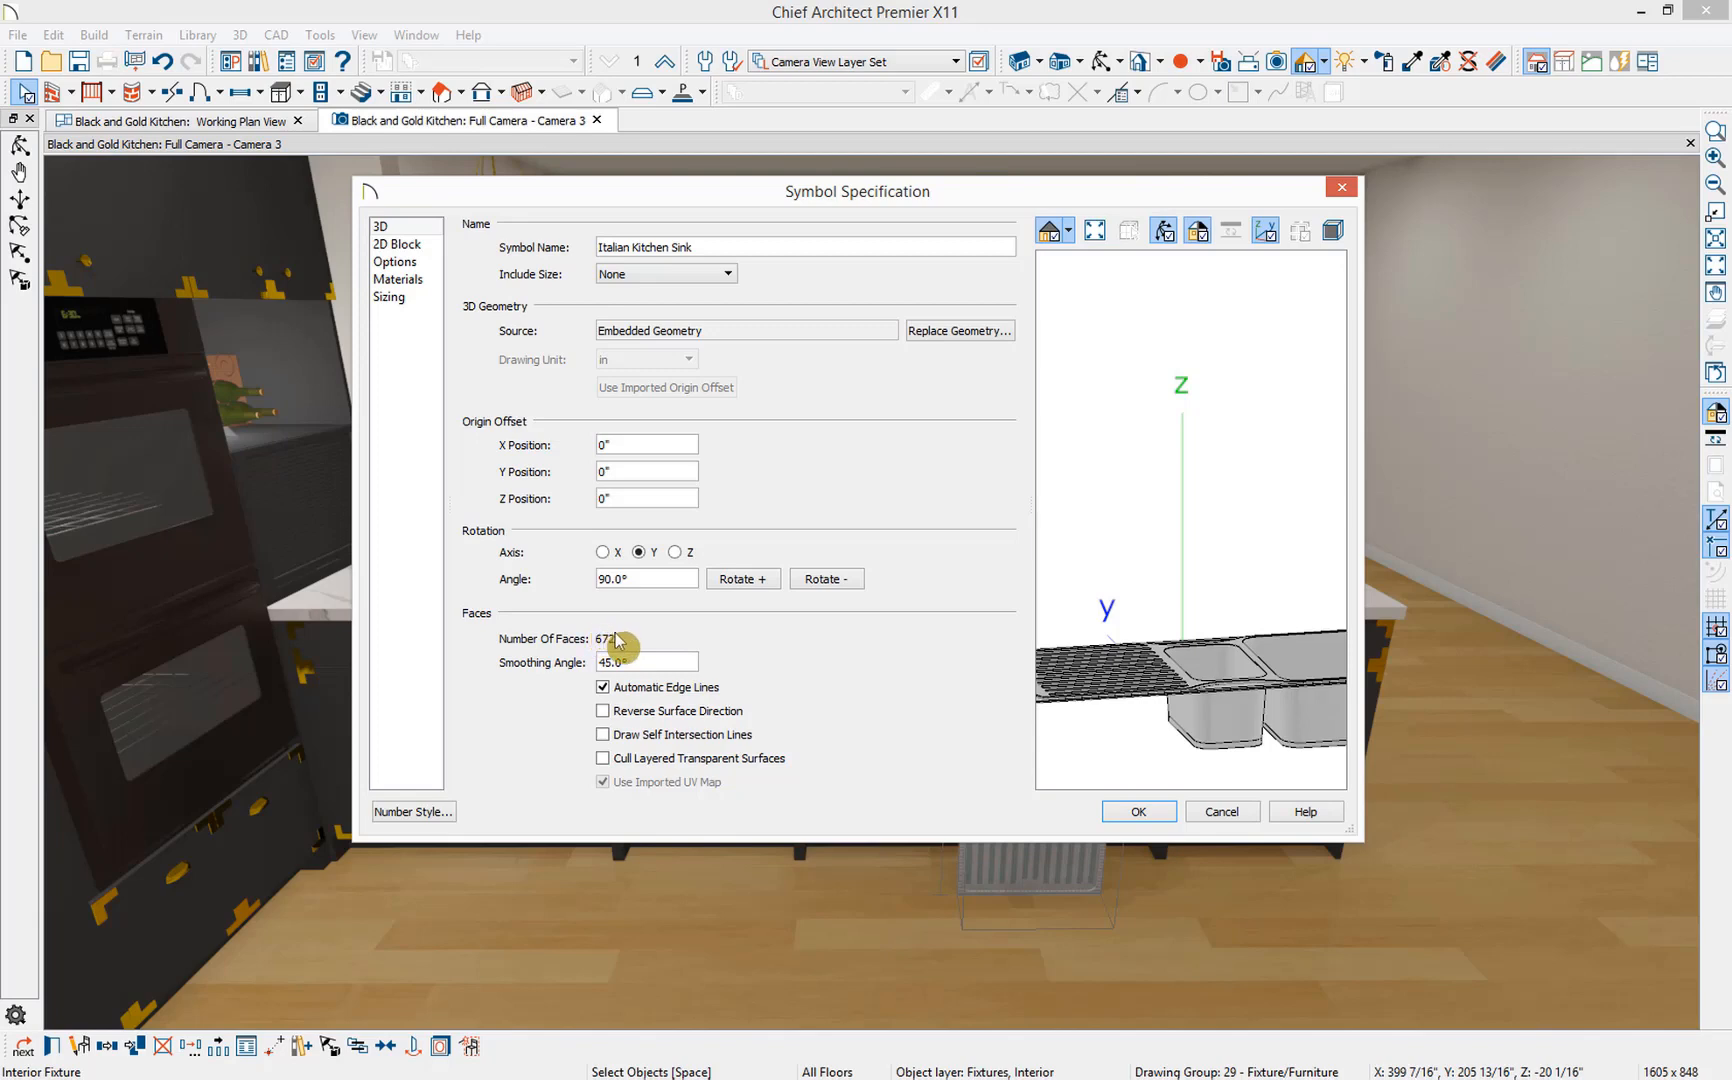
pyautogui.moveTo(517, 479)
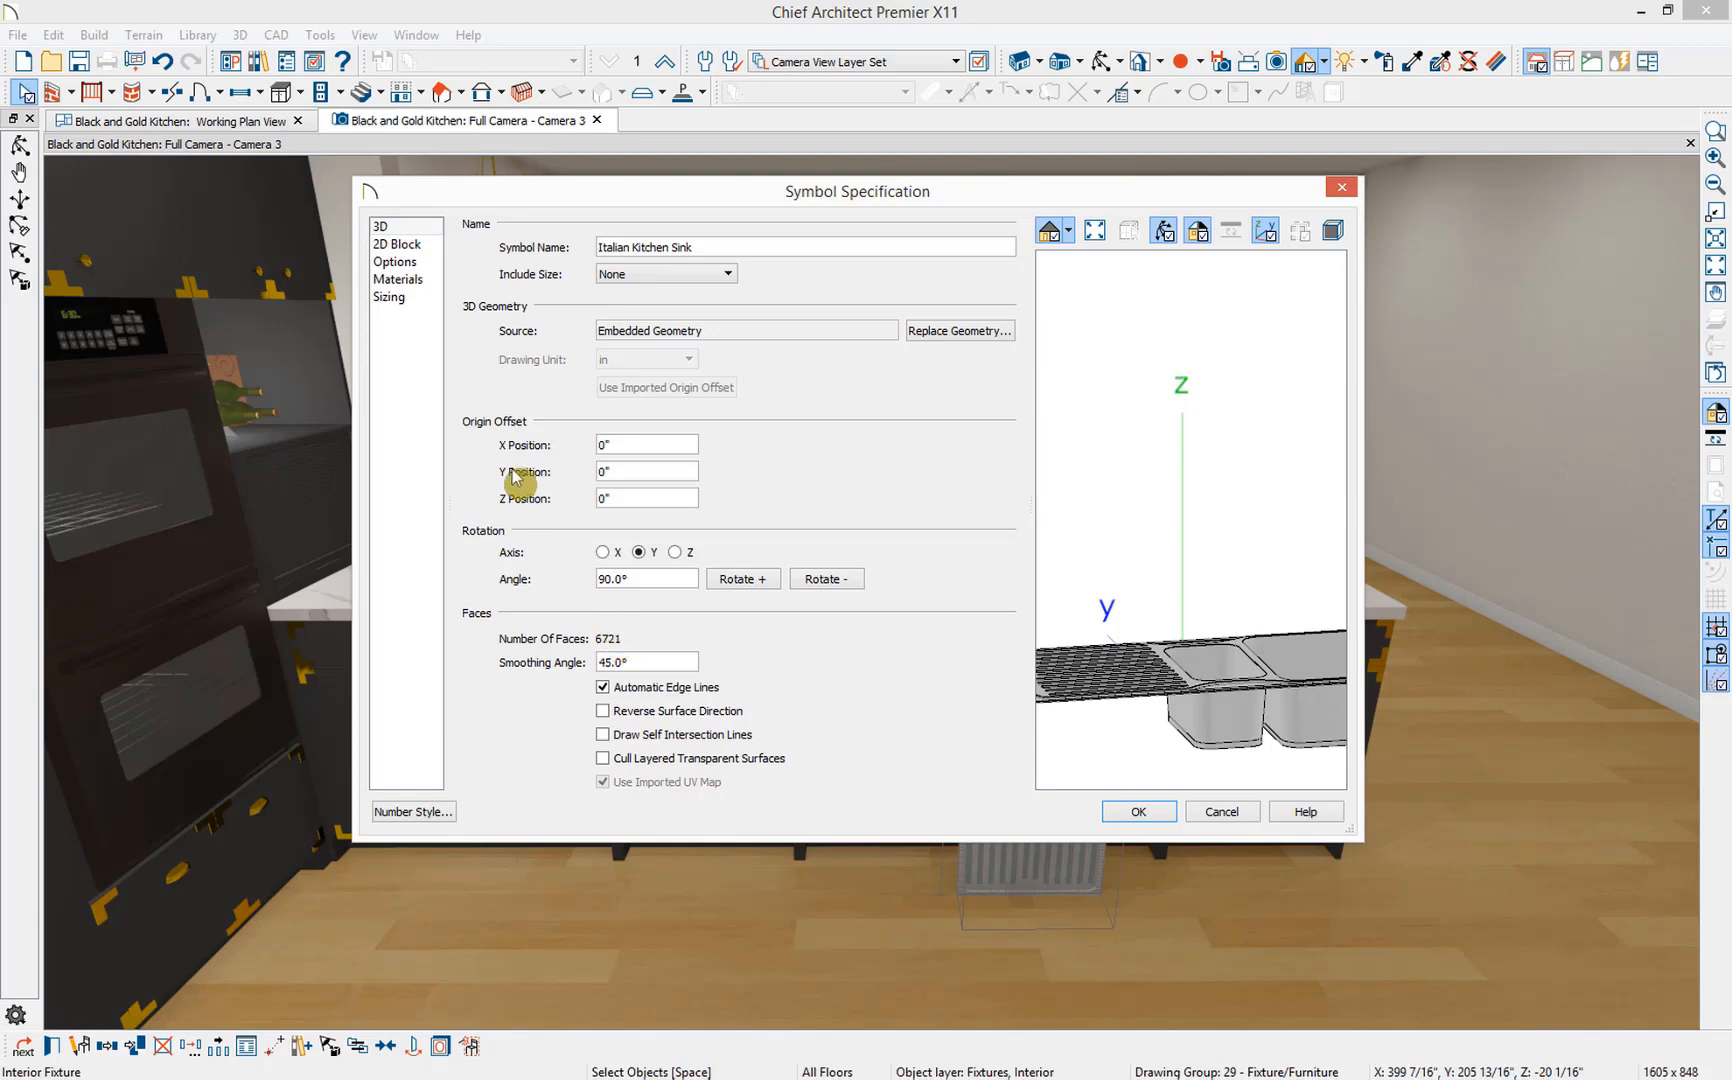
# - Generate a new 2D plan block matching the reoriented sink
pyautogui.click(398, 244)
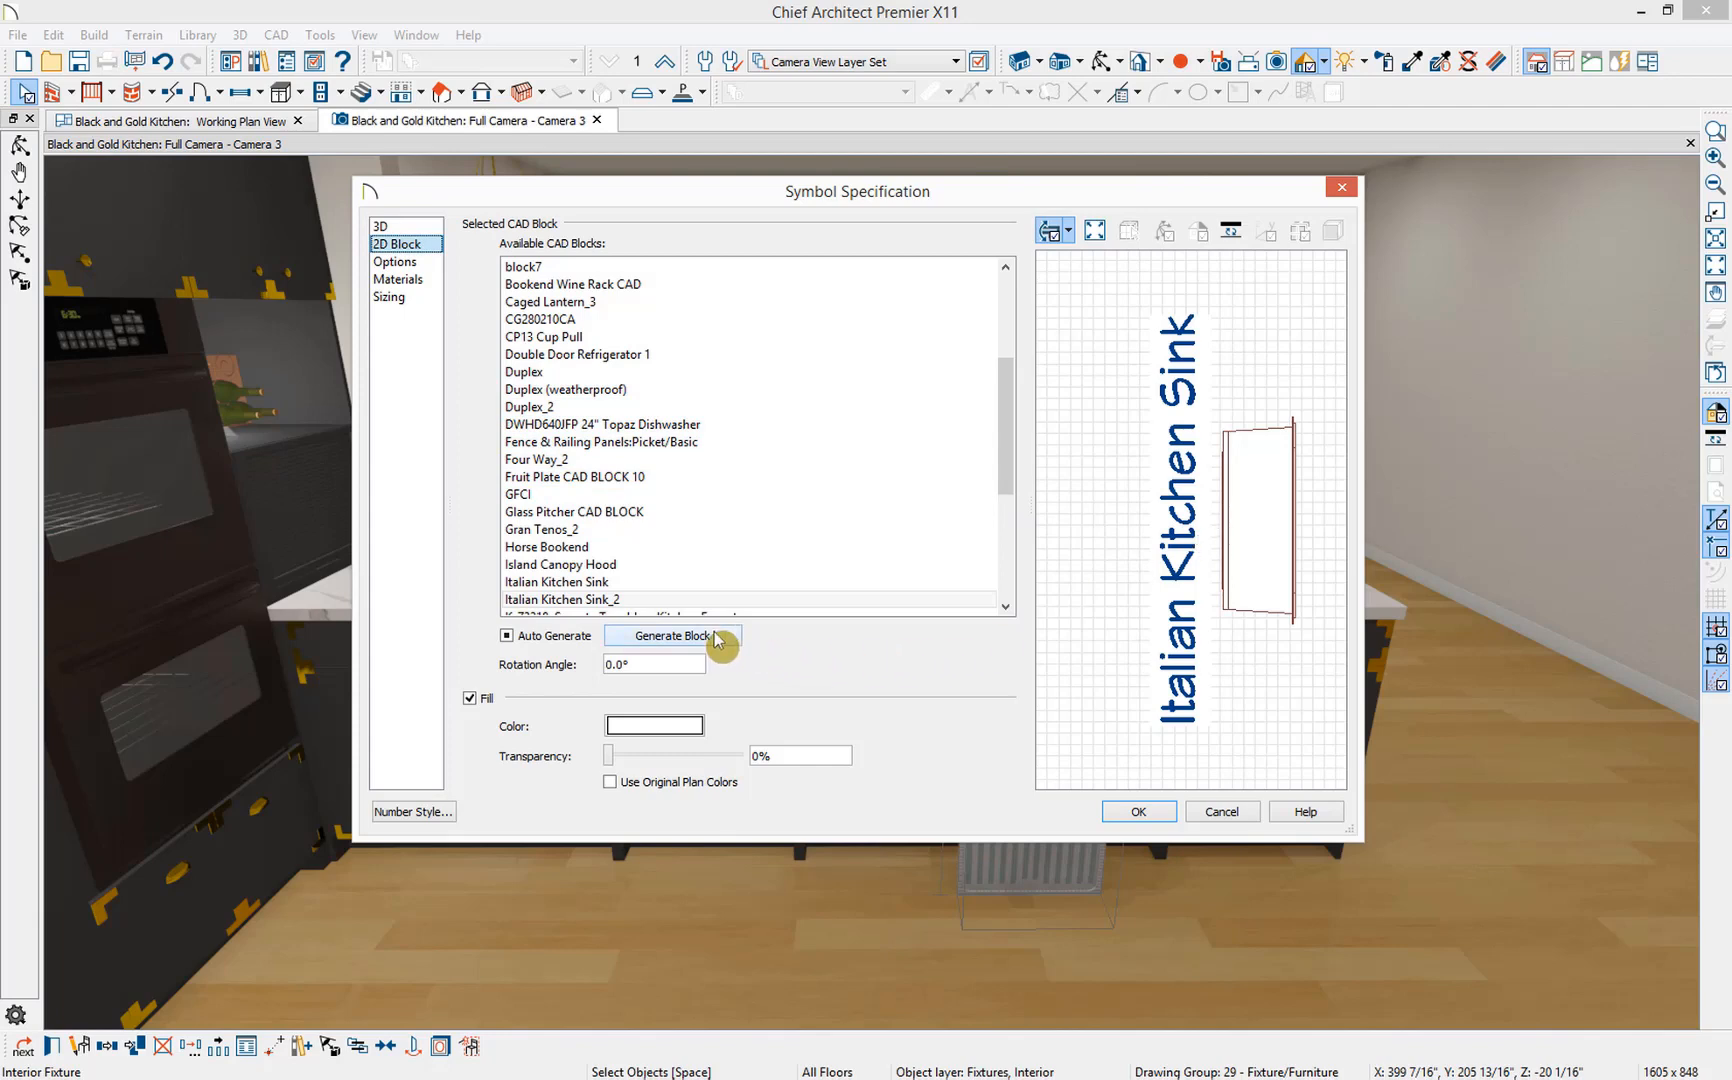
pyautogui.click(672, 635)
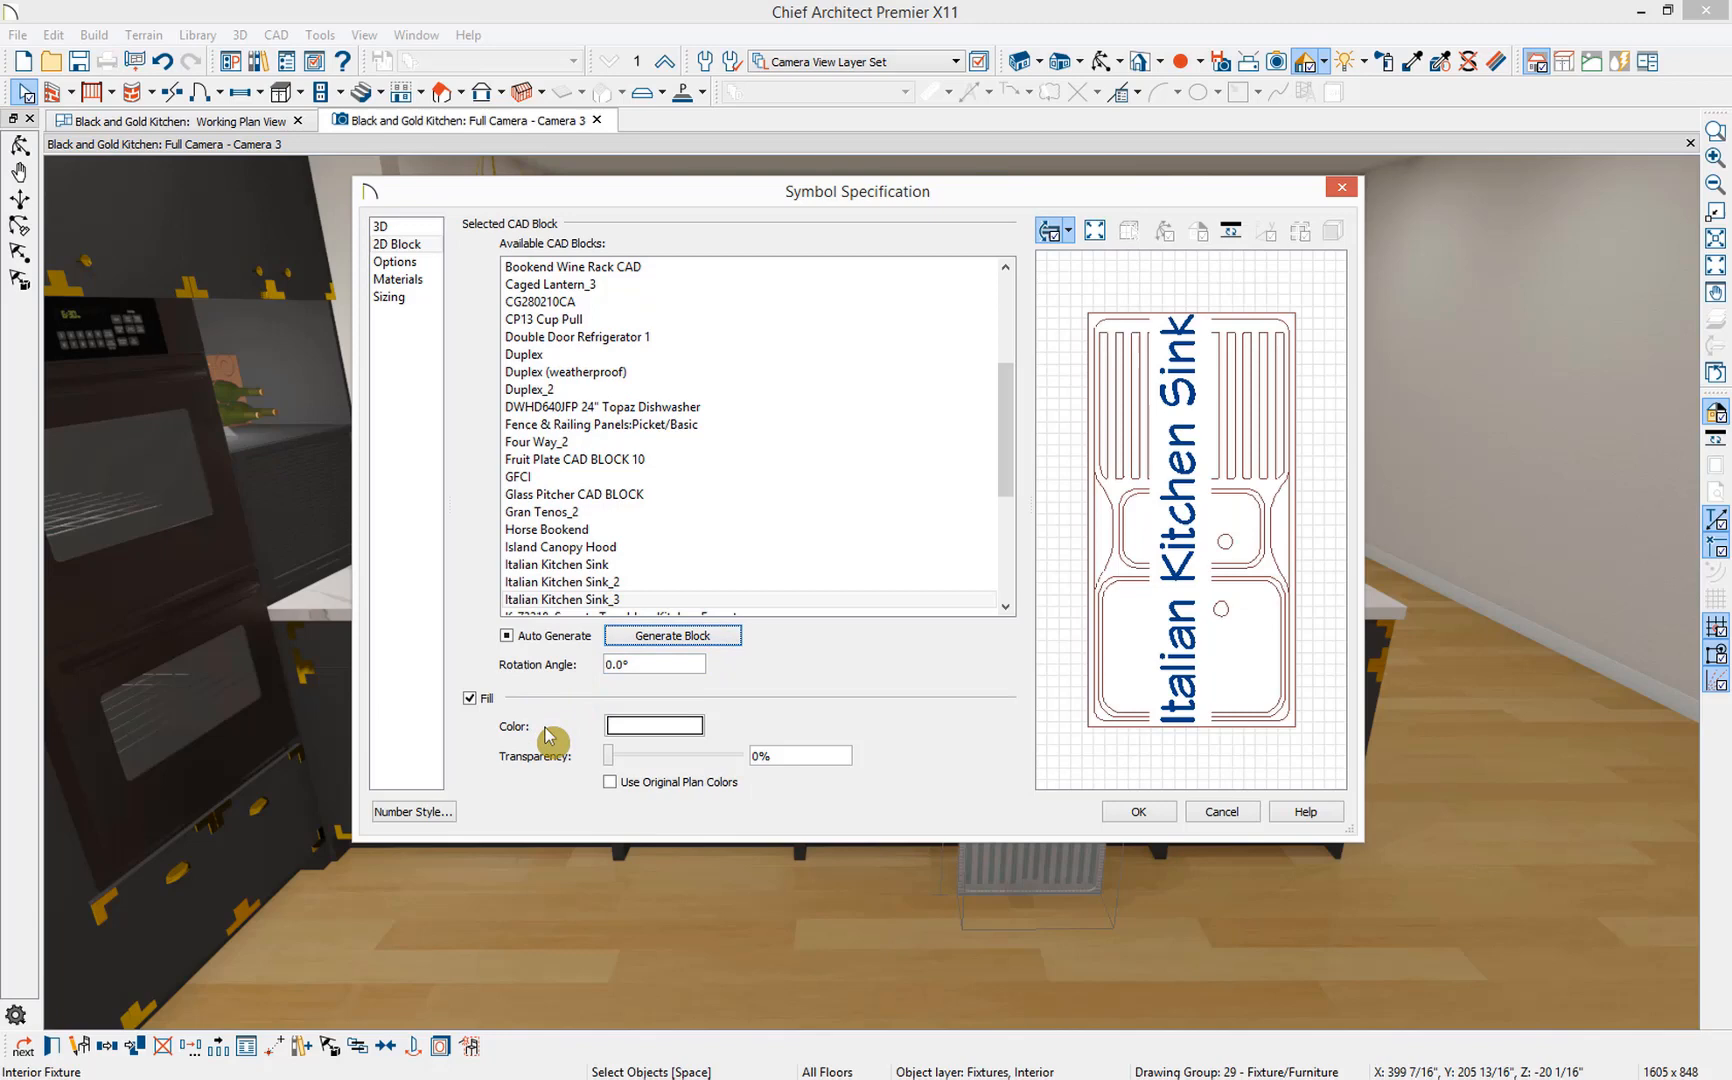
pyautogui.moveTo(552, 772)
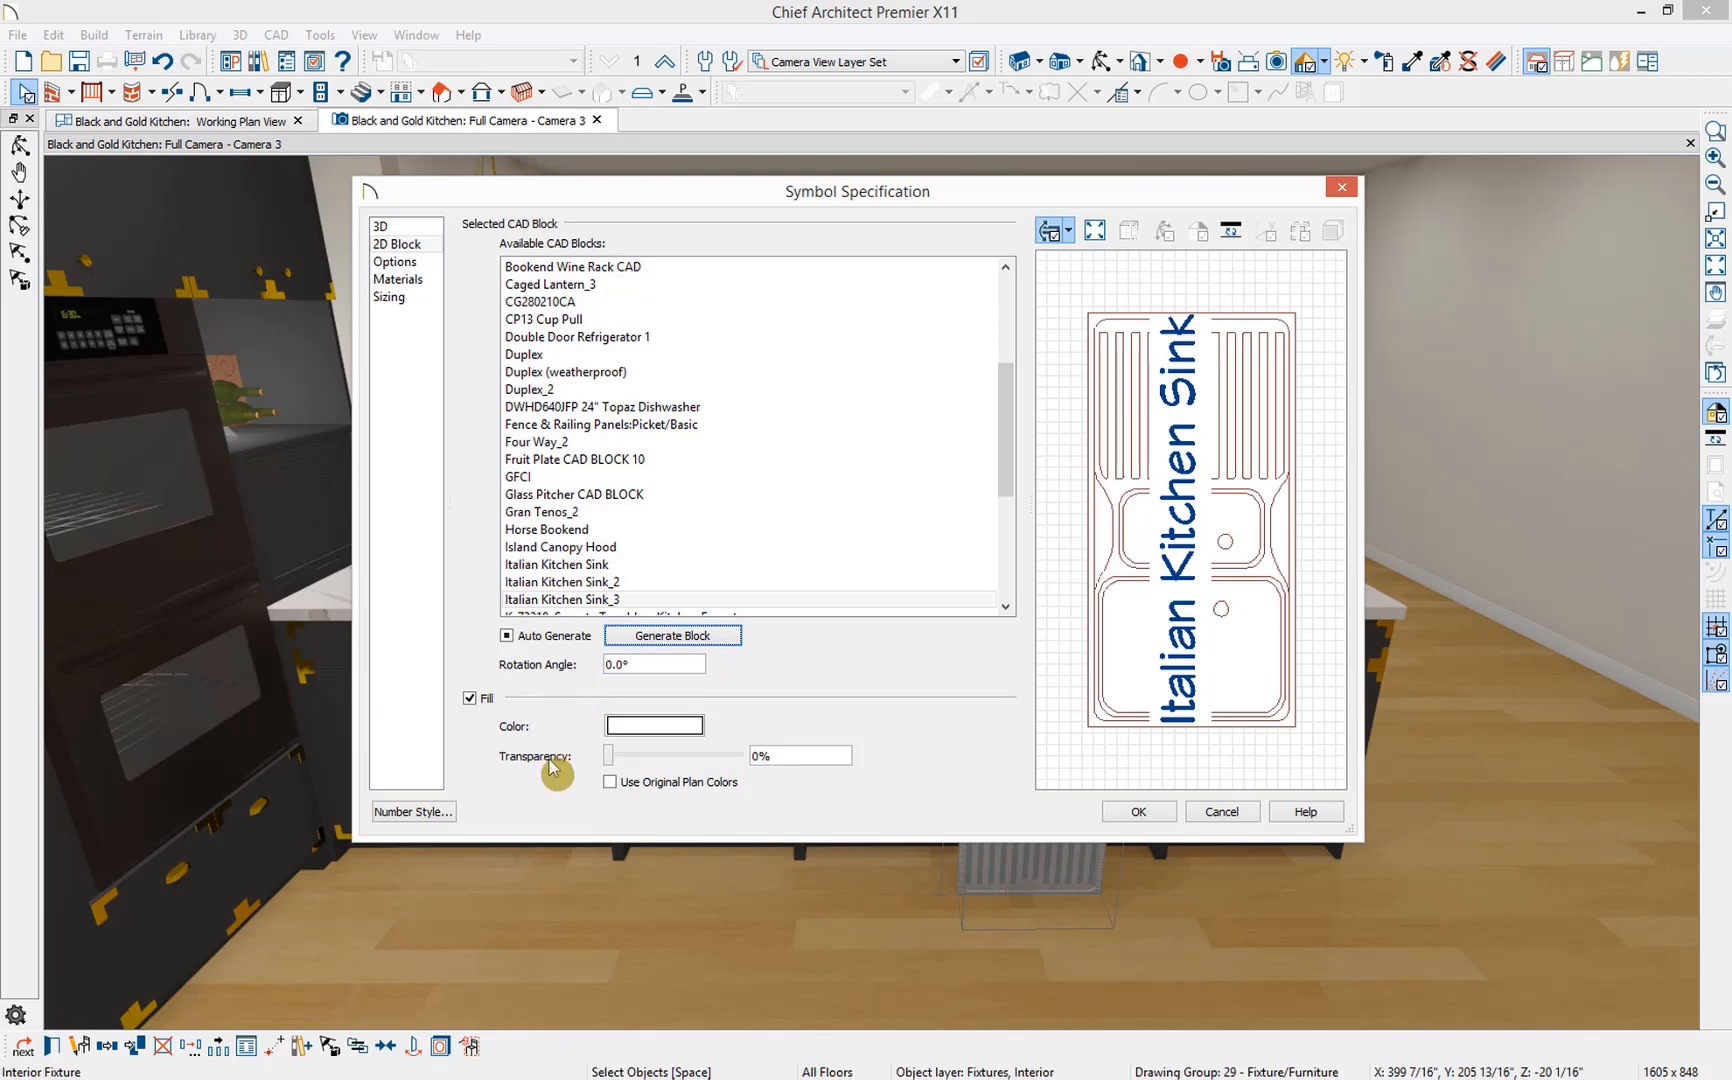
pyautogui.moveTo(552, 731)
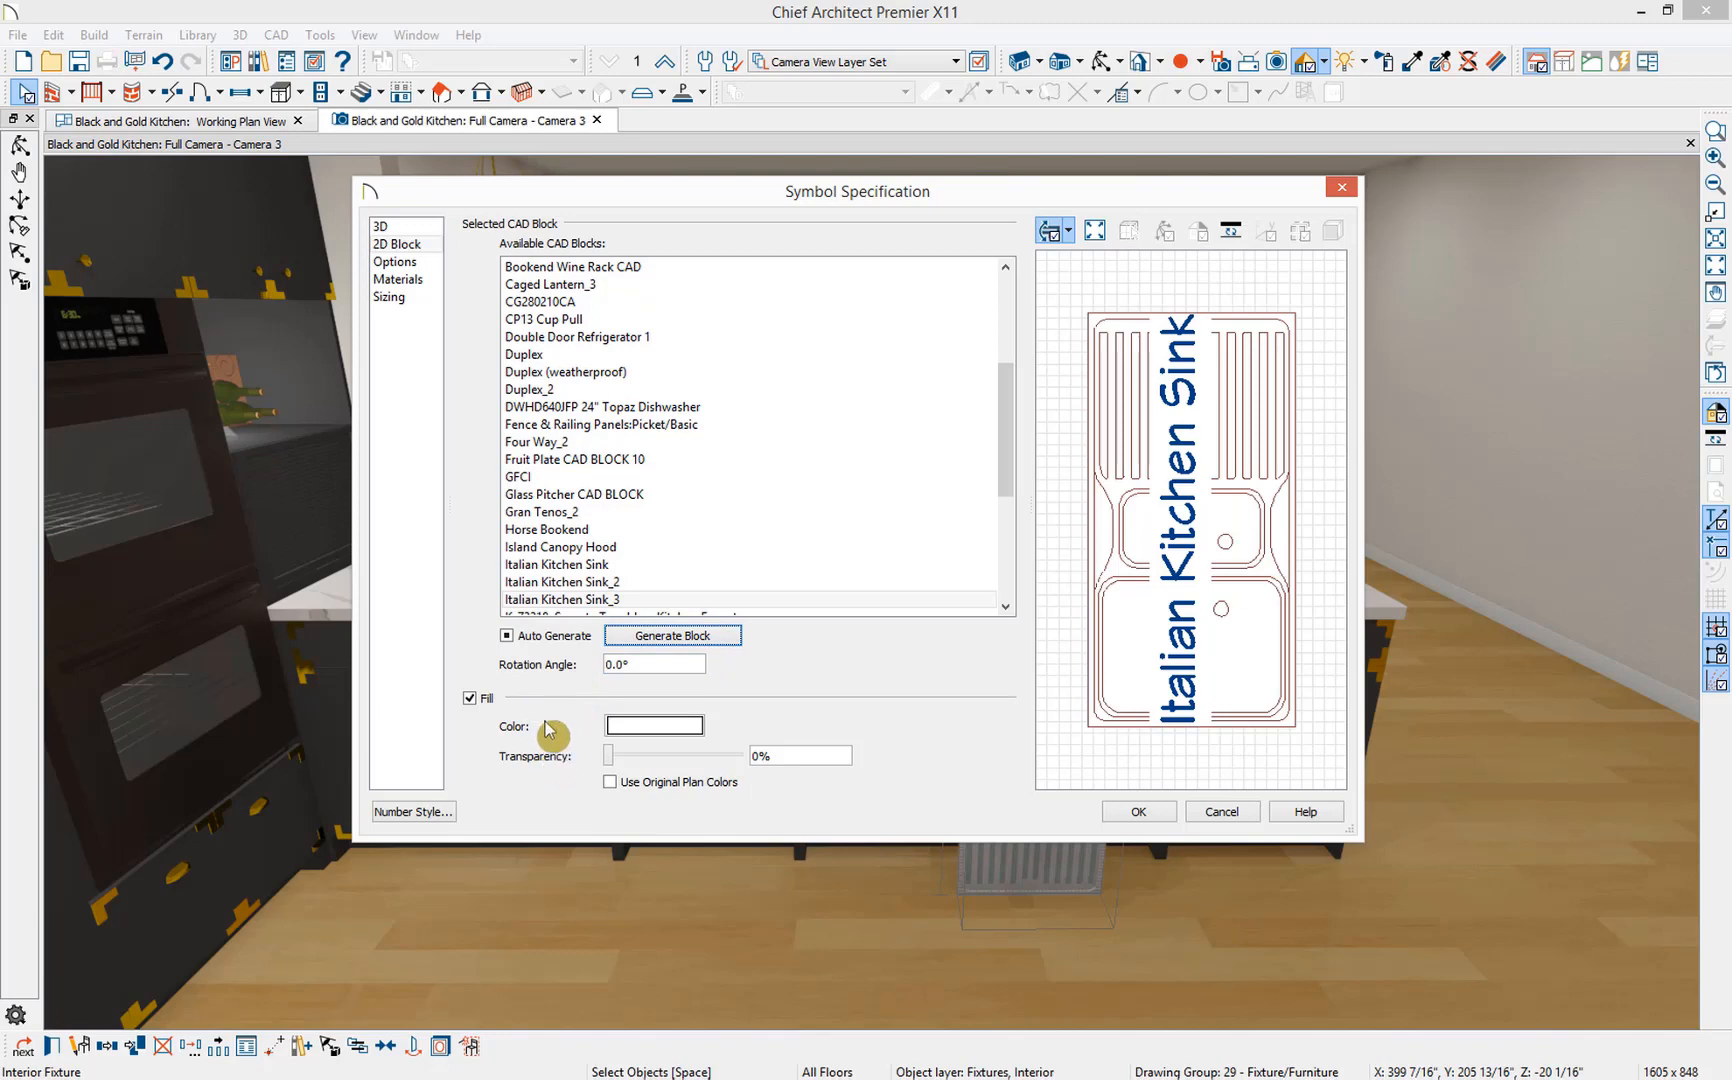
# - Set the sink to Inserts into Countertop, require Water/Drain, and type it as Sinks (kitchen)
pyautogui.click(394, 262)
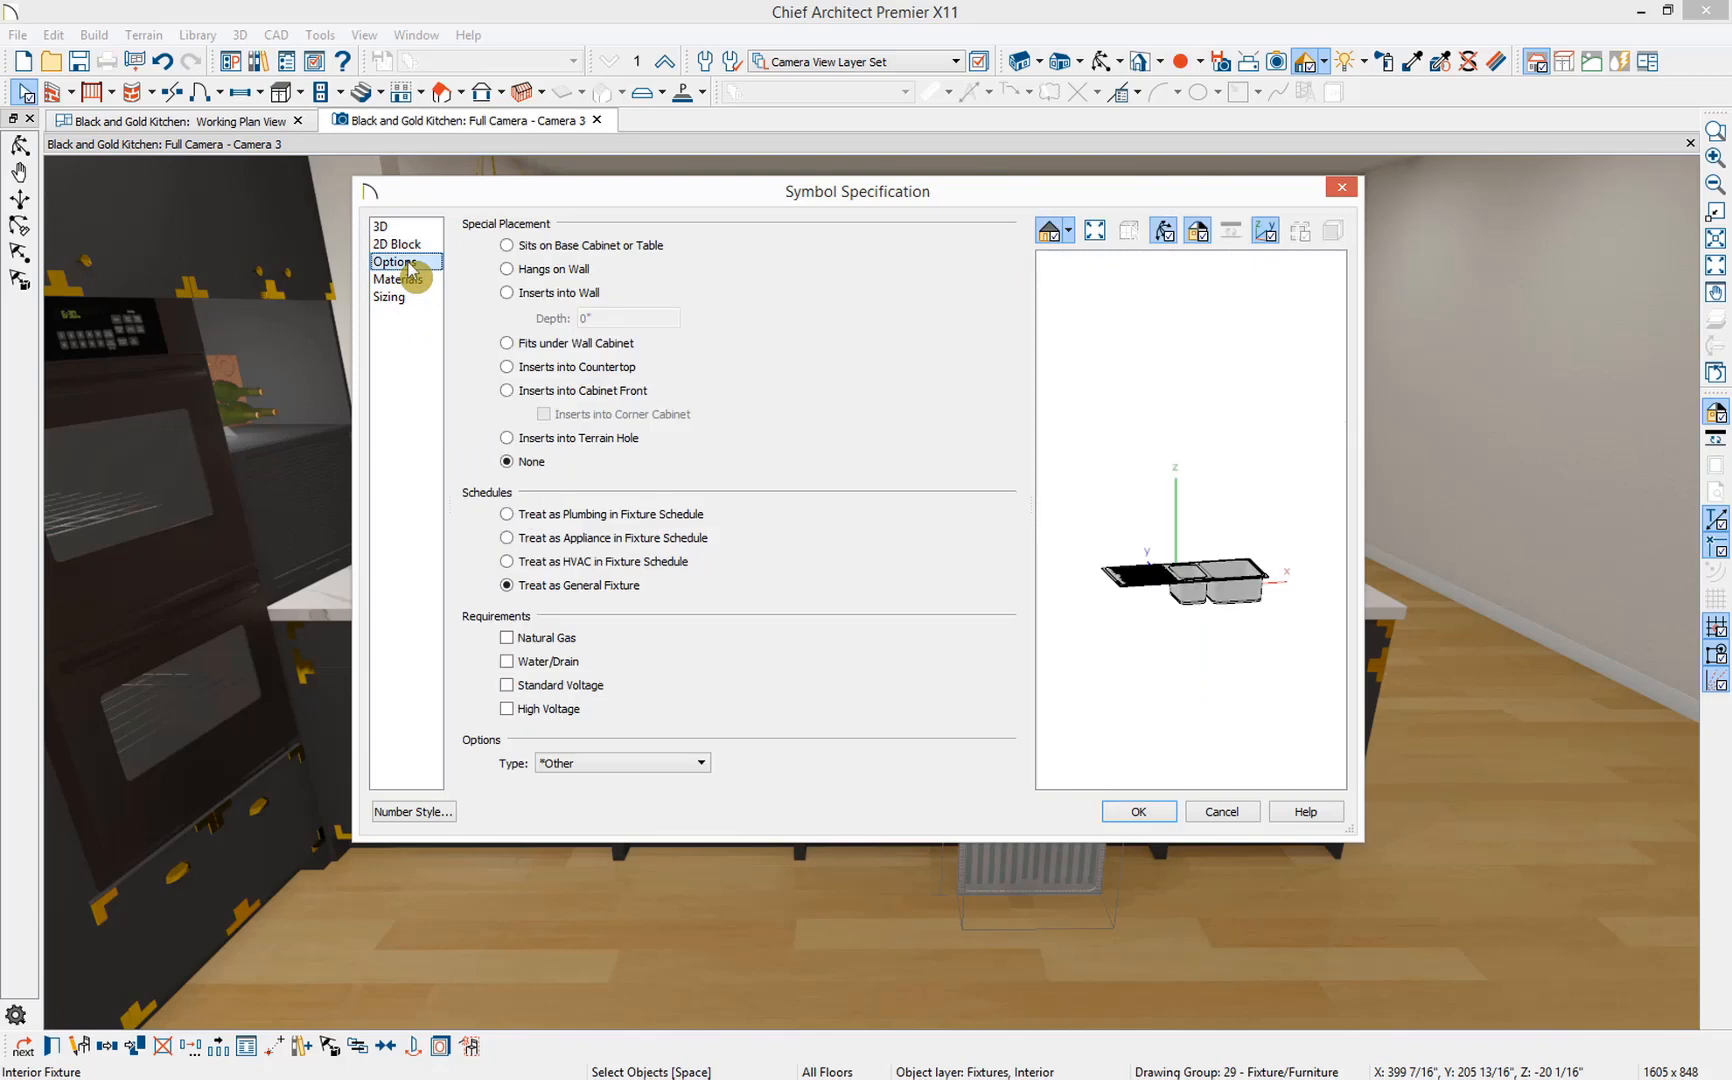
pyautogui.moveTo(561, 225)
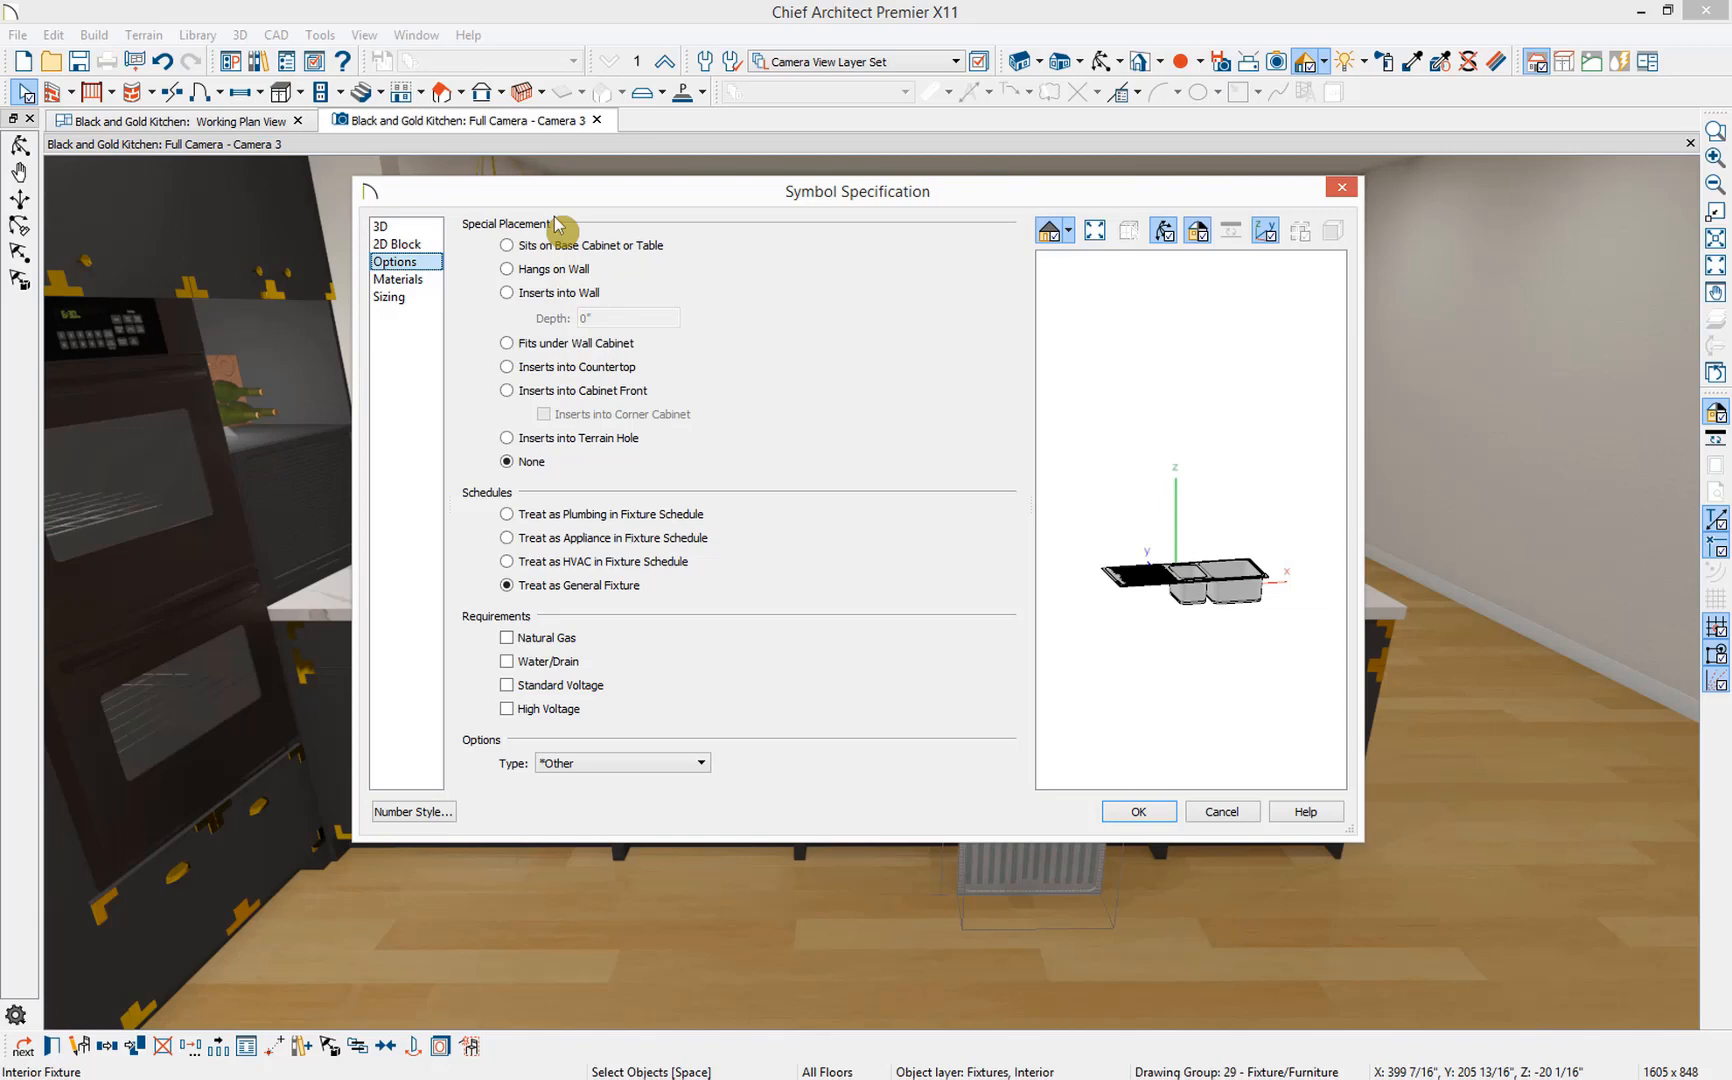
pyautogui.click(507, 367)
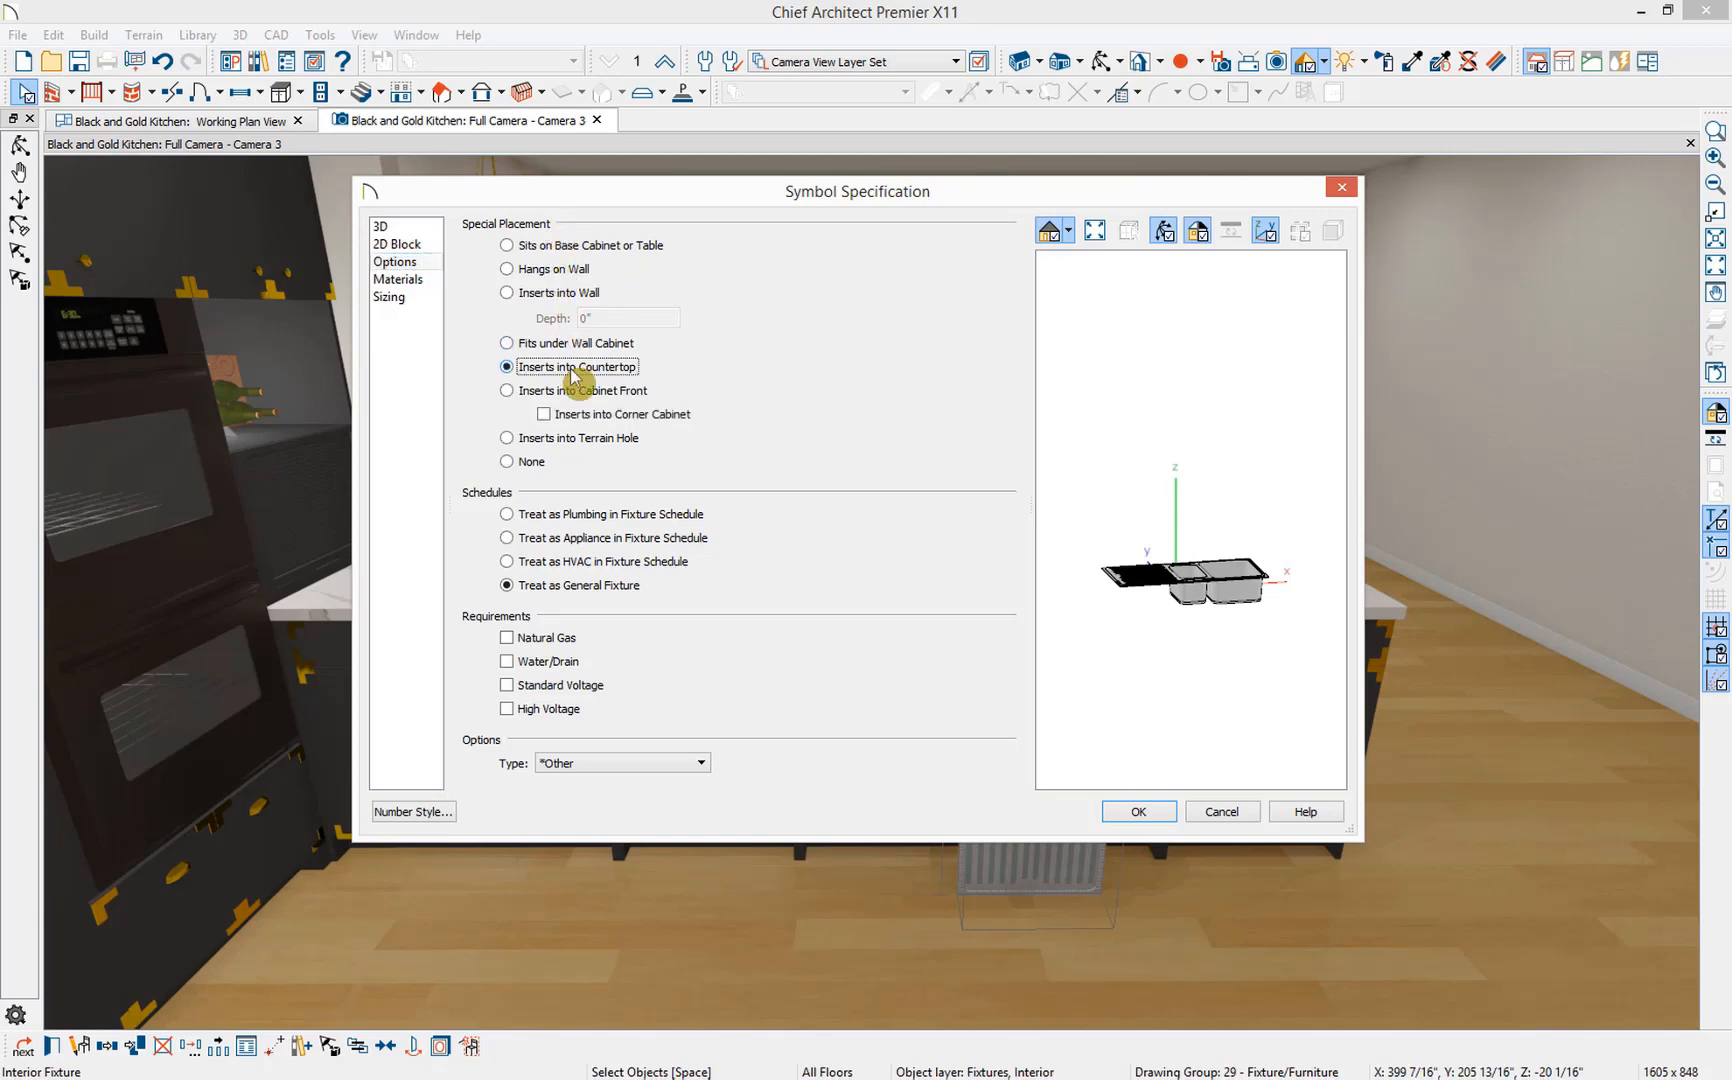
pyautogui.moveTo(528, 500)
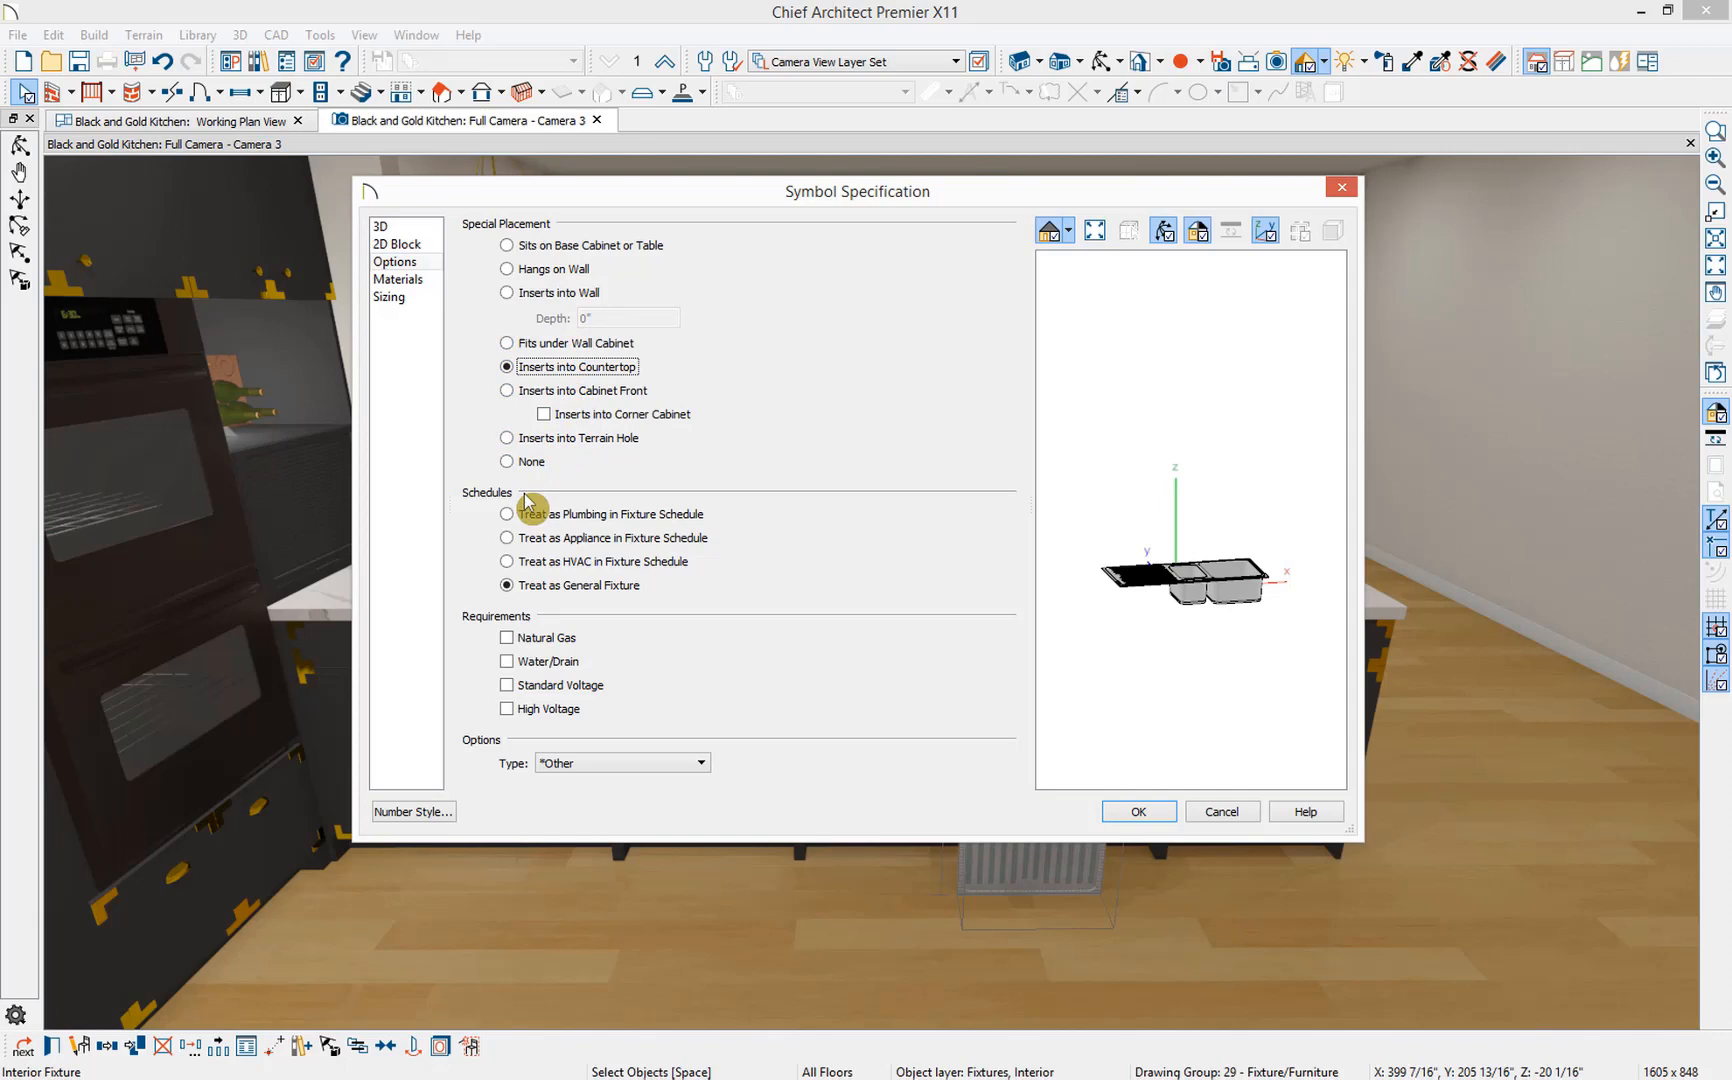
pyautogui.moveTo(535, 618)
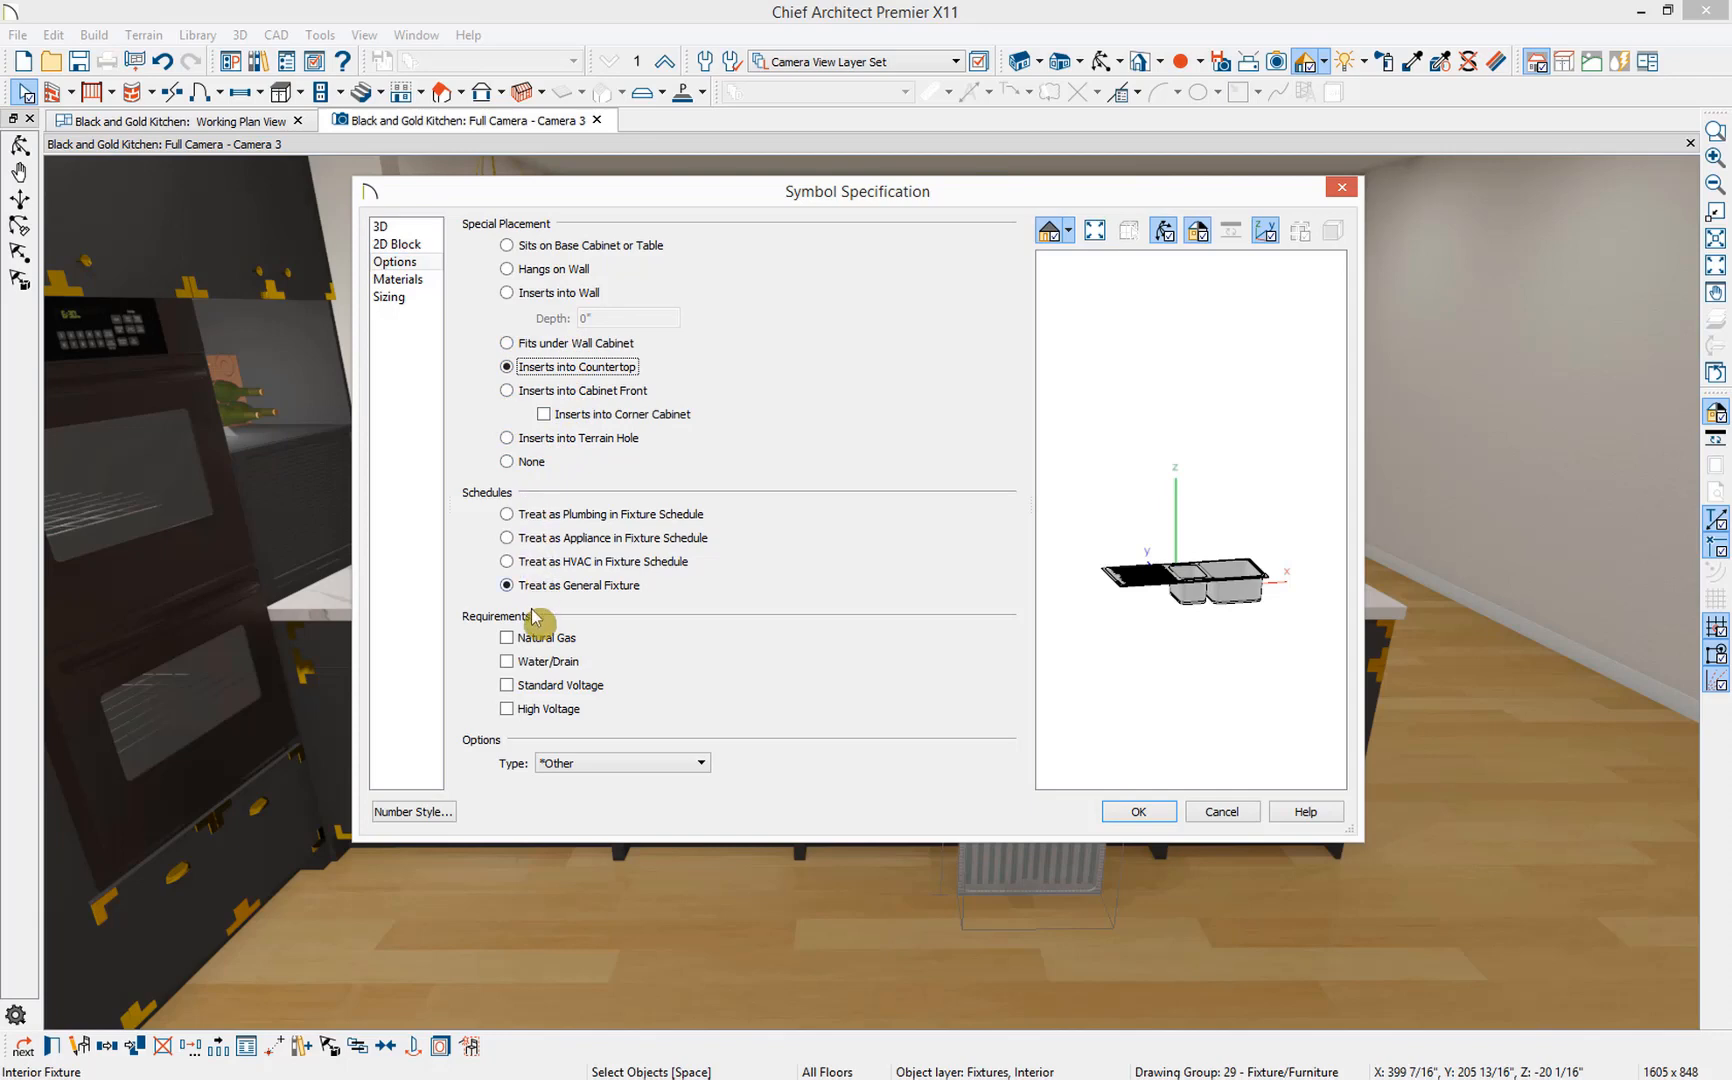
pyautogui.click(507, 660)
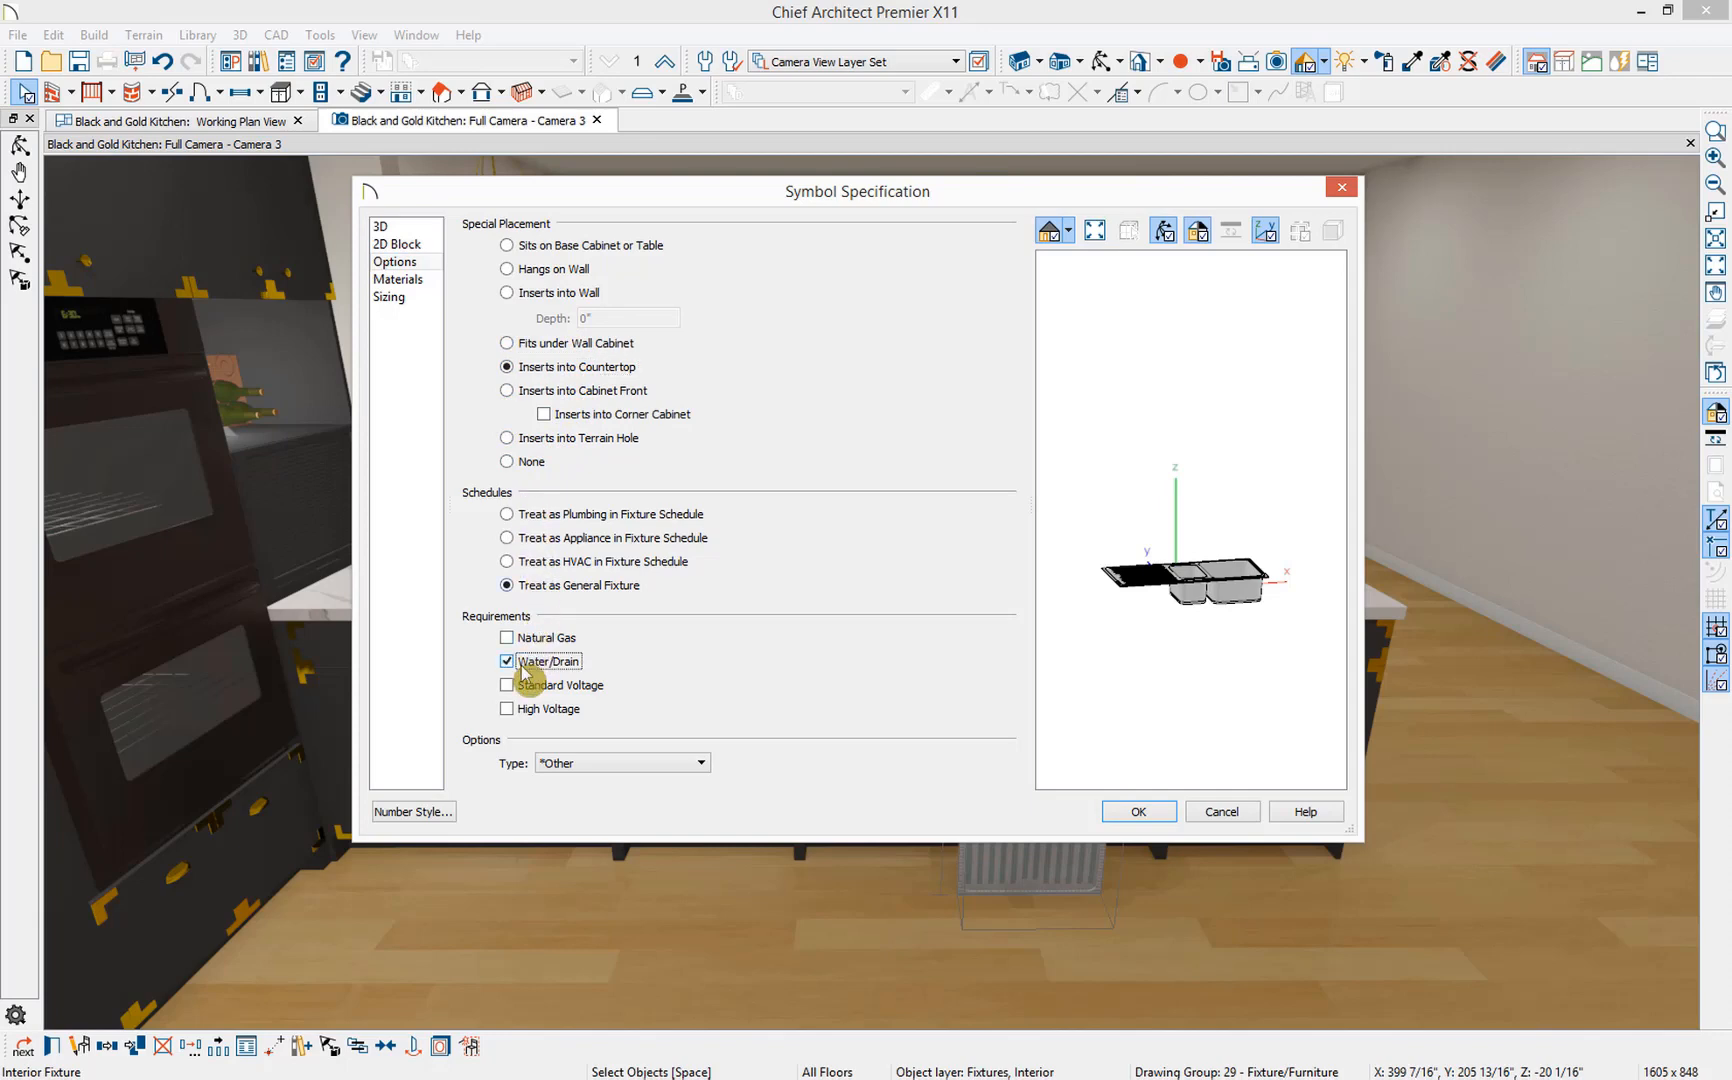
pyautogui.moveTo(524, 773)
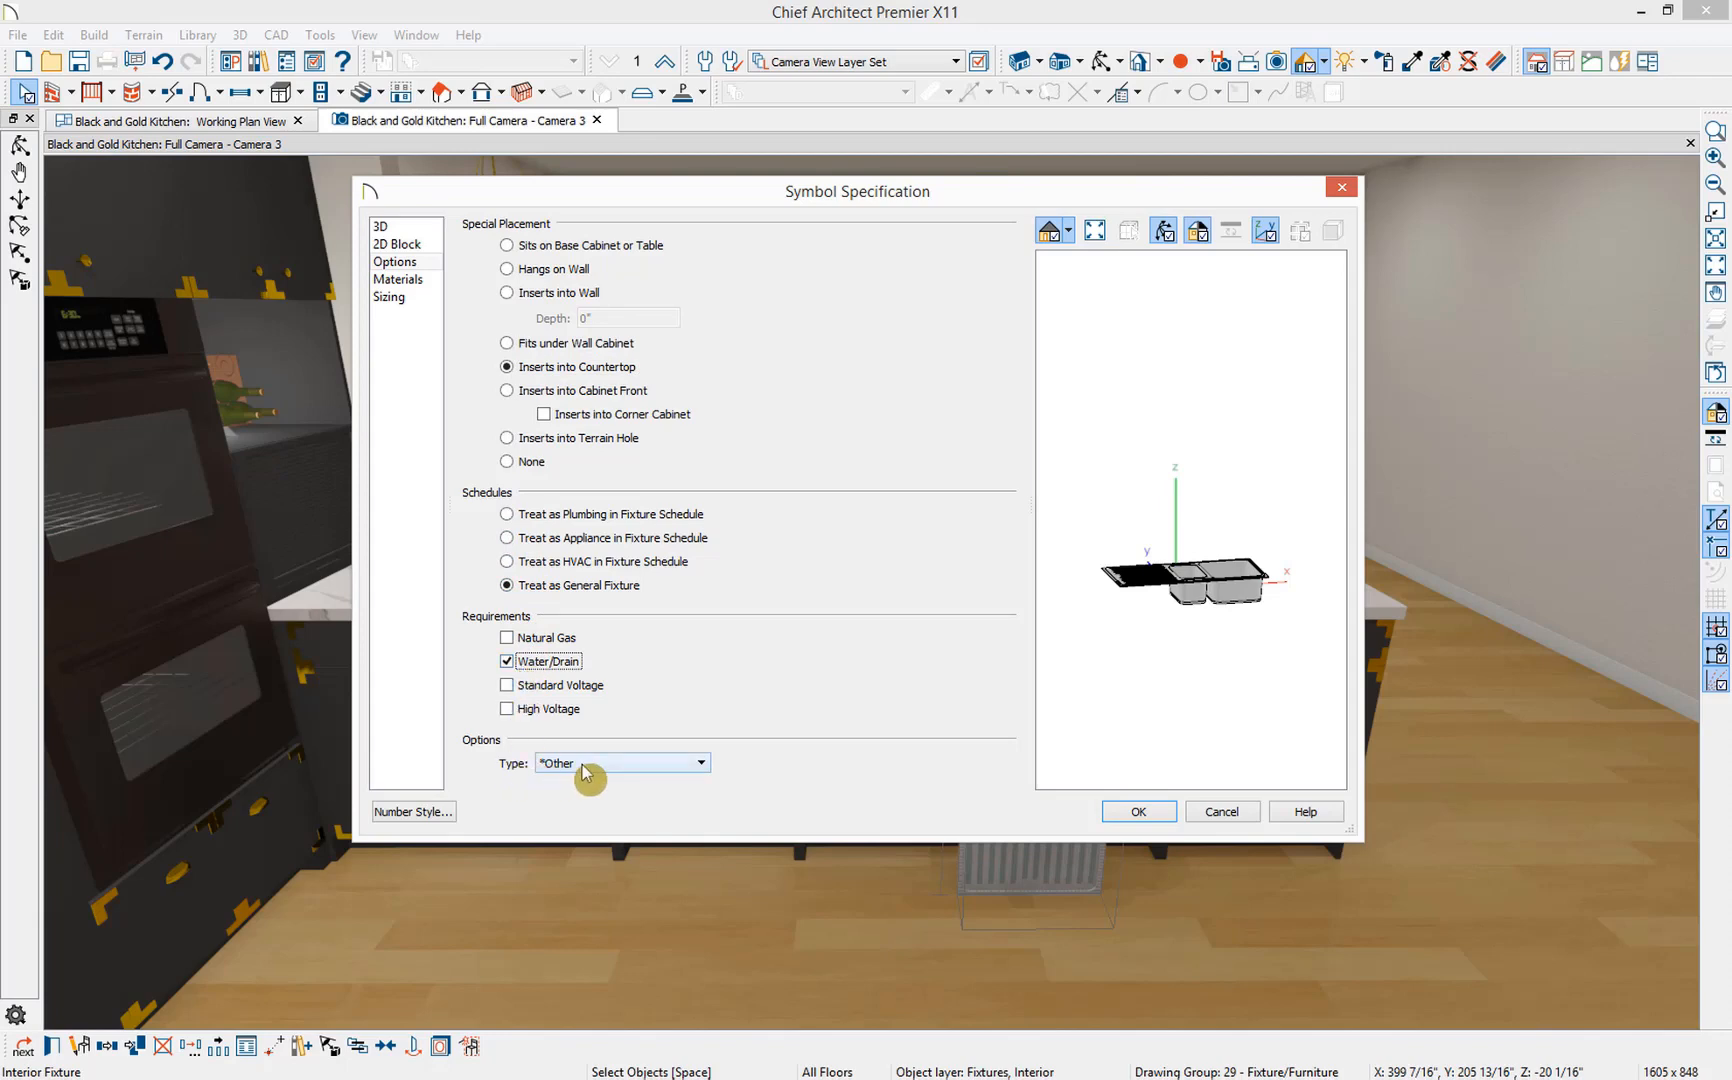
pyautogui.click(700, 763)
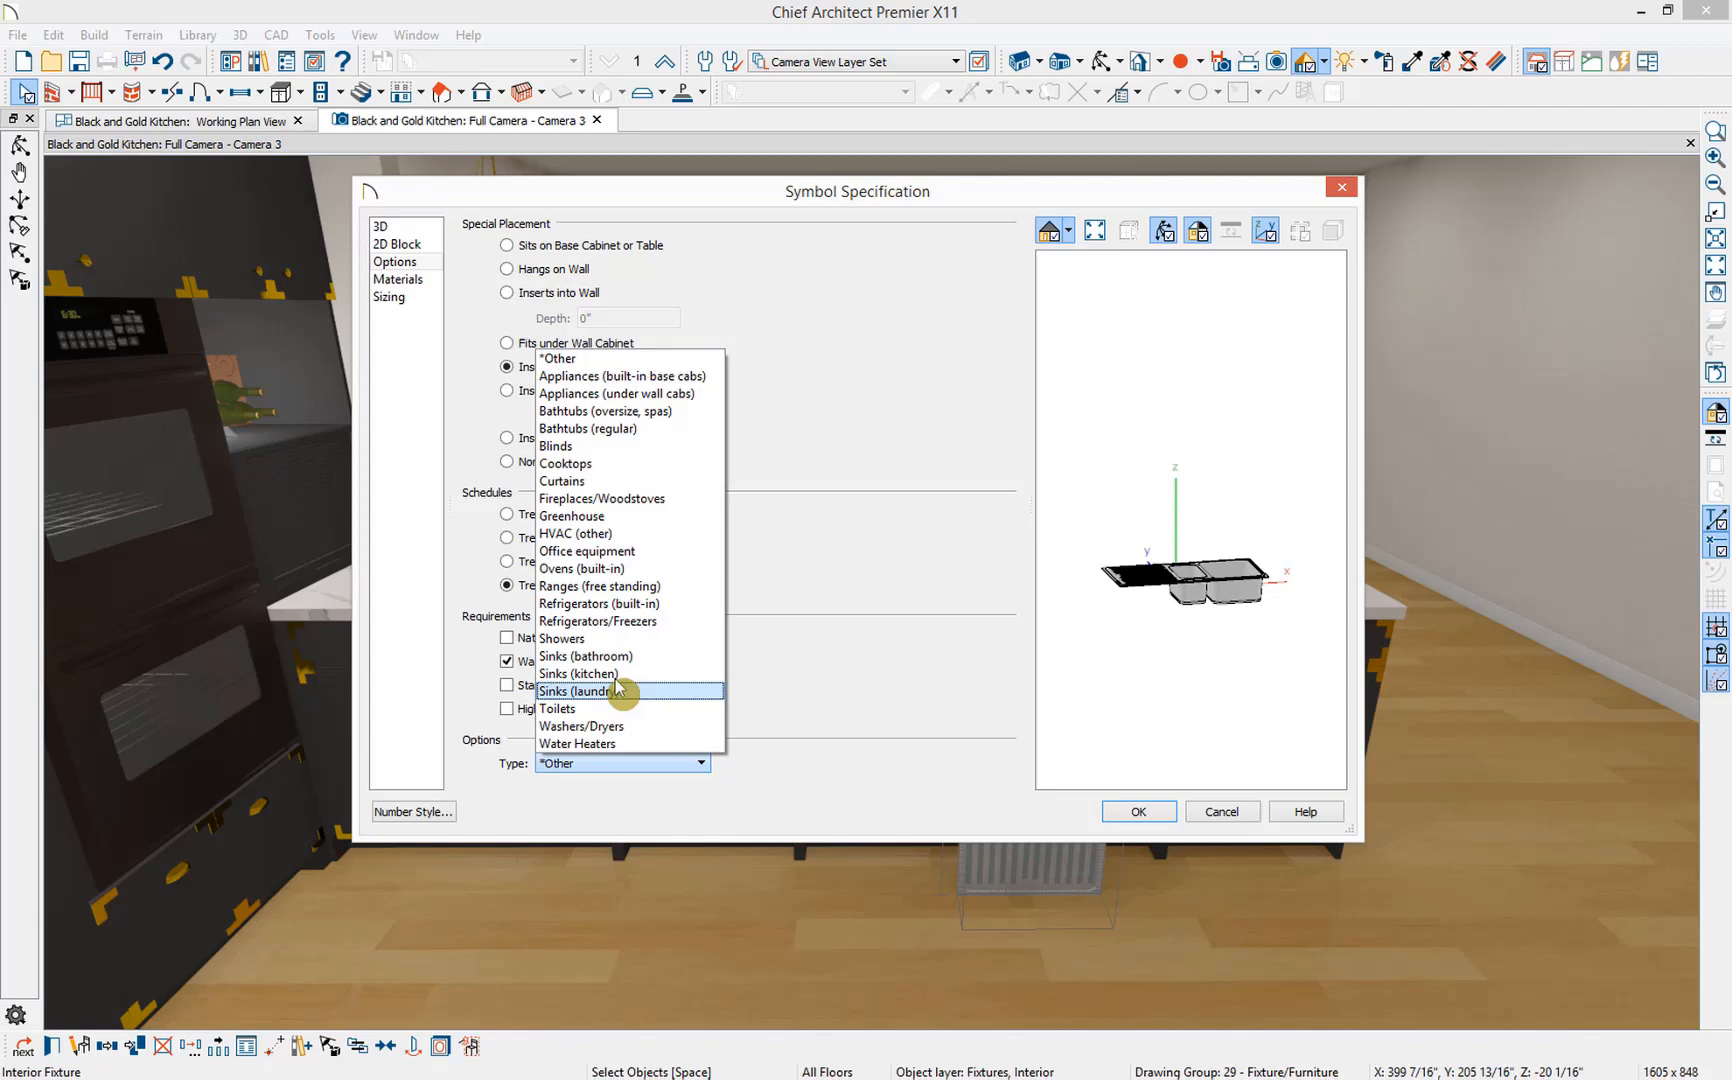
pyautogui.click(578, 674)
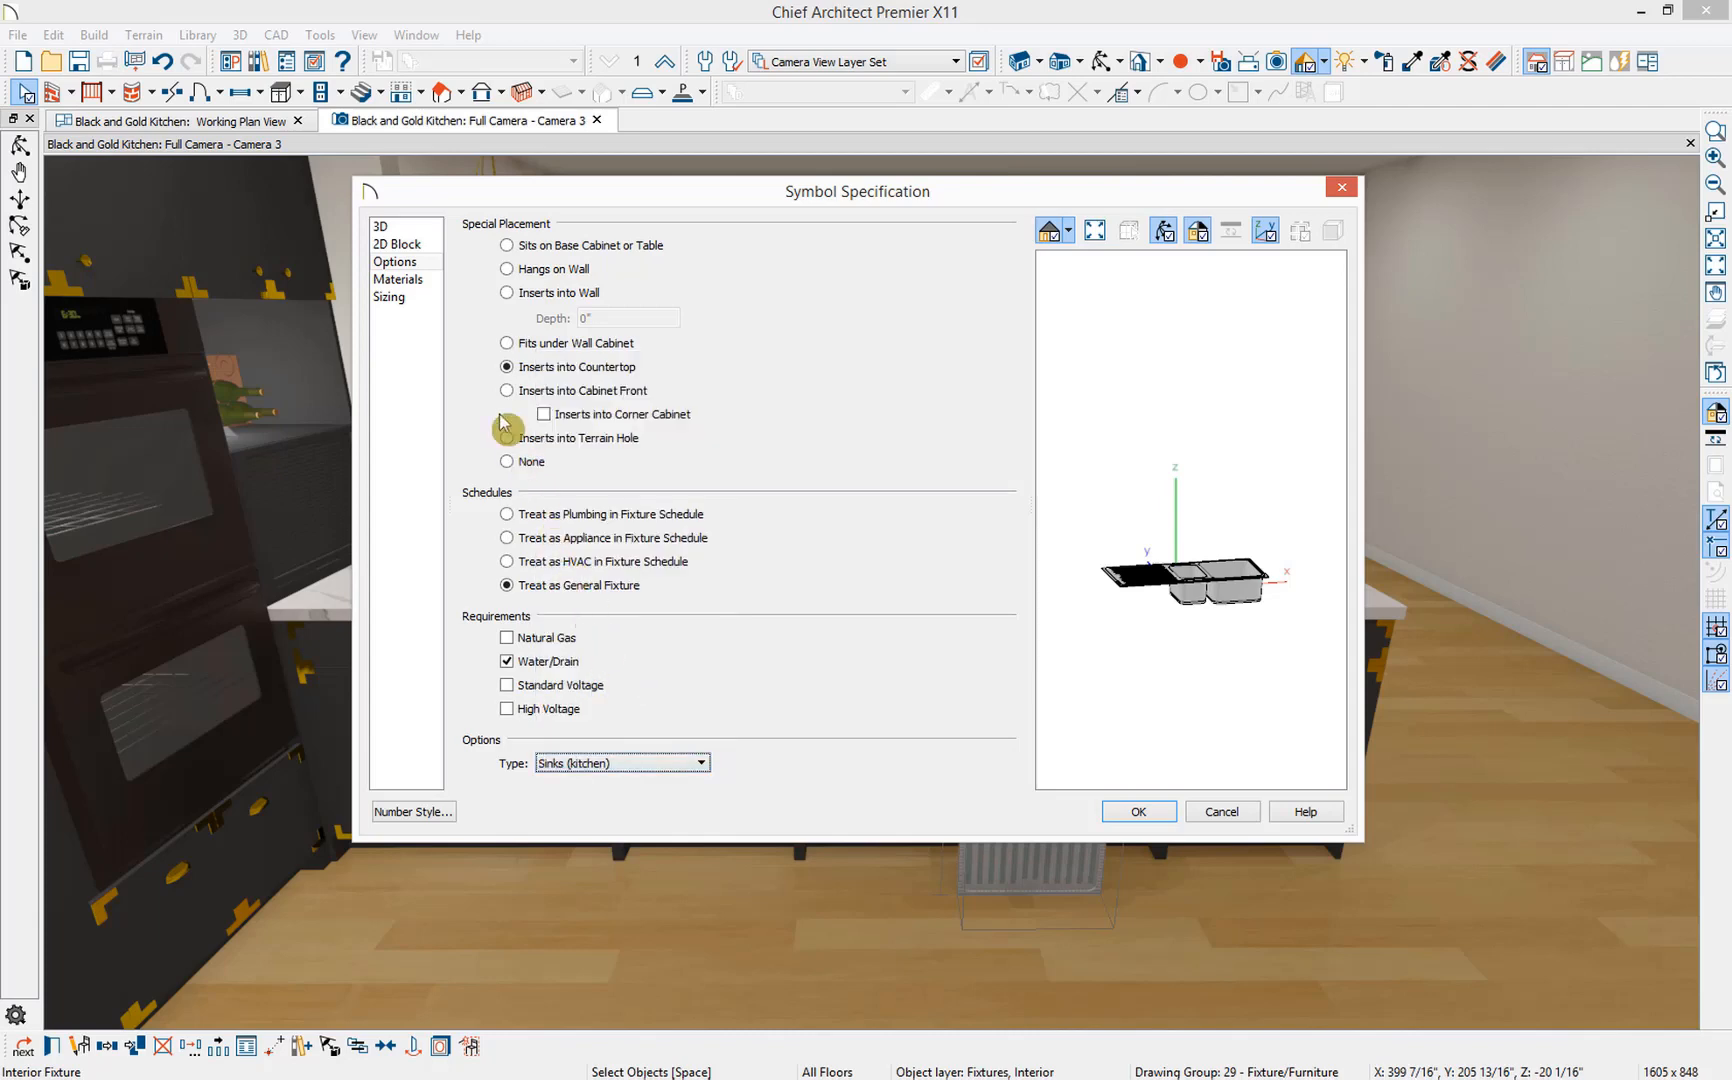
pyautogui.click(399, 279)
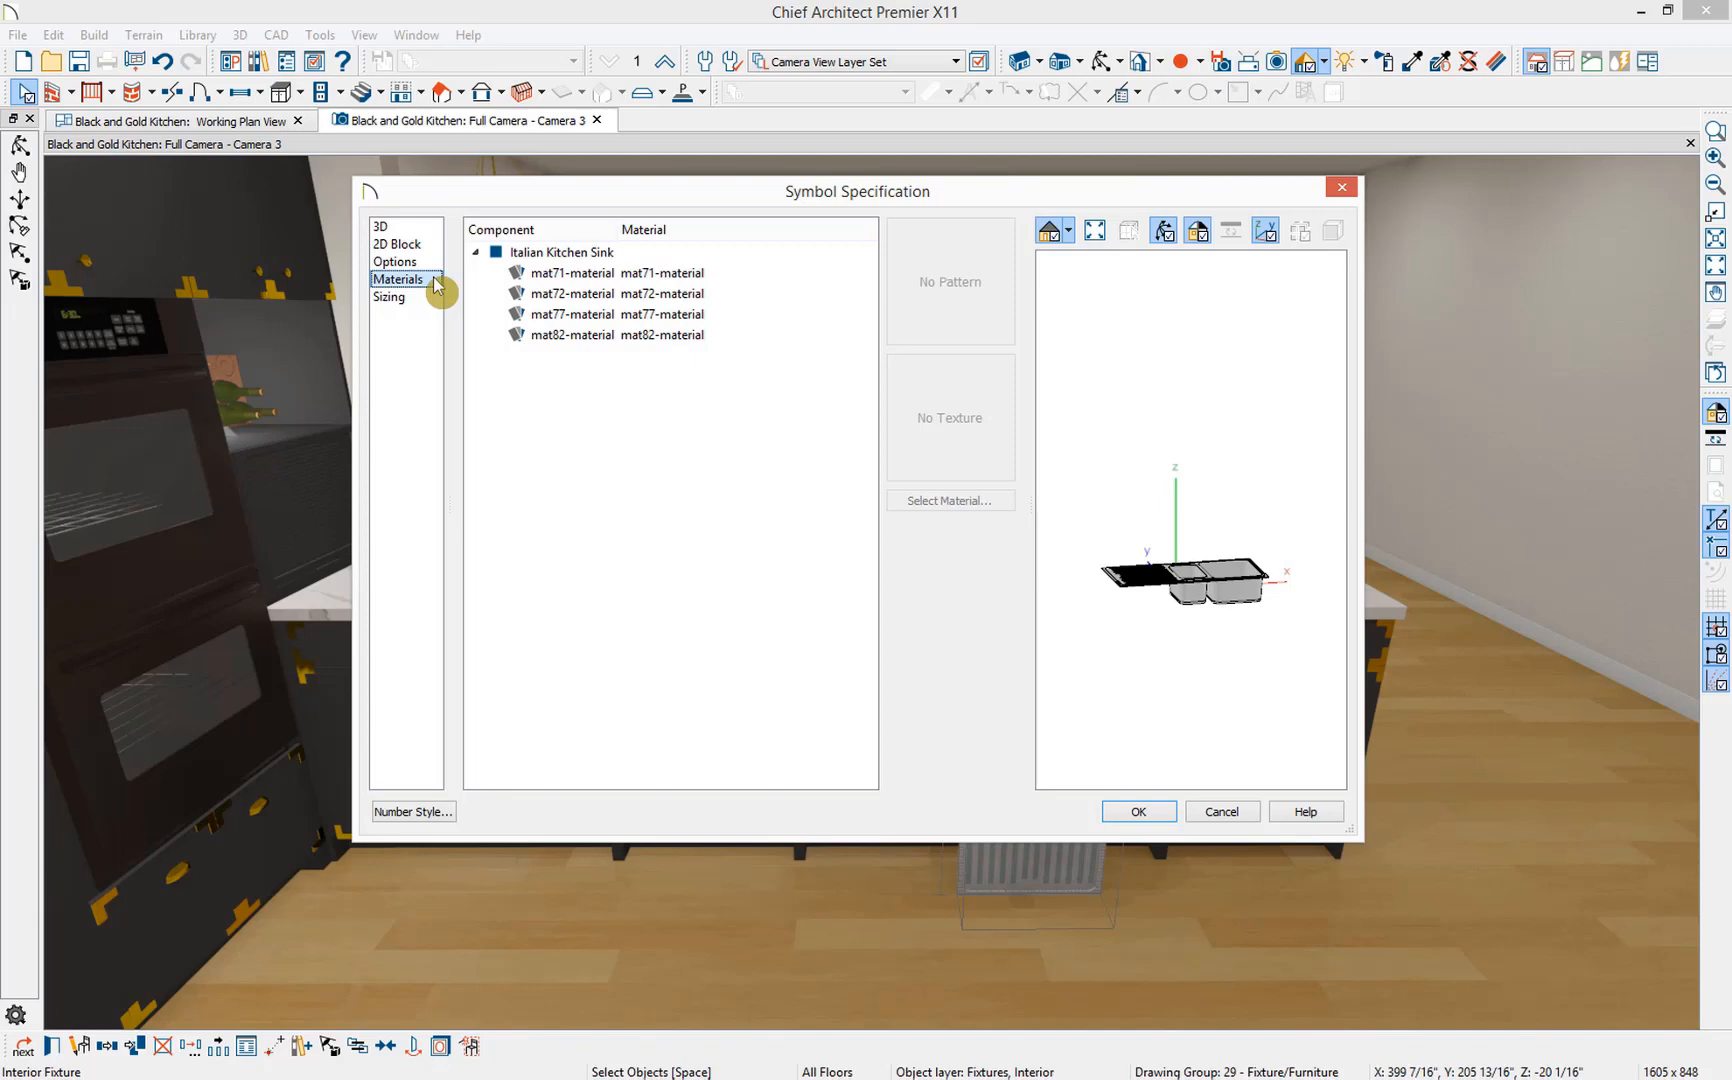
# - View the Sizing panel showing the 35 7/8" x 17 15/16" x 6 5/16" bounding box and stretch planes
pyautogui.click(388, 296)
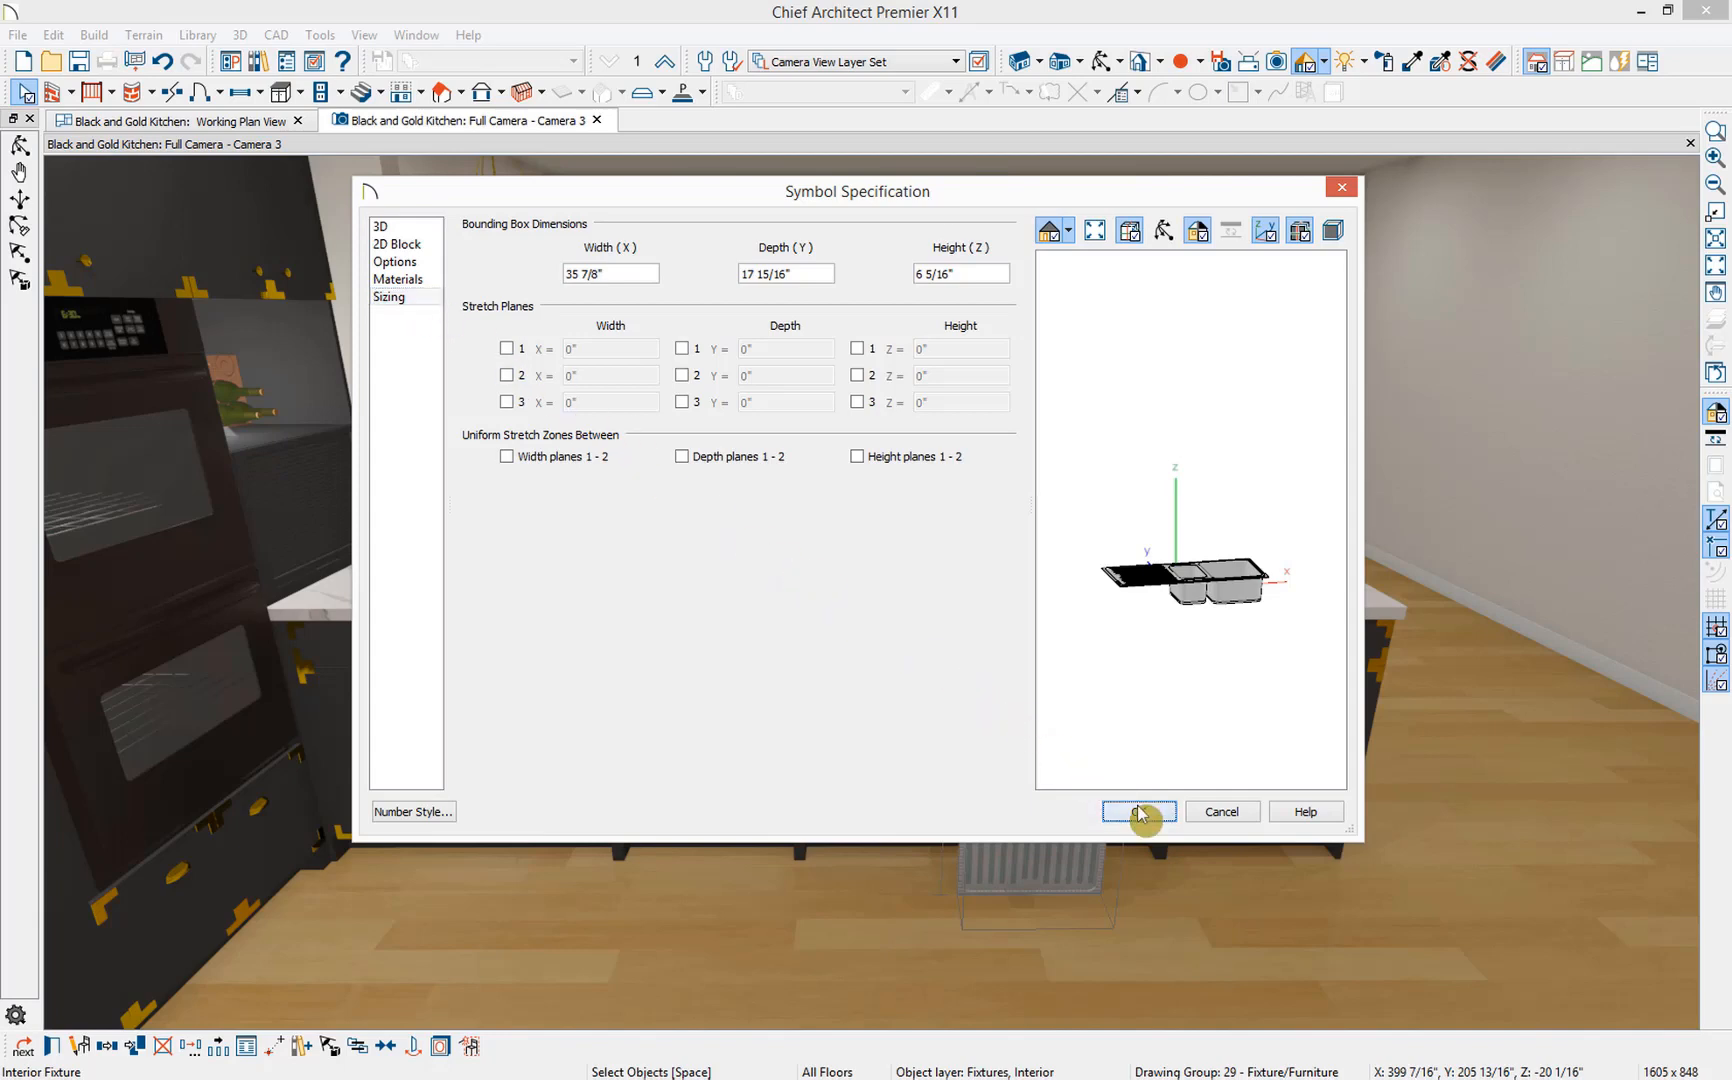
# - Close the symbol settings and paint a dark material onto the sink with the Material Painter
pyautogui.click(1138, 812)
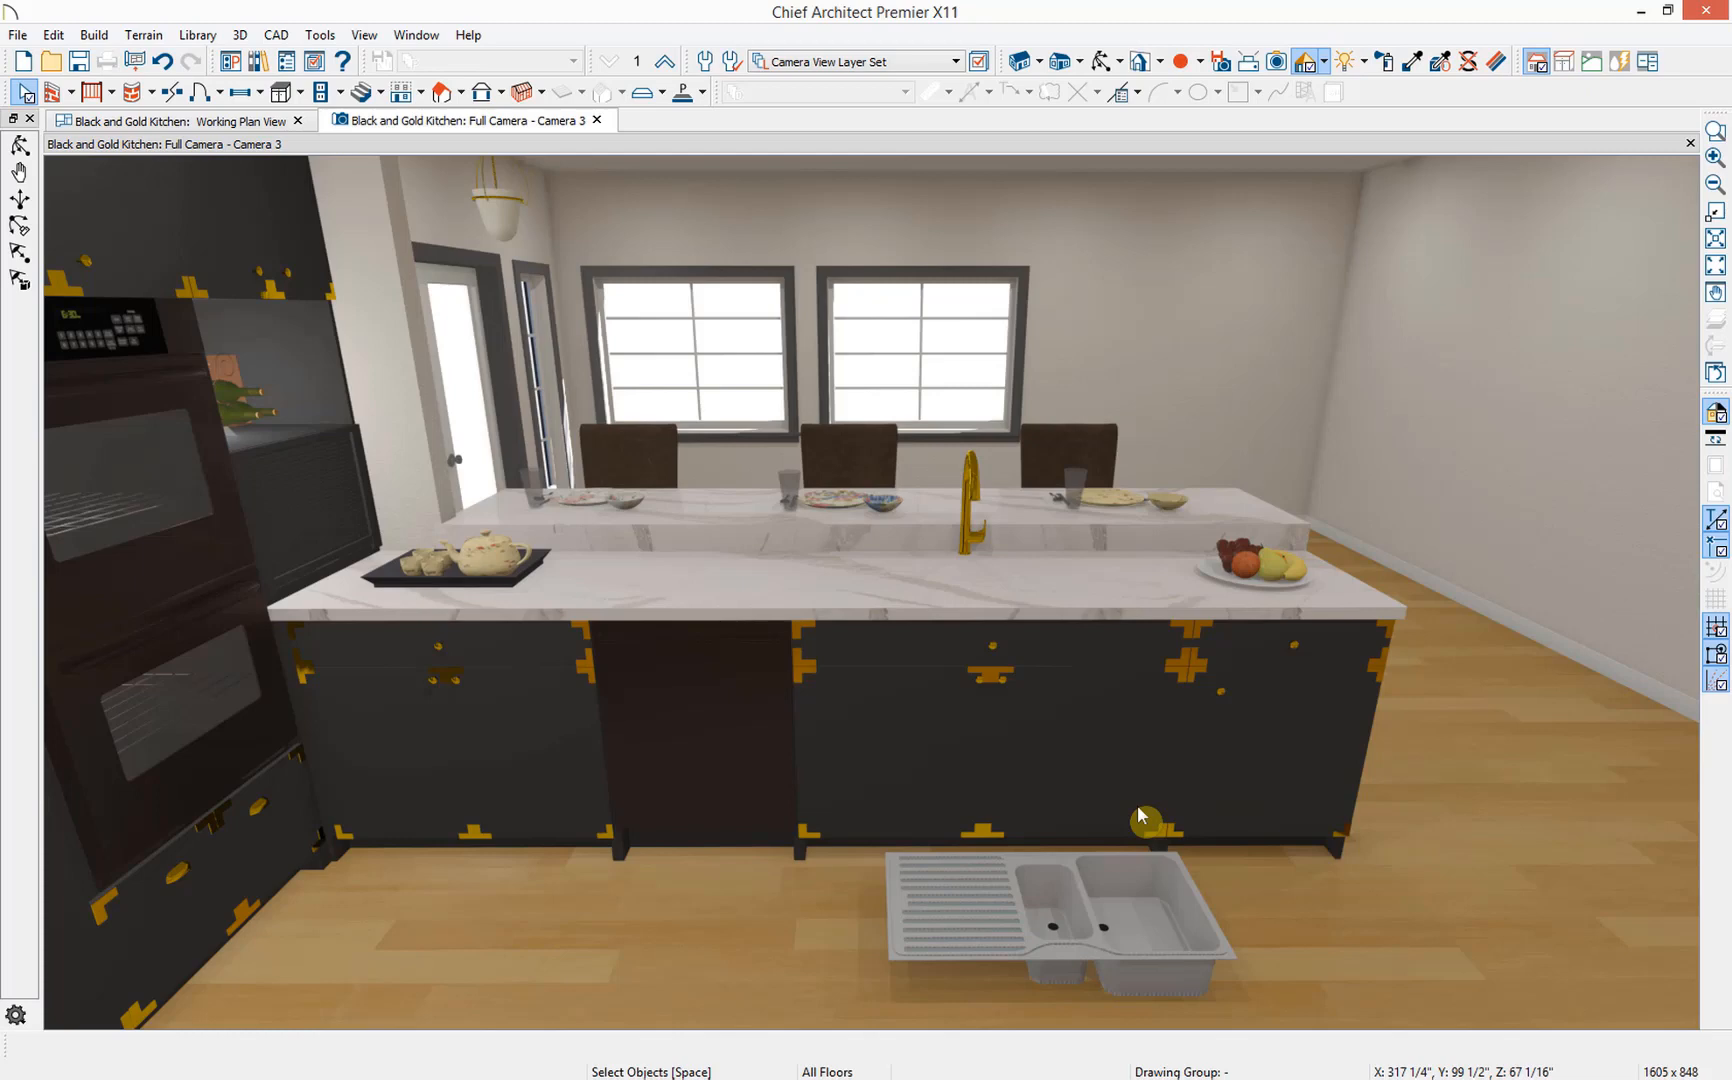
pyautogui.moveTo(751, 720)
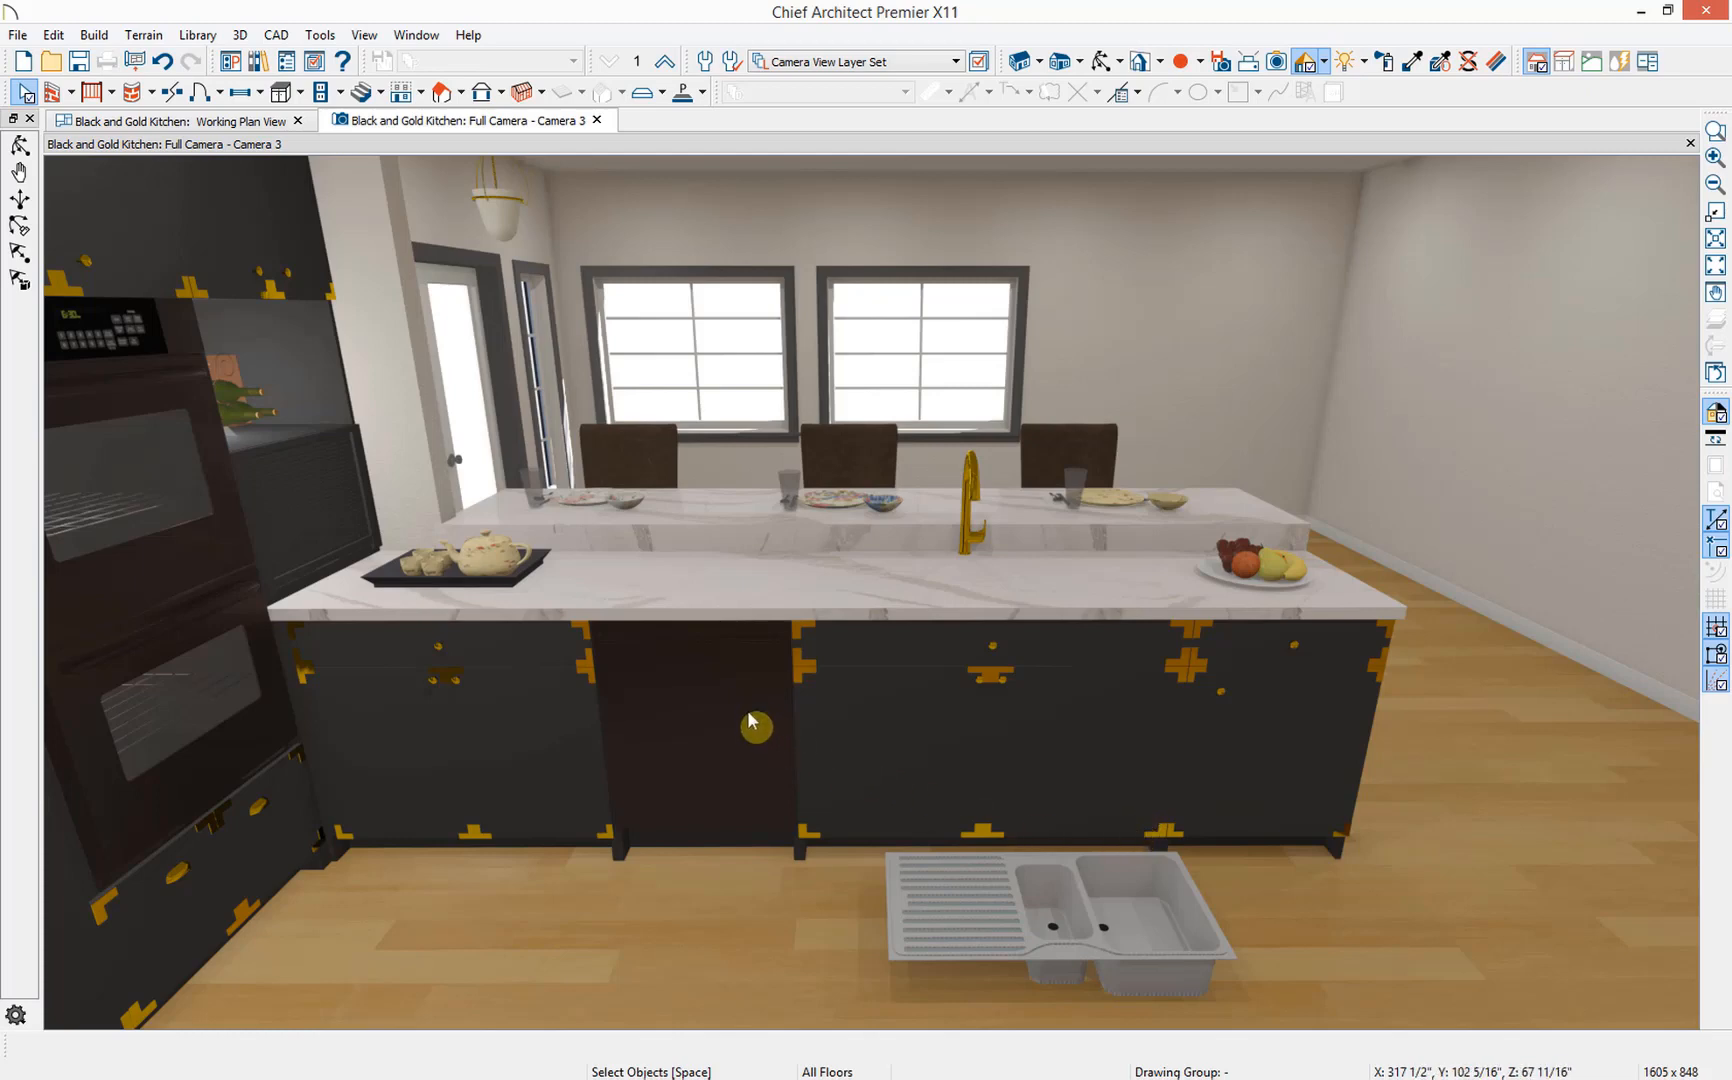
pyautogui.moveTo(292, 709)
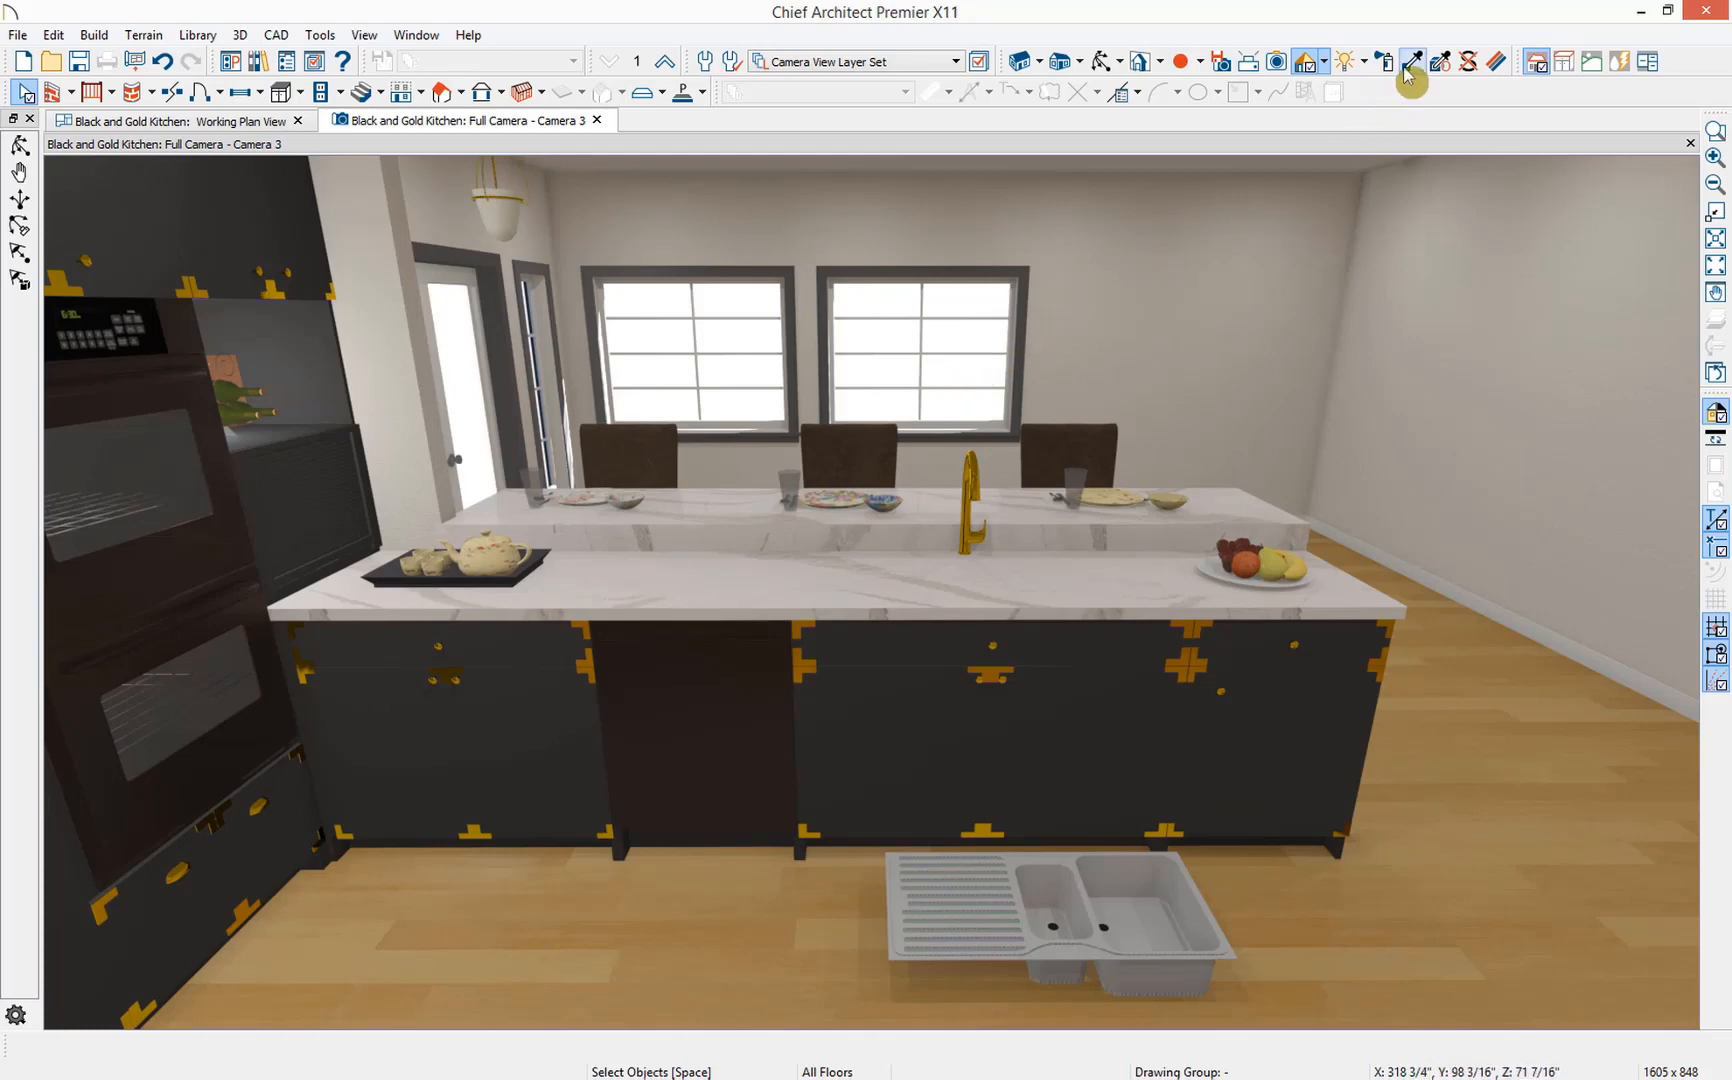
pyautogui.click(1411, 62)
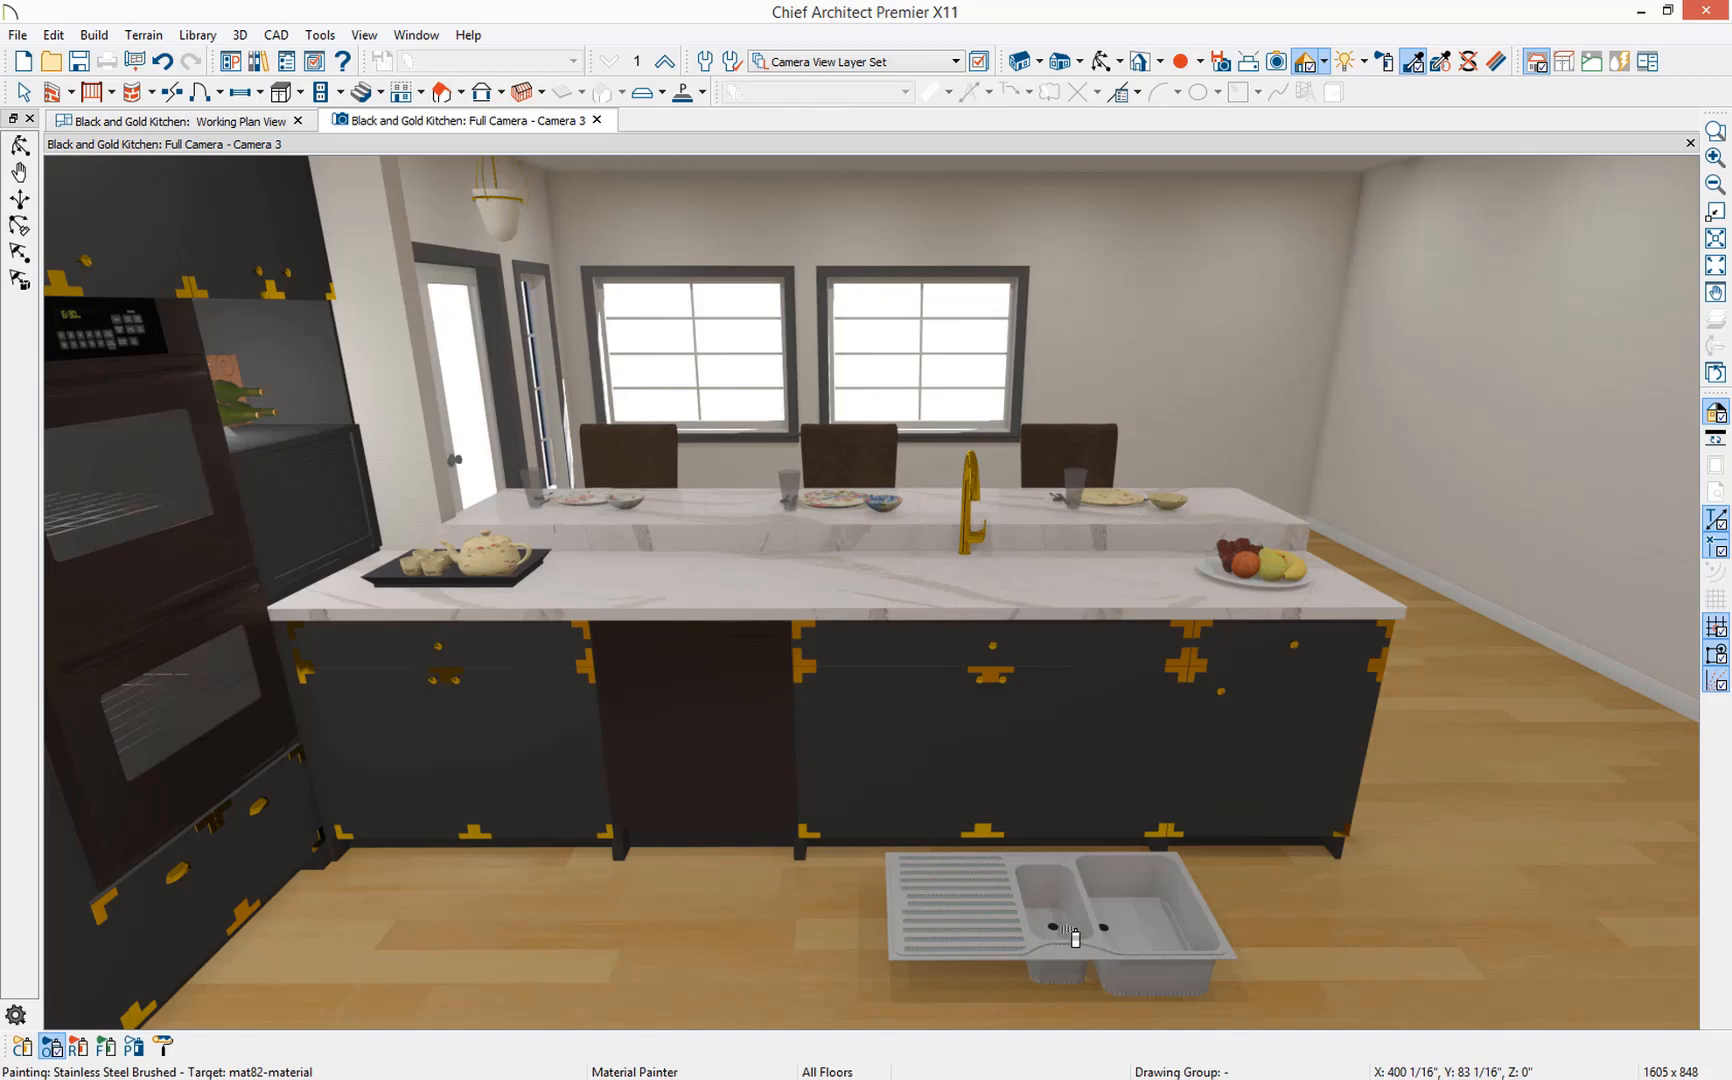
pyautogui.click(1060, 938)
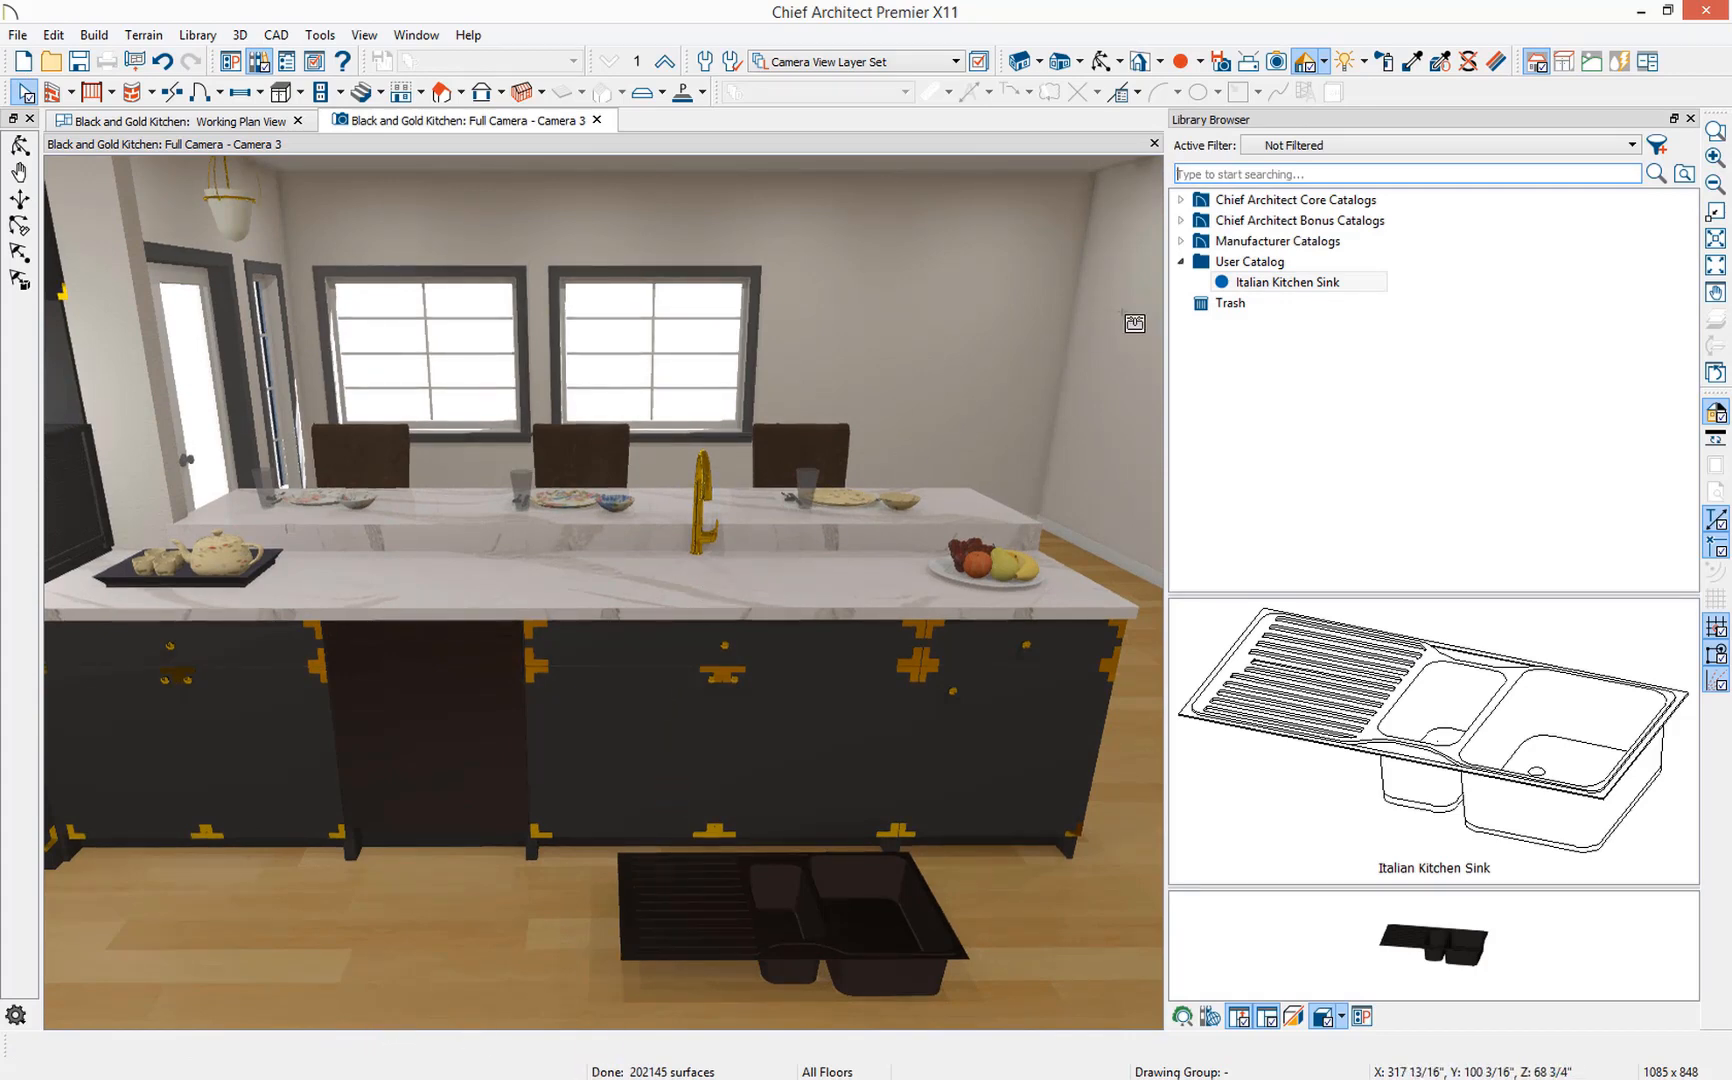
# - Pick up the Italian Kitchen Sink from the User Catalog for placement in the island counter
pyautogui.doubleClick(1290, 282)
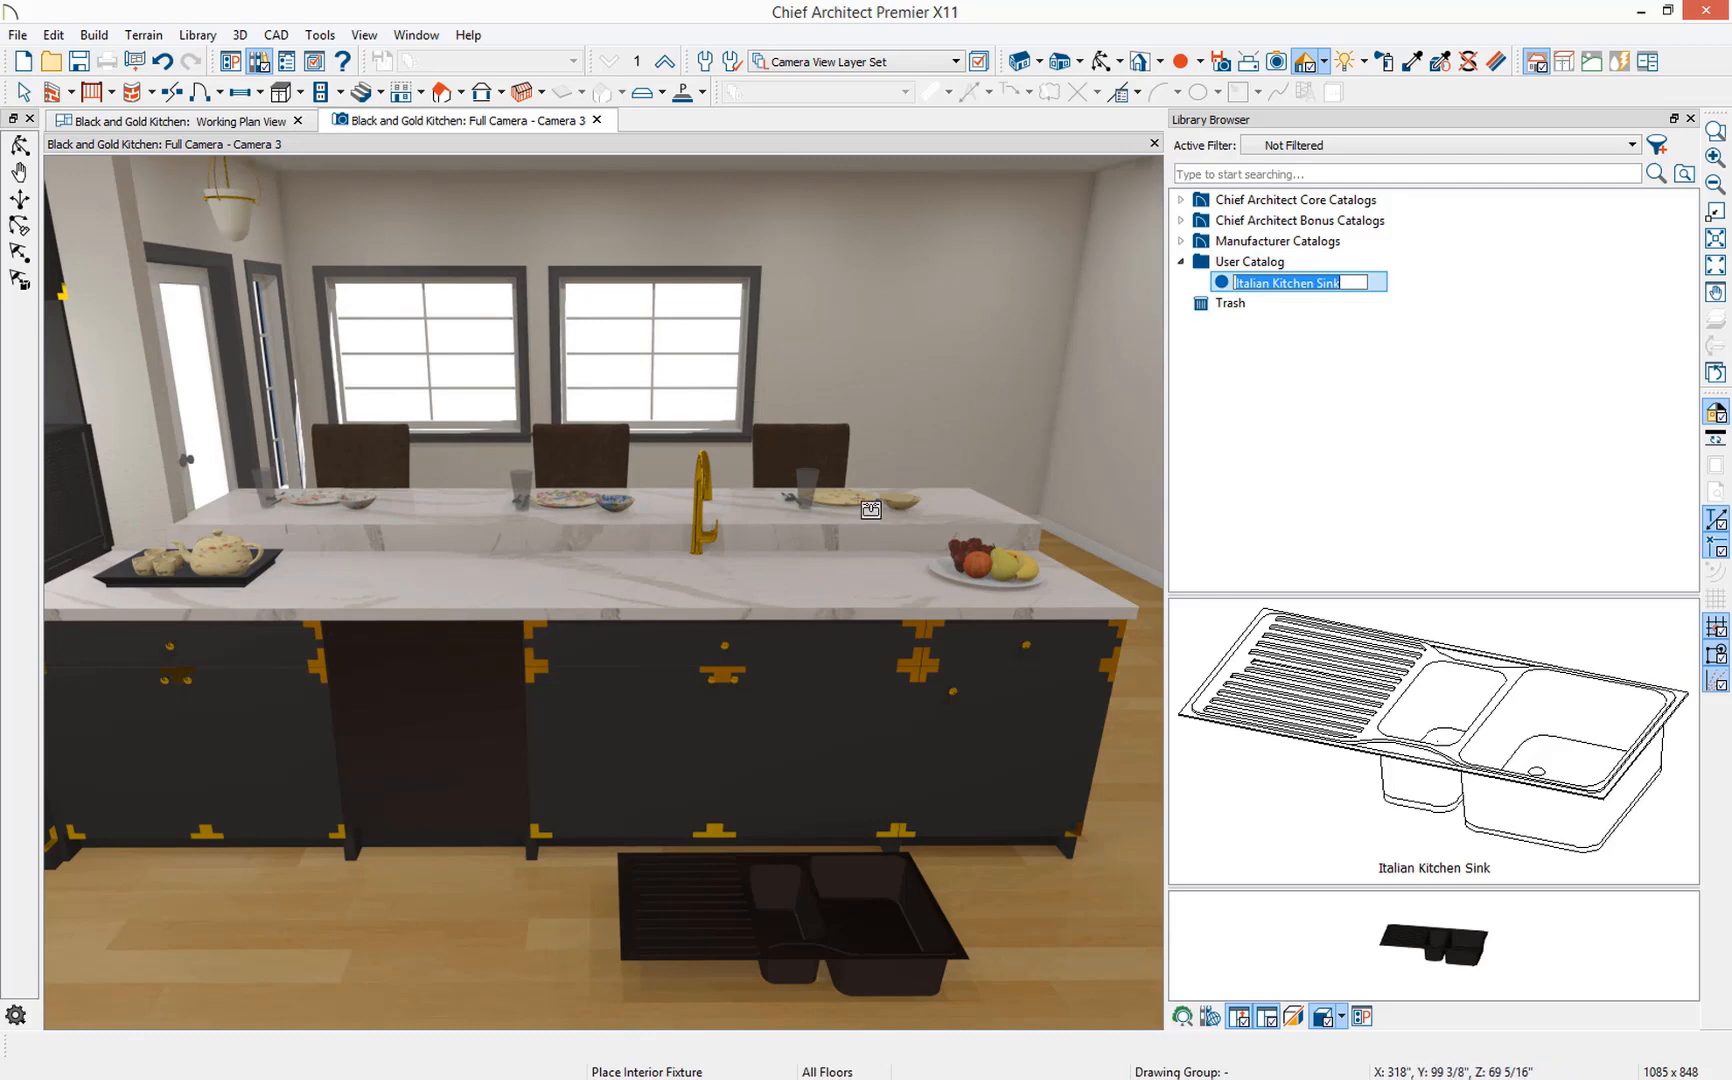
pyautogui.moveTo(729, 593)
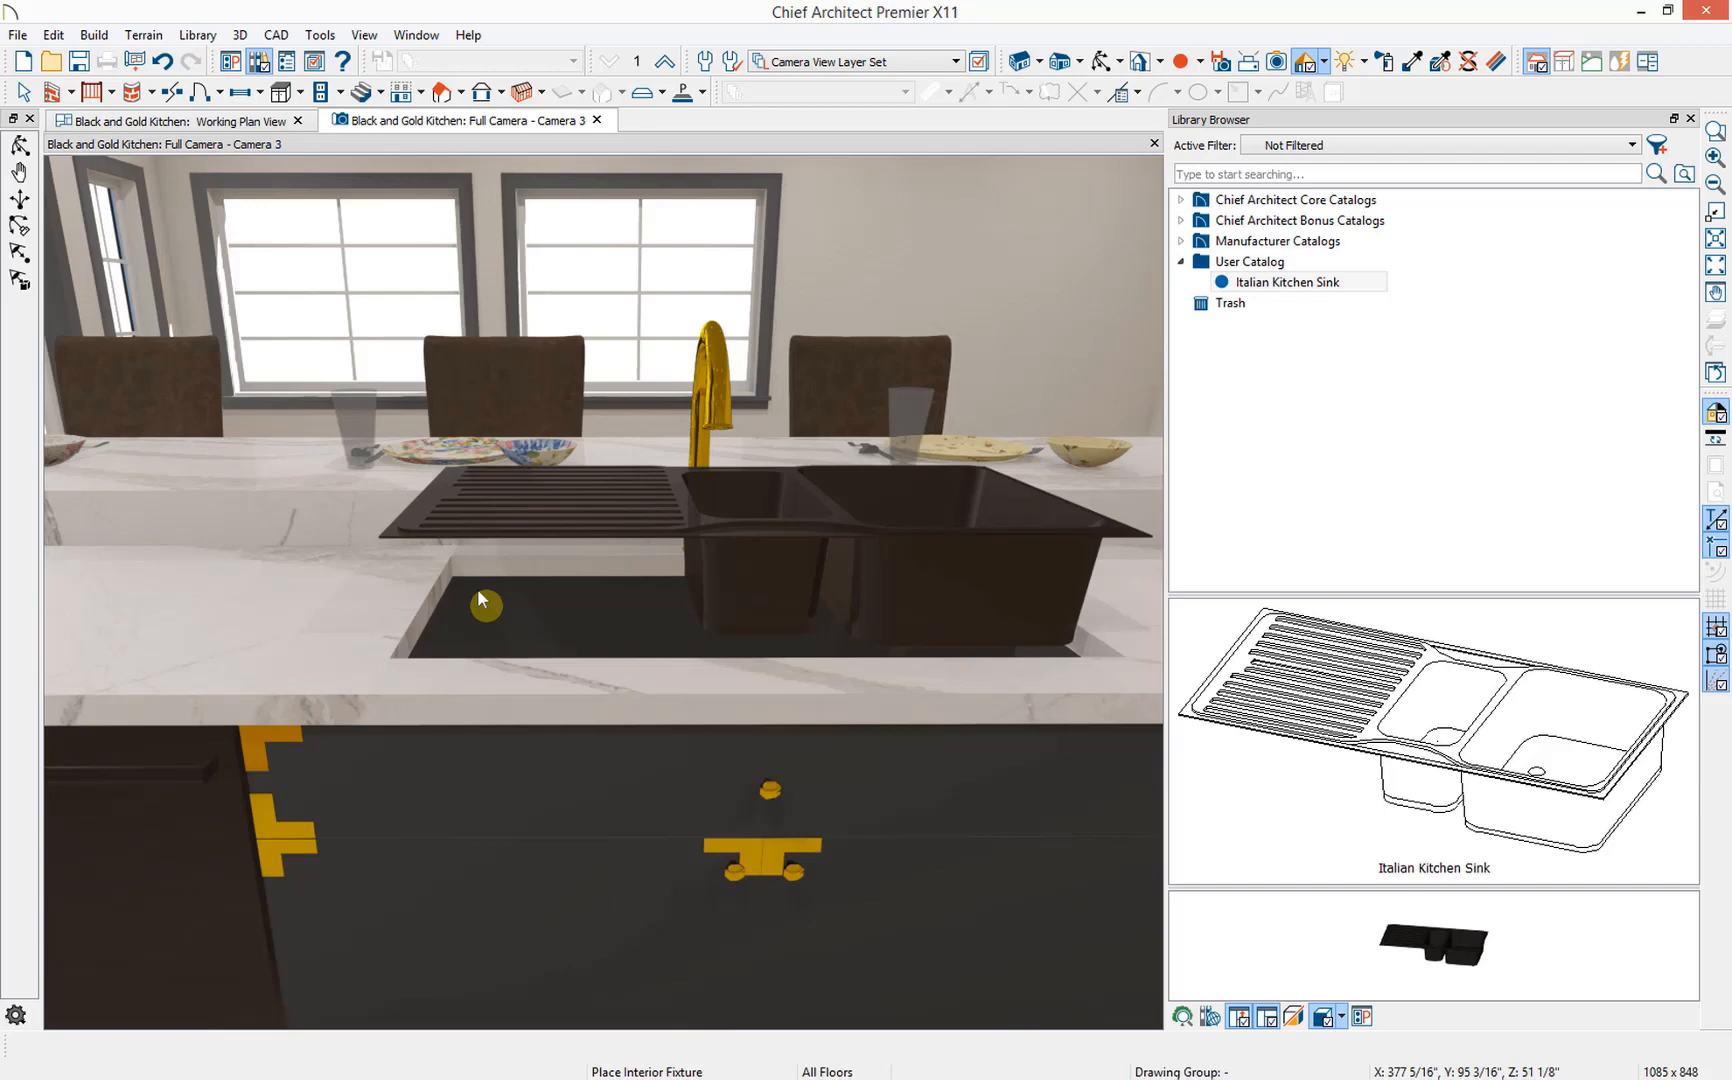
pyautogui.moveTo(465, 628)
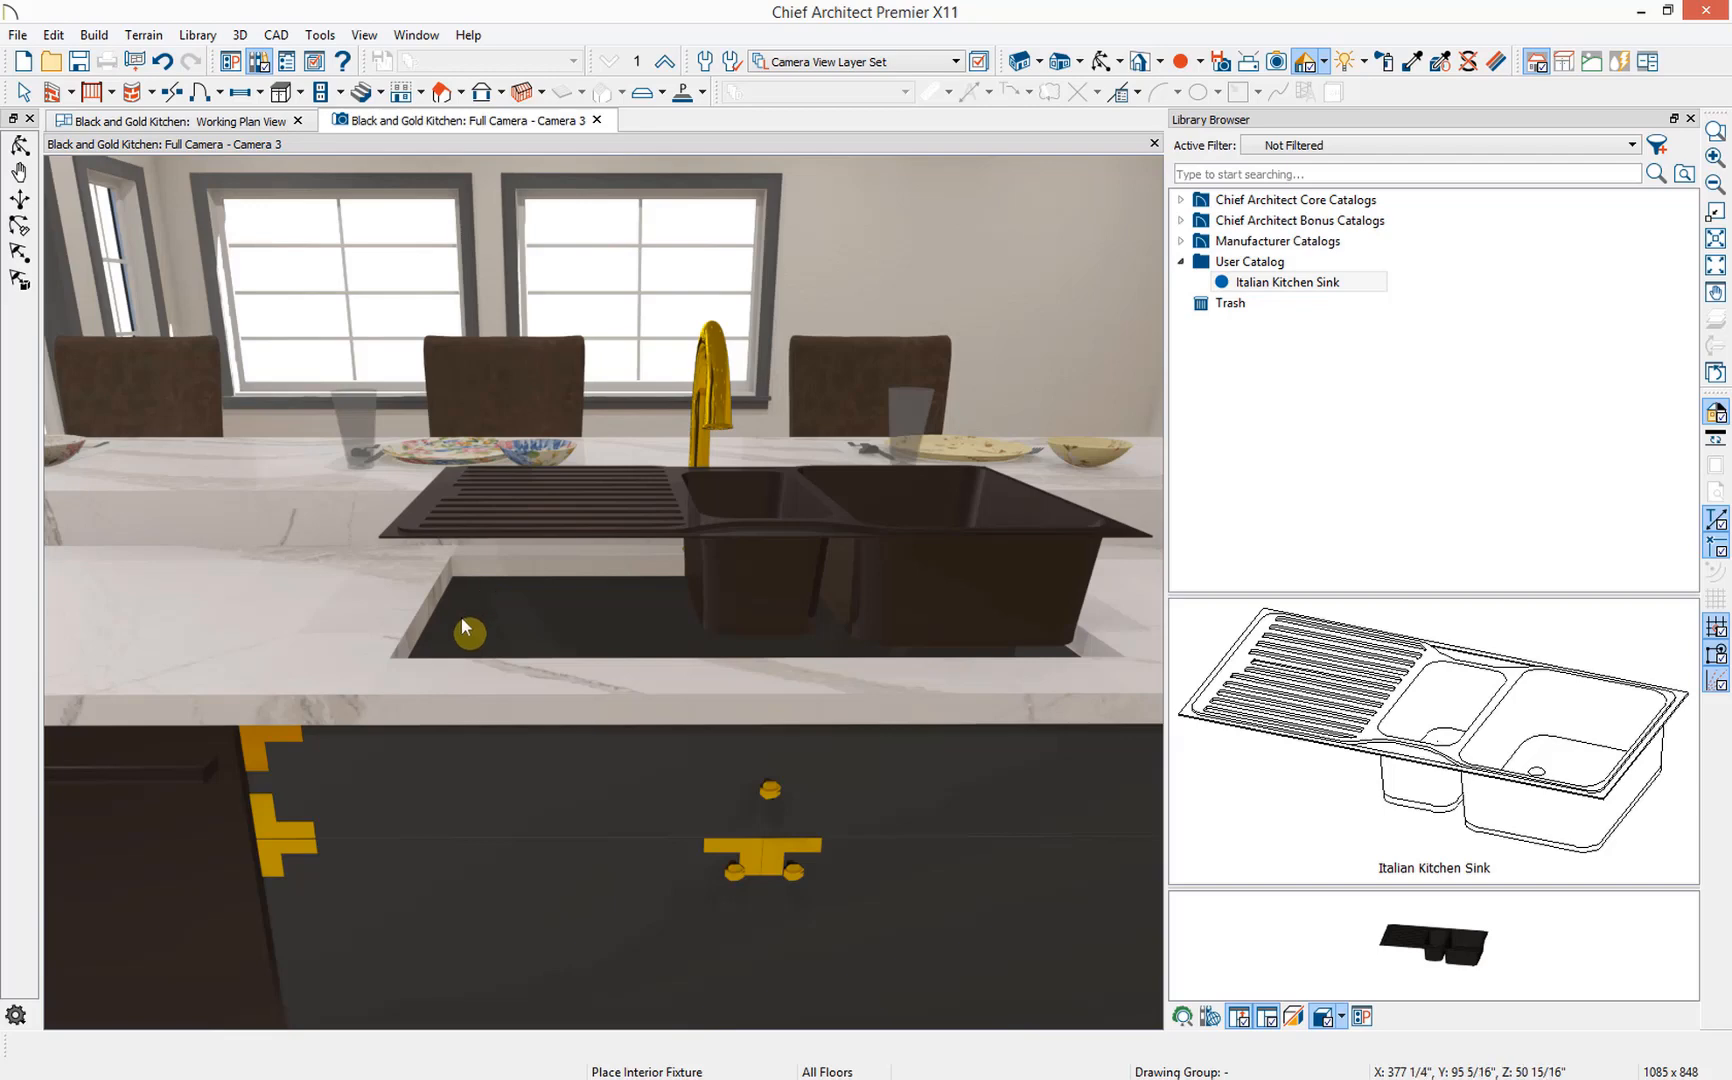
pyautogui.moveTo(447, 666)
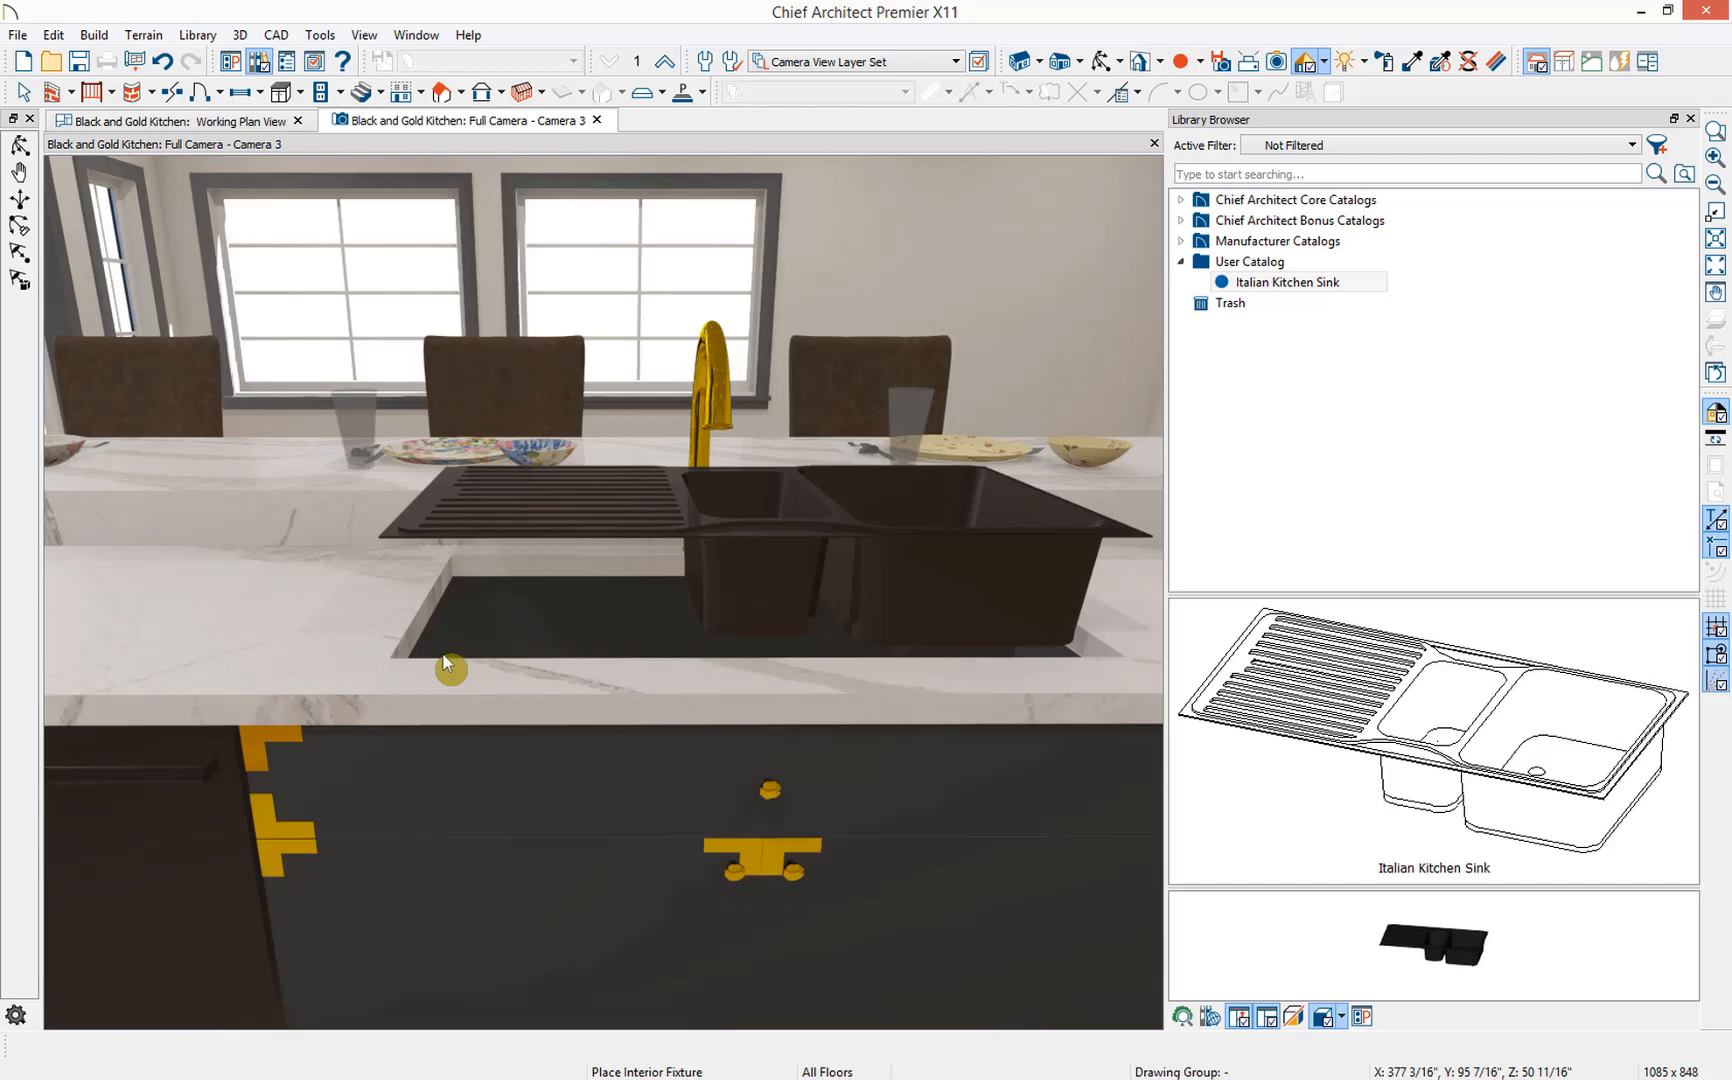
pyautogui.moveTo(409, 547)
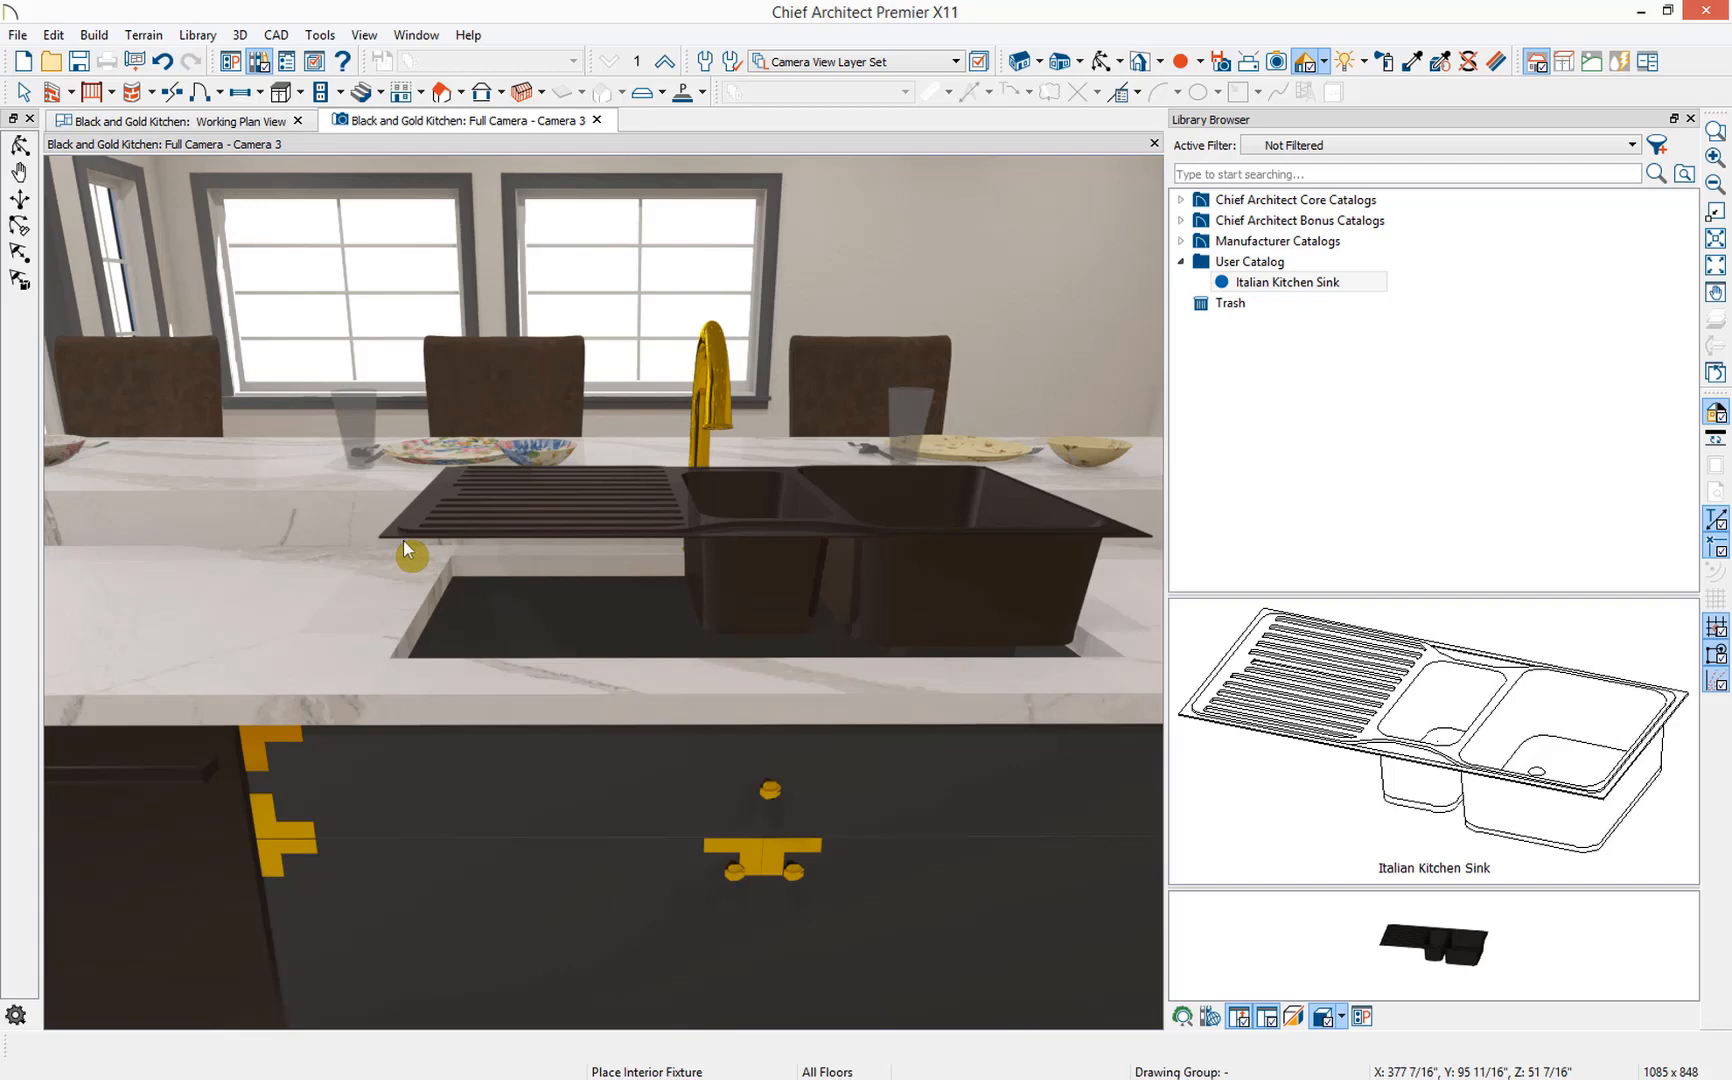
pyautogui.moveTo(398, 627)
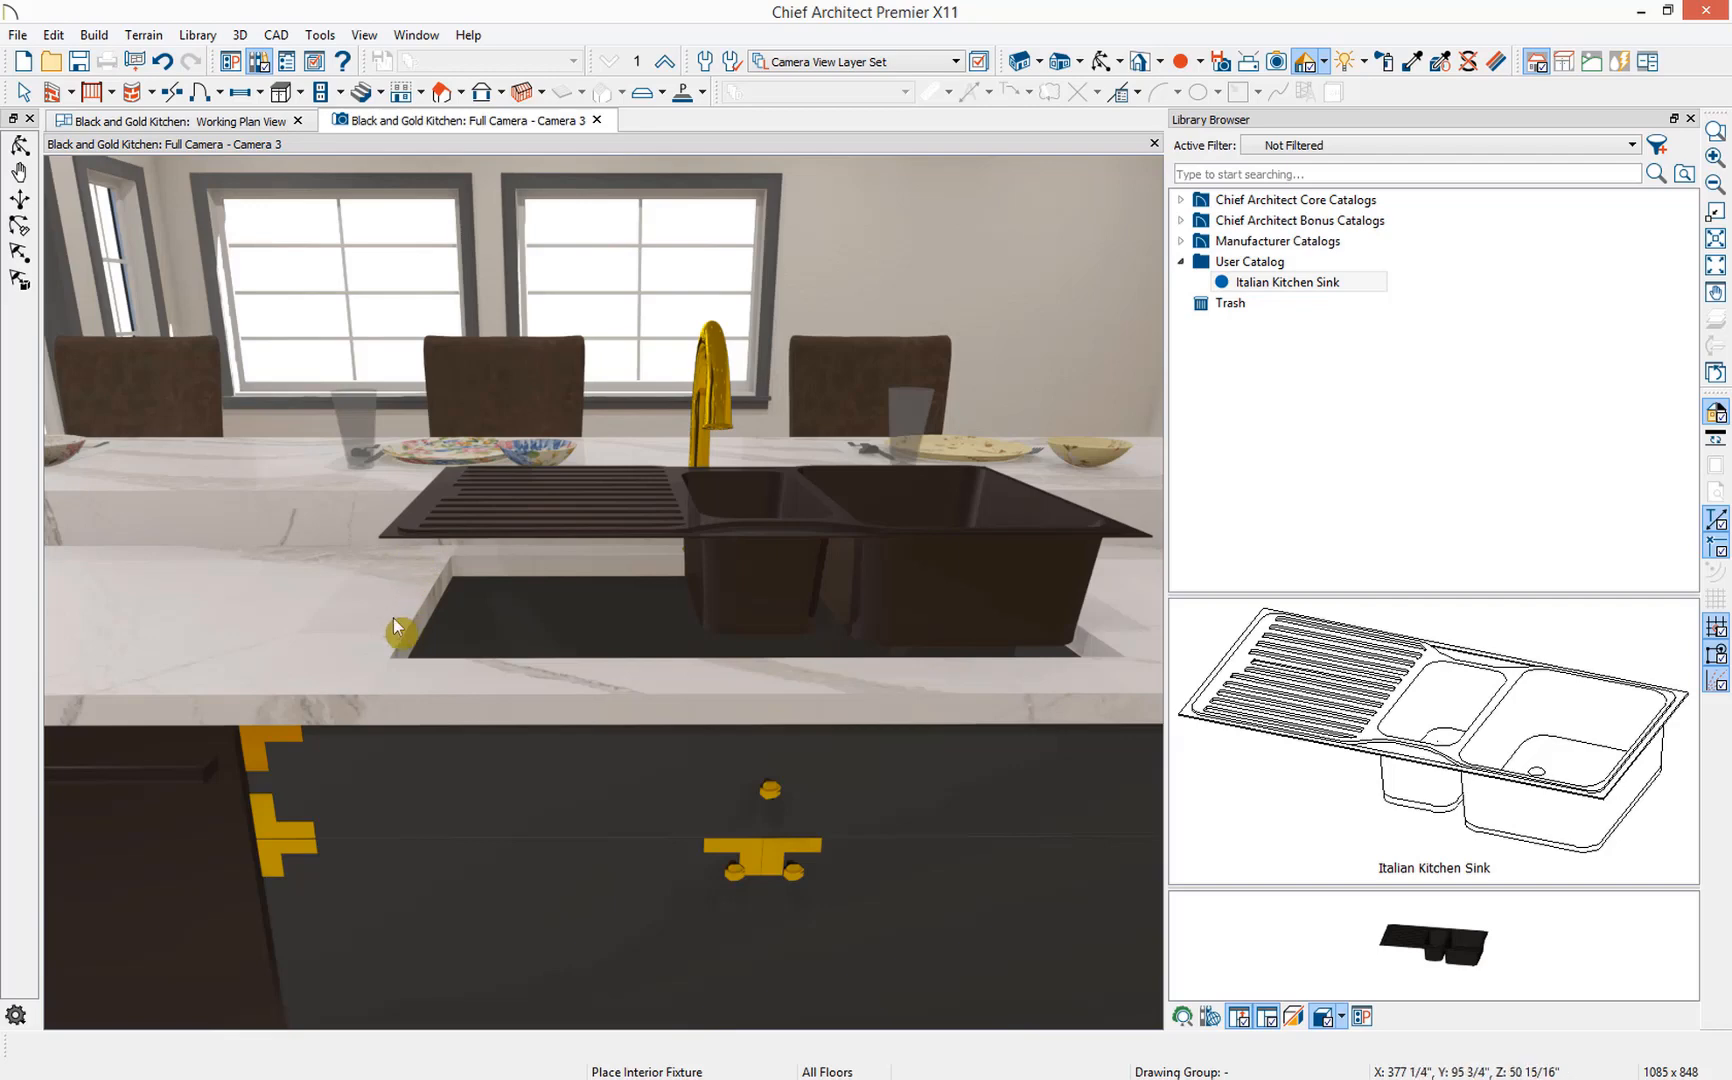
# - Delete the loose sink in plan view and start a Backclipped Cross Section through the island sink
pyautogui.click(177, 120)
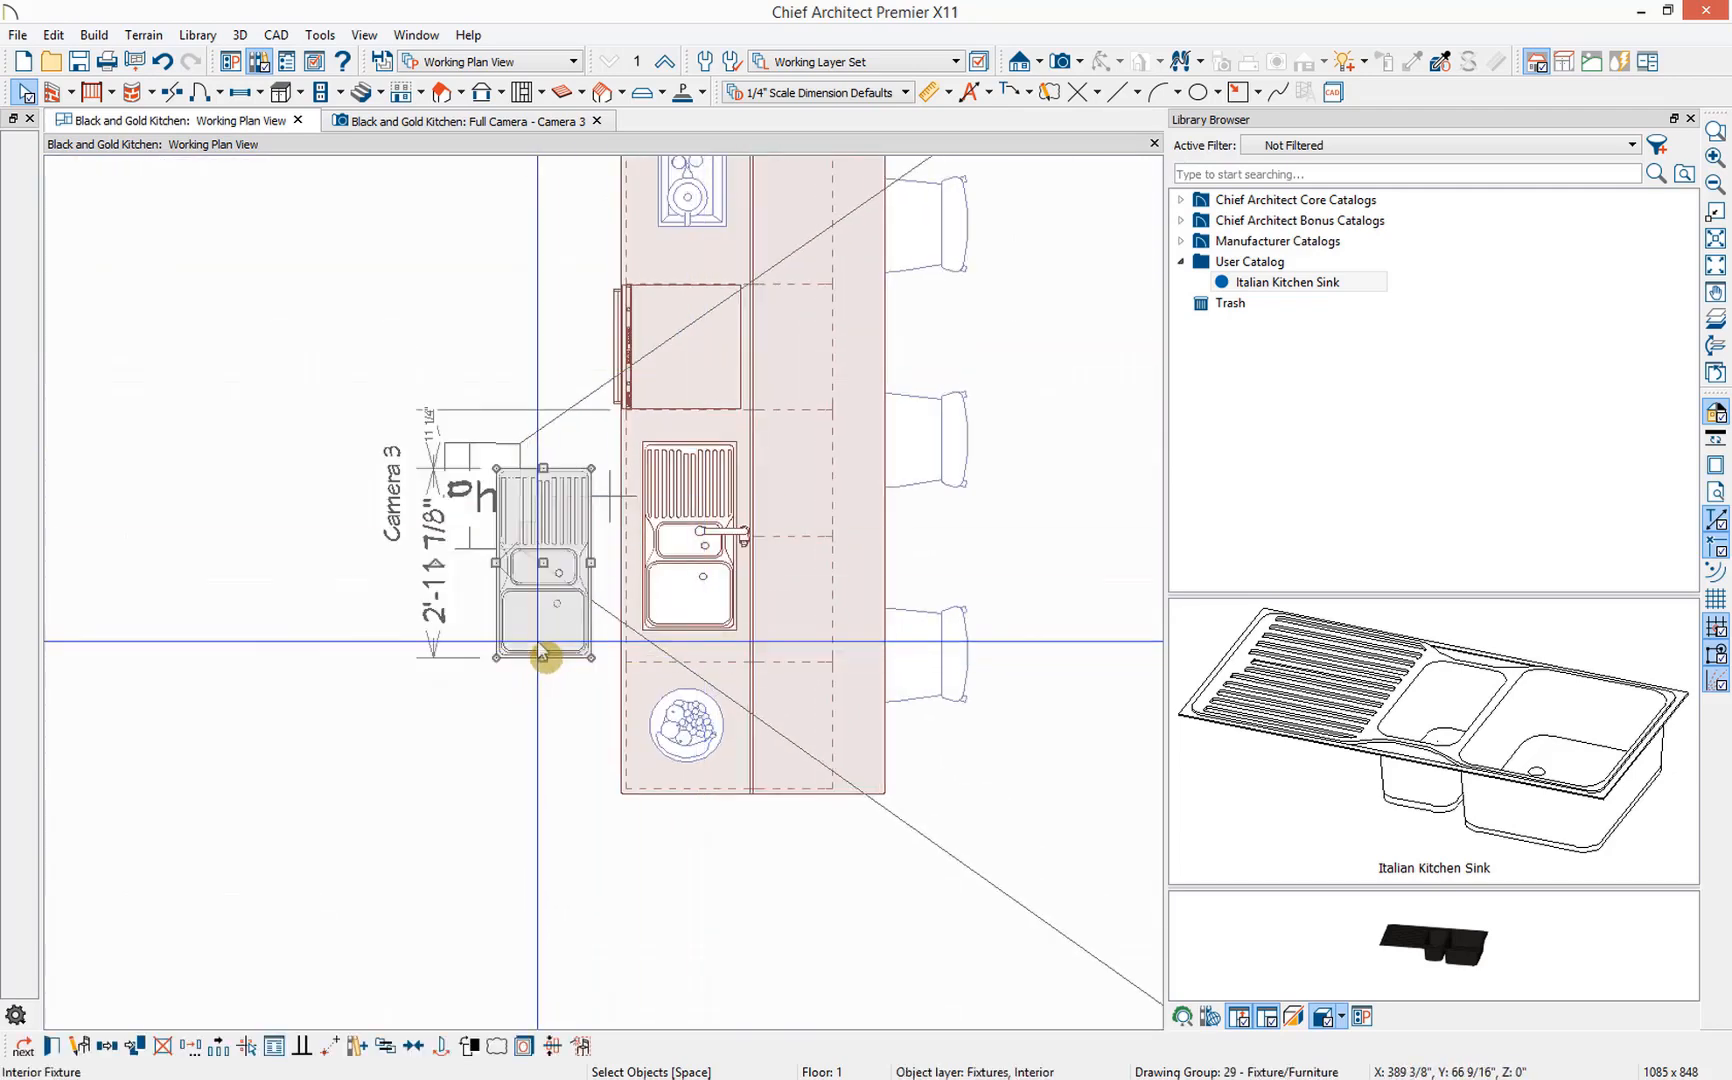
pyautogui.click(1022, 92)
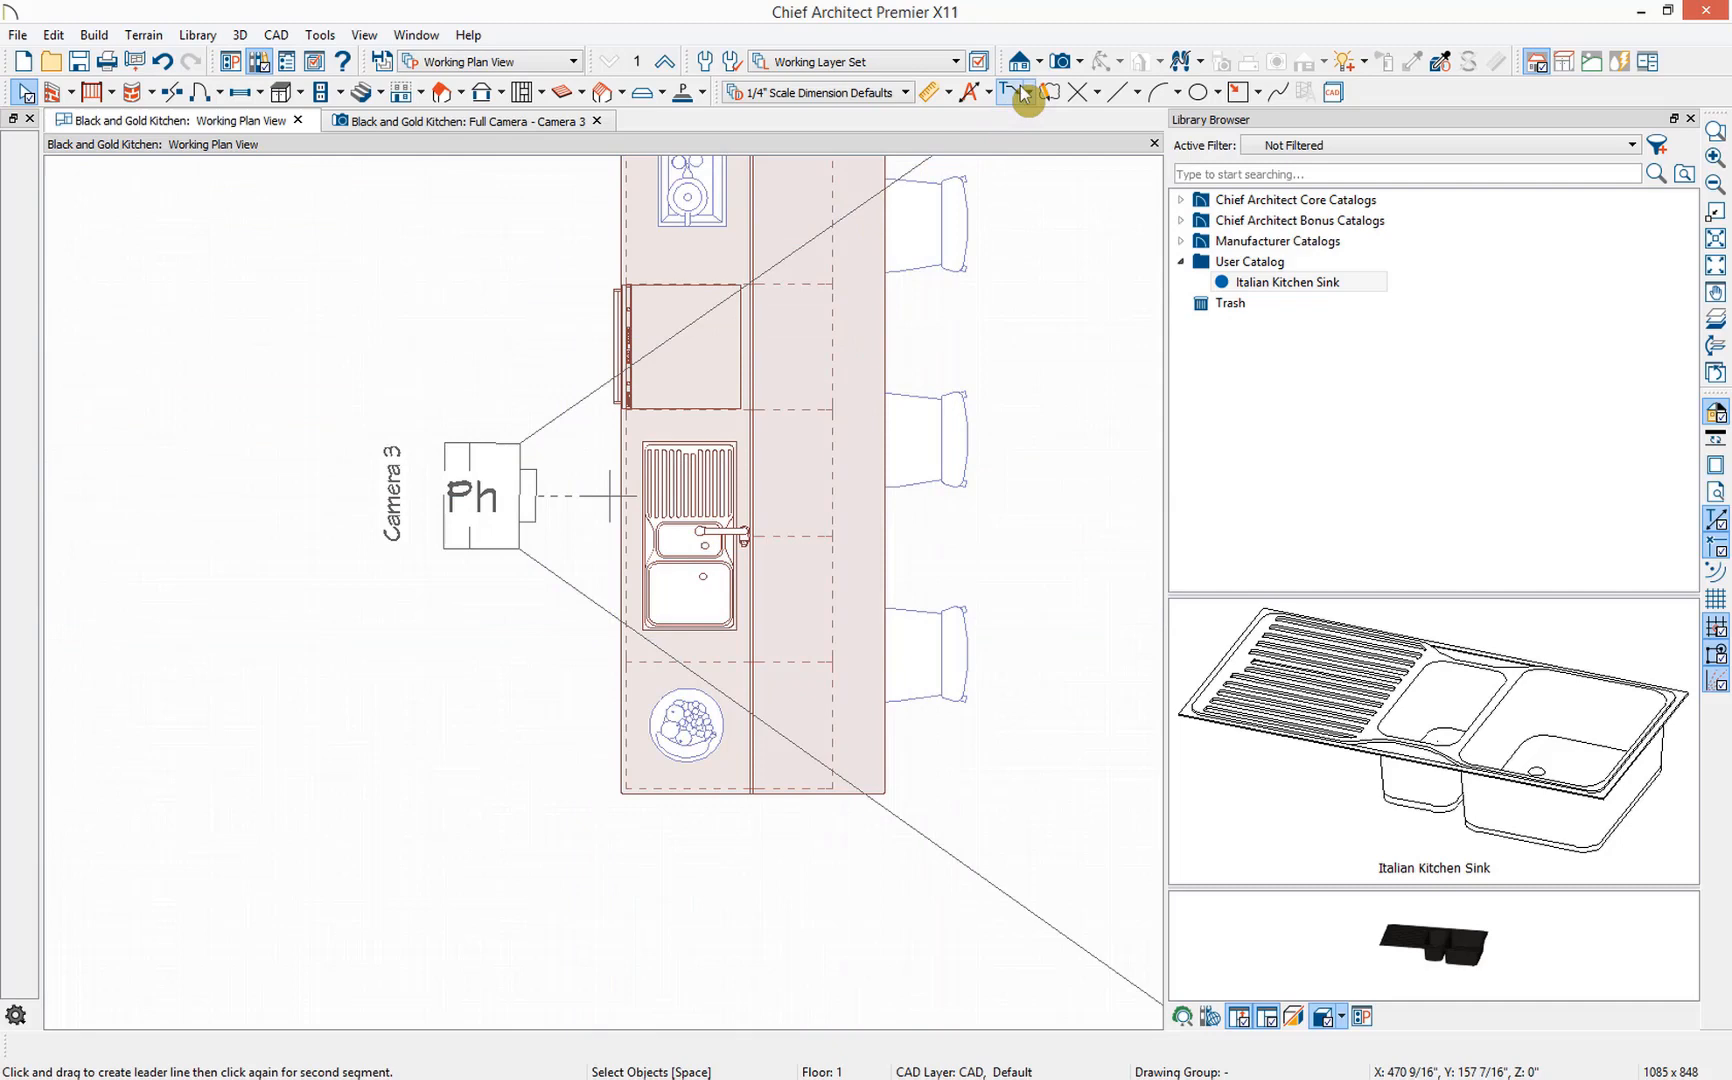
pyautogui.click(1017, 61)
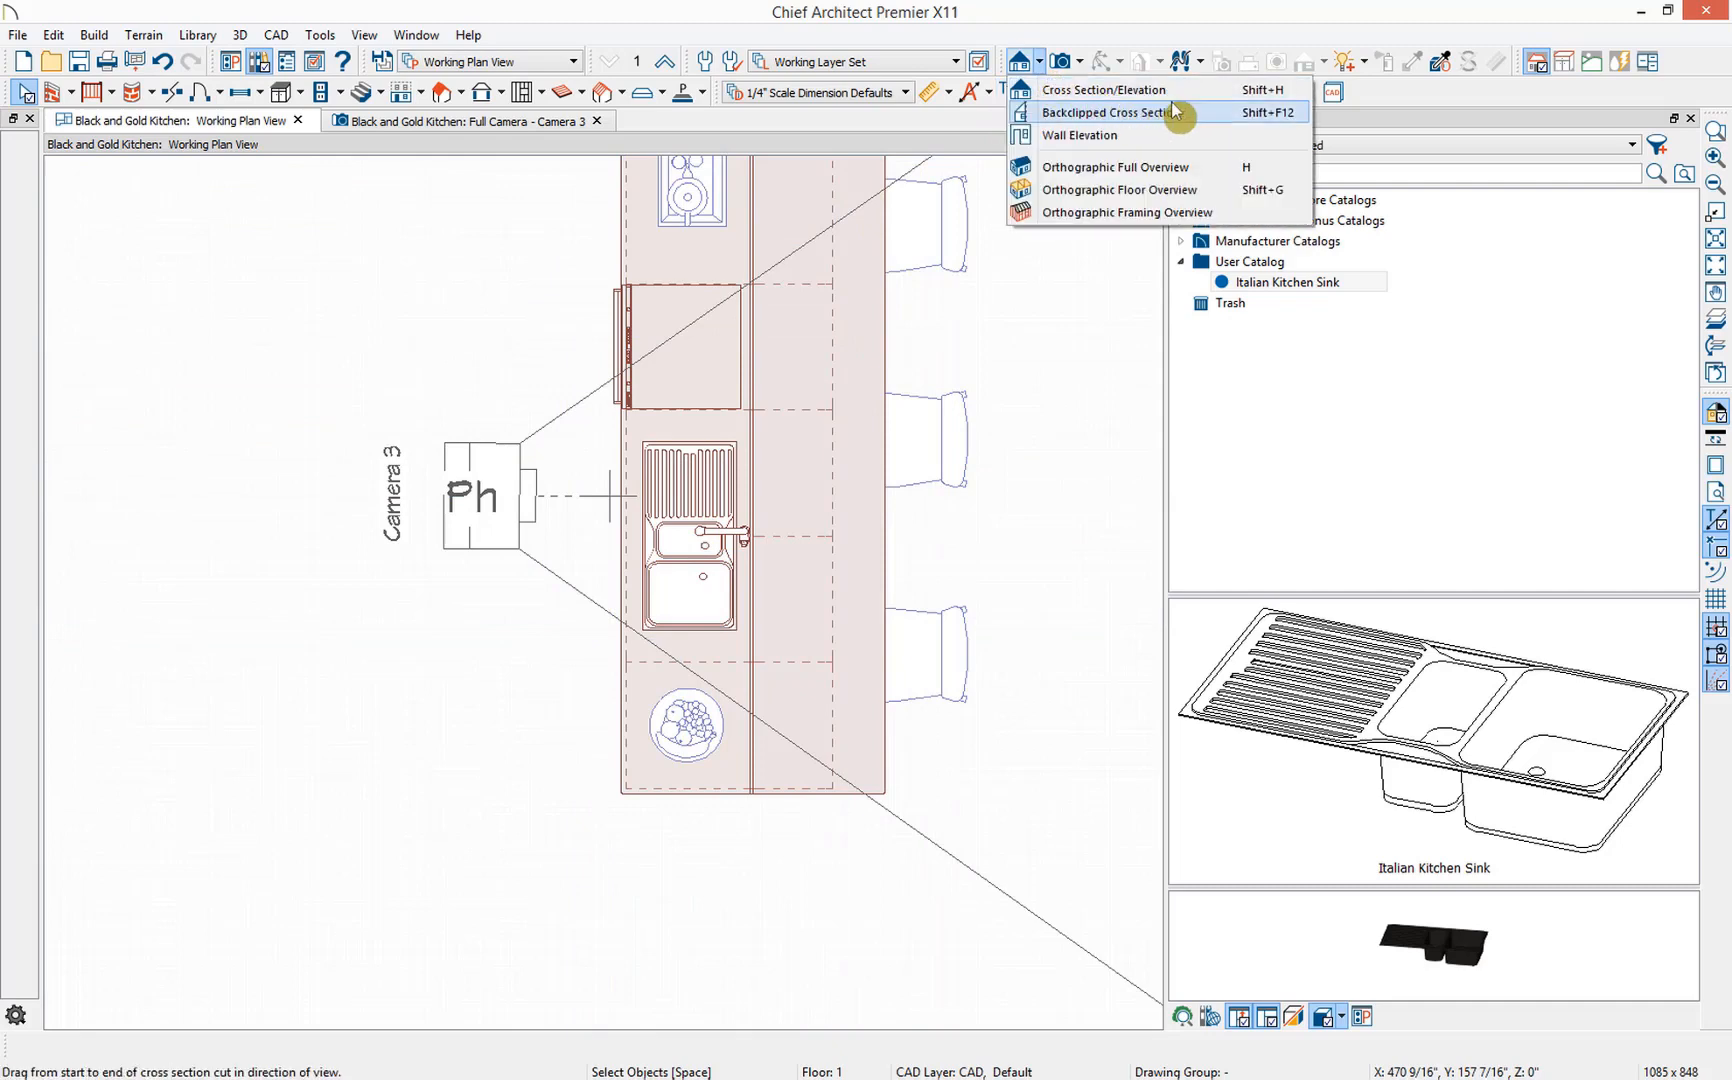
pyautogui.moveTo(1198, 118)
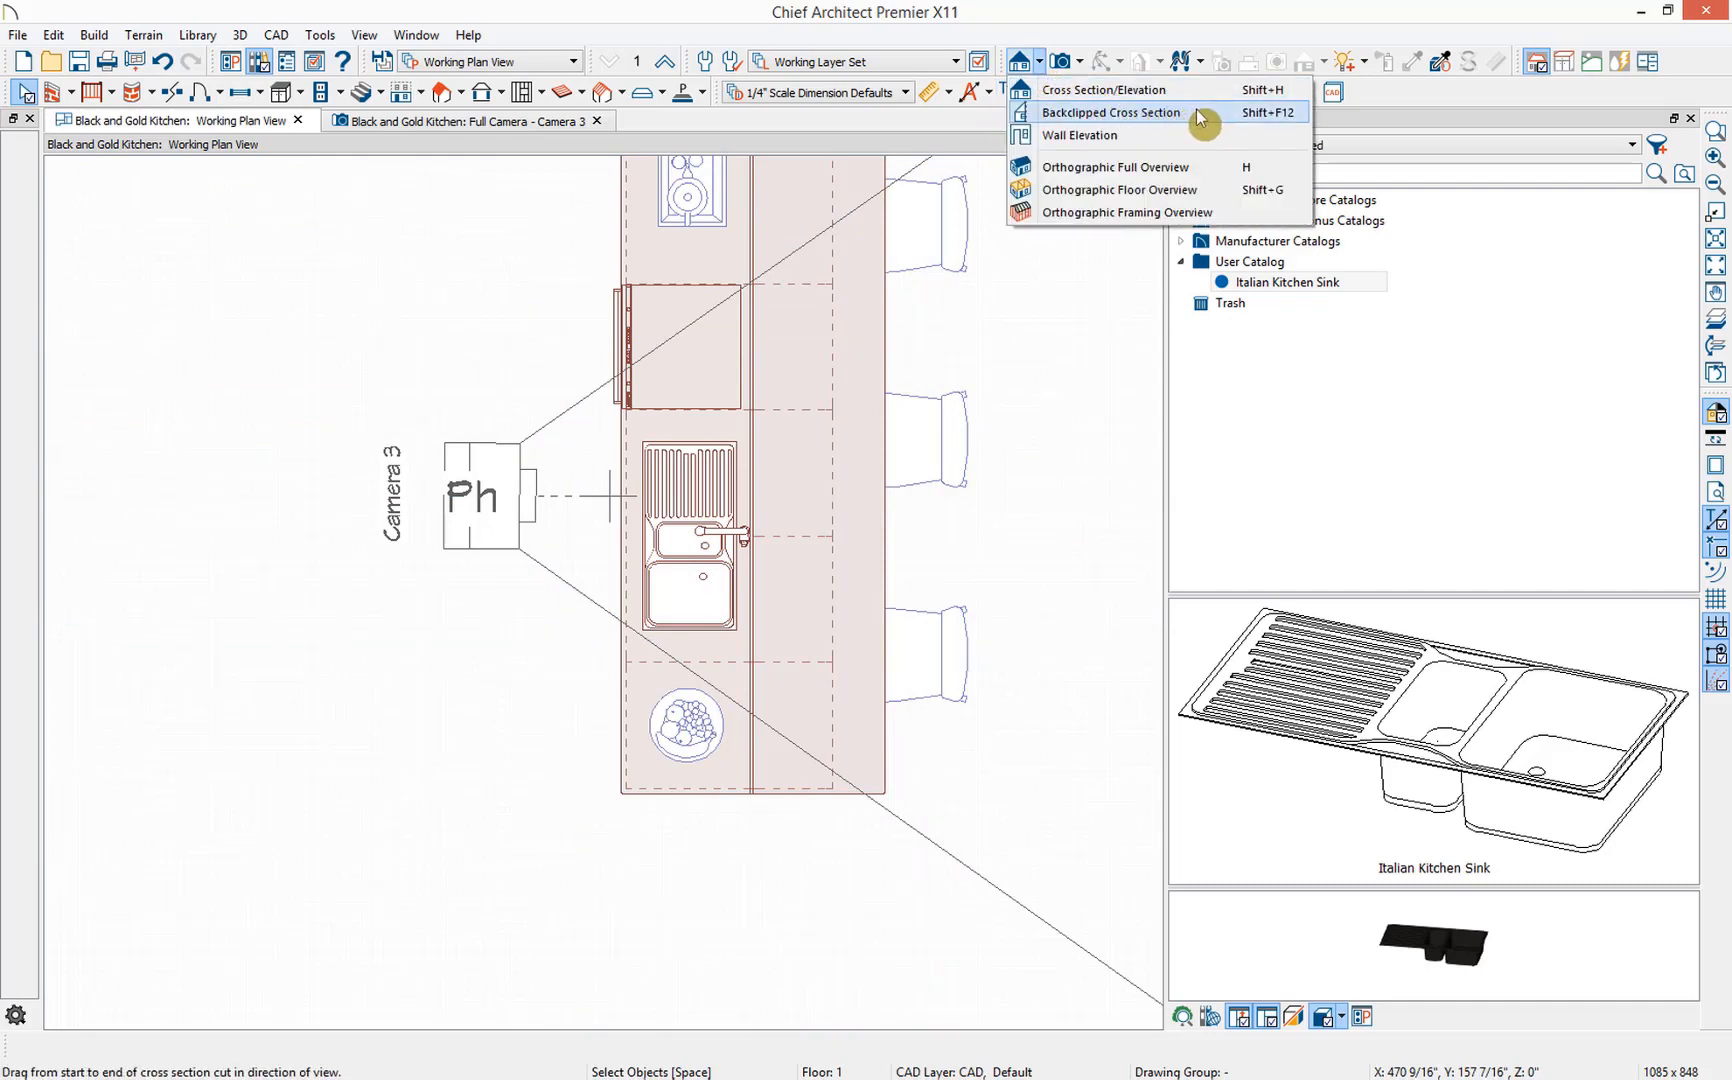
pyautogui.moveTo(1248, 119)
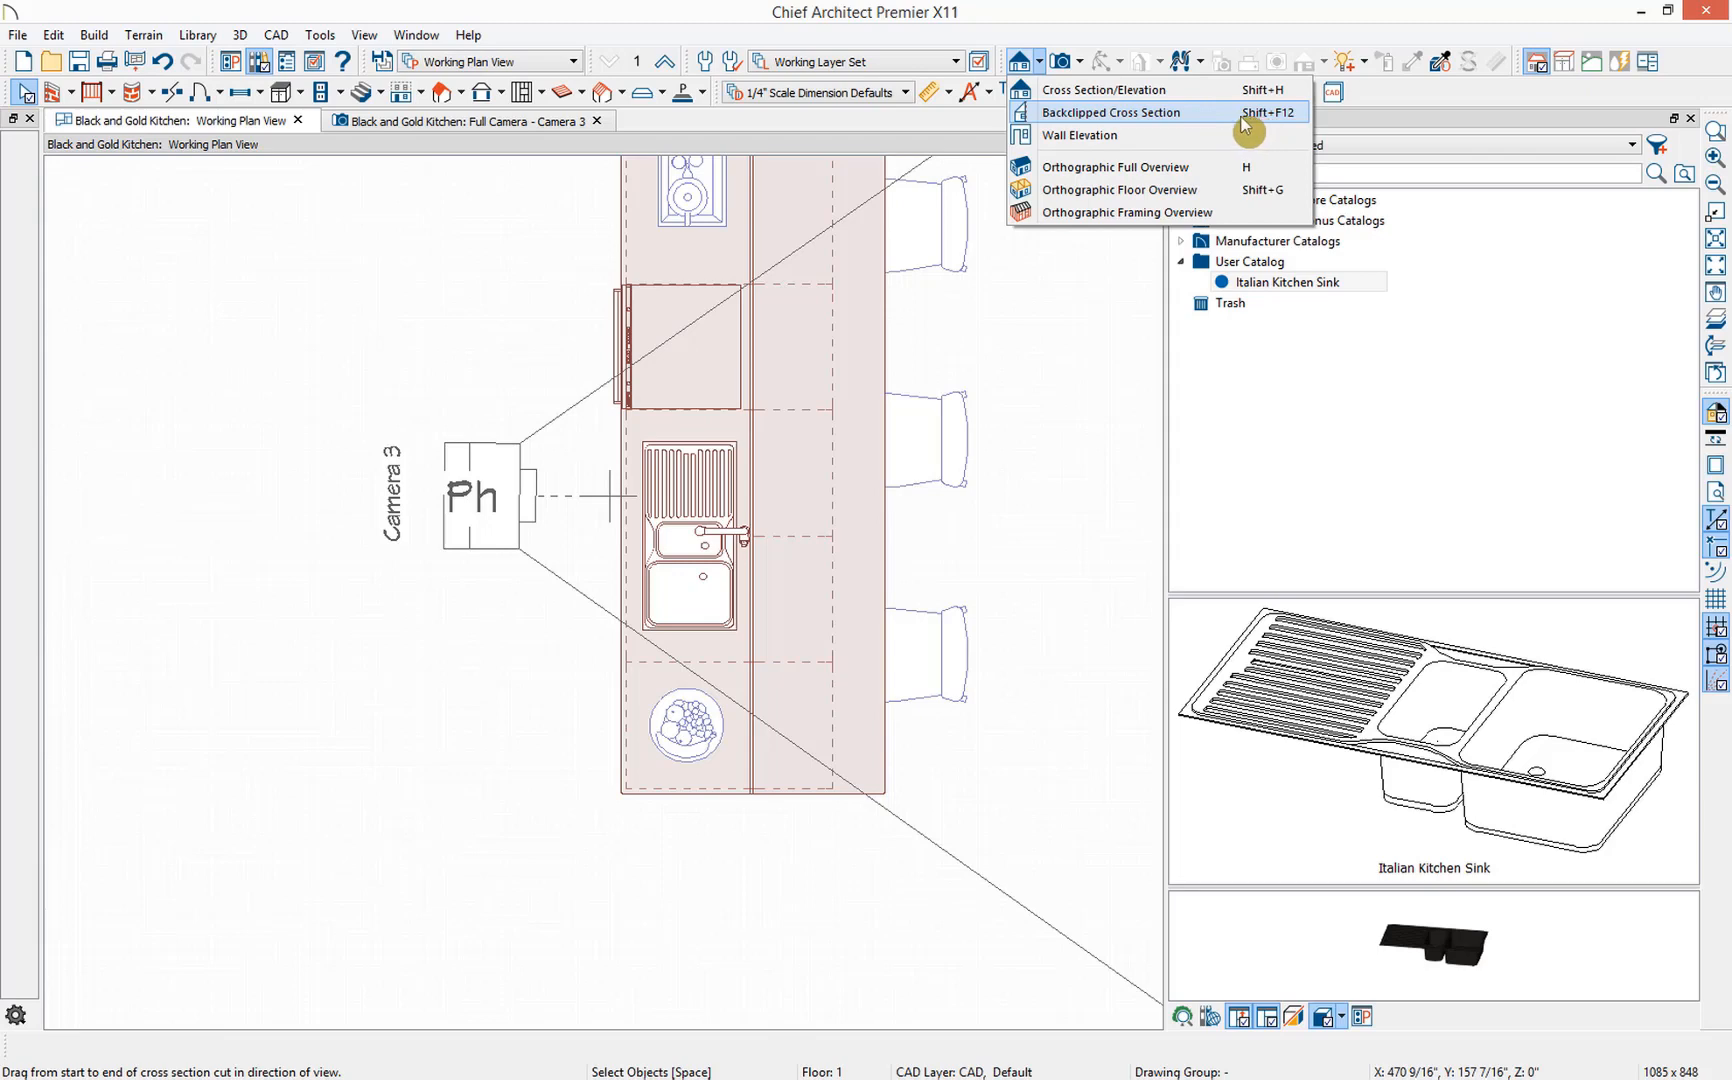
pyautogui.click(1116, 113)
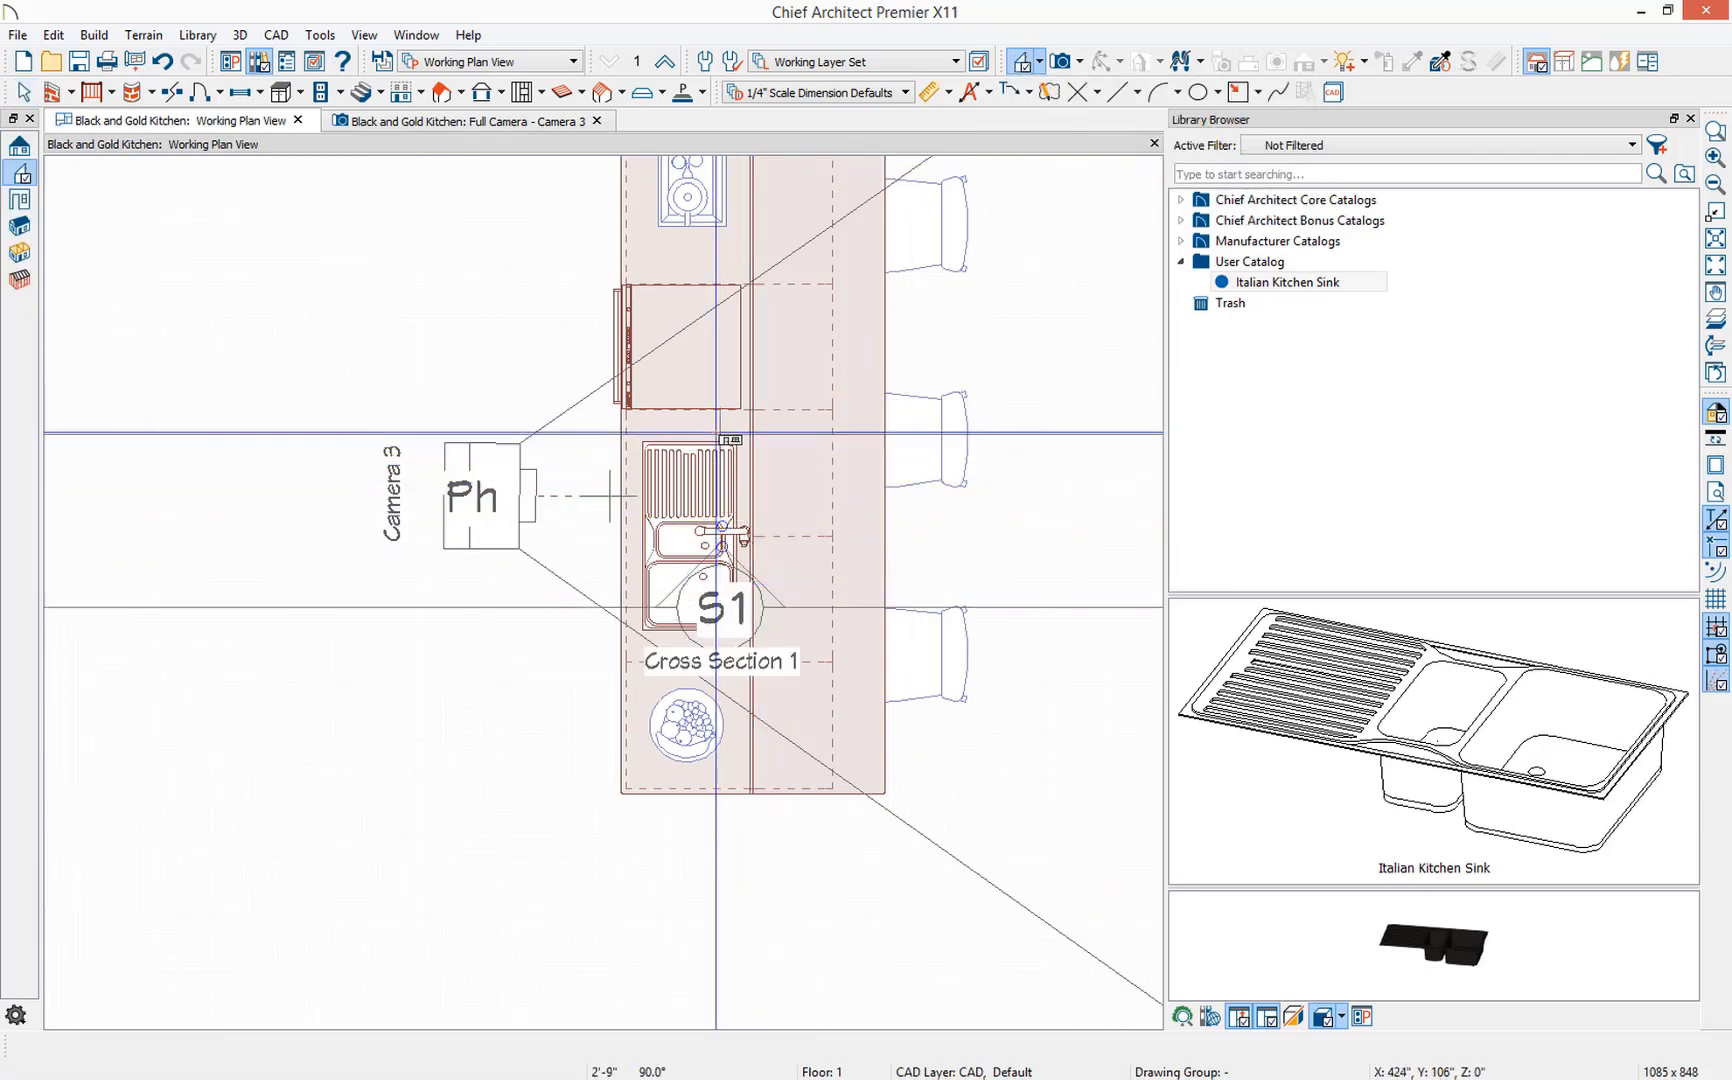
# - Open Cross Section 1 from its marker and create a vector Elevation 1 of the sink rim
pyautogui.doubleClick(718, 607)
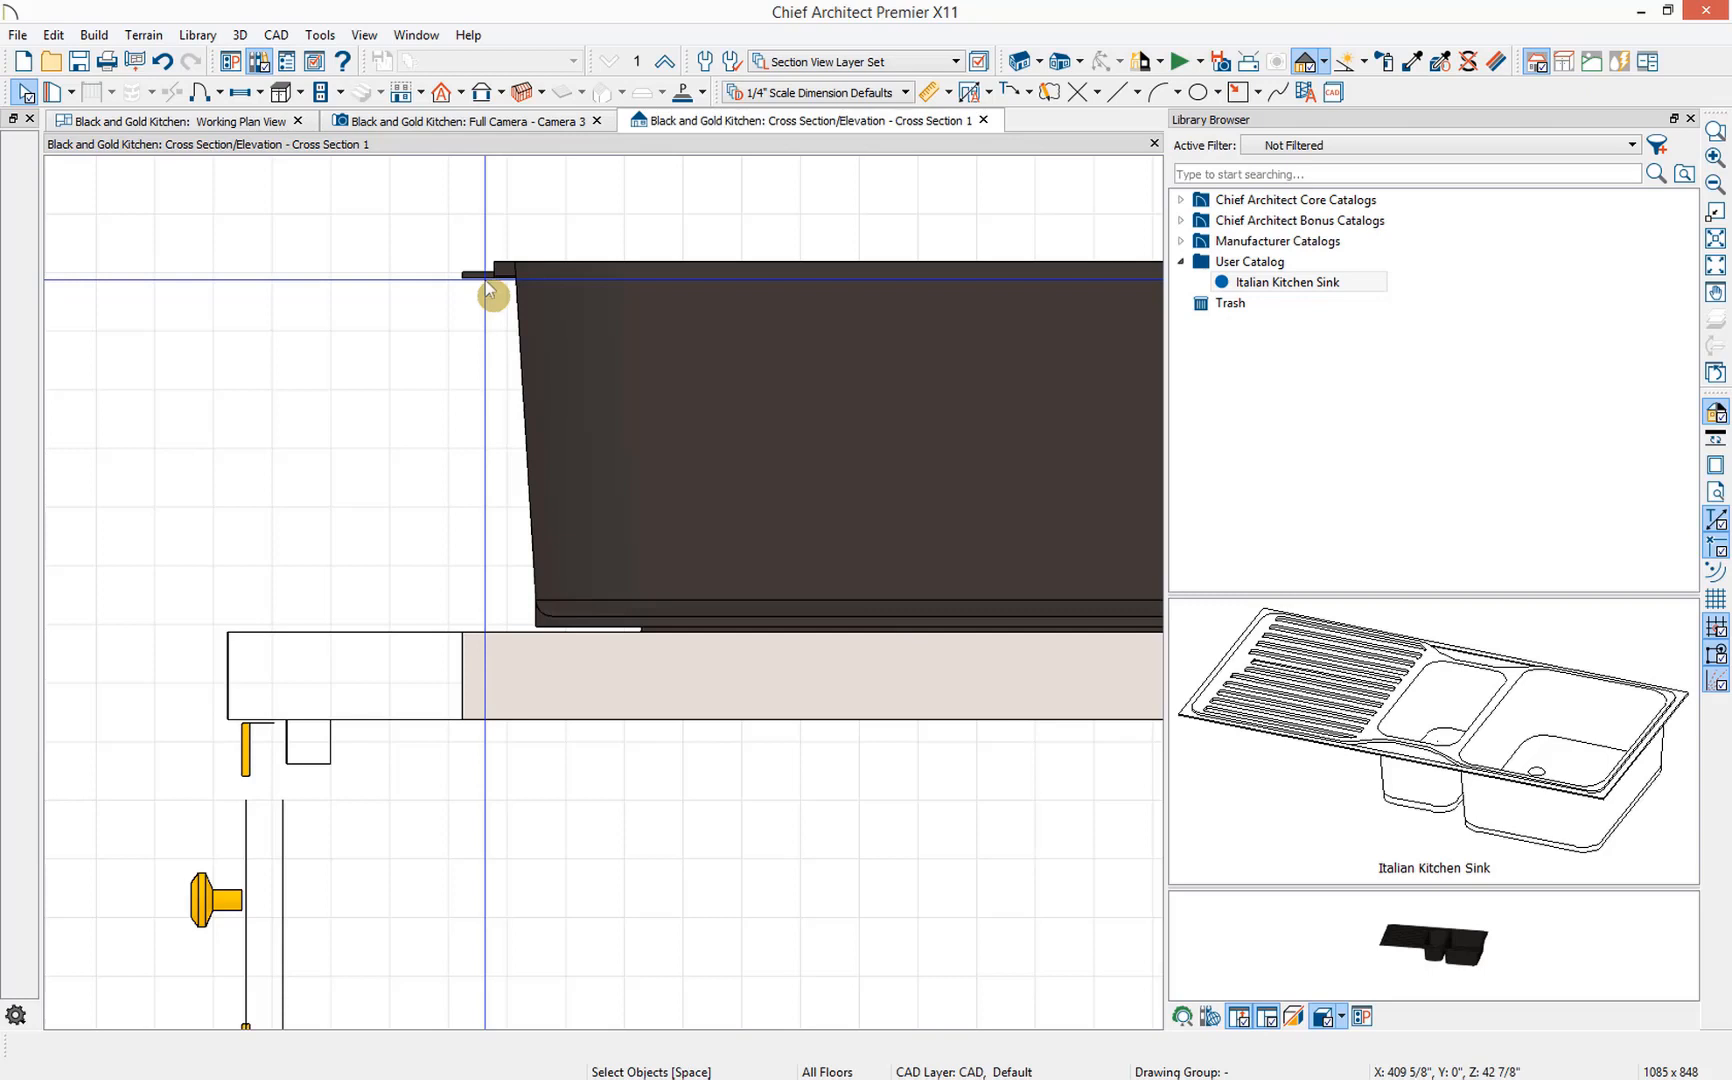
pyautogui.moveTo(184, 292)
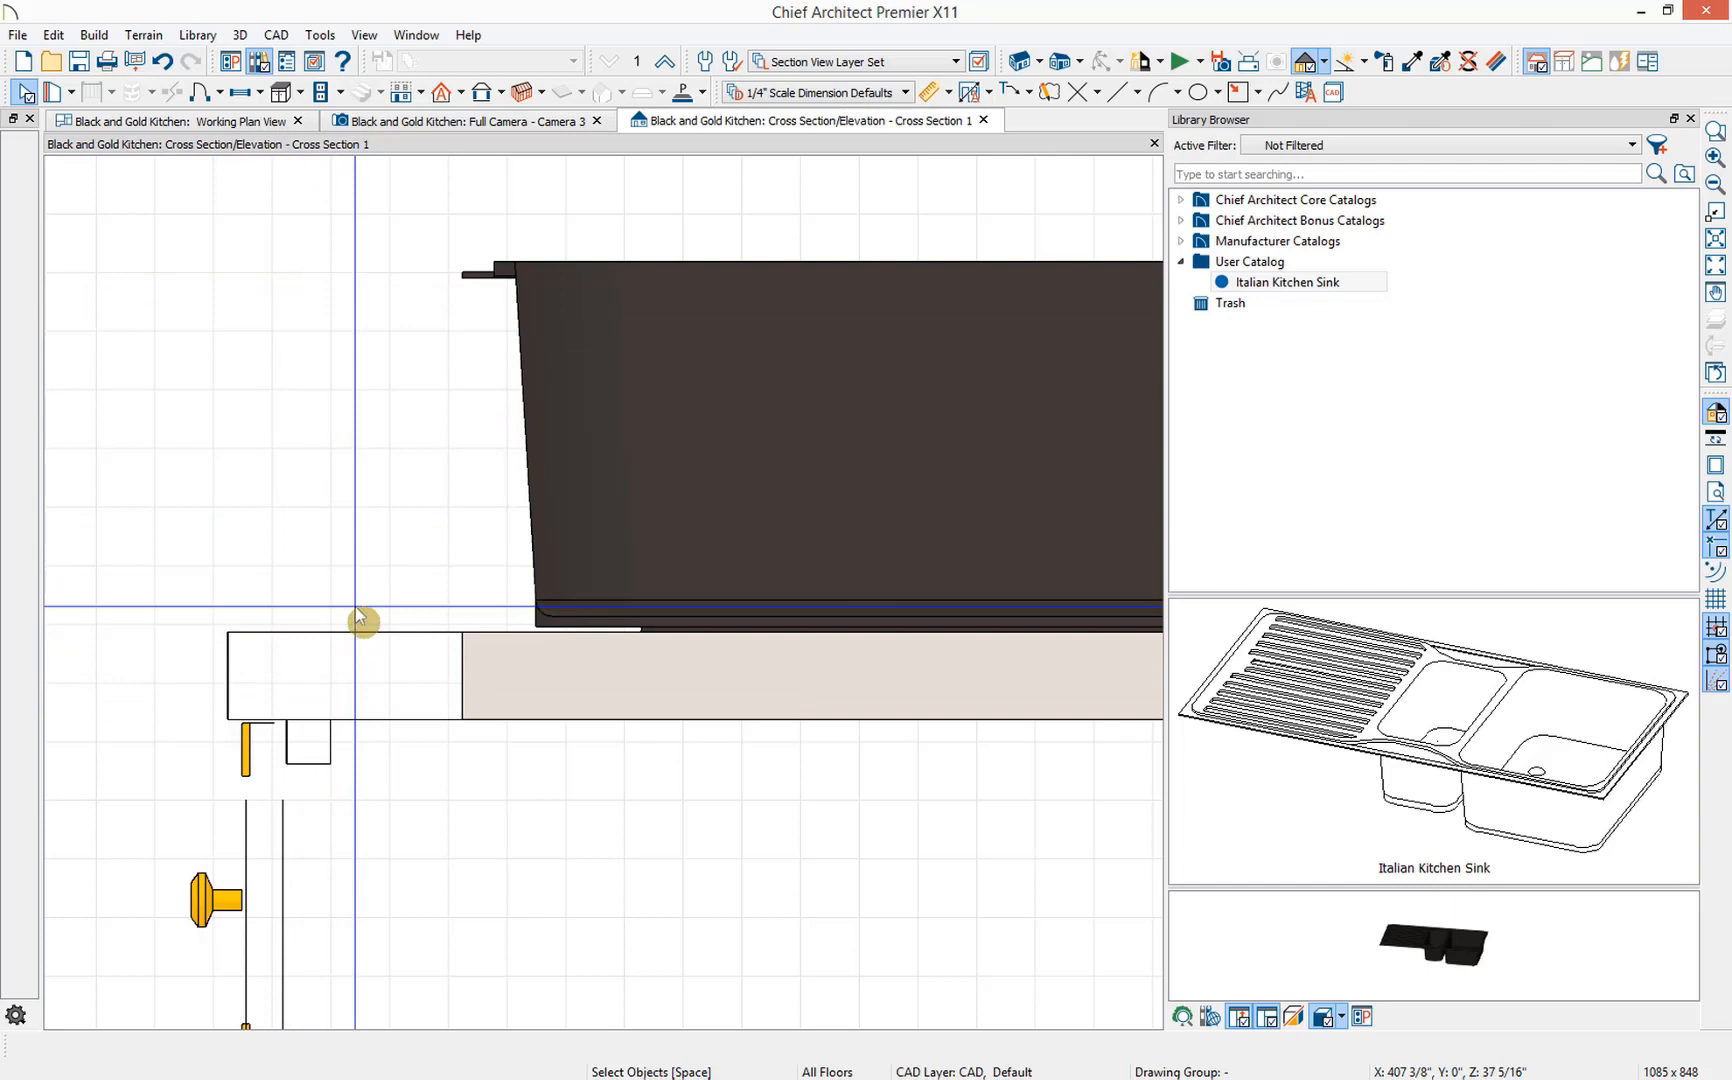
pyautogui.click(275, 34)
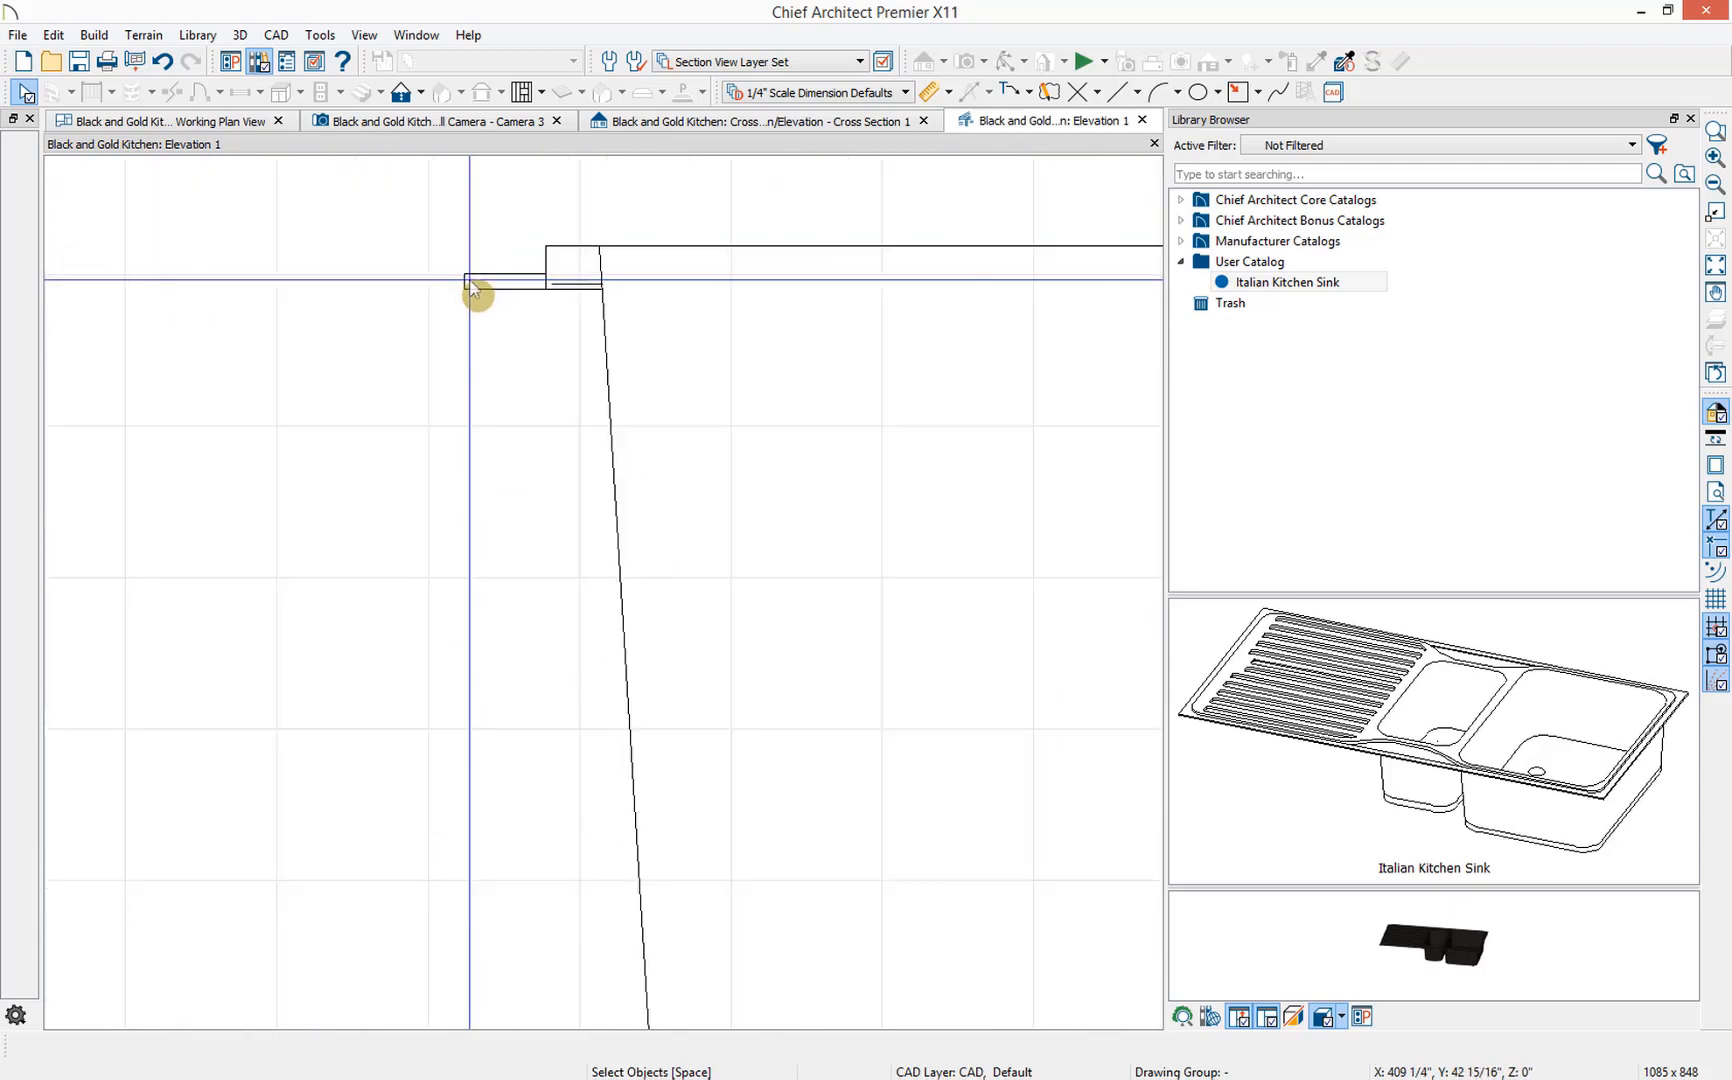
# - Place an End to End dimension from sink rim to counter and read its length of about 6 inches
pyautogui.click(528, 273)
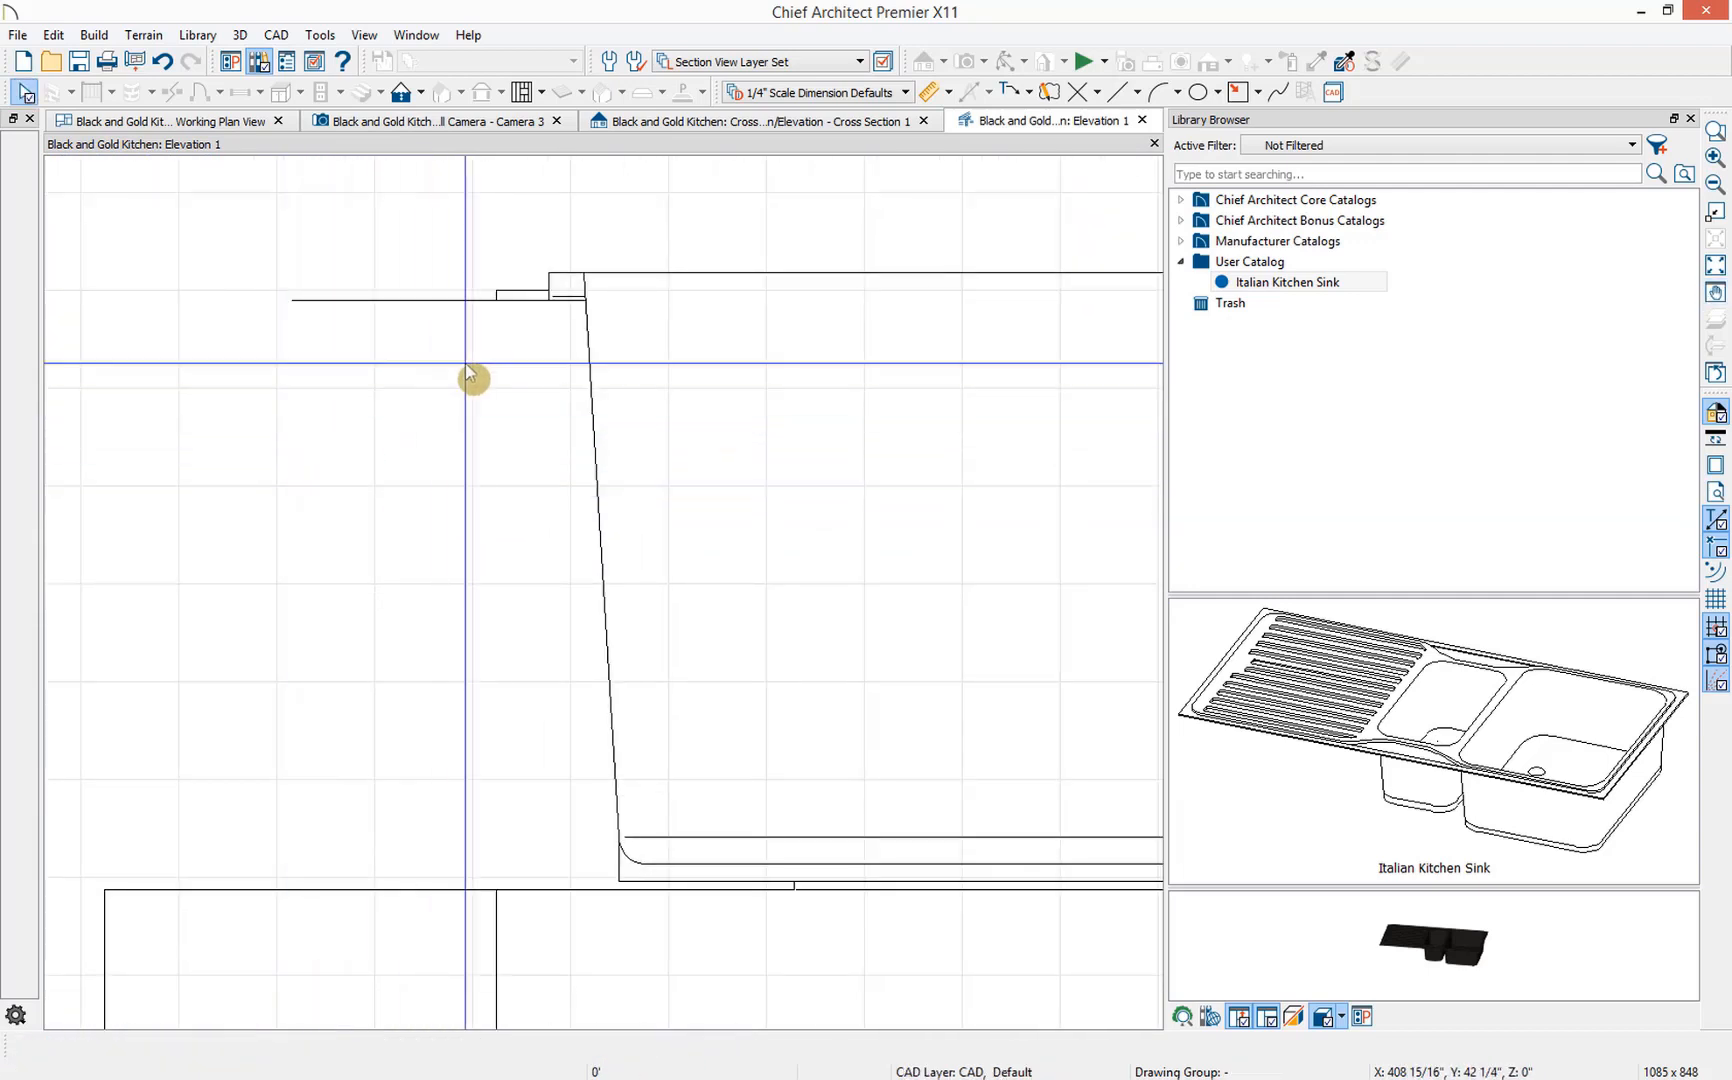
pyautogui.click(948, 92)
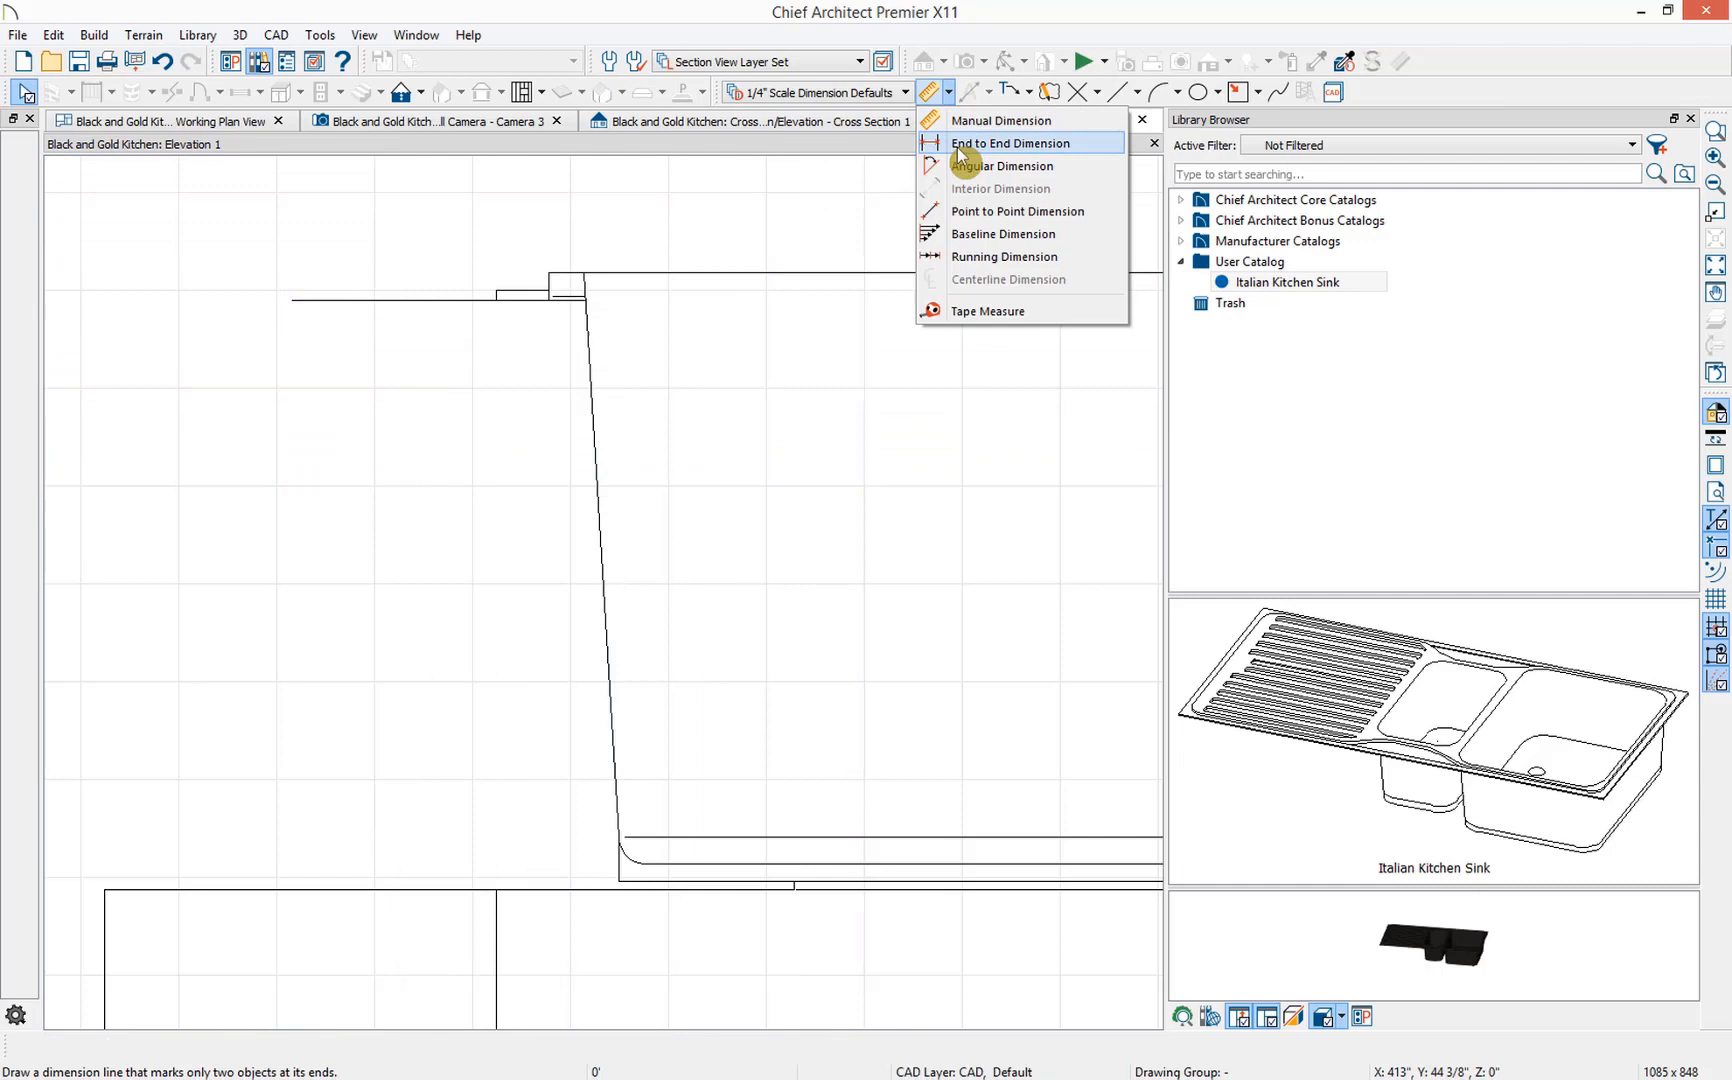
pyautogui.click(1008, 142)
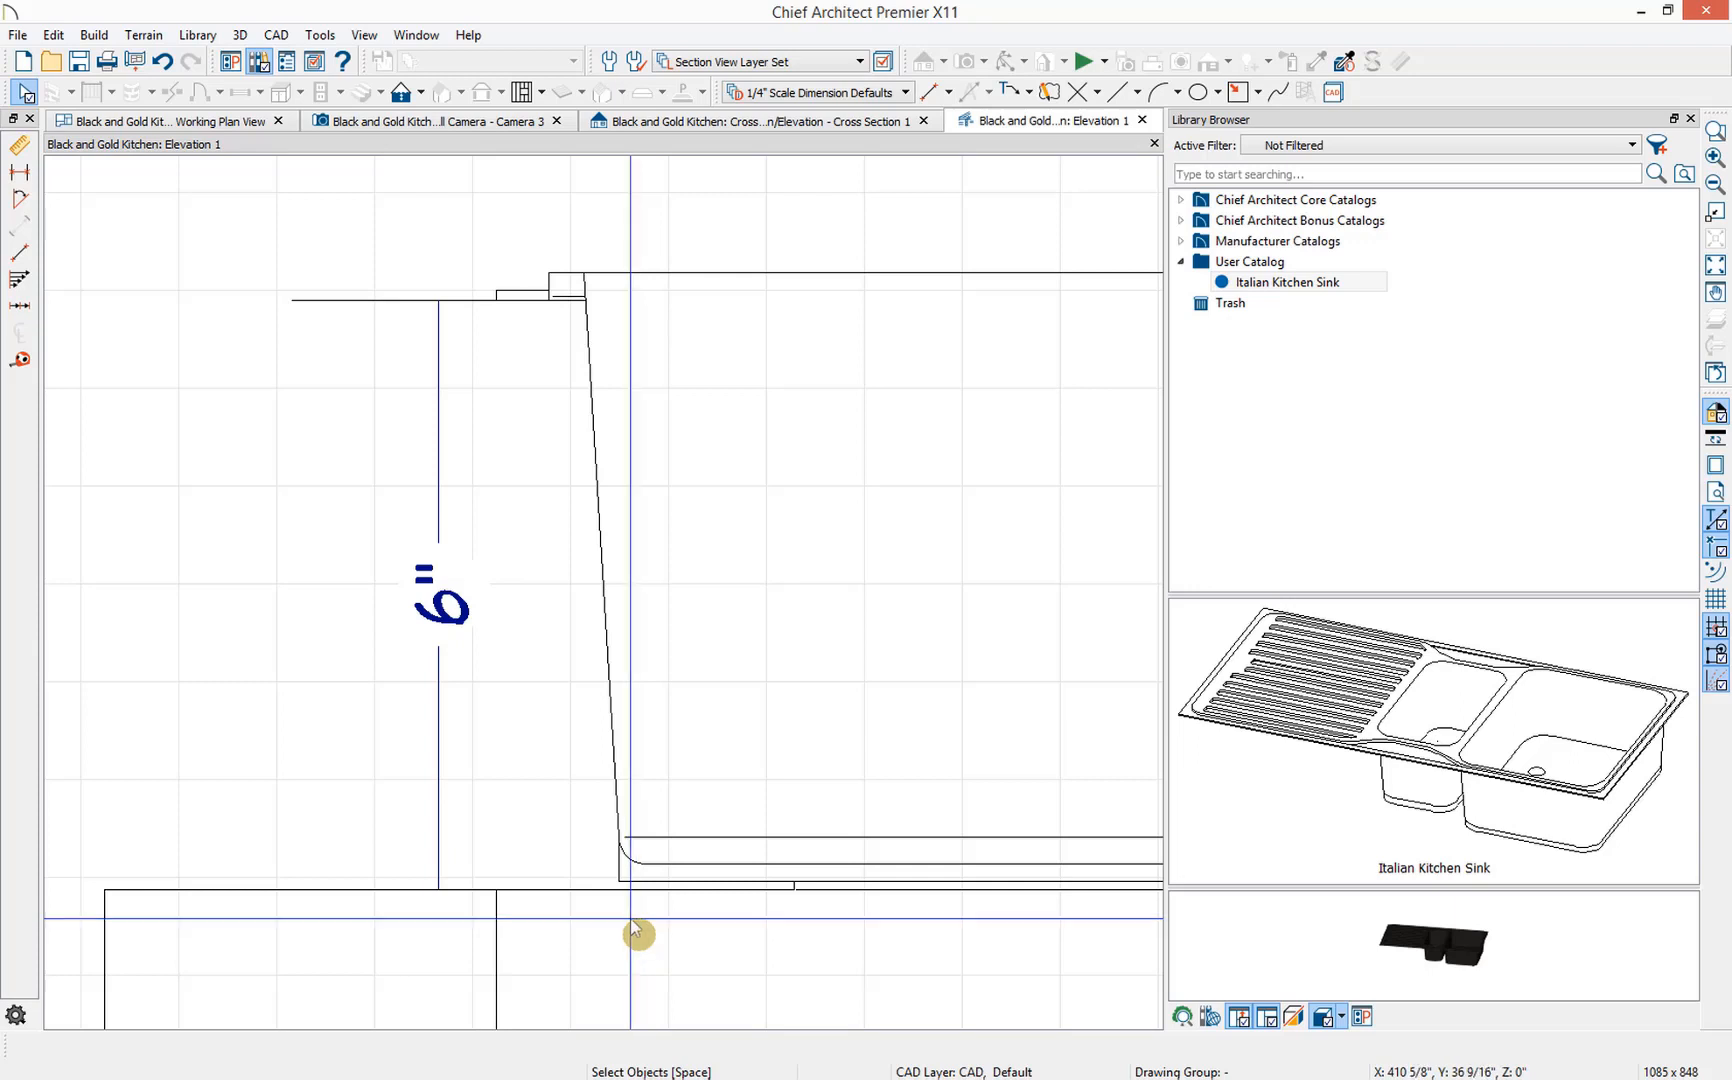
pyautogui.click(418, 313)
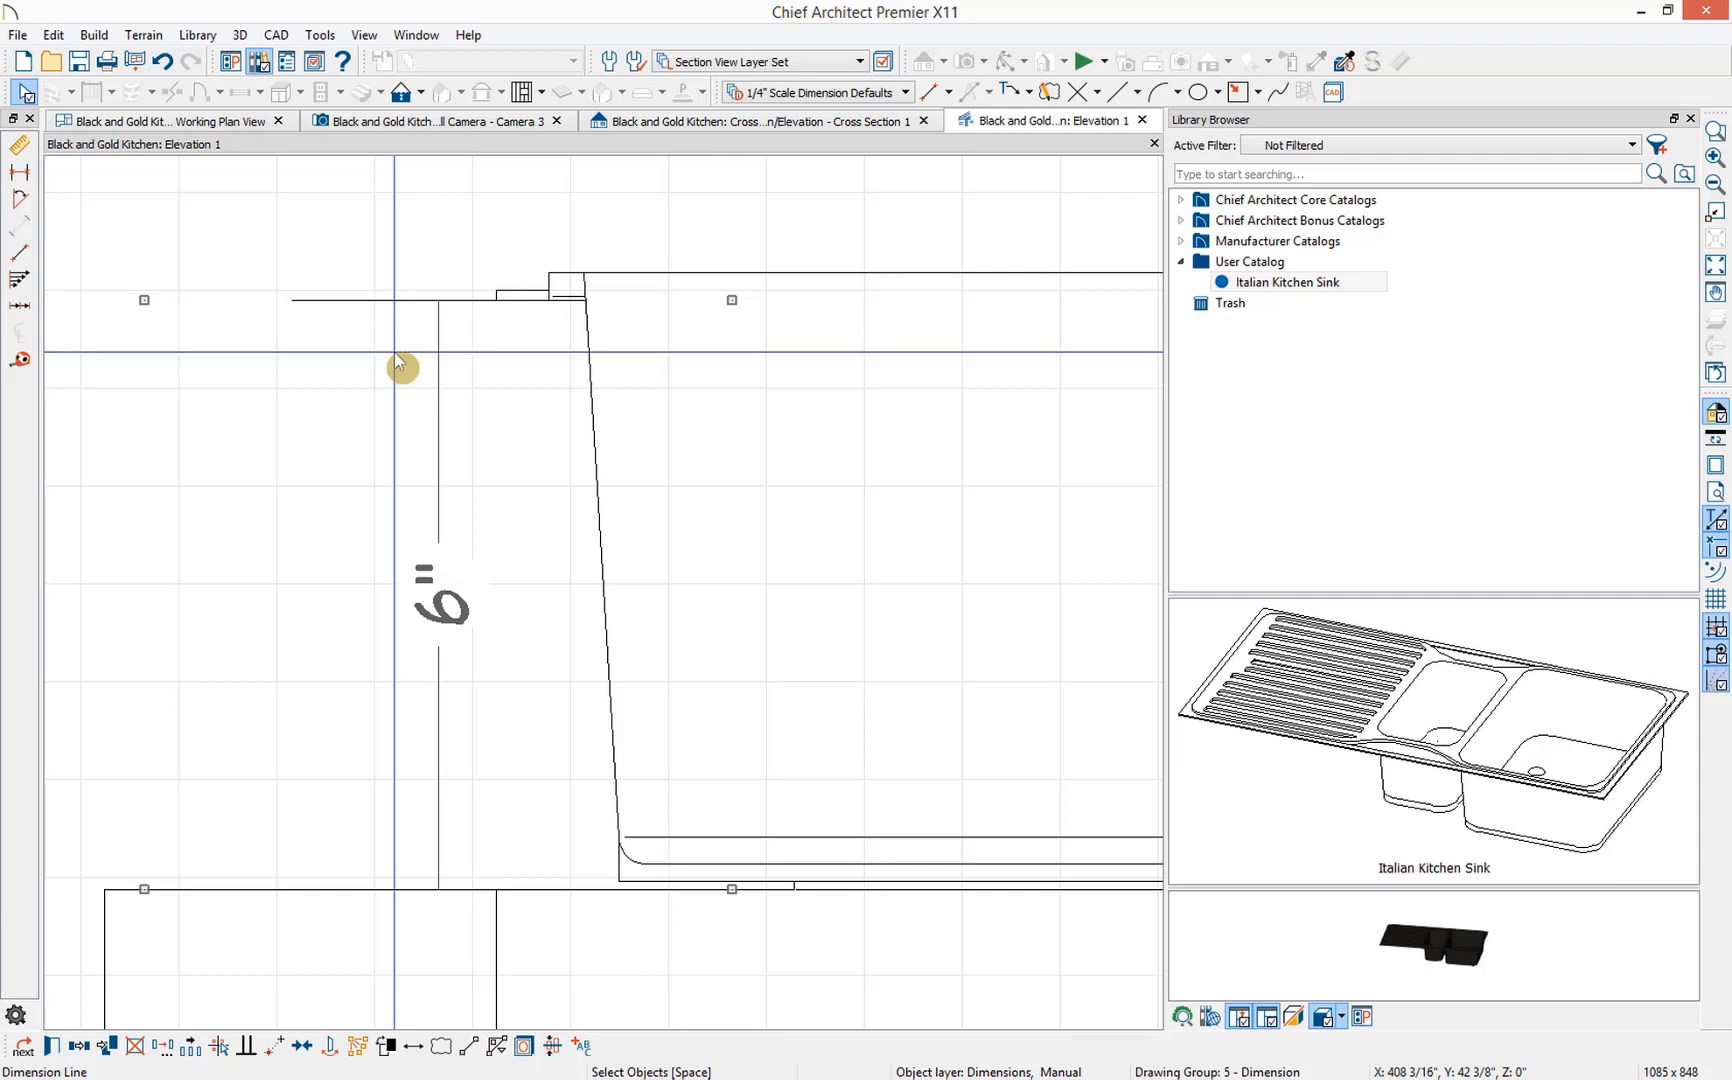
pyautogui.click(436, 300)
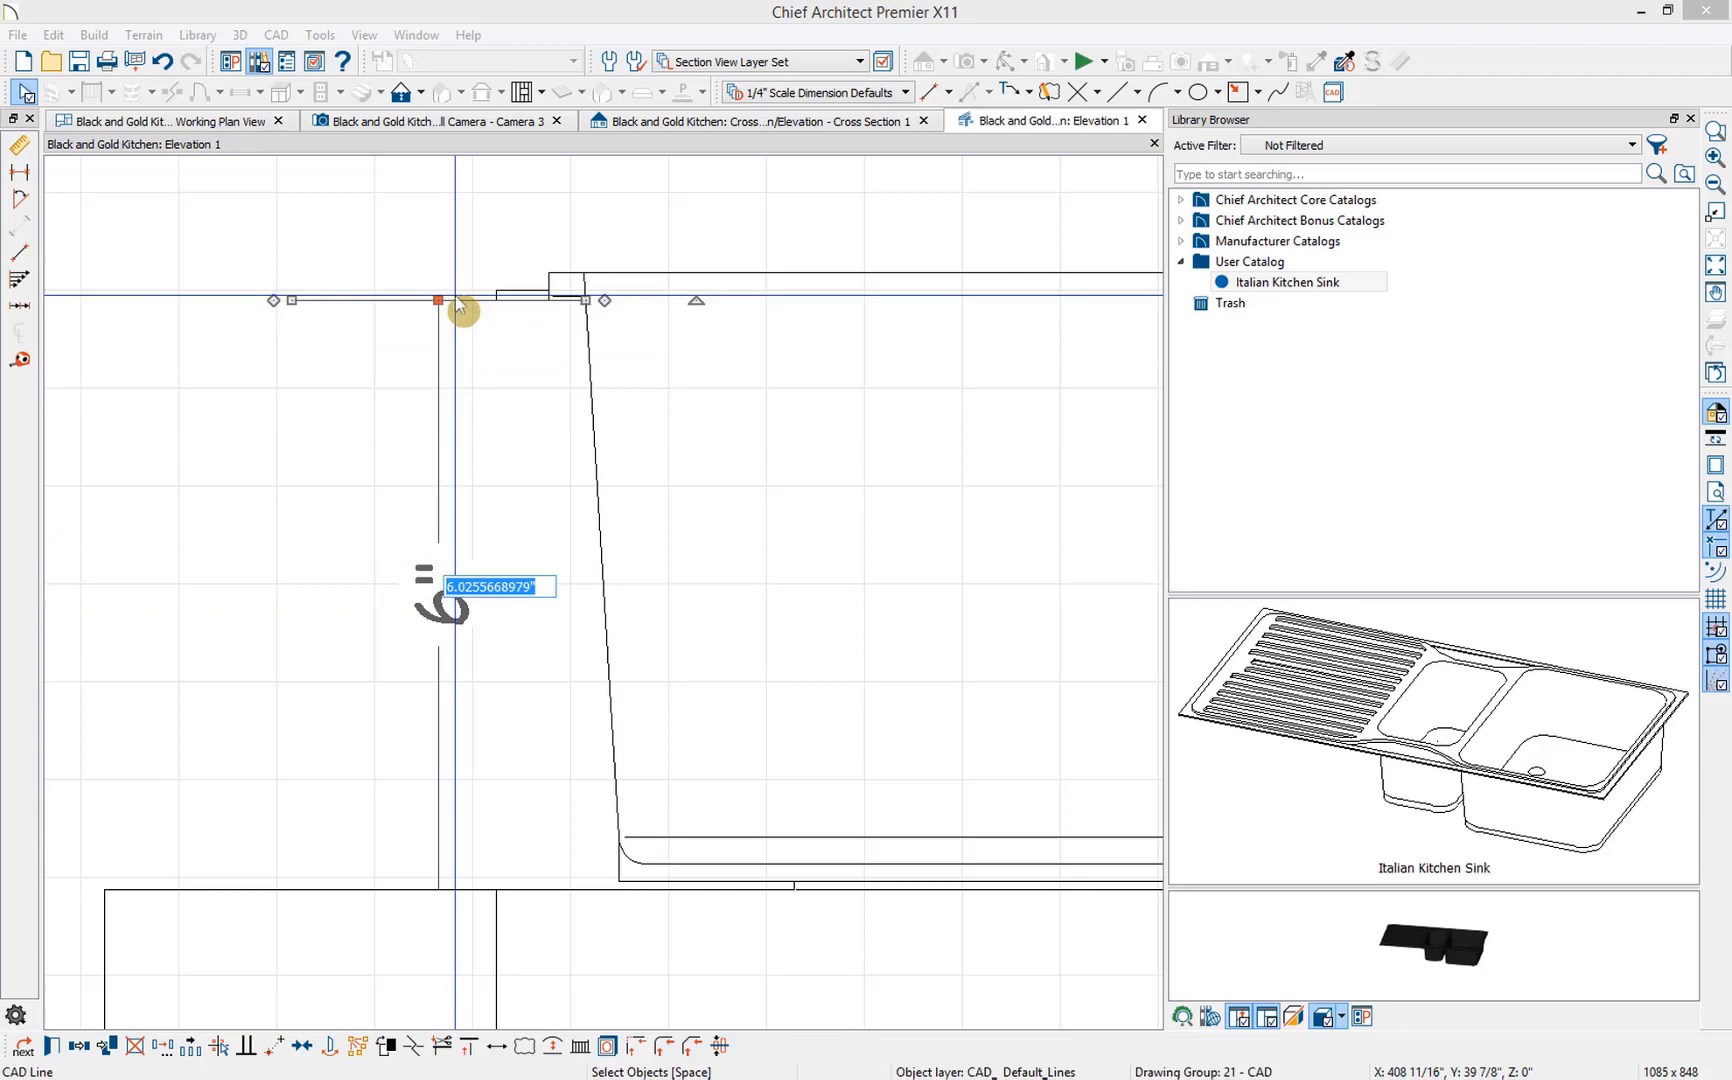
pyautogui.click(436, 120)
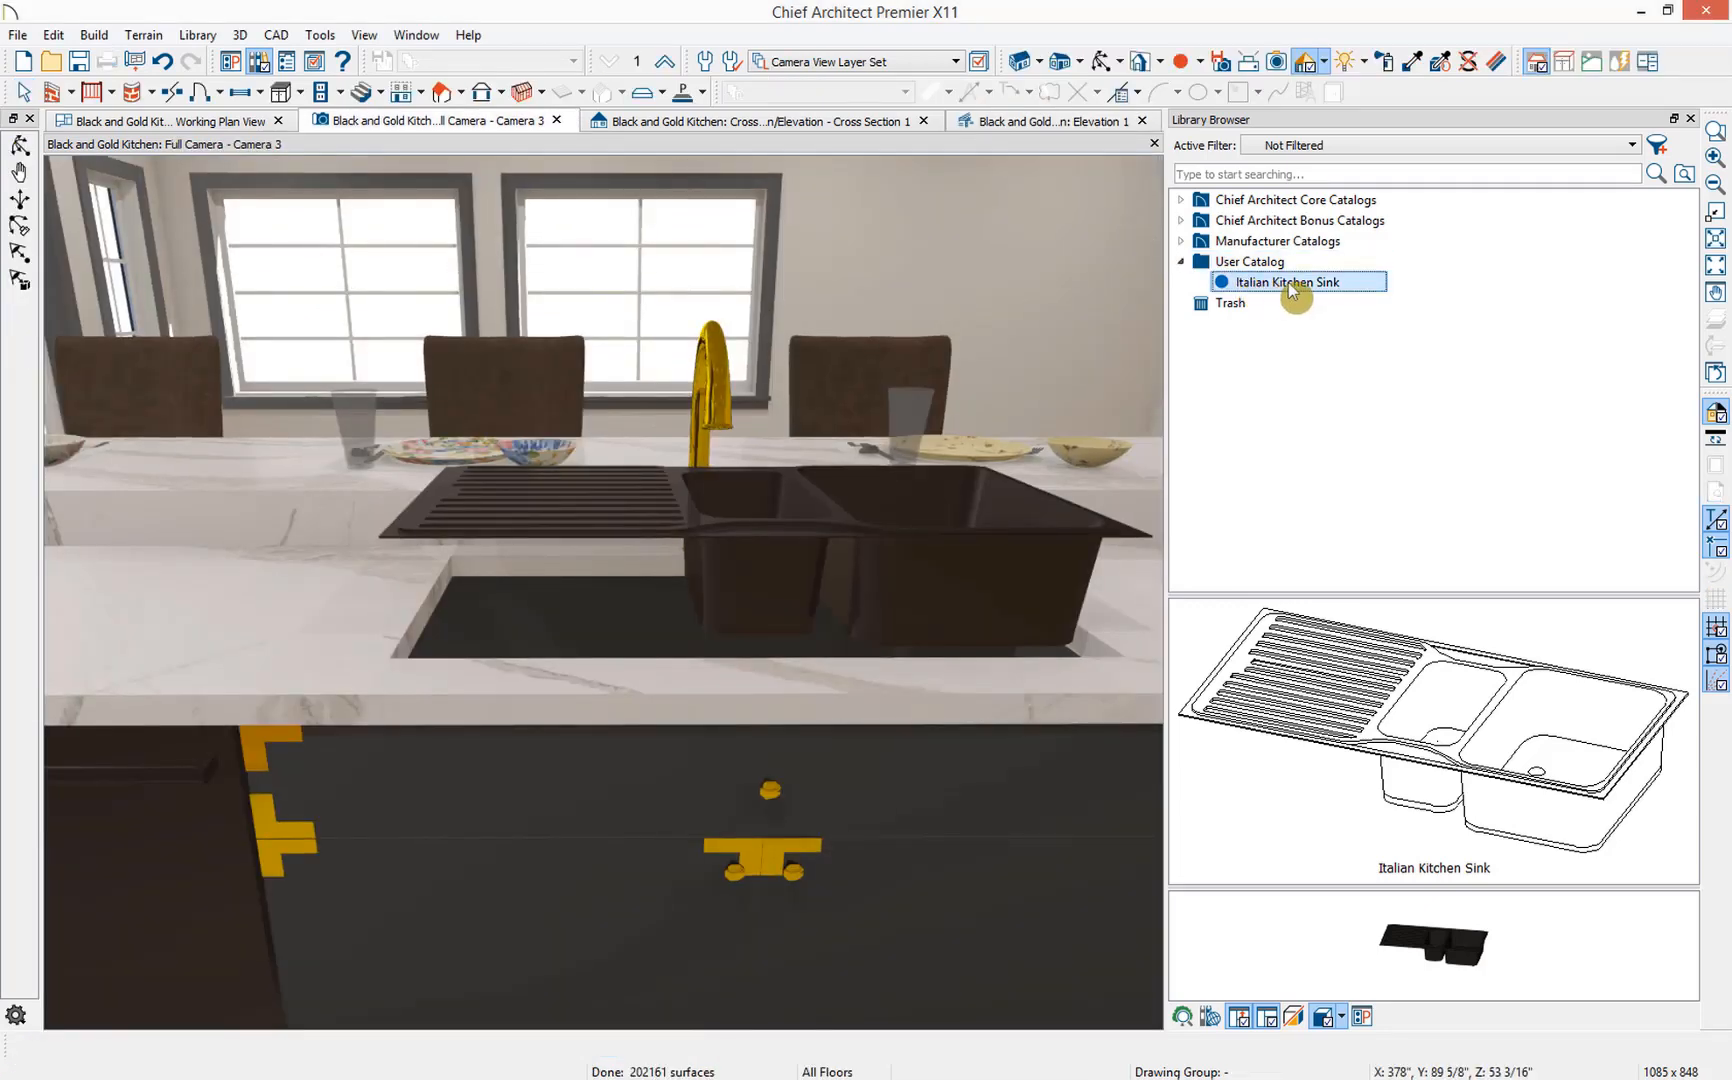
# - Set the Italian Kitchen Sink's Z origin offset to -6.0255668979" in Symbol Specification and confirm
pyautogui.rightClick(1298, 282)
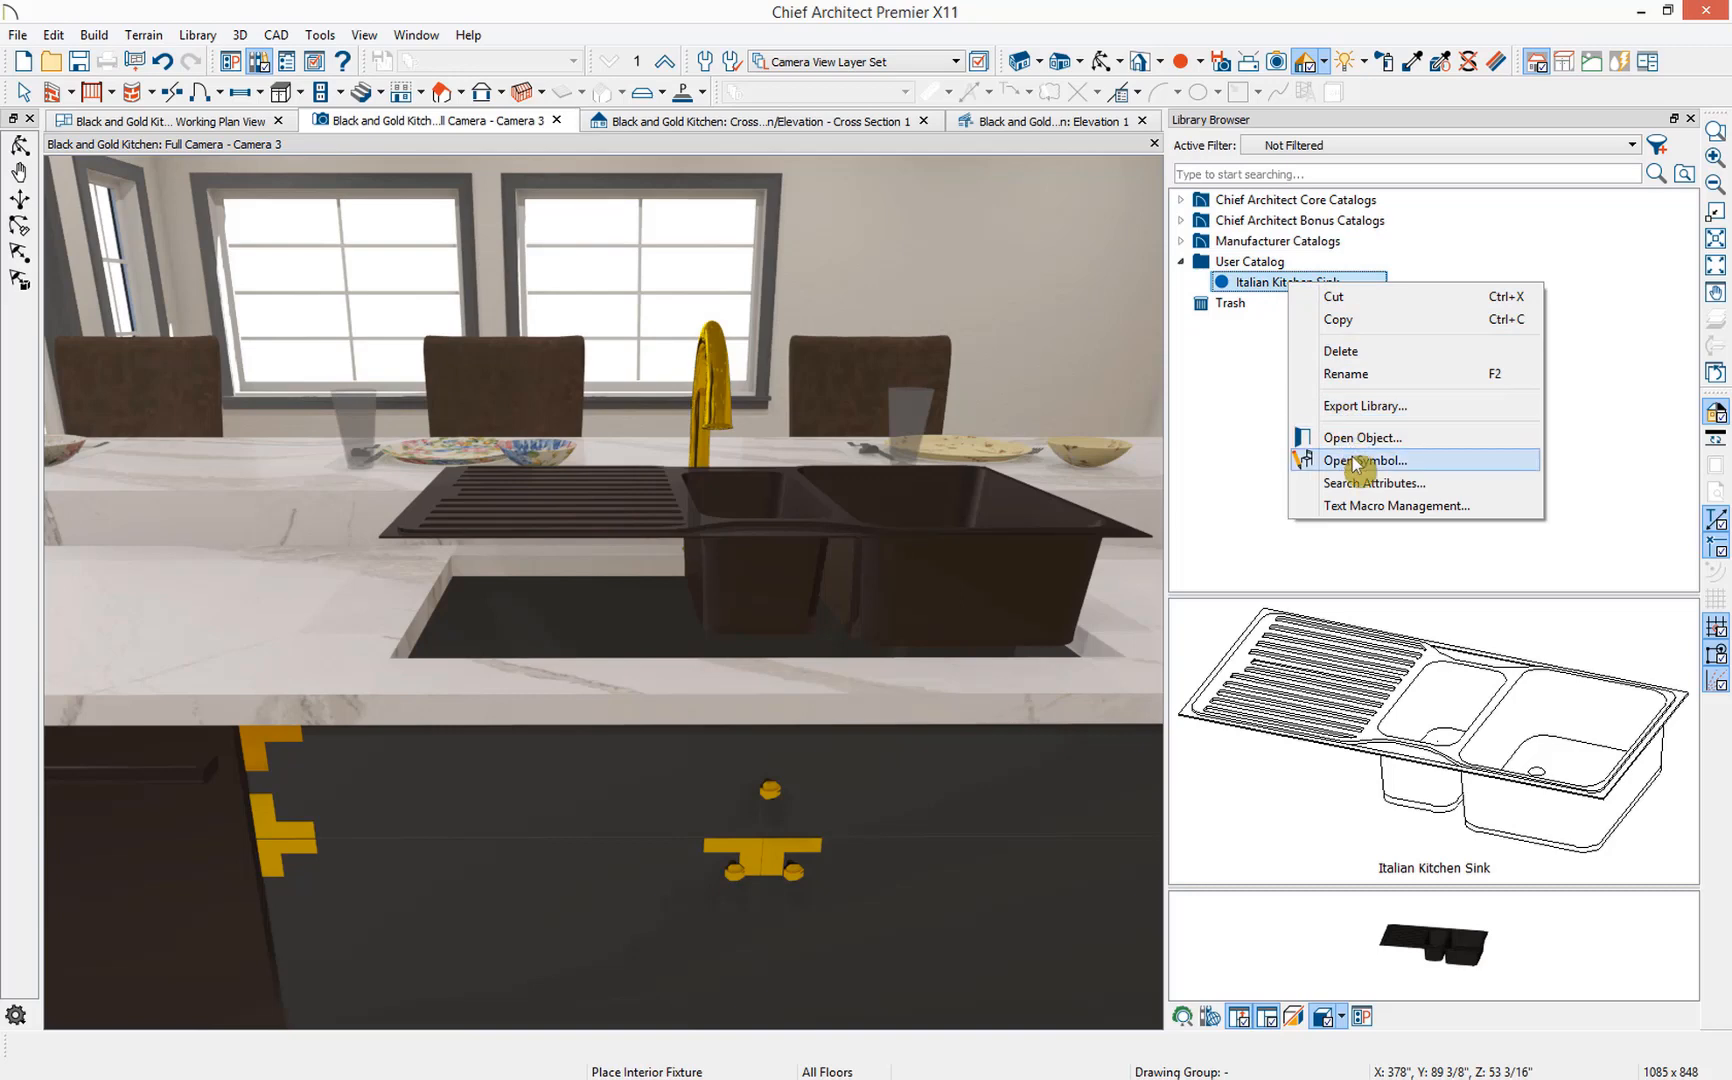
pyautogui.click(1364, 459)
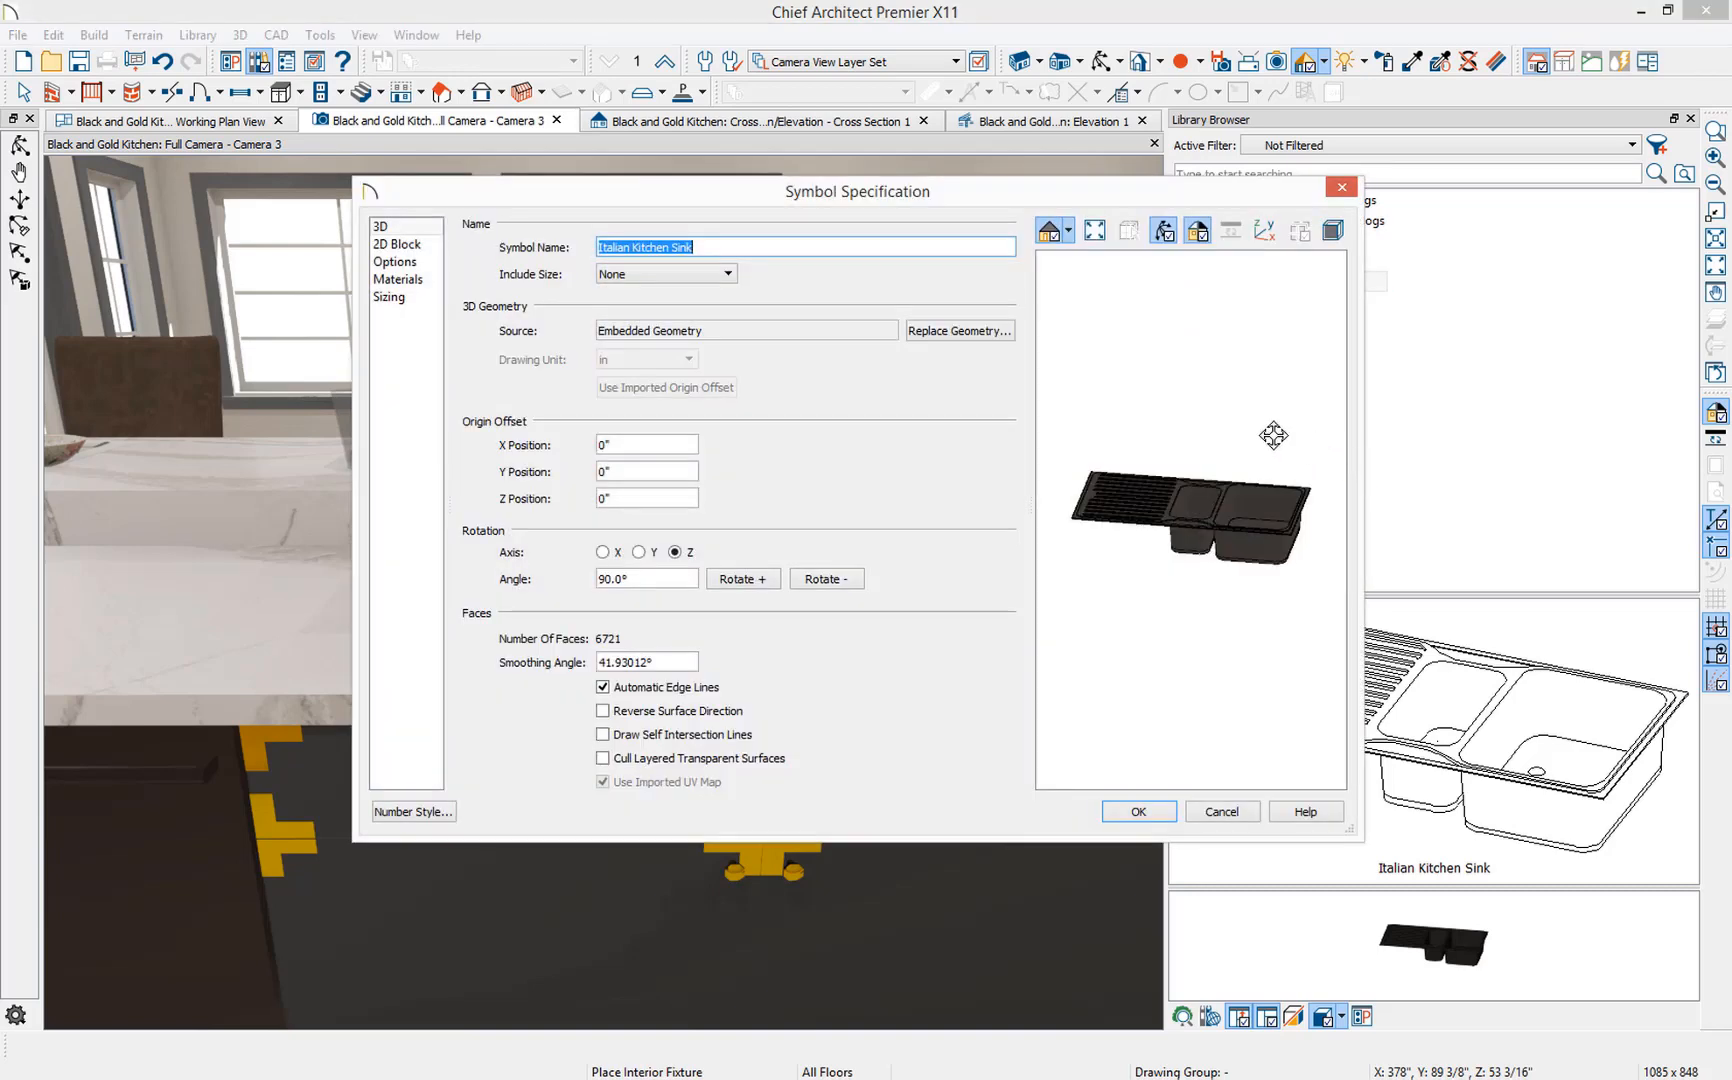
pyautogui.moveTo(615, 441)
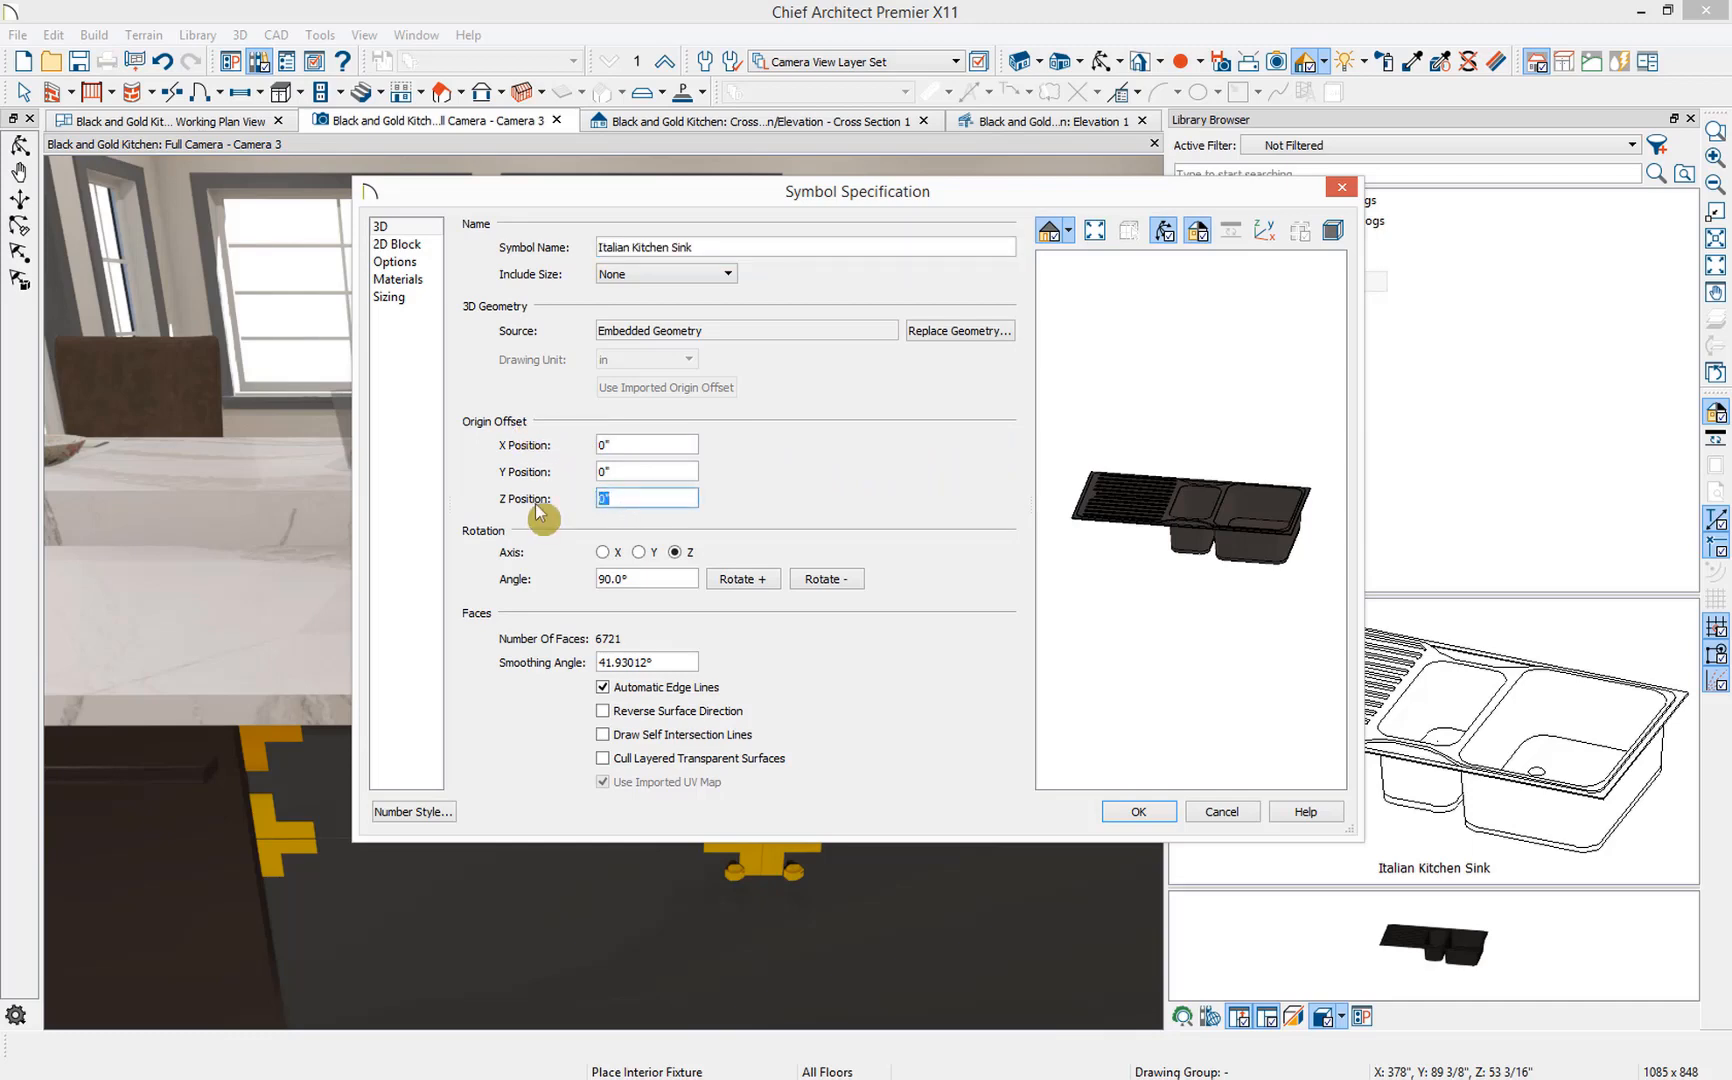
pyautogui.write('-6.0255668979')
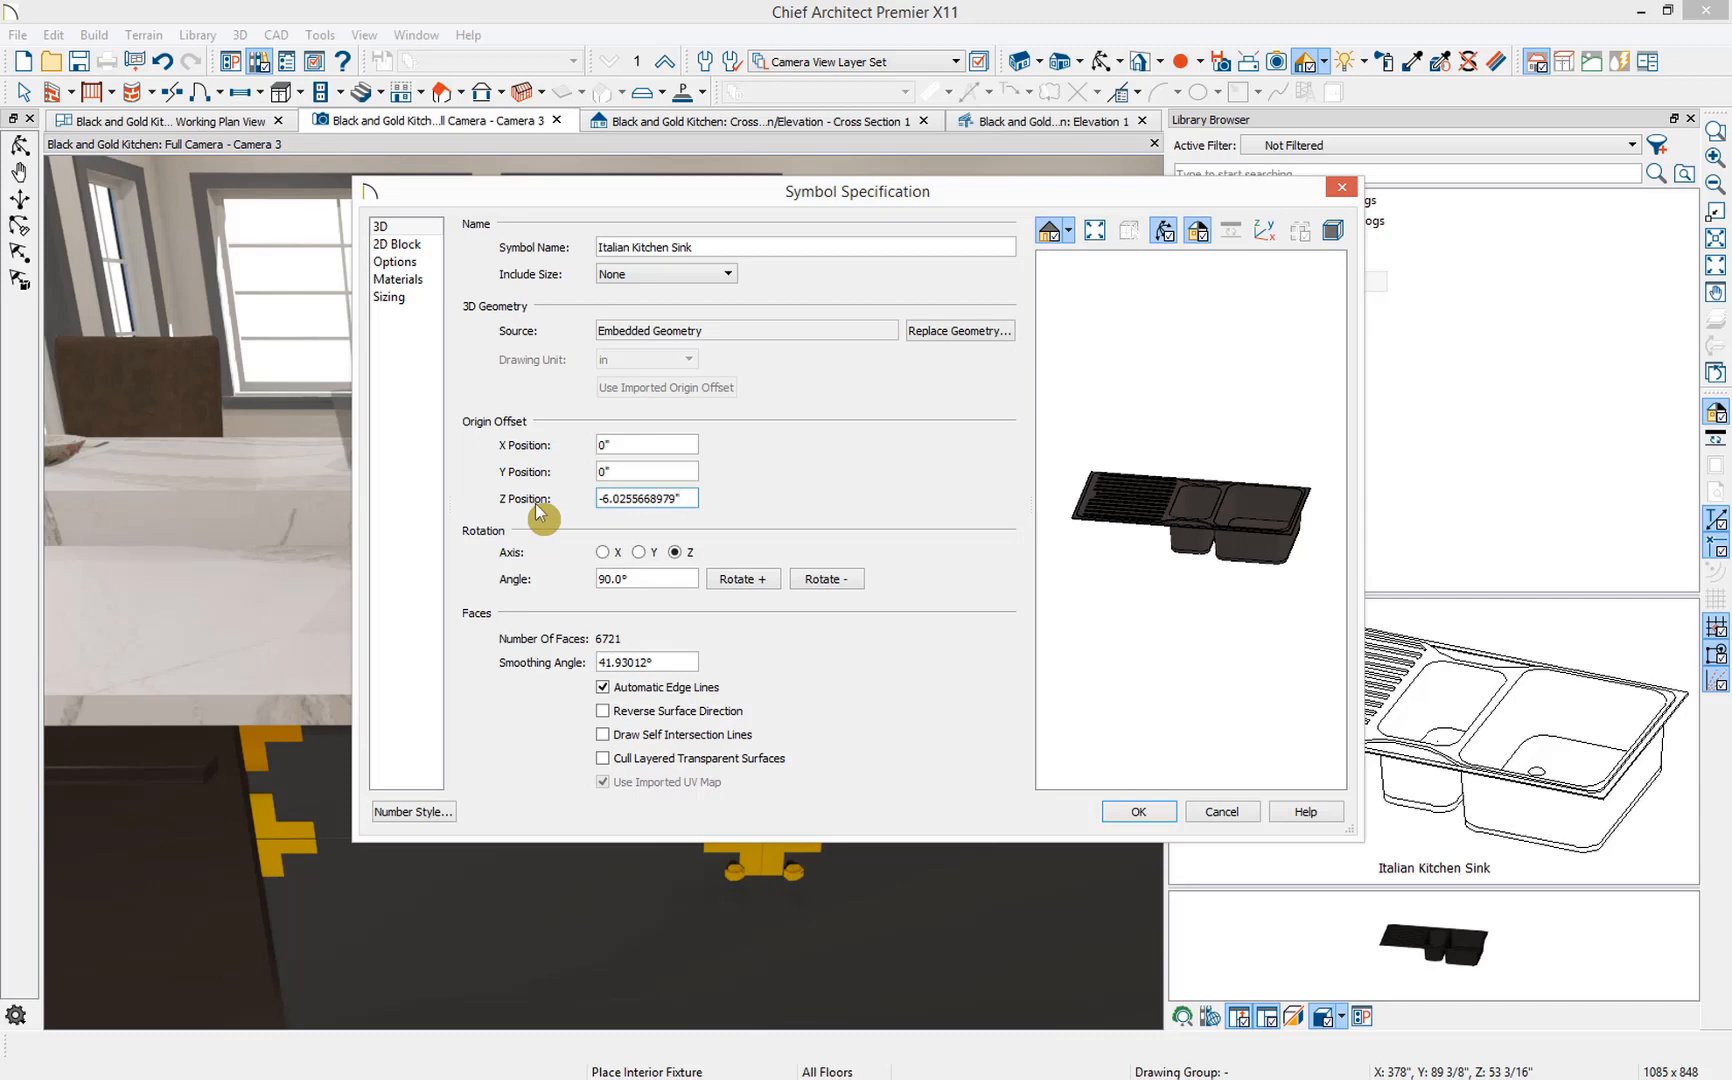
pyautogui.moveTo(837, 415)
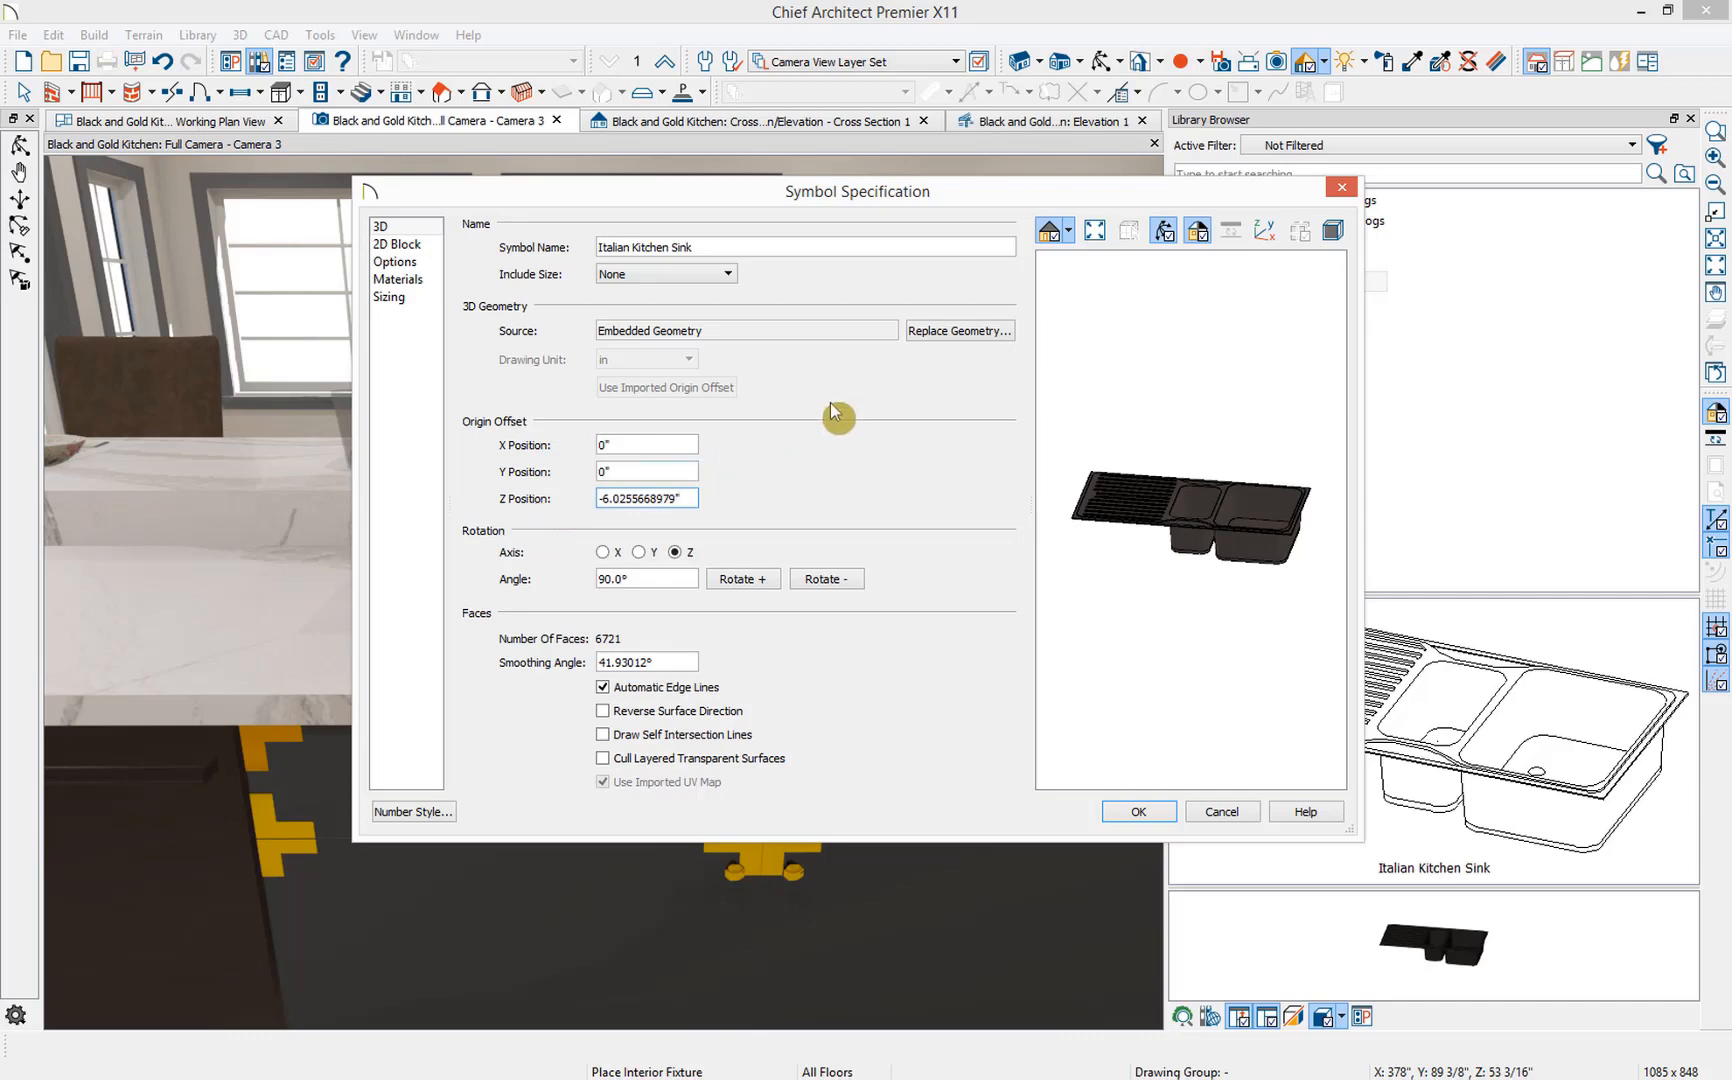
pyautogui.click(1265, 230)
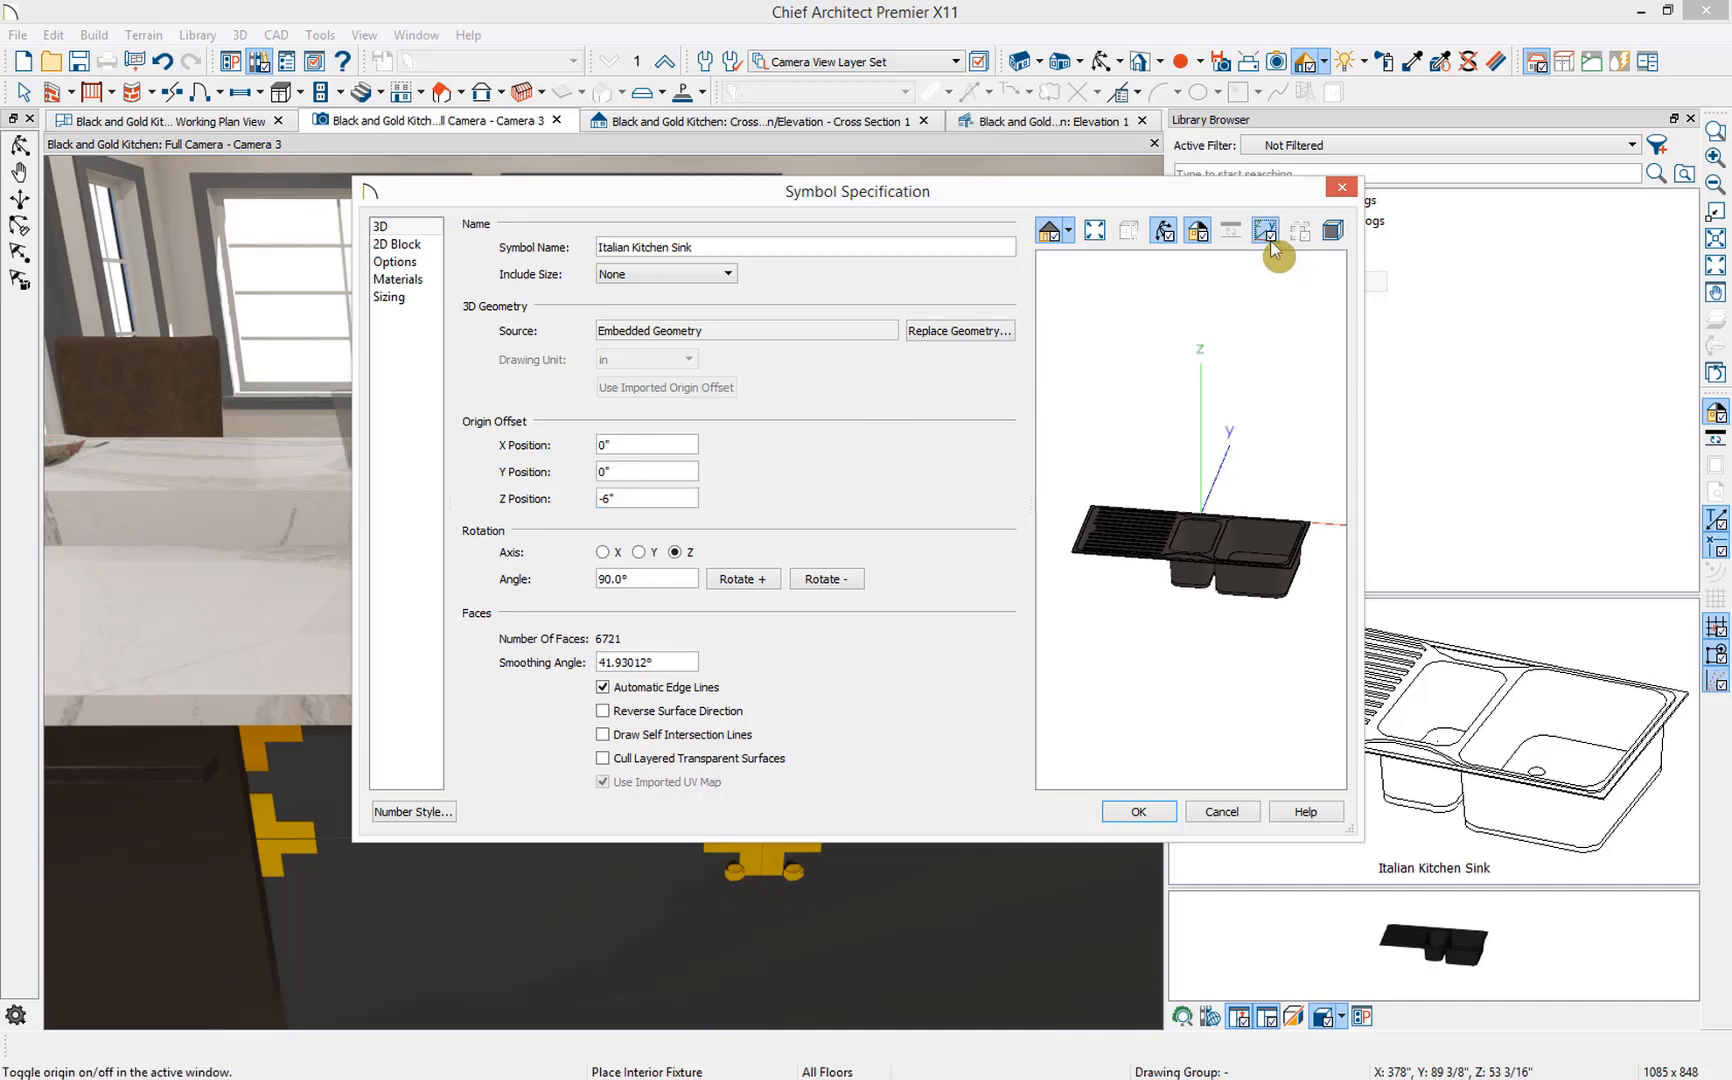
pyautogui.click(1265, 231)
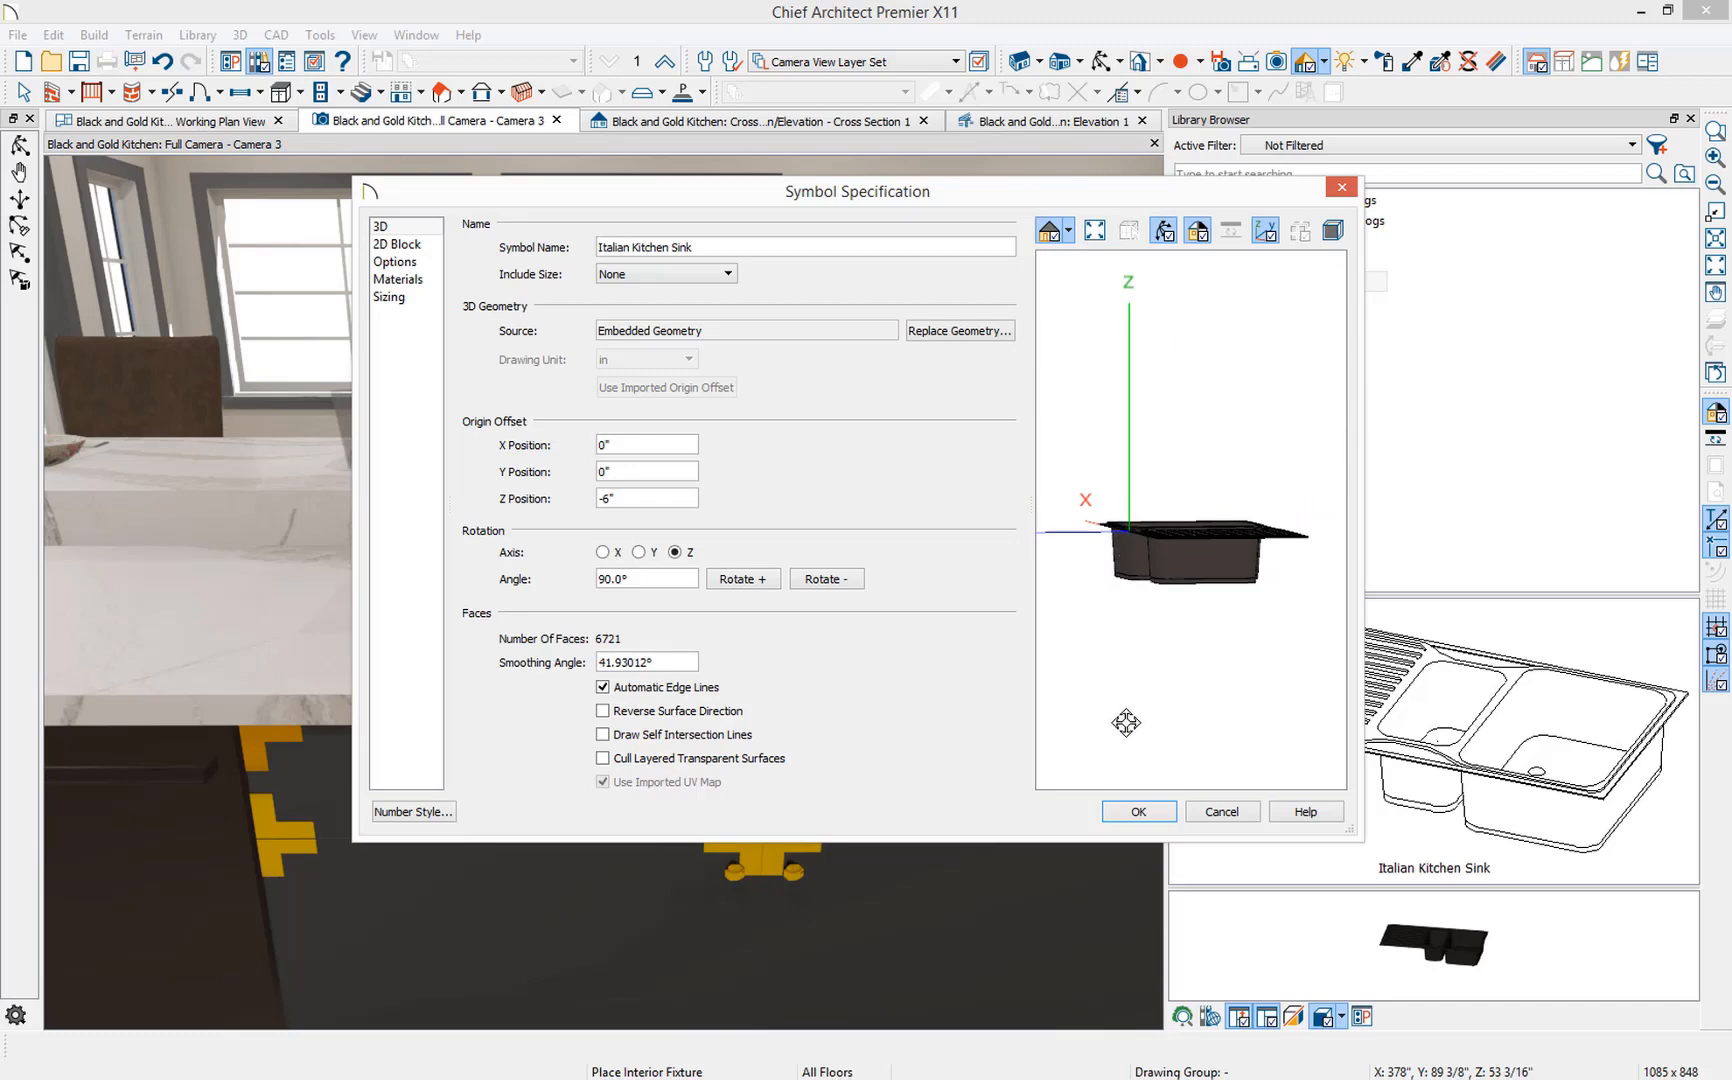
pyautogui.click(1137, 811)
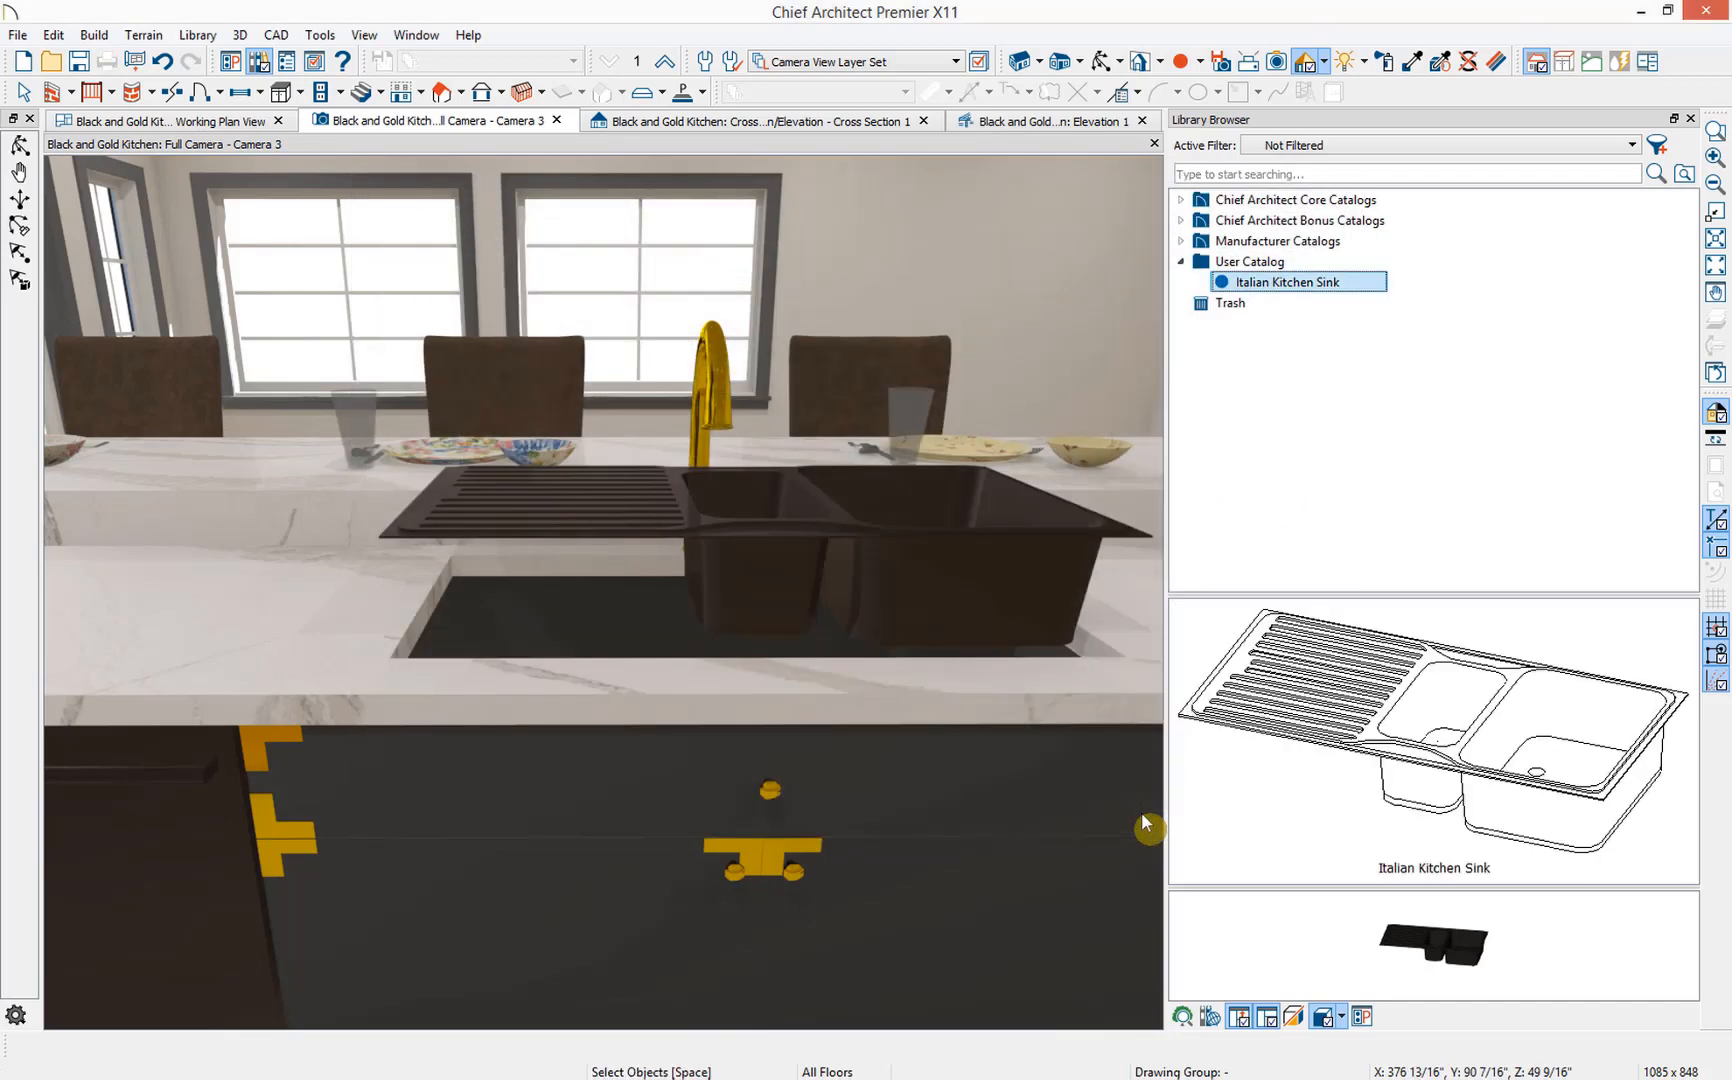
pyautogui.moveTo(814, 585)
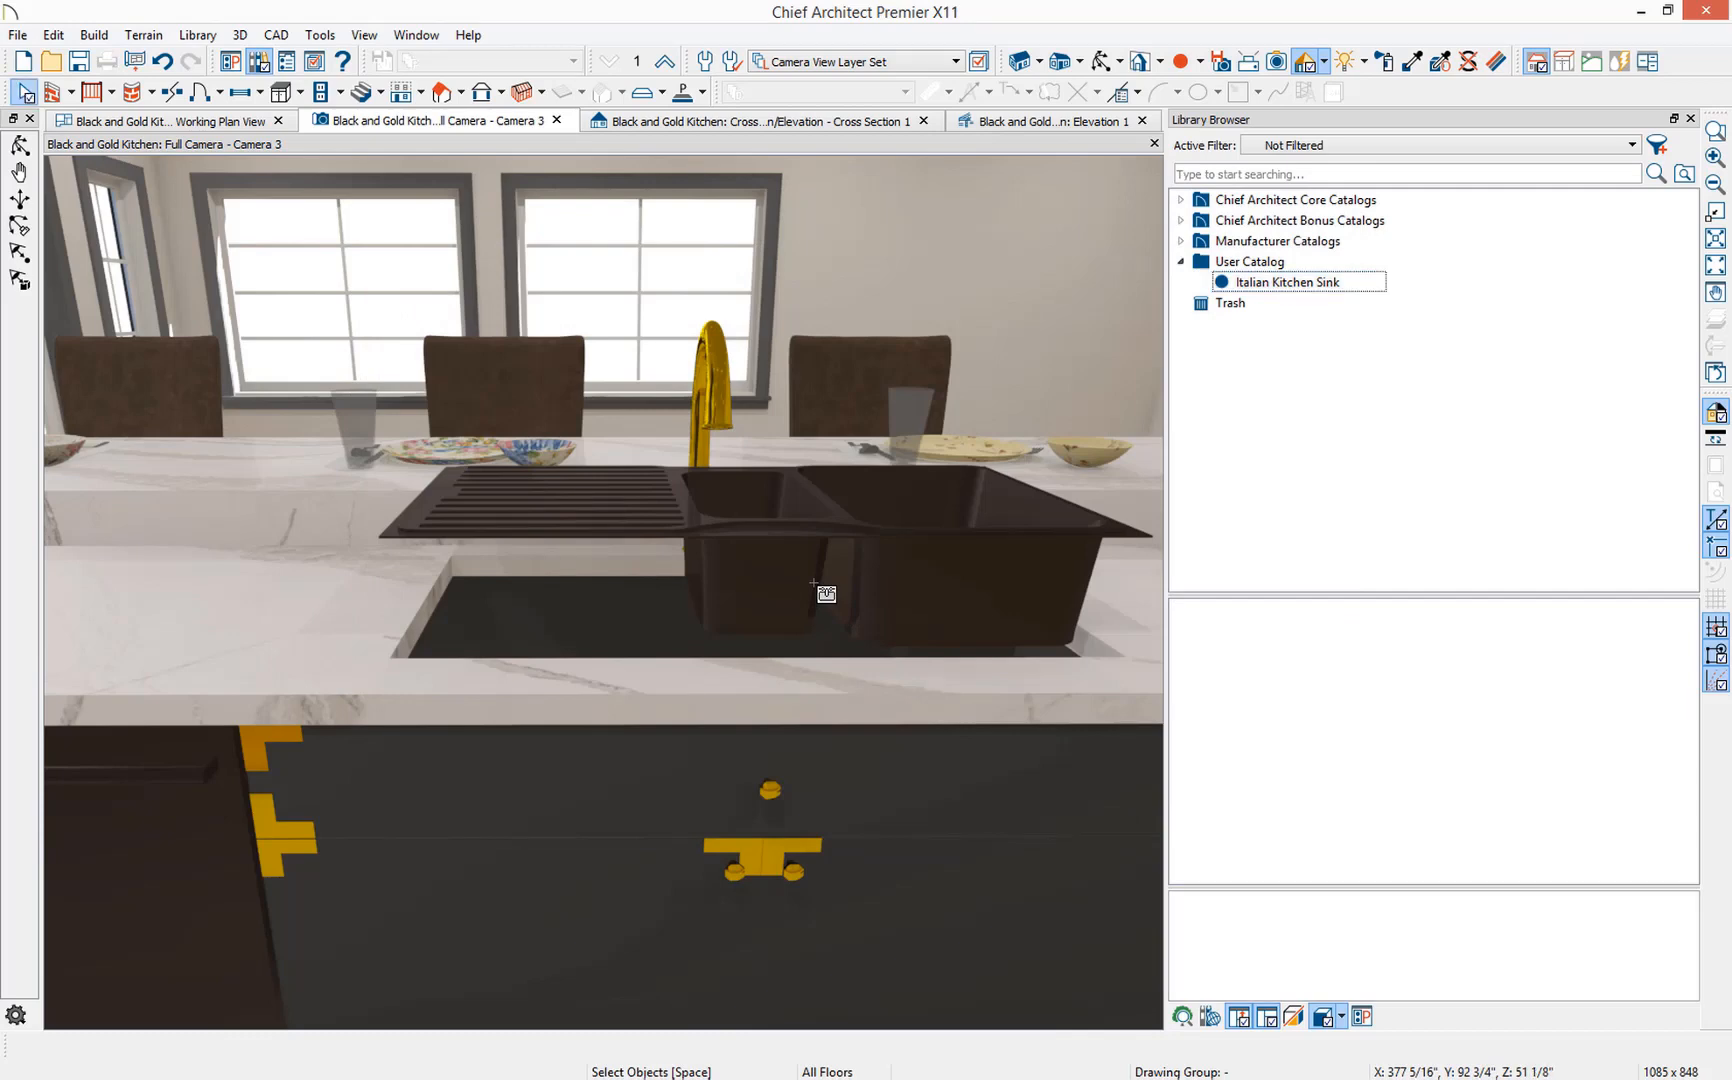
# - Replace the sink in the countertop with the updated Italian Kitchen Sink from the User Catalog
pyautogui.click(823, 593)
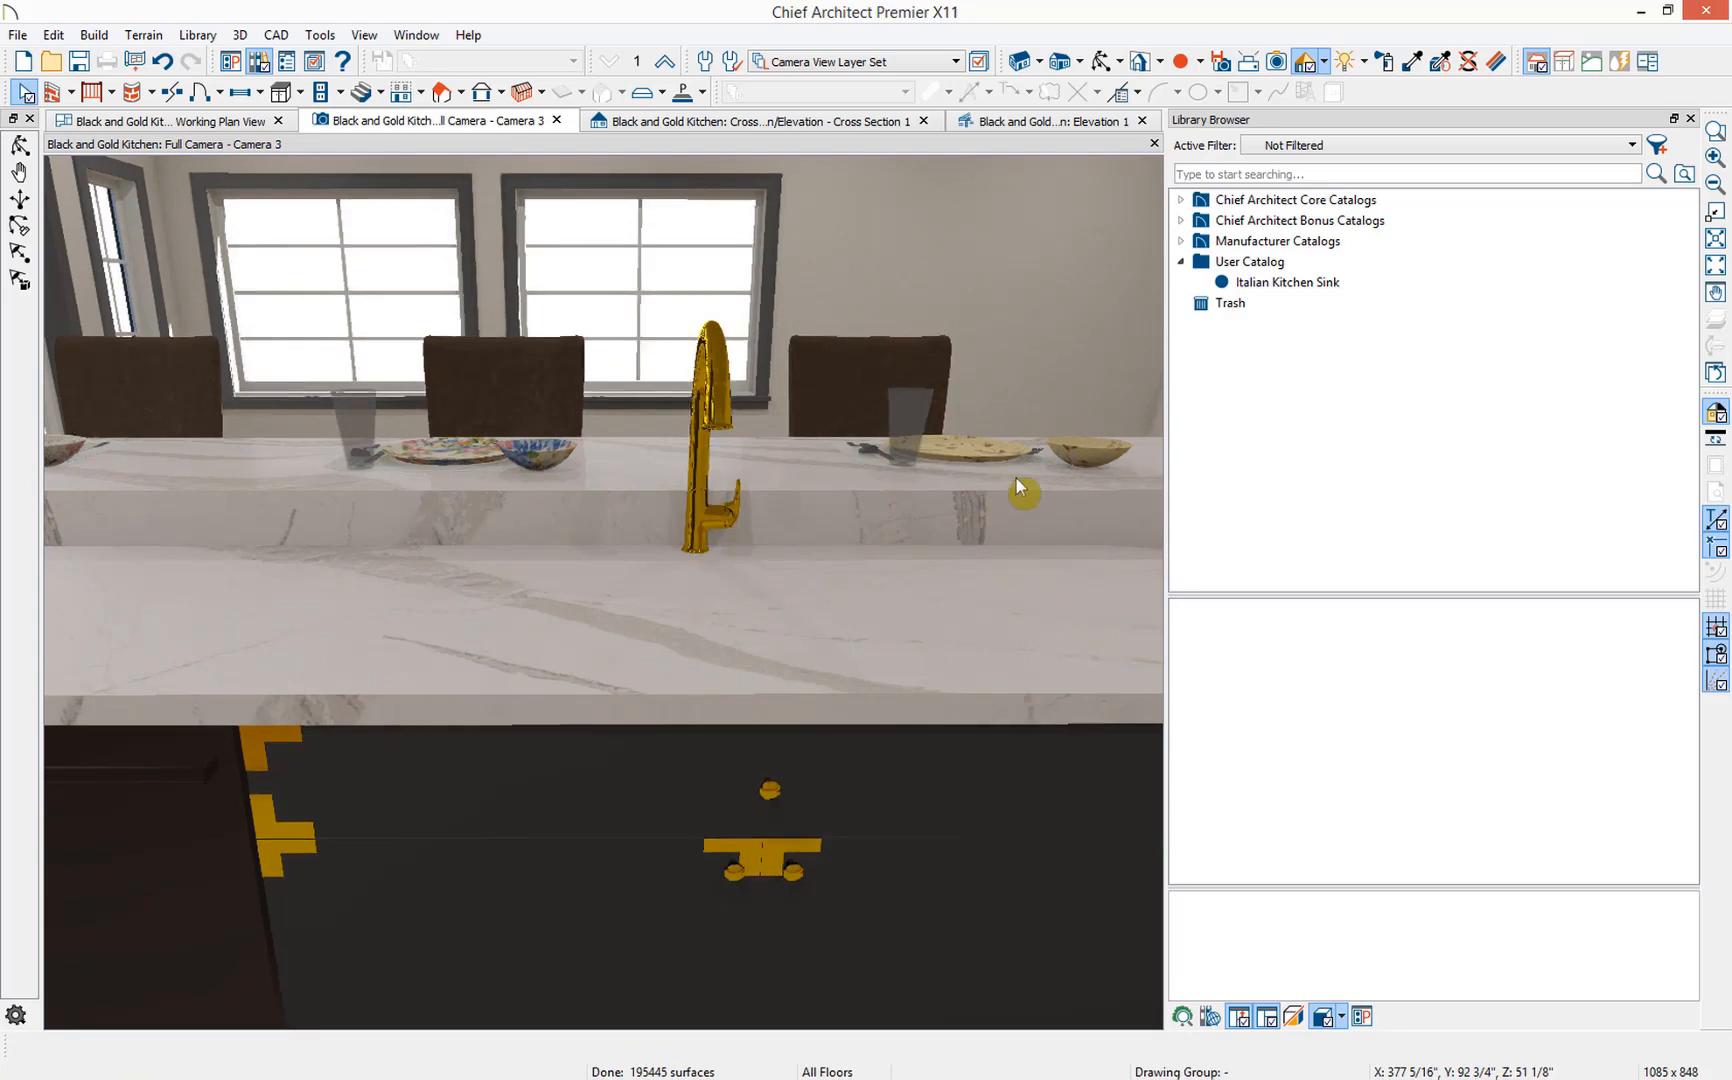
pyautogui.click(1290, 282)
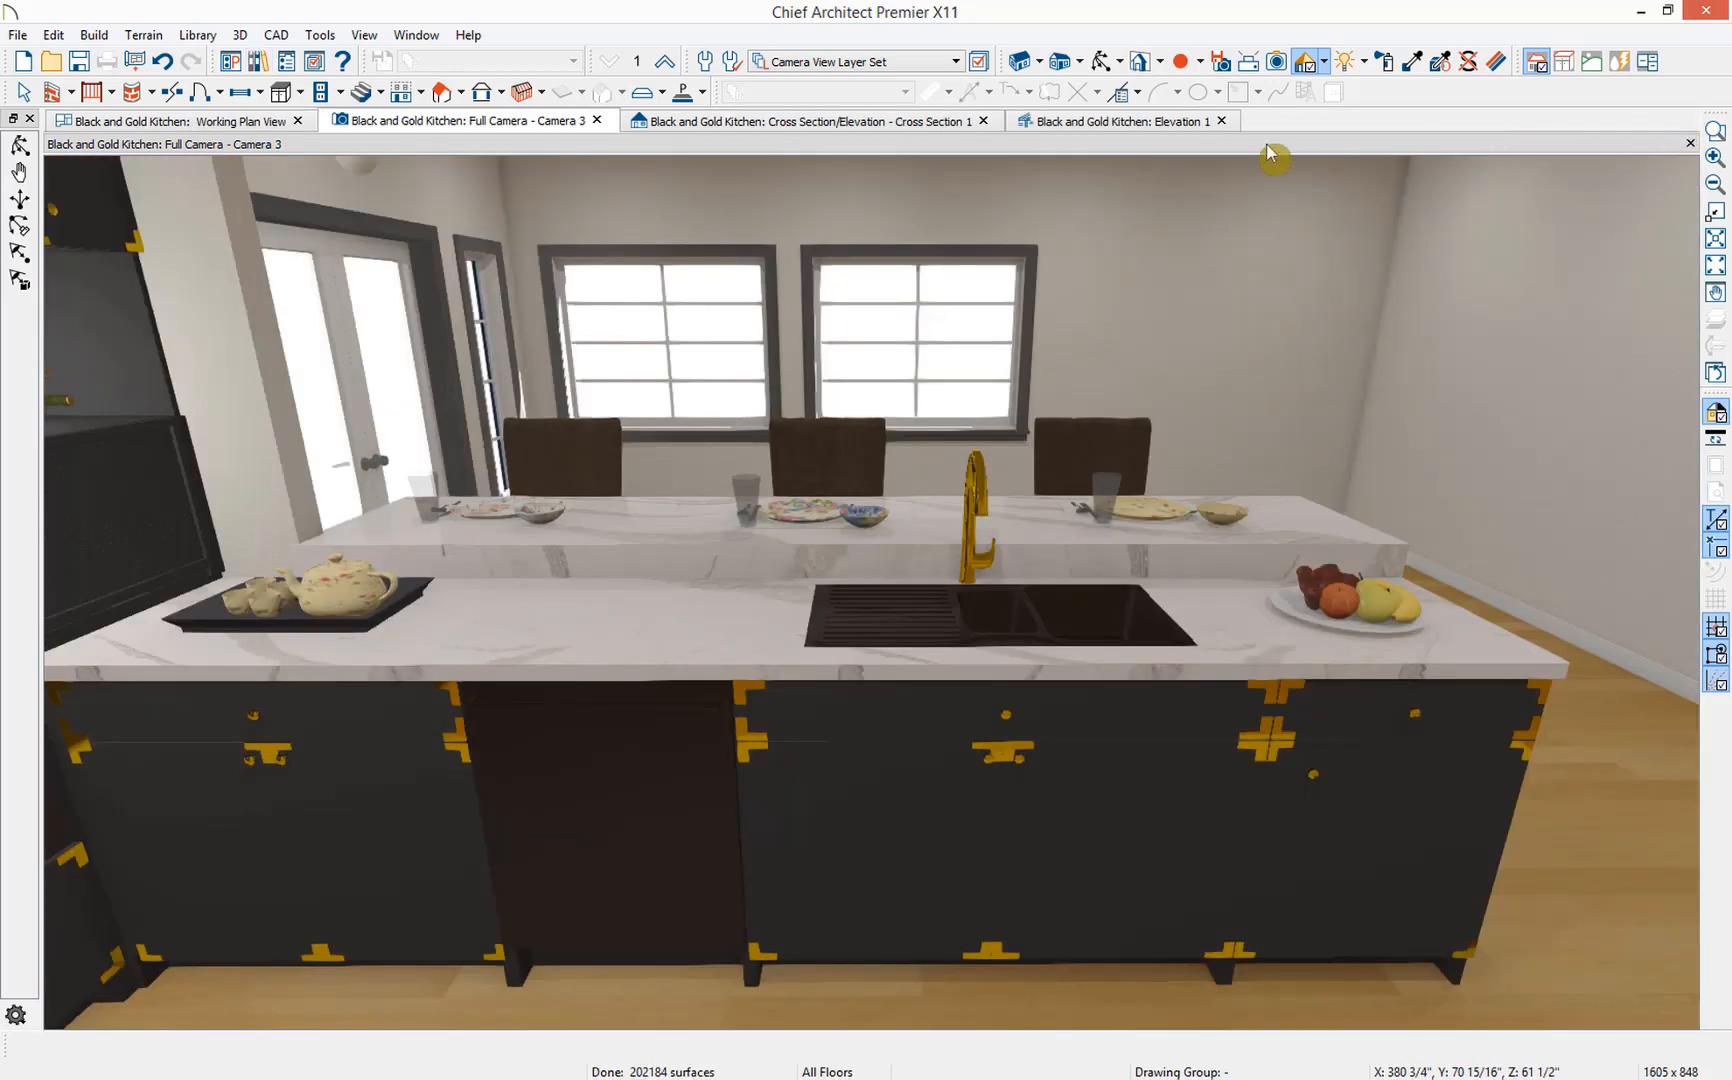
# - Close the Elevation 1 and Cross Section 1 views
pyautogui.click(1221, 121)
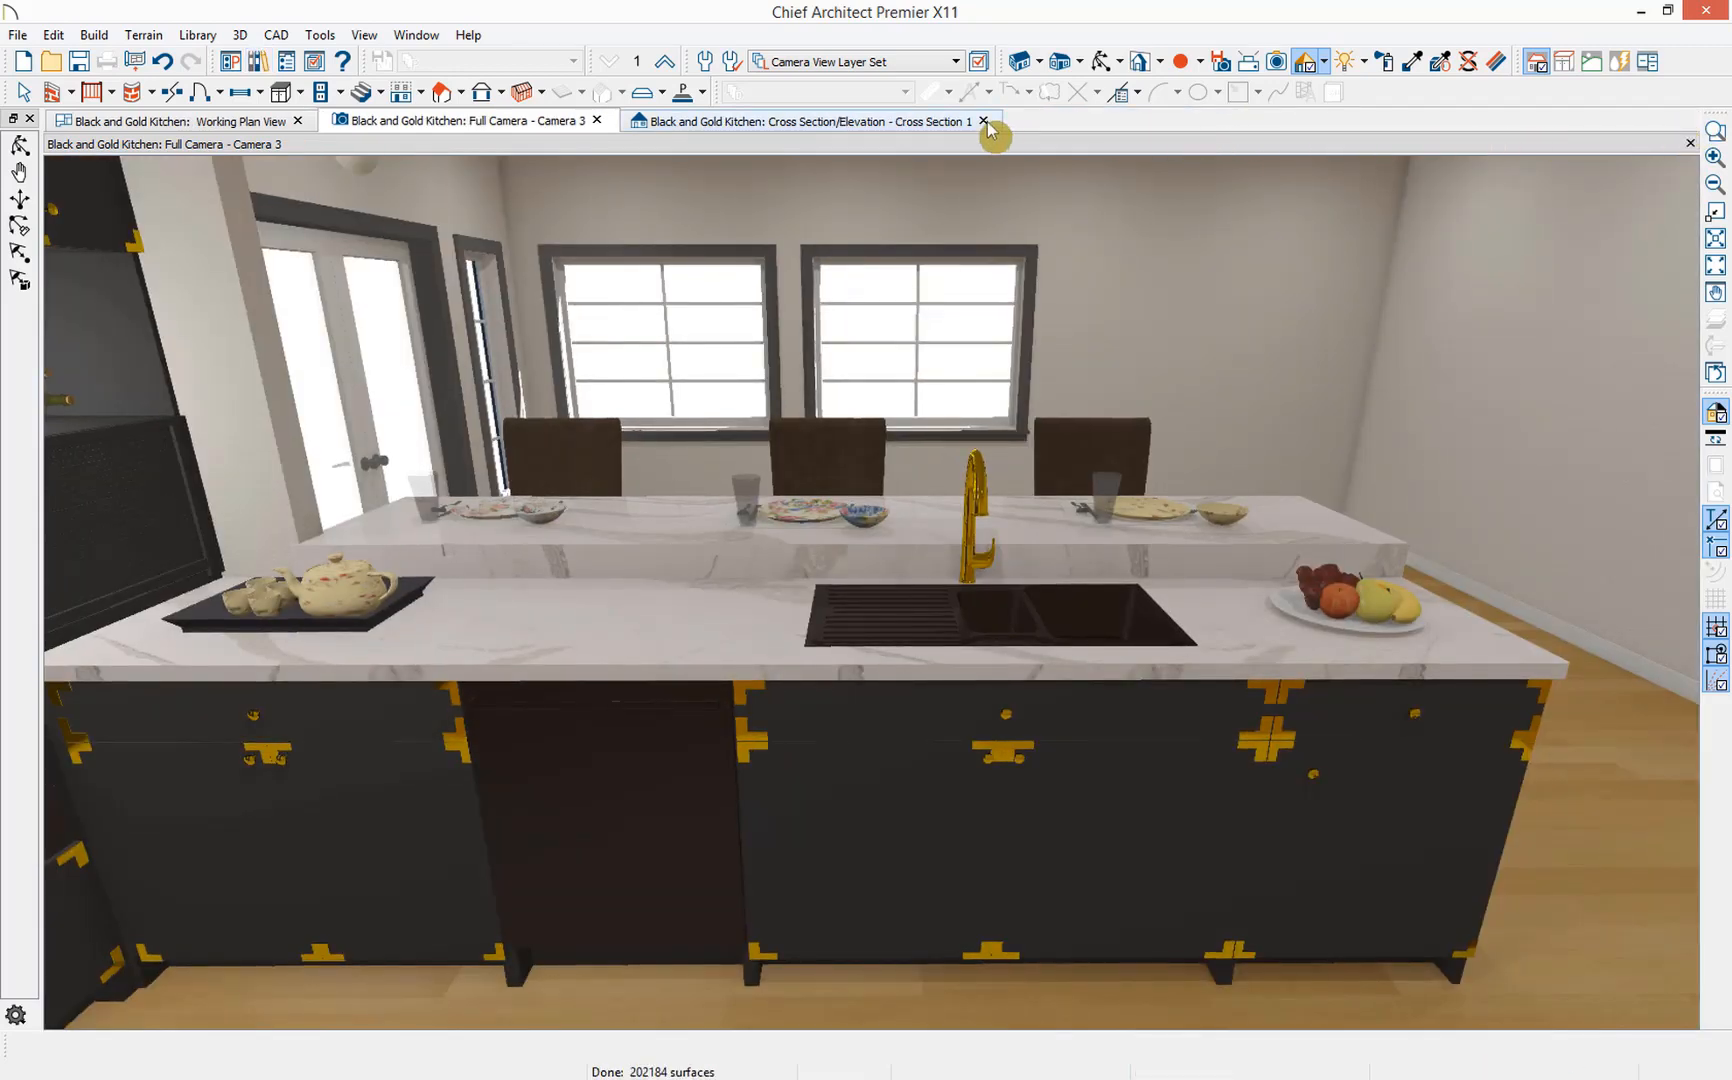
pyautogui.click(981, 120)
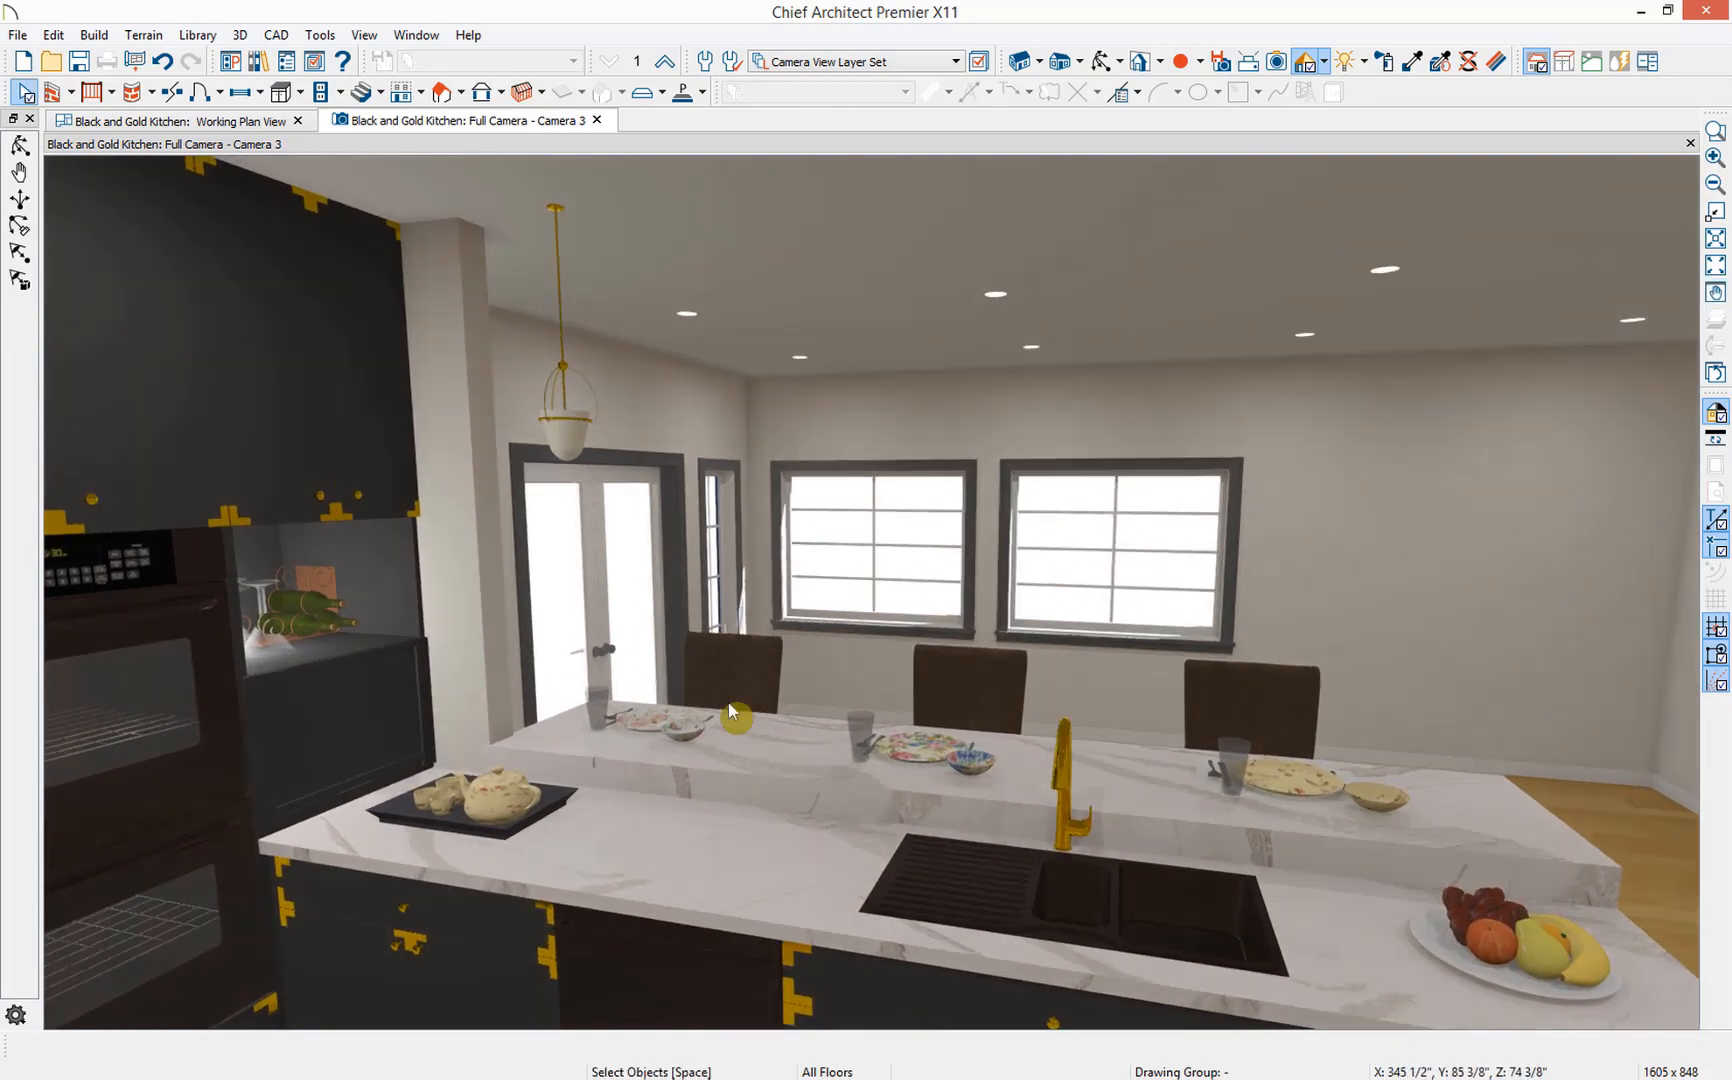
pyautogui.moveTo(583, 261)
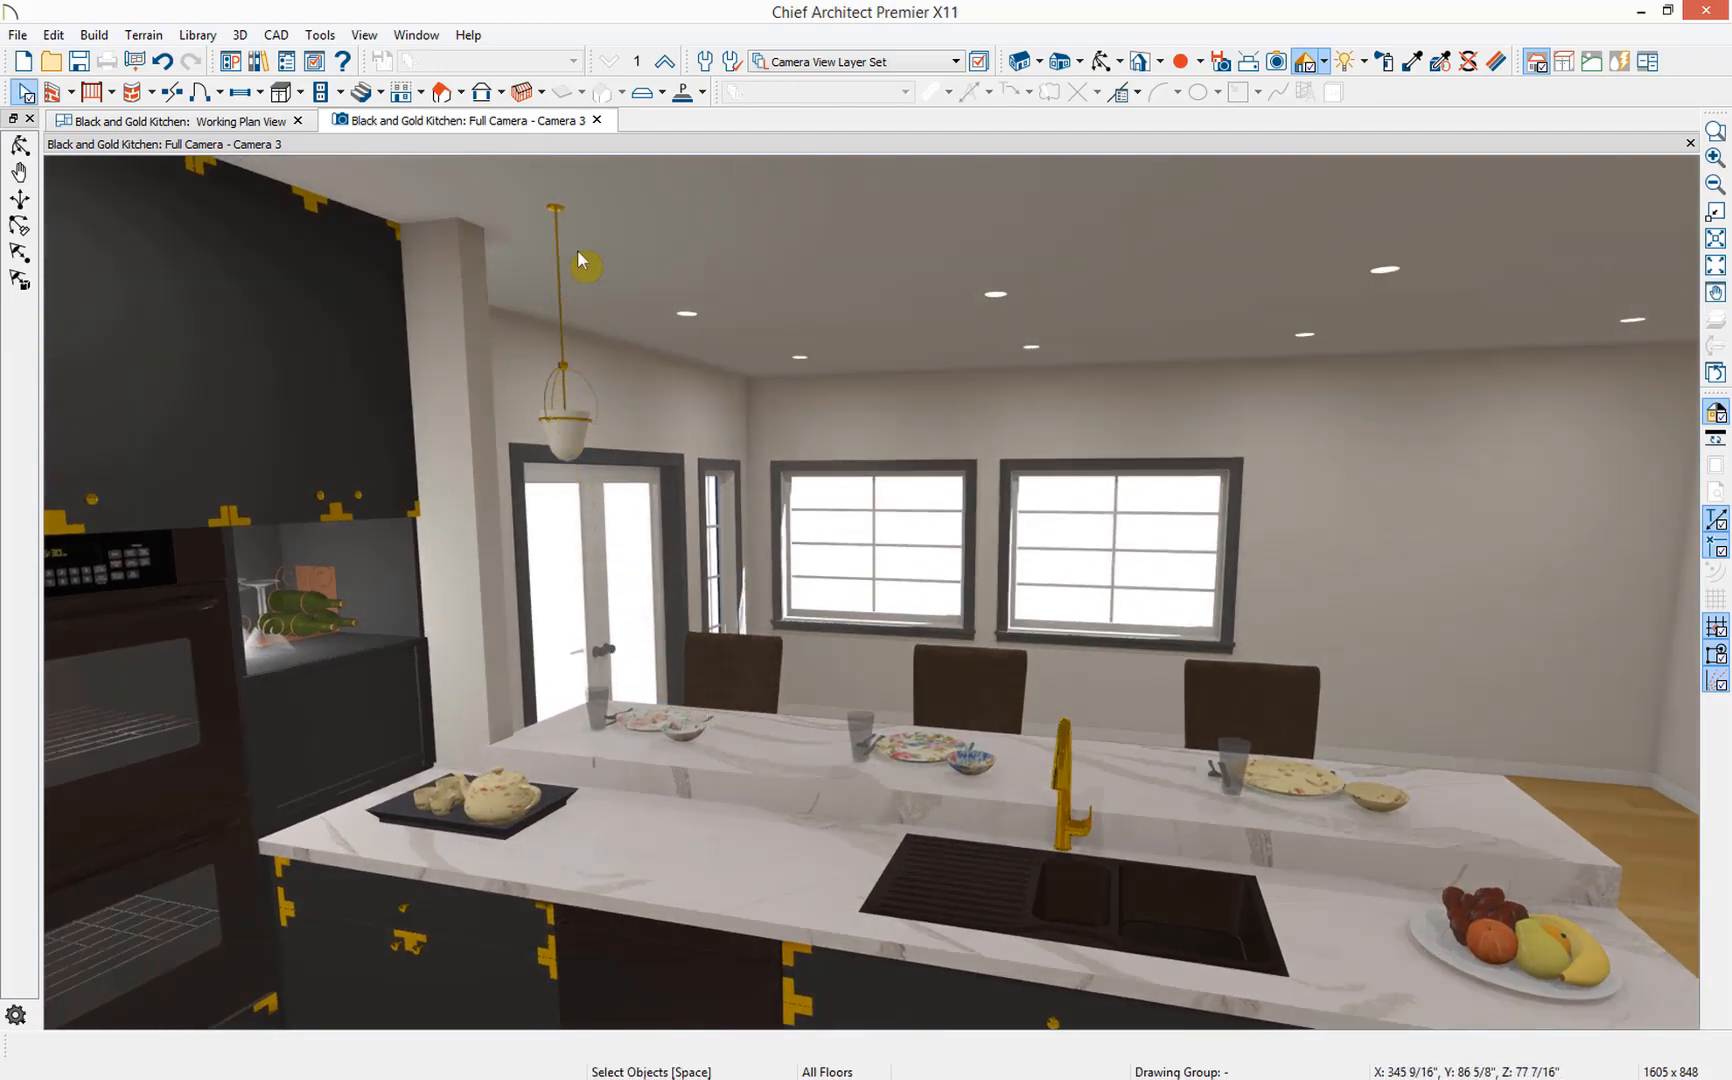
pyautogui.moveTo(596, 343)
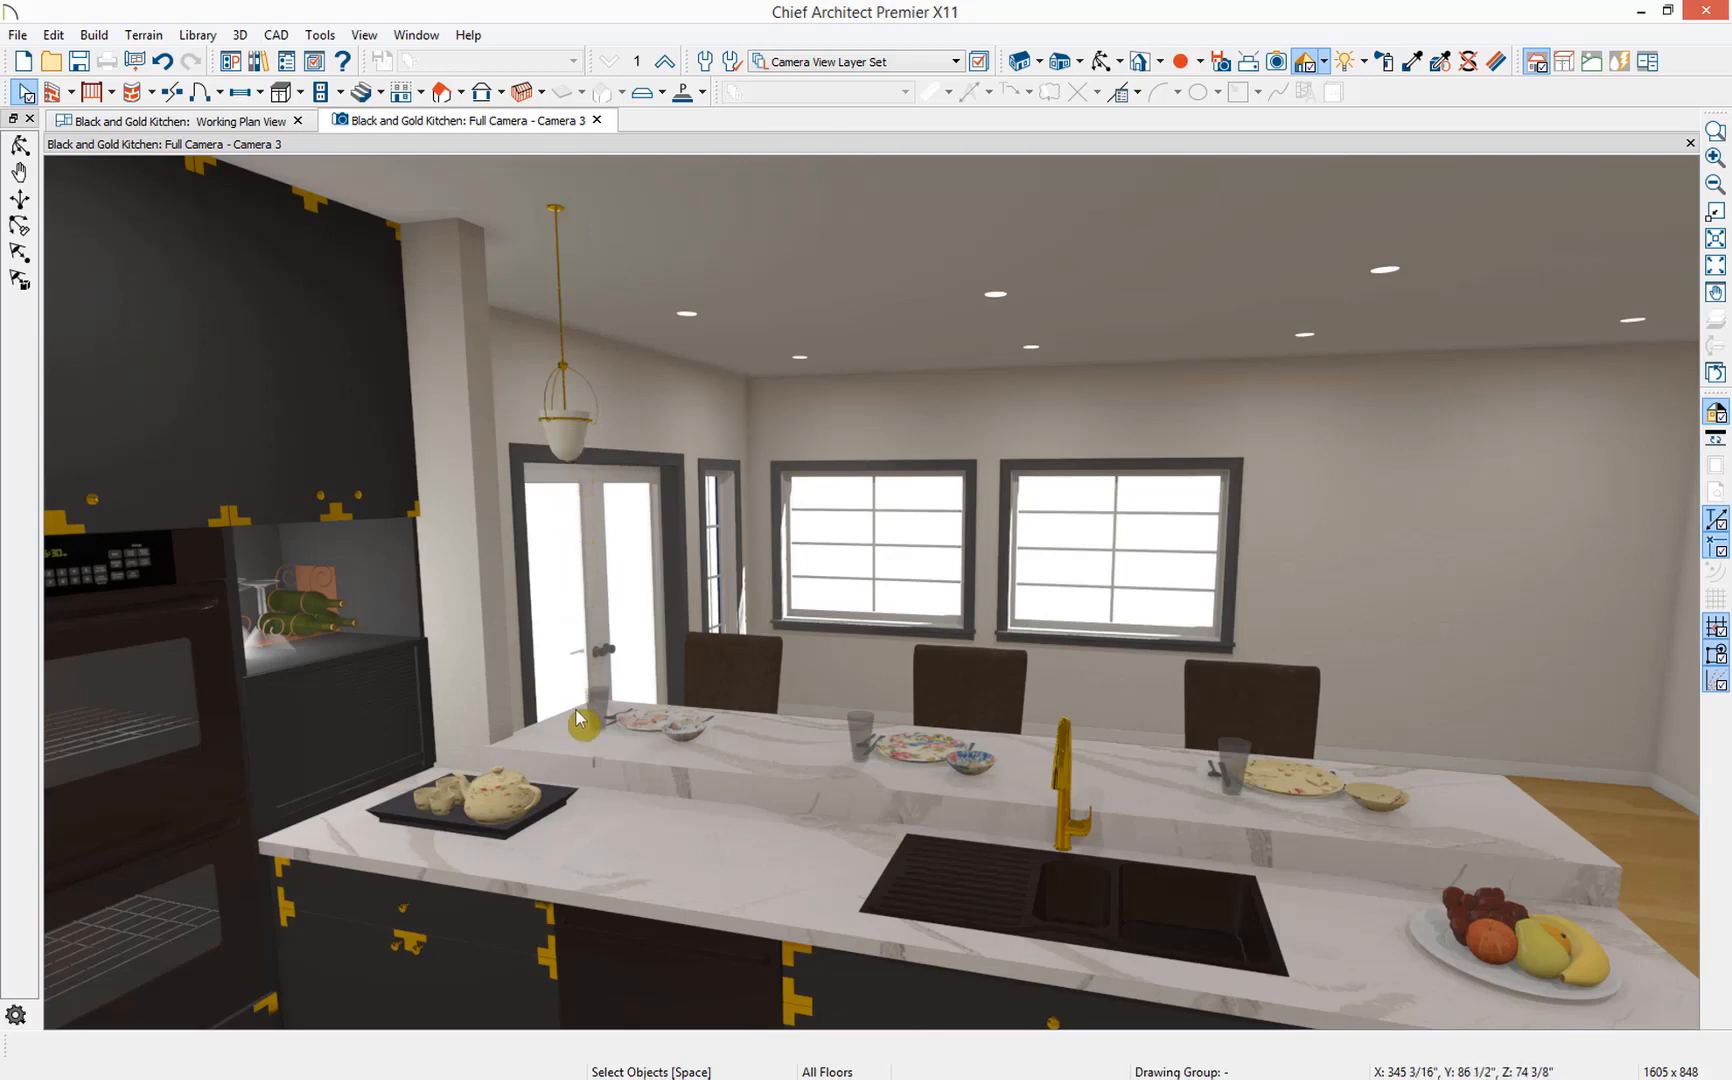
pyautogui.moveTo(574, 480)
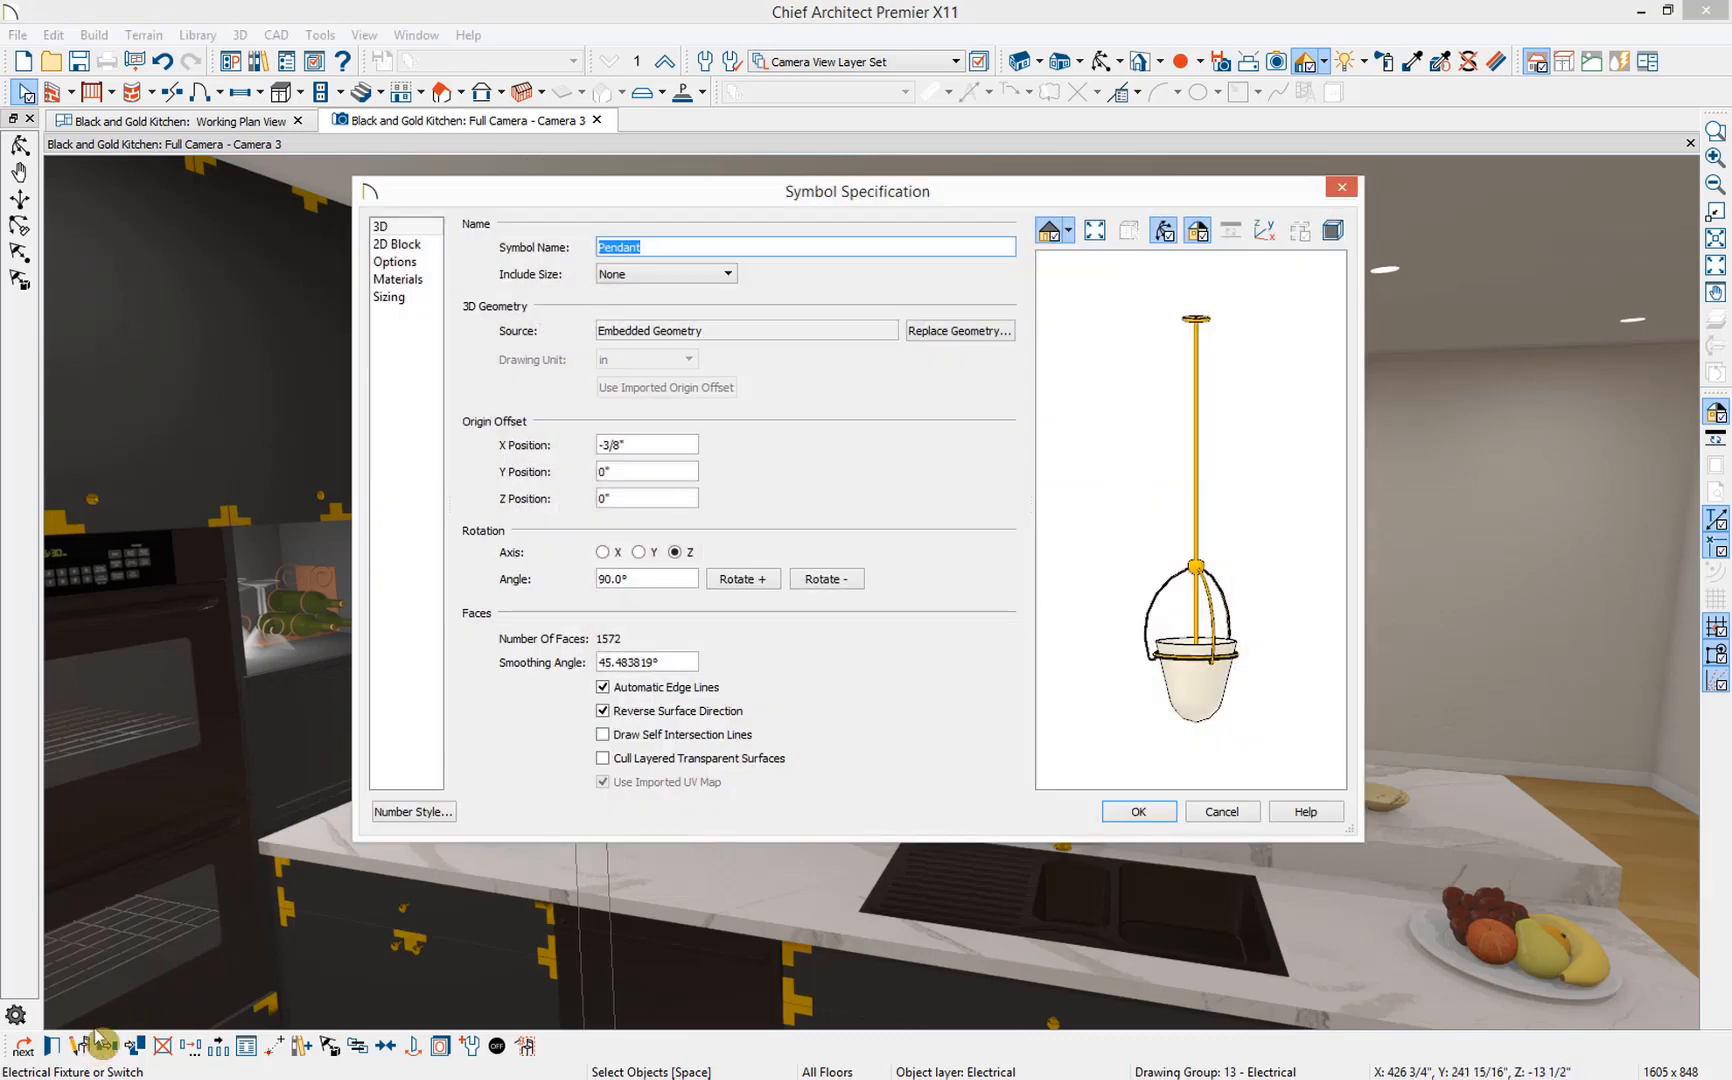
# - Enable height stretch plane 1 at Z = -10" on the pendant's Sizing panel and confirm
pyautogui.click(389, 296)
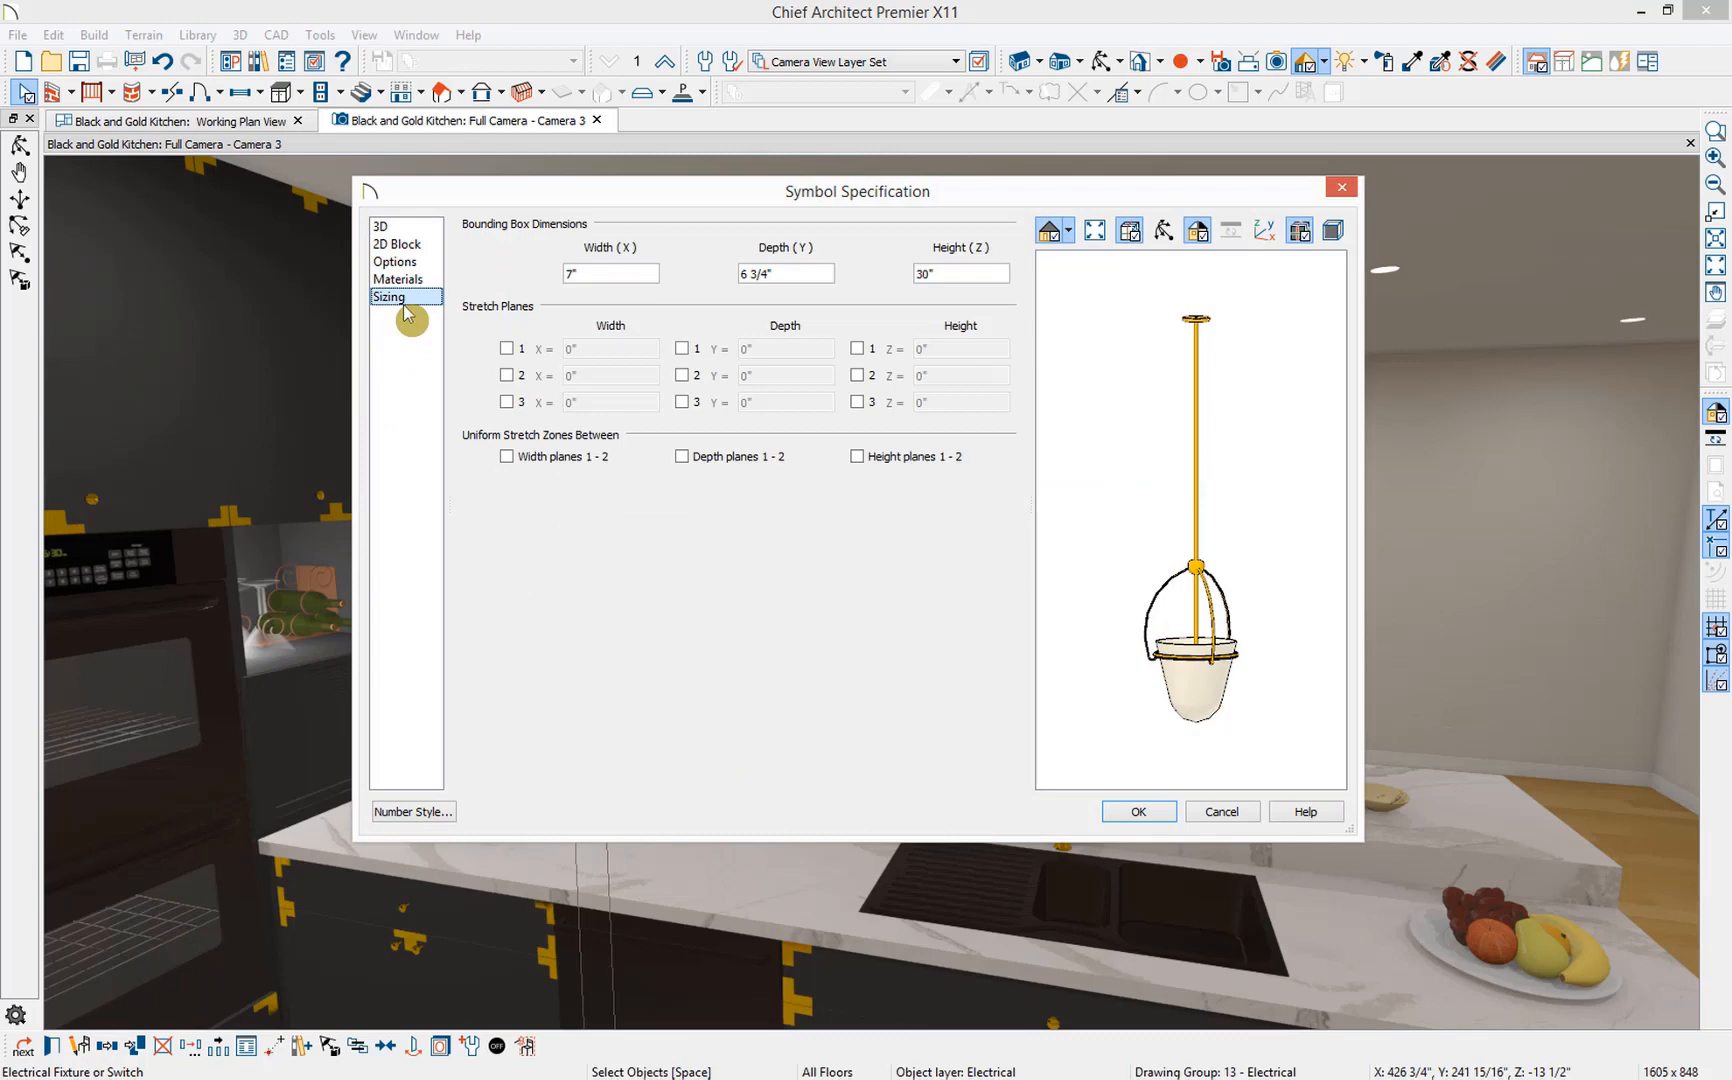
pyautogui.moveTo(527, 248)
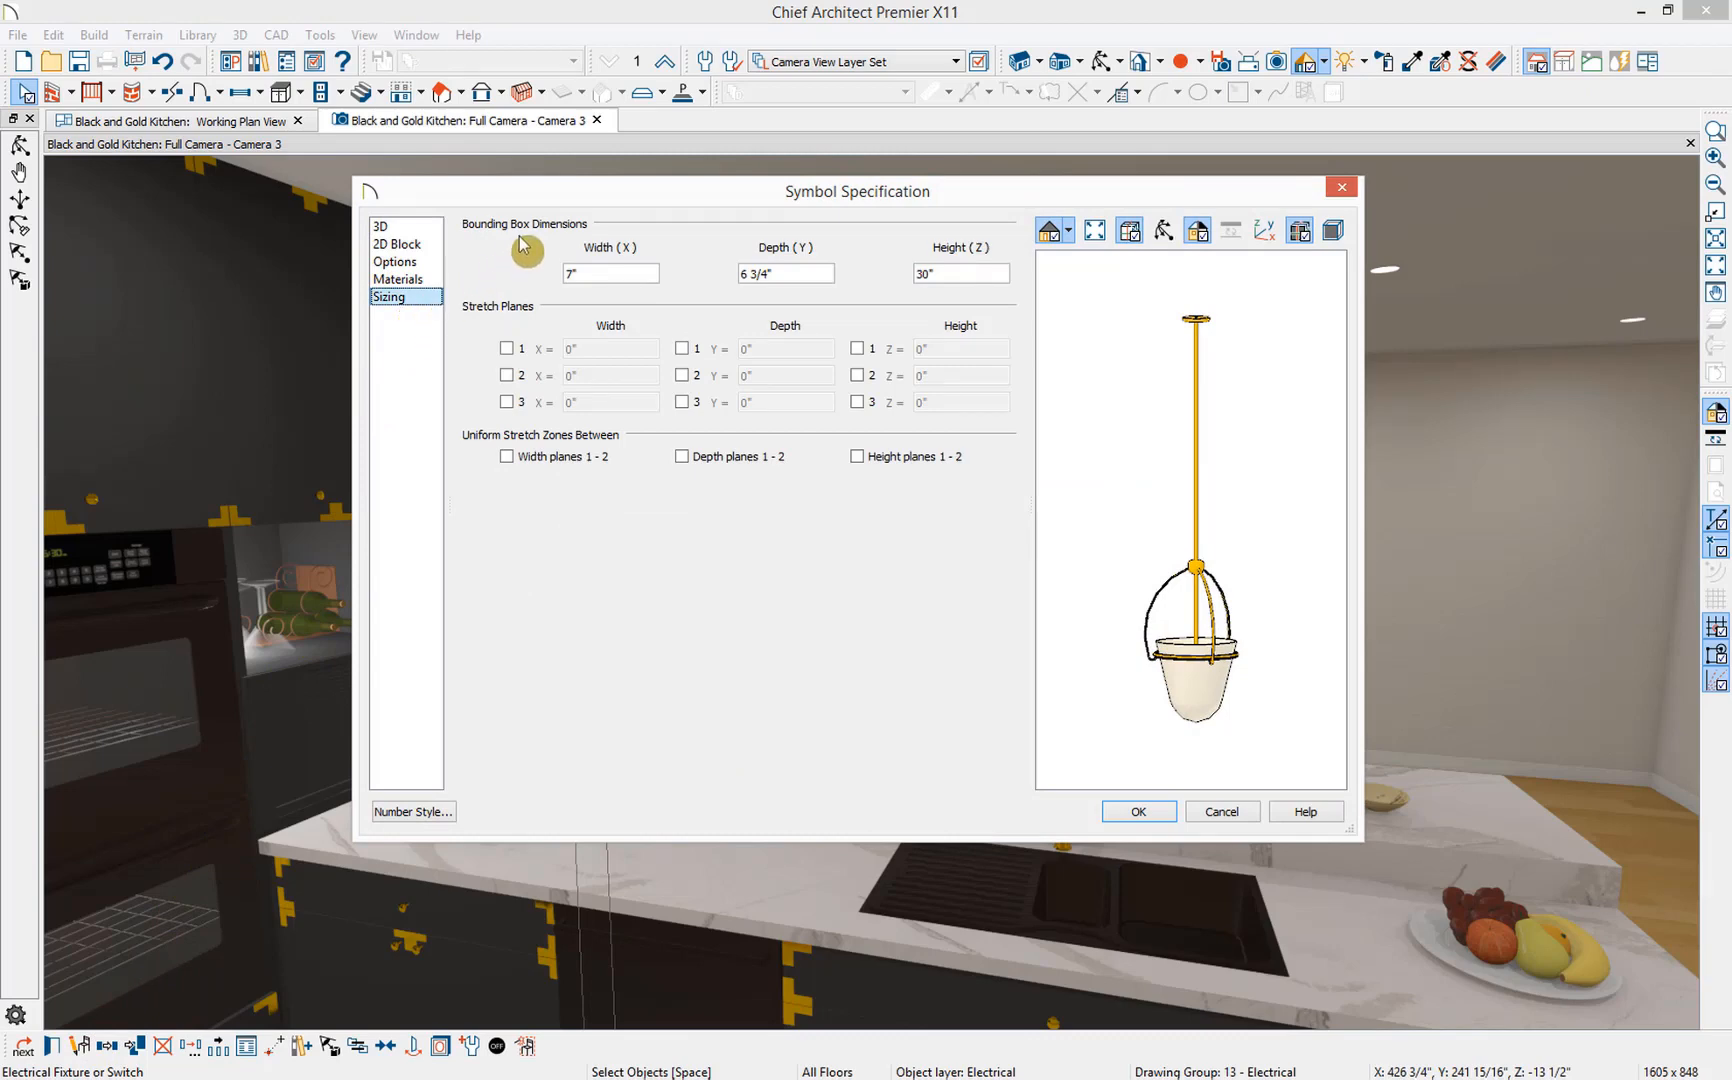
pyautogui.moveTo(550, 247)
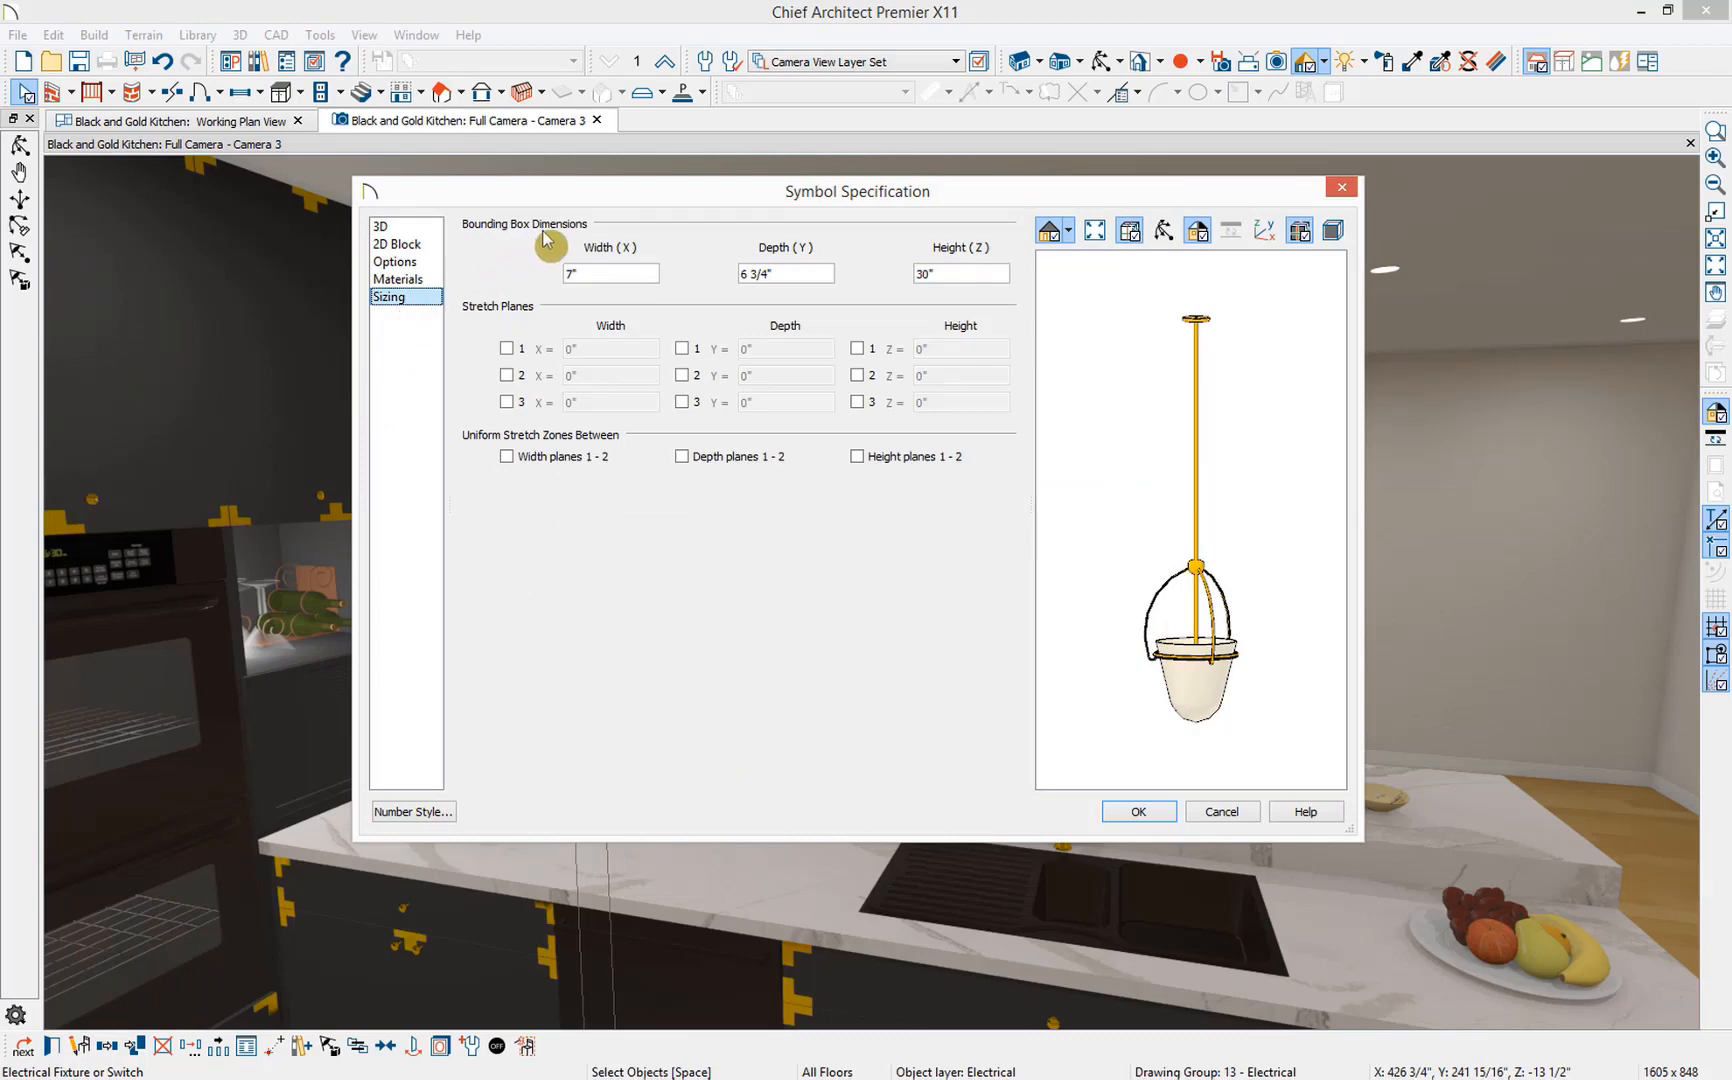
pyautogui.moveTo(508, 319)
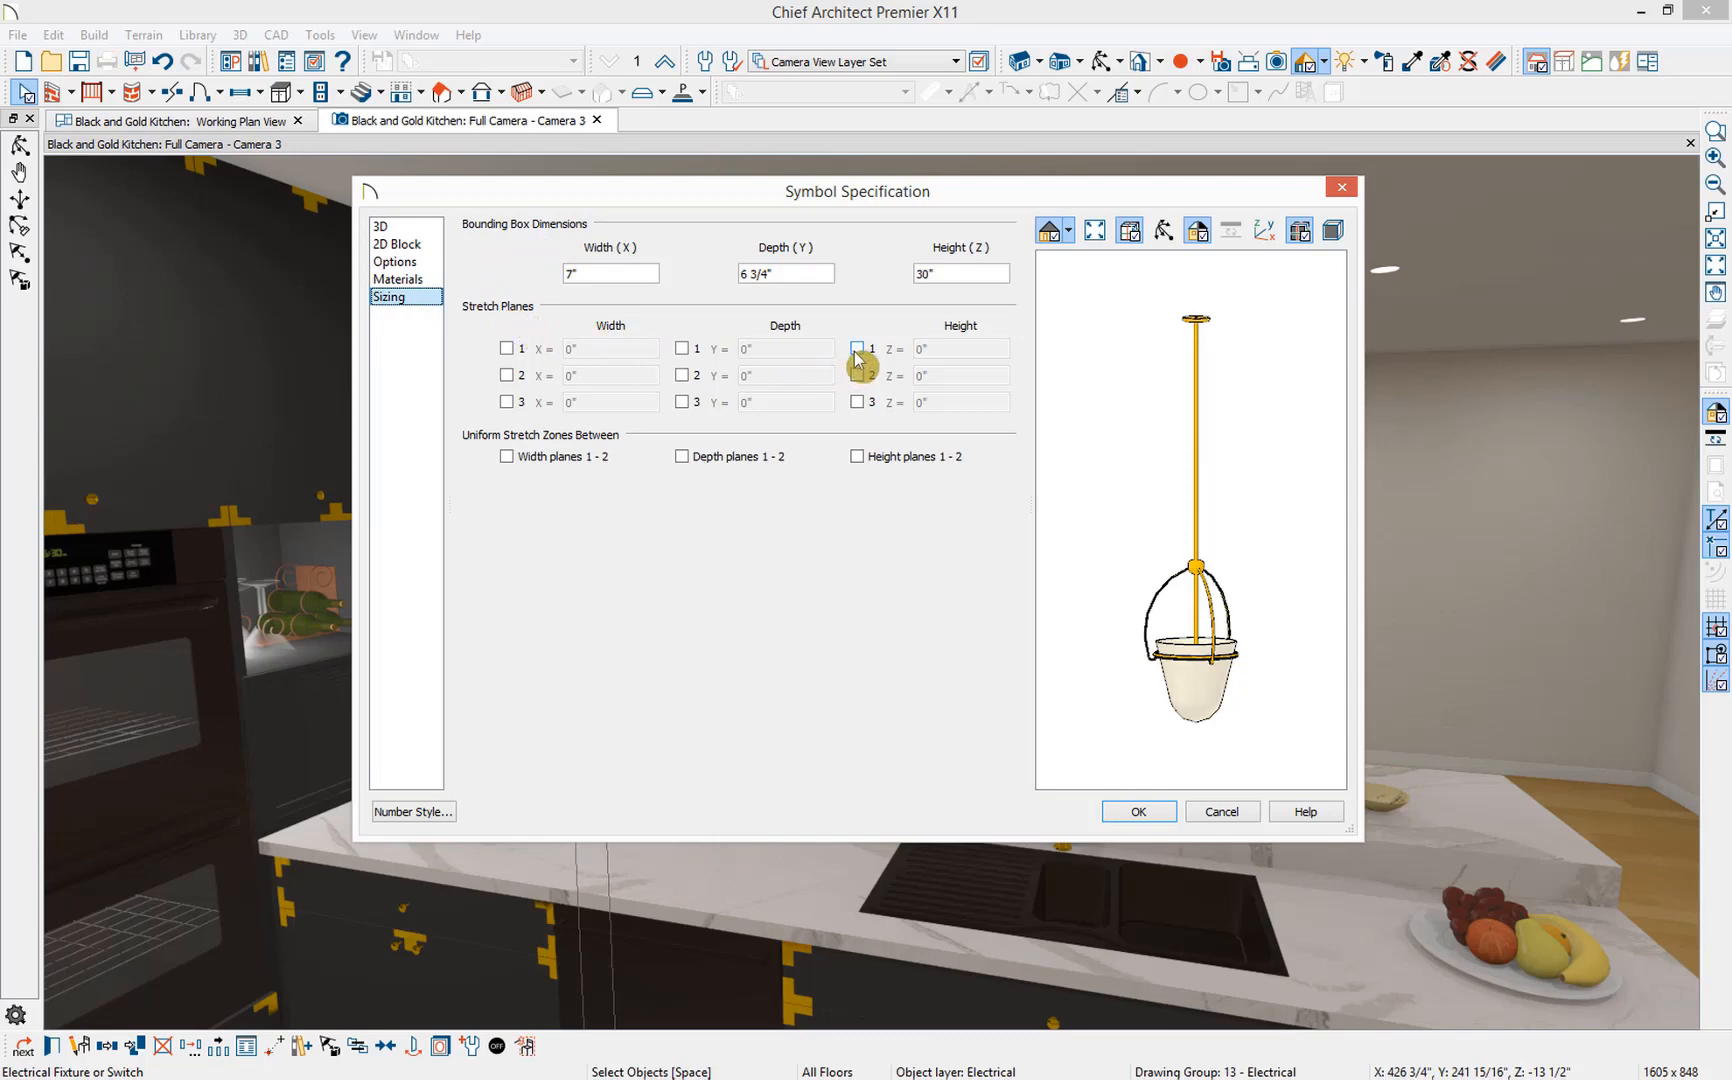
pyautogui.click(857, 349)
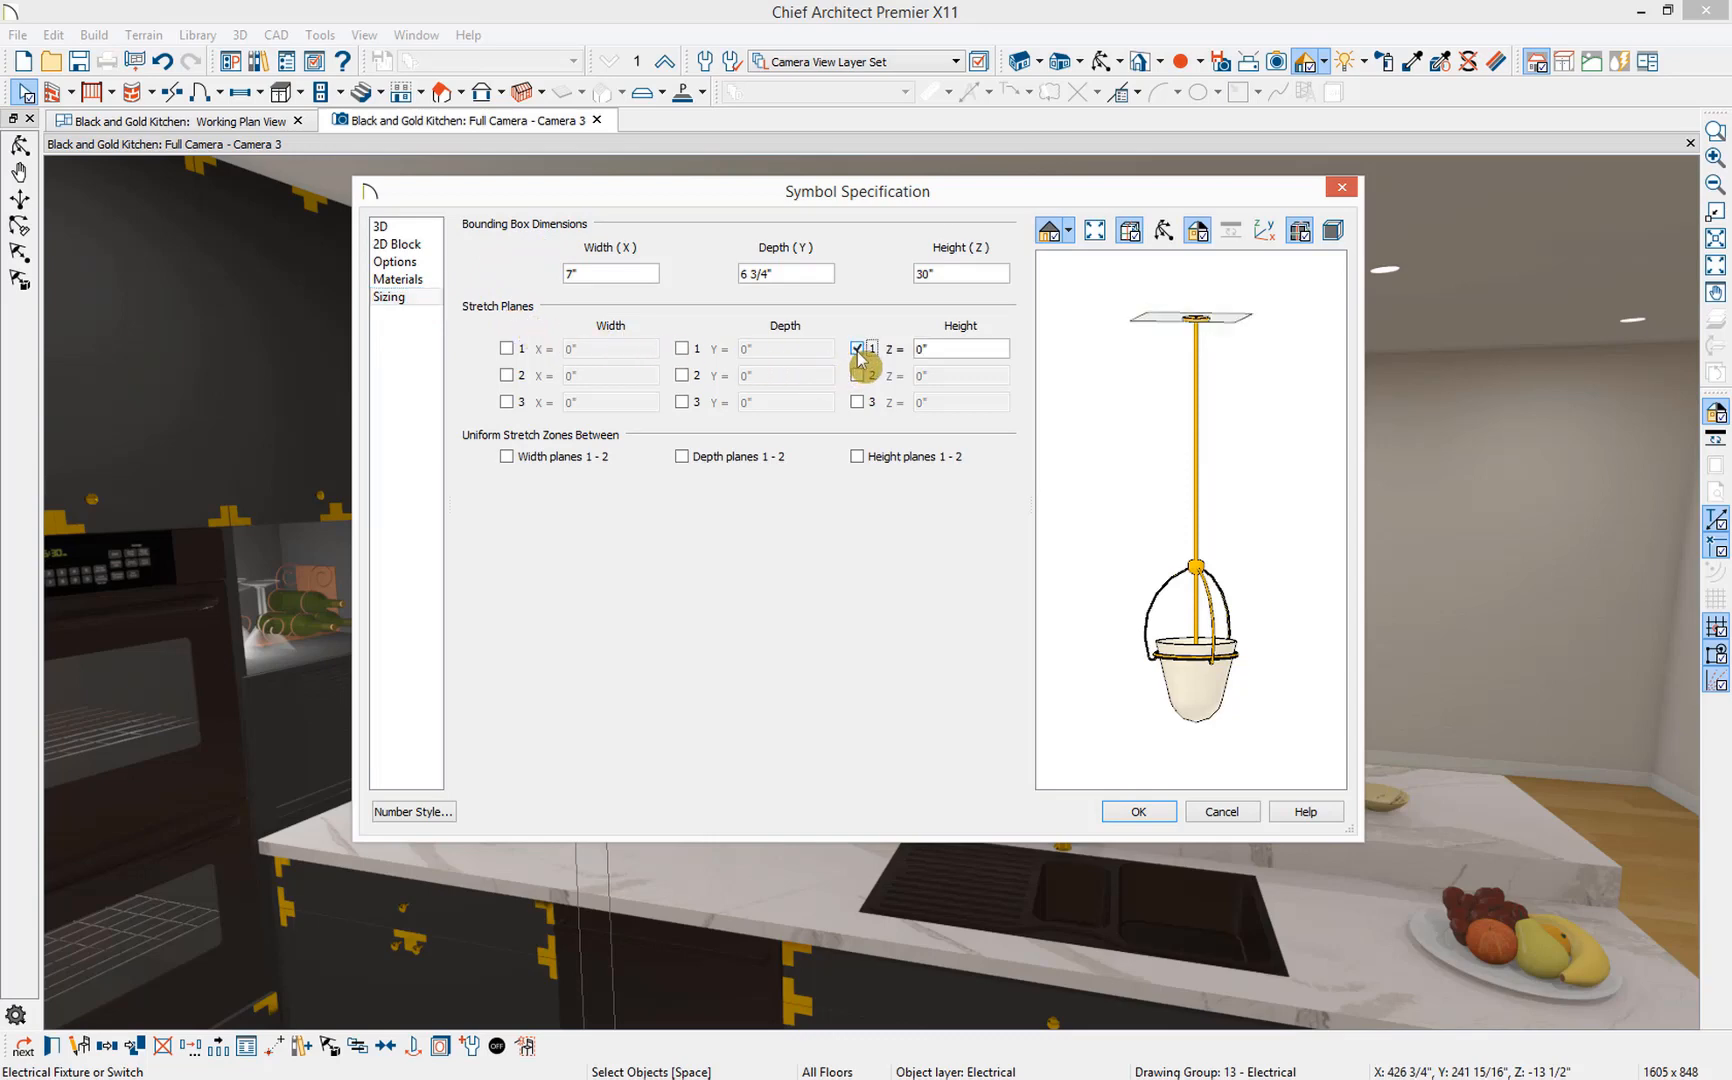
pyautogui.click(960, 349)
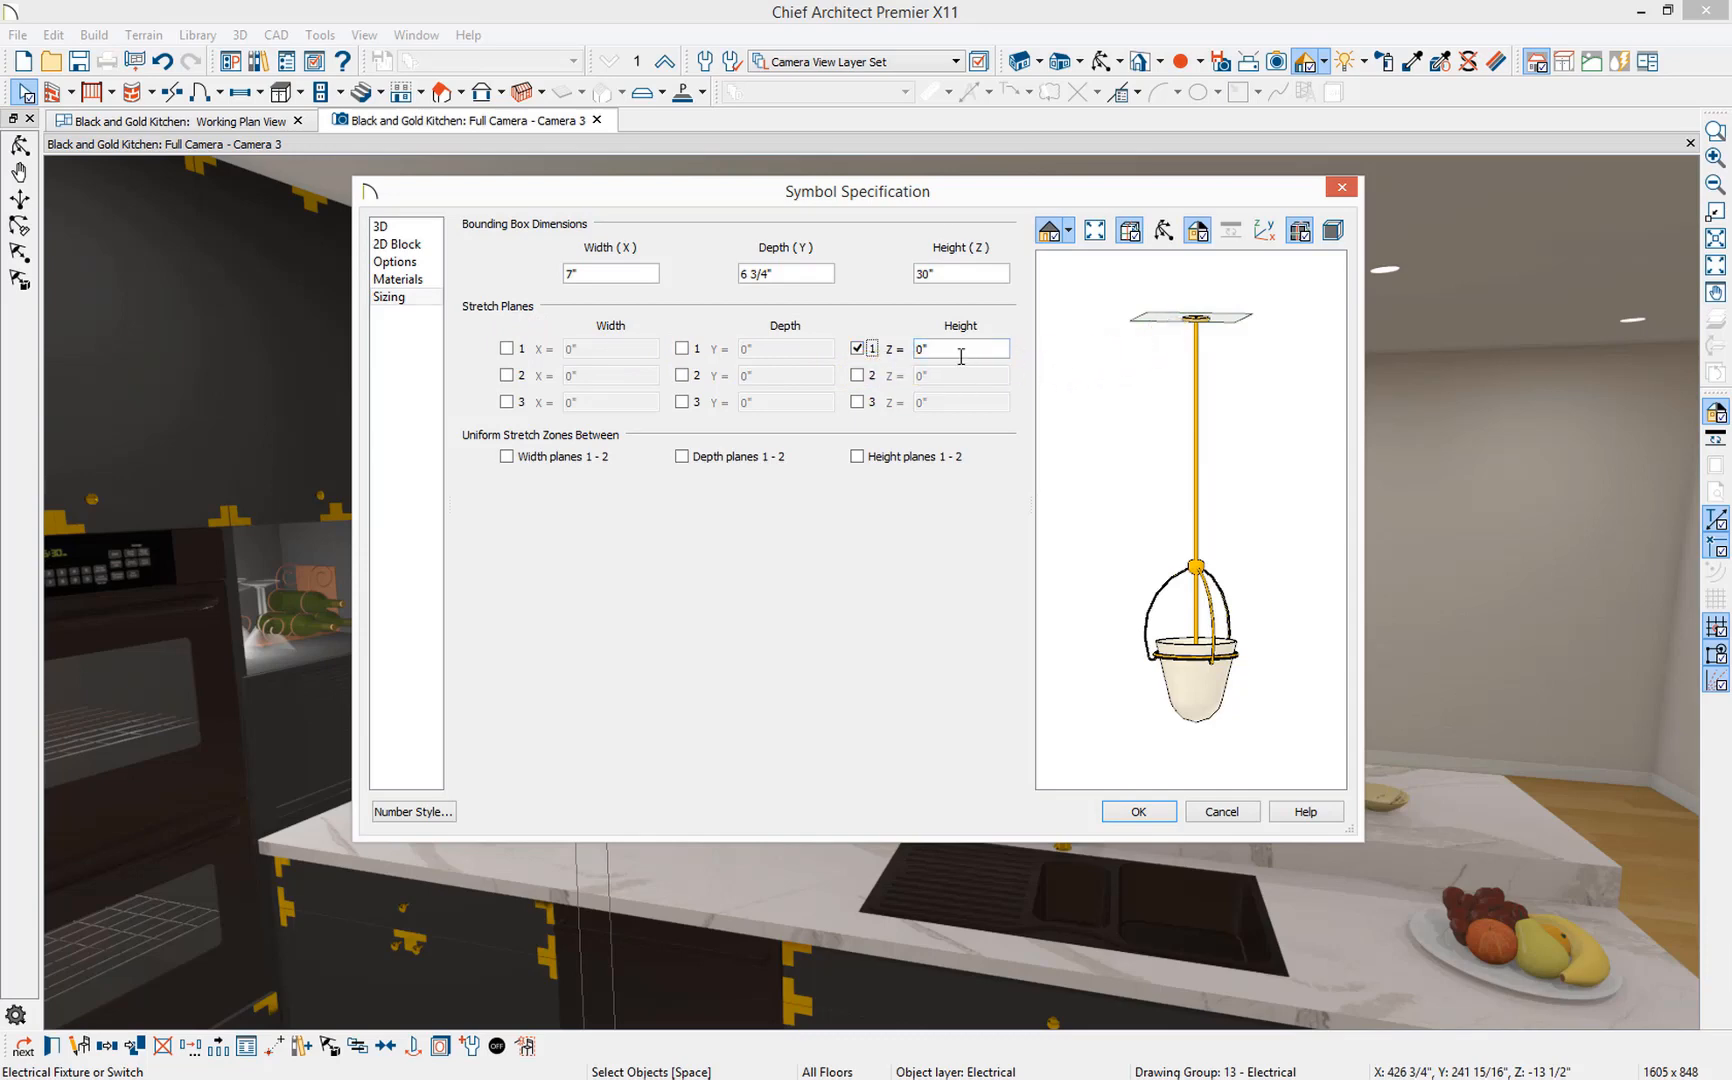
pyautogui.tripleClick(960, 349)
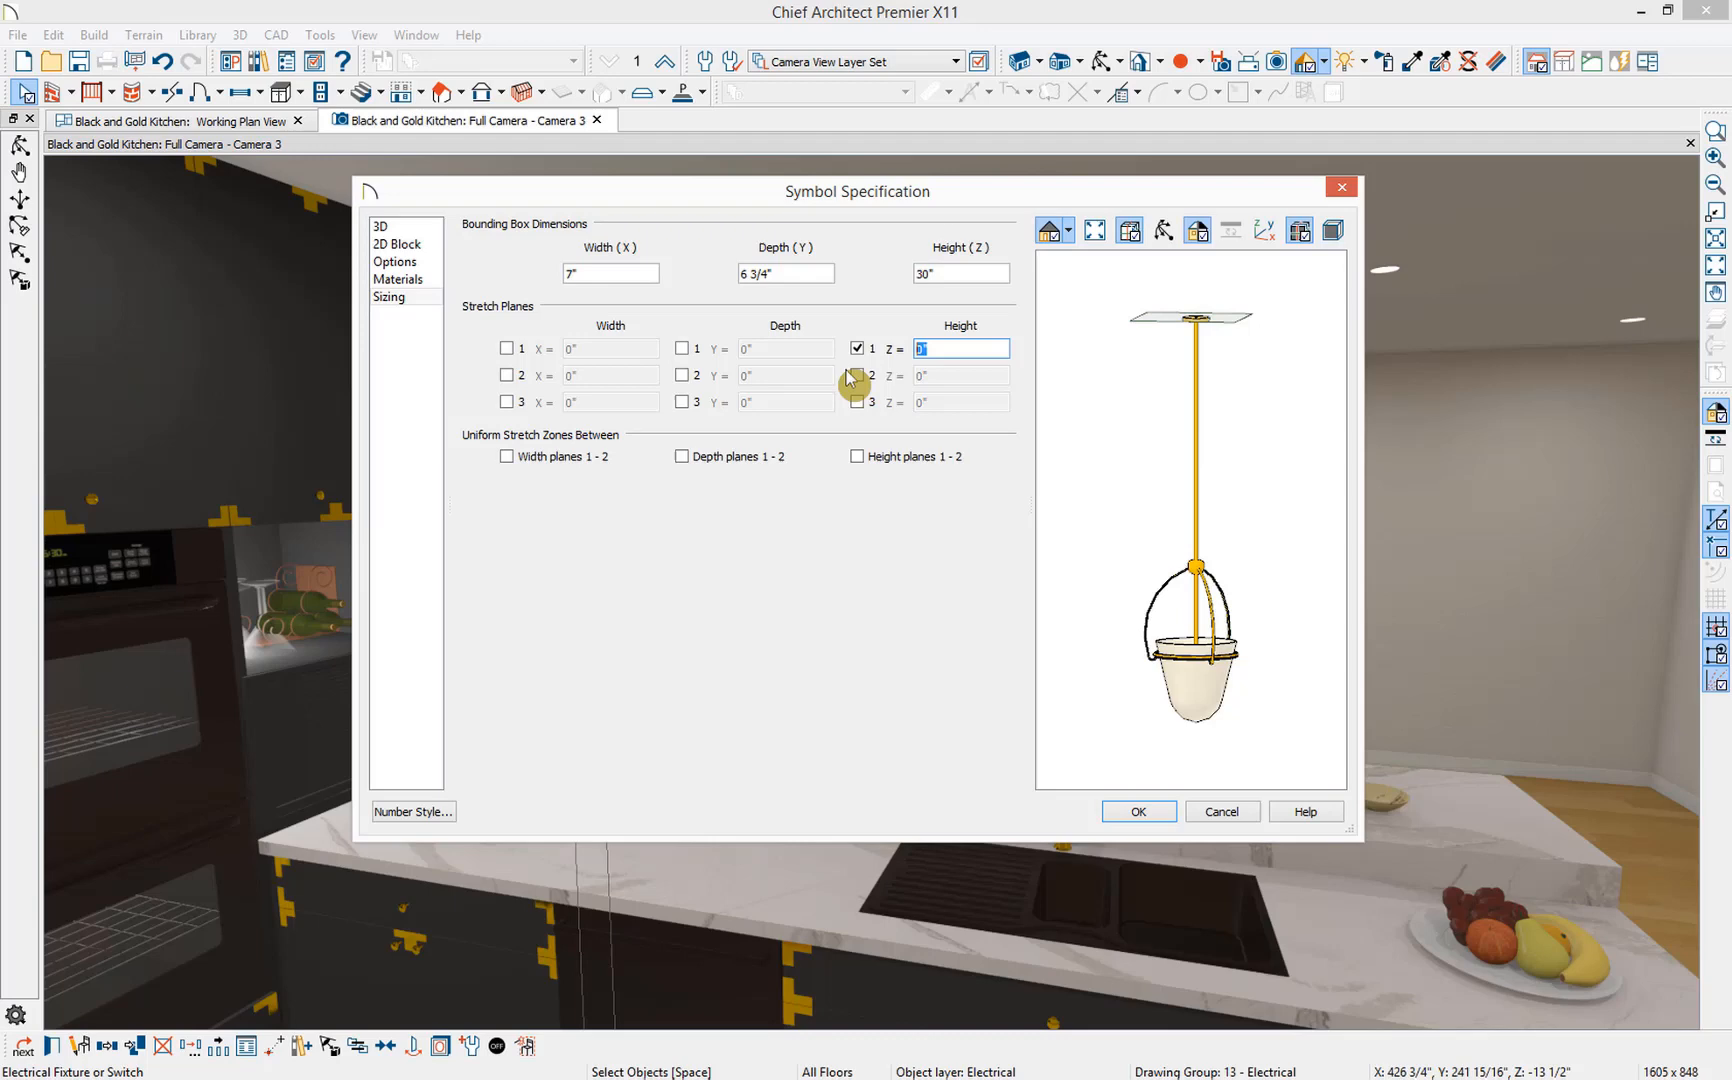
pyautogui.write('-10')
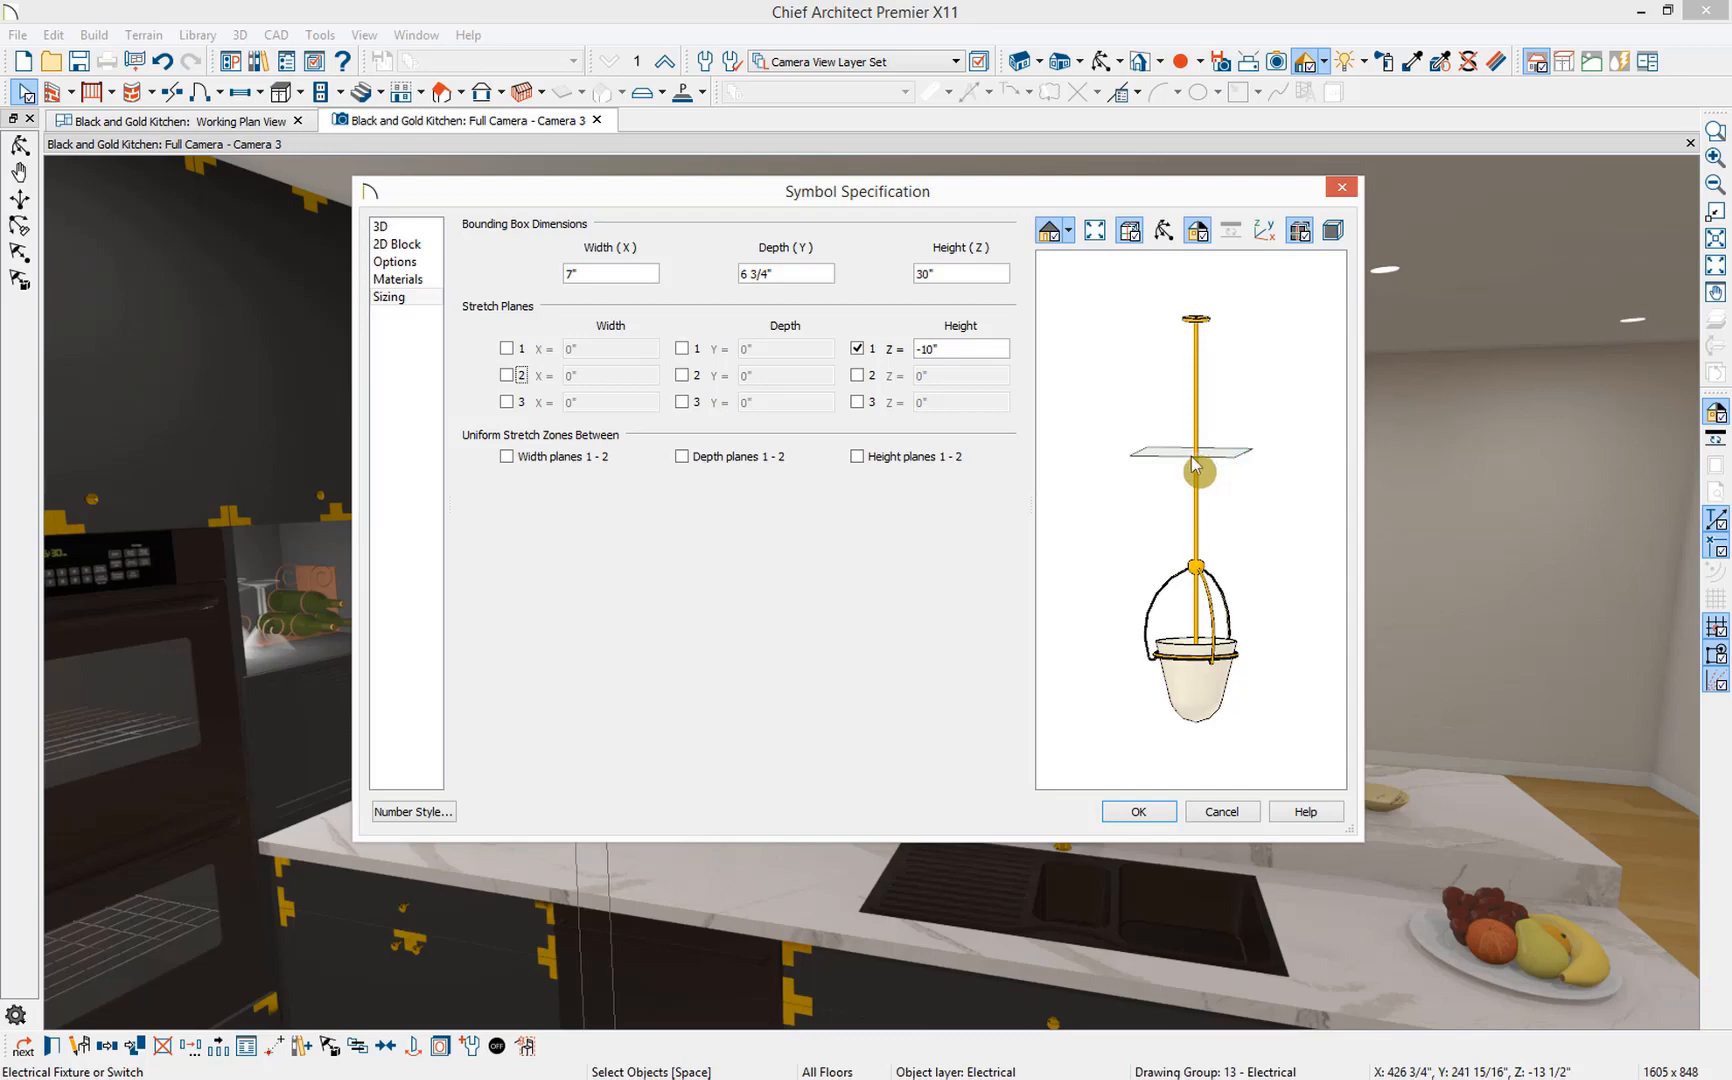
pyautogui.moveTo(1193, 472)
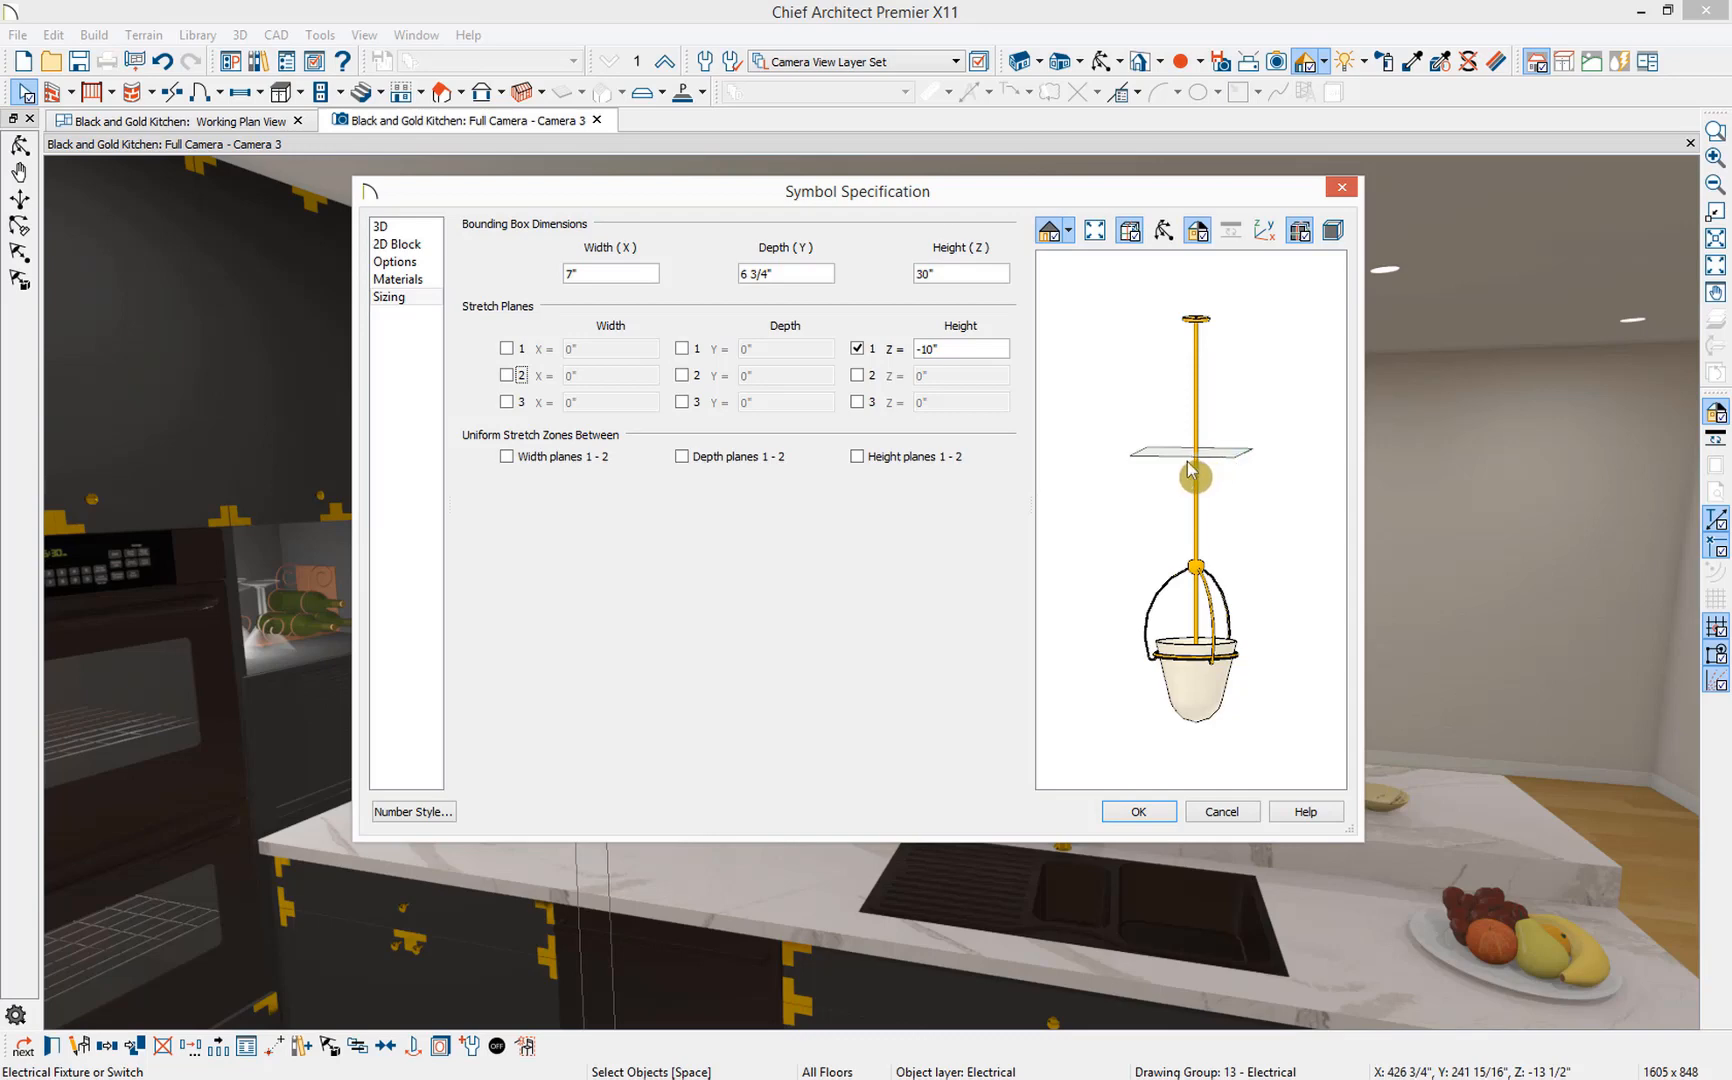
pyautogui.click(1137, 811)
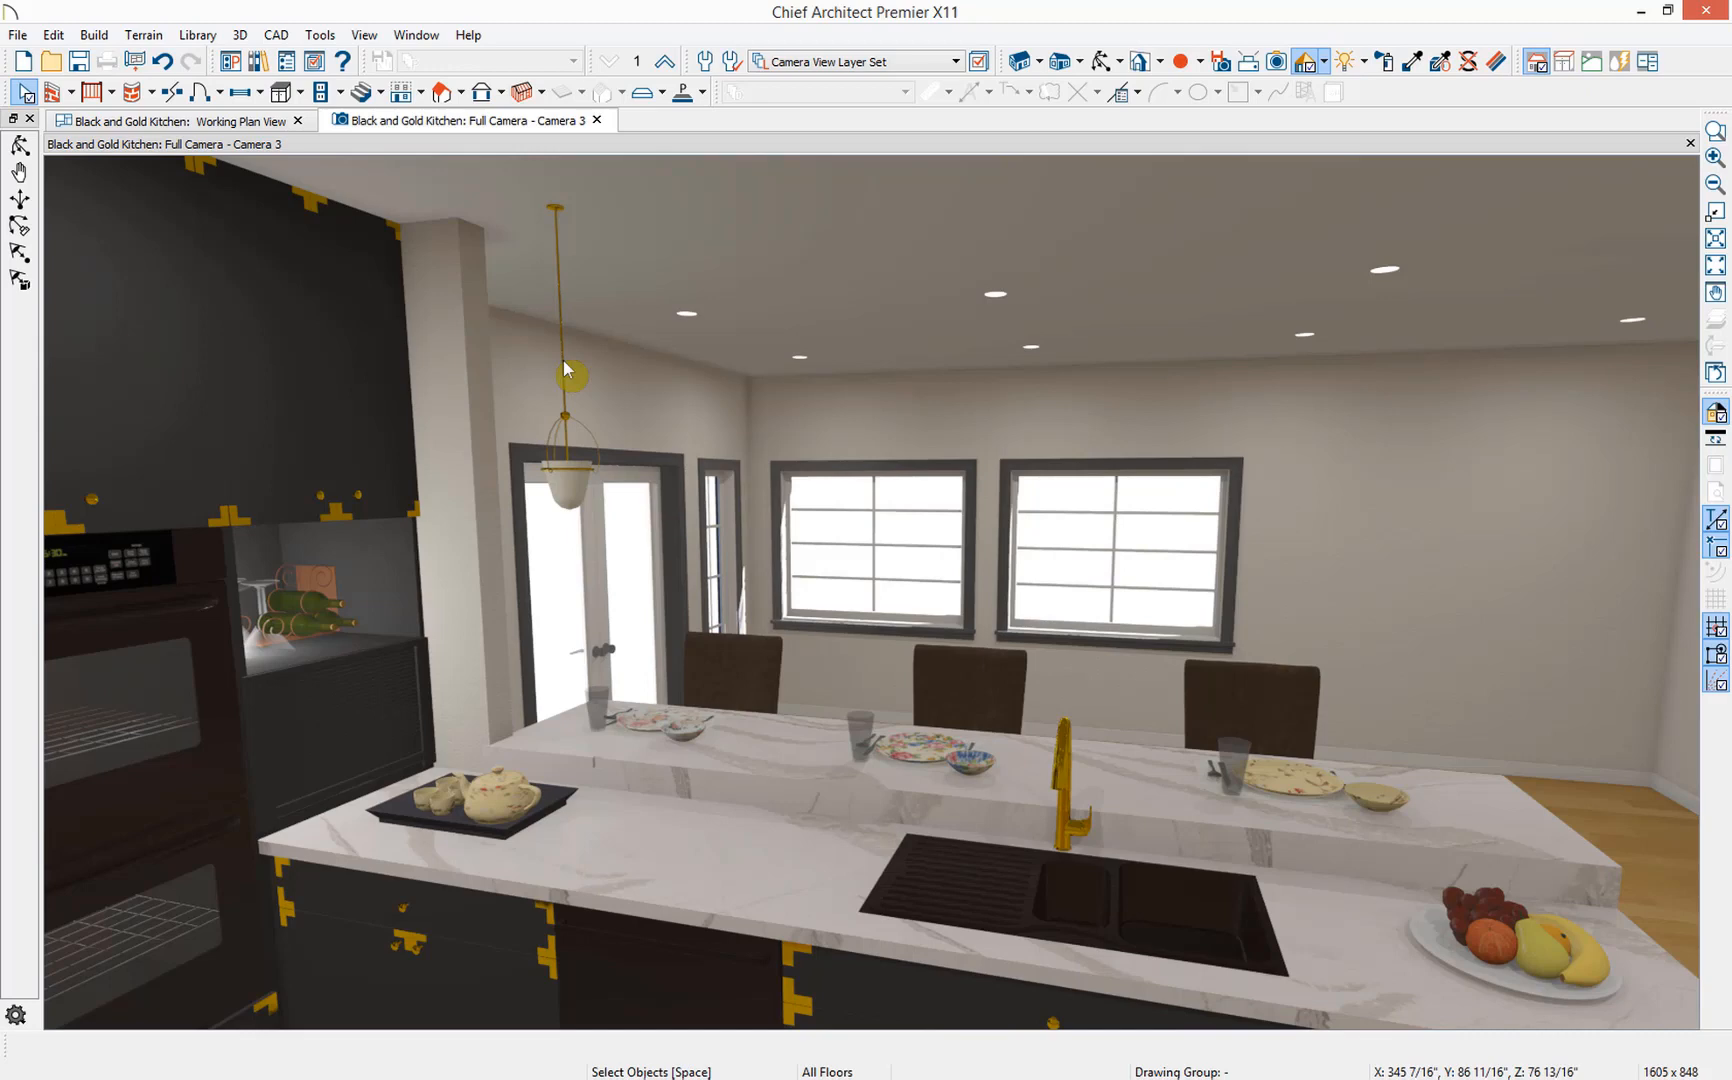
pyautogui.moveTo(959, 469)
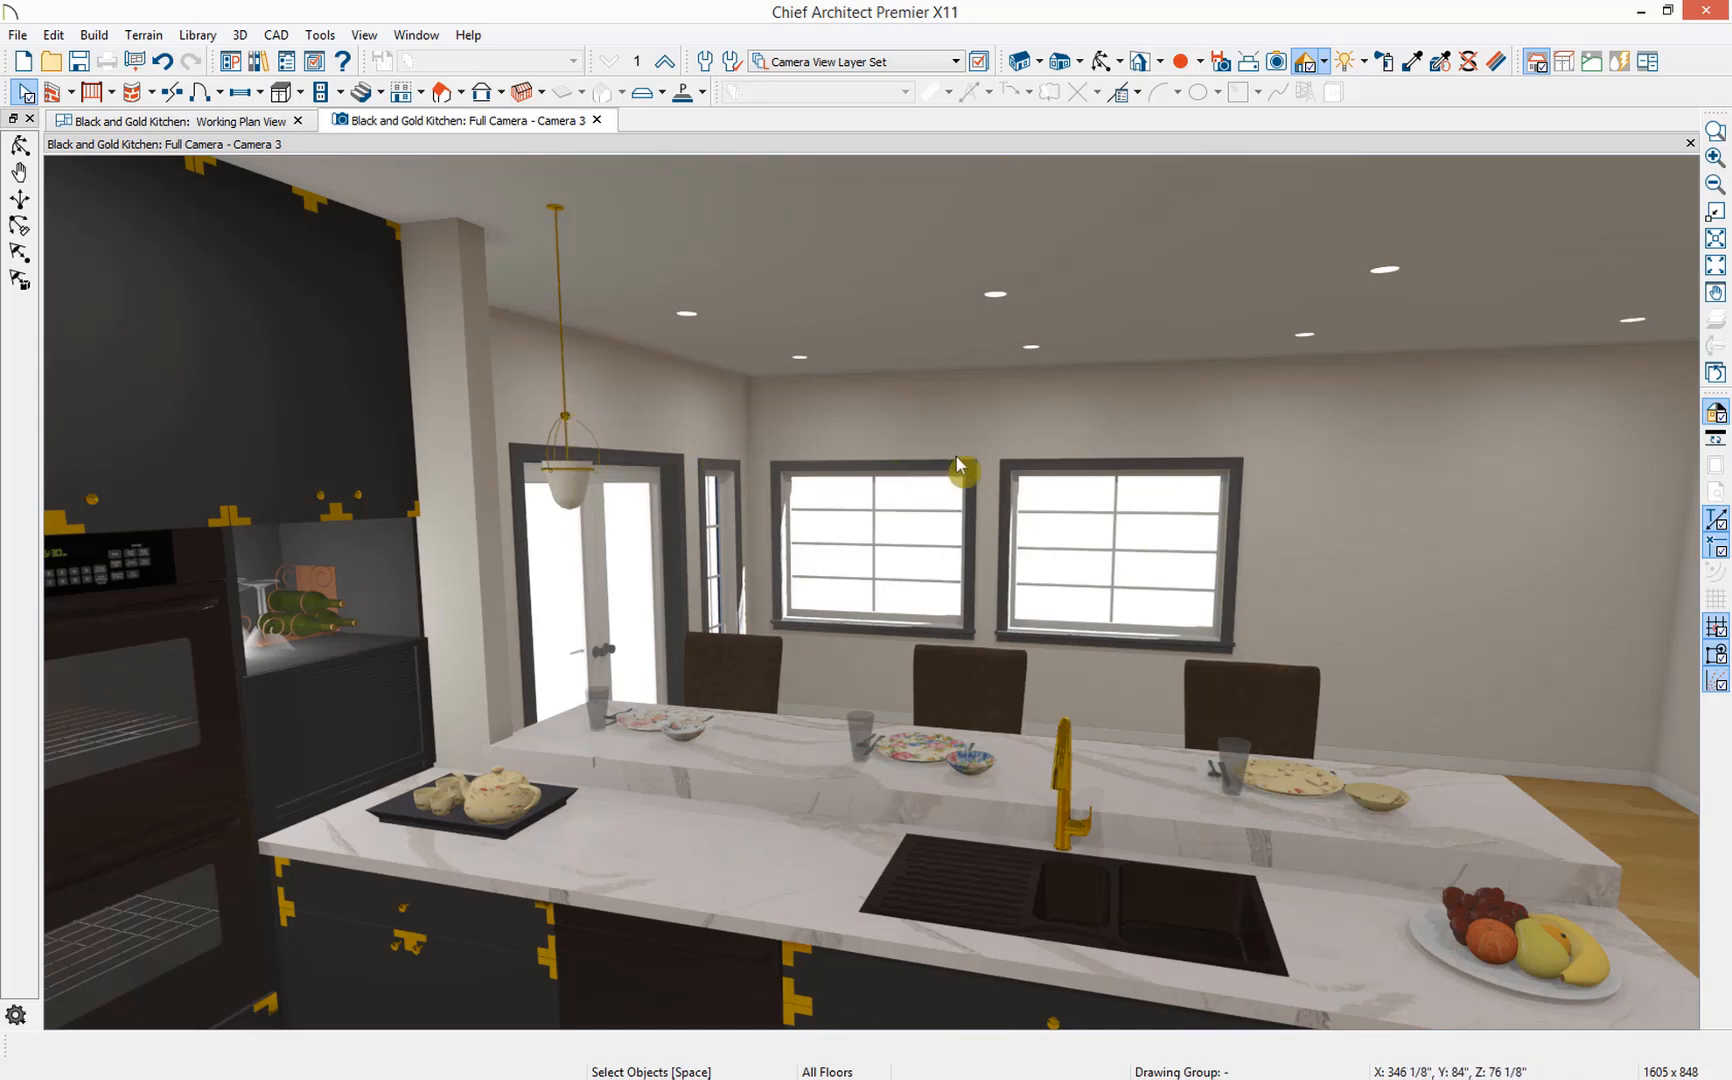
pyautogui.moveTo(575, 498)
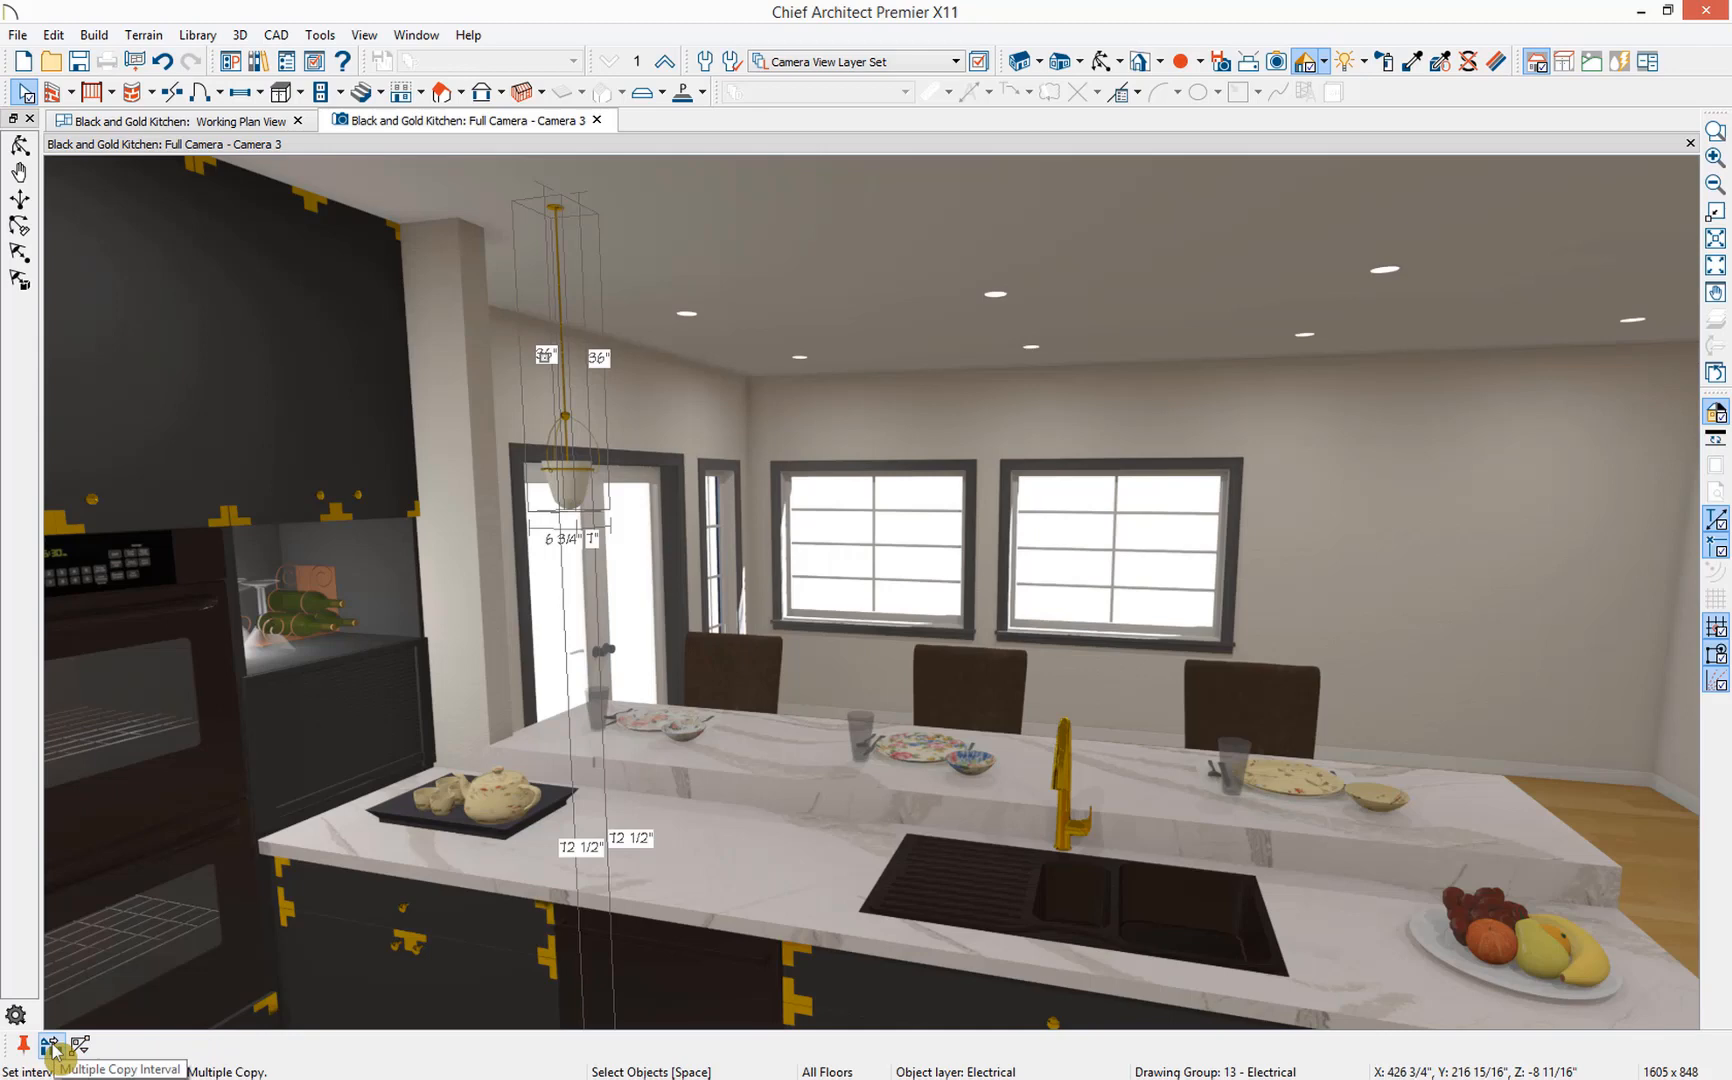
# - Evenly distribute pendant copies along the island into three lights and select the rightmost one
pyautogui.click(50, 1046)
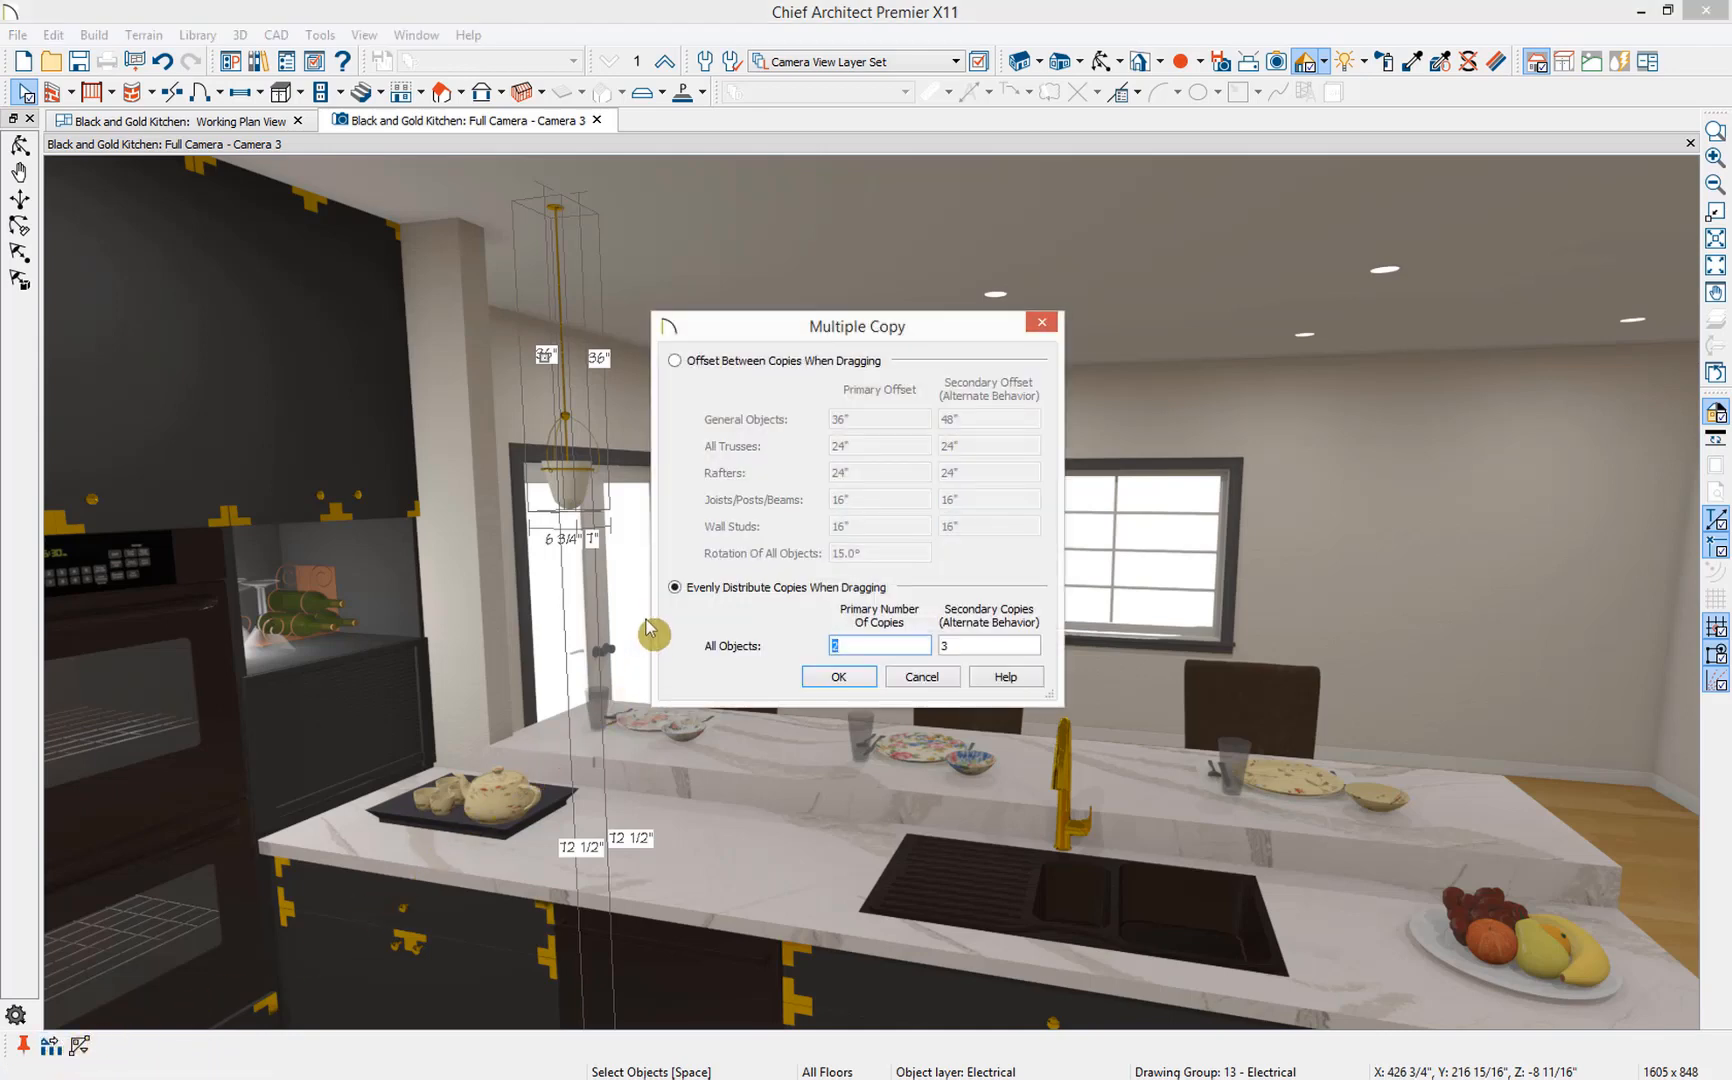
pyautogui.moveTo(764, 615)
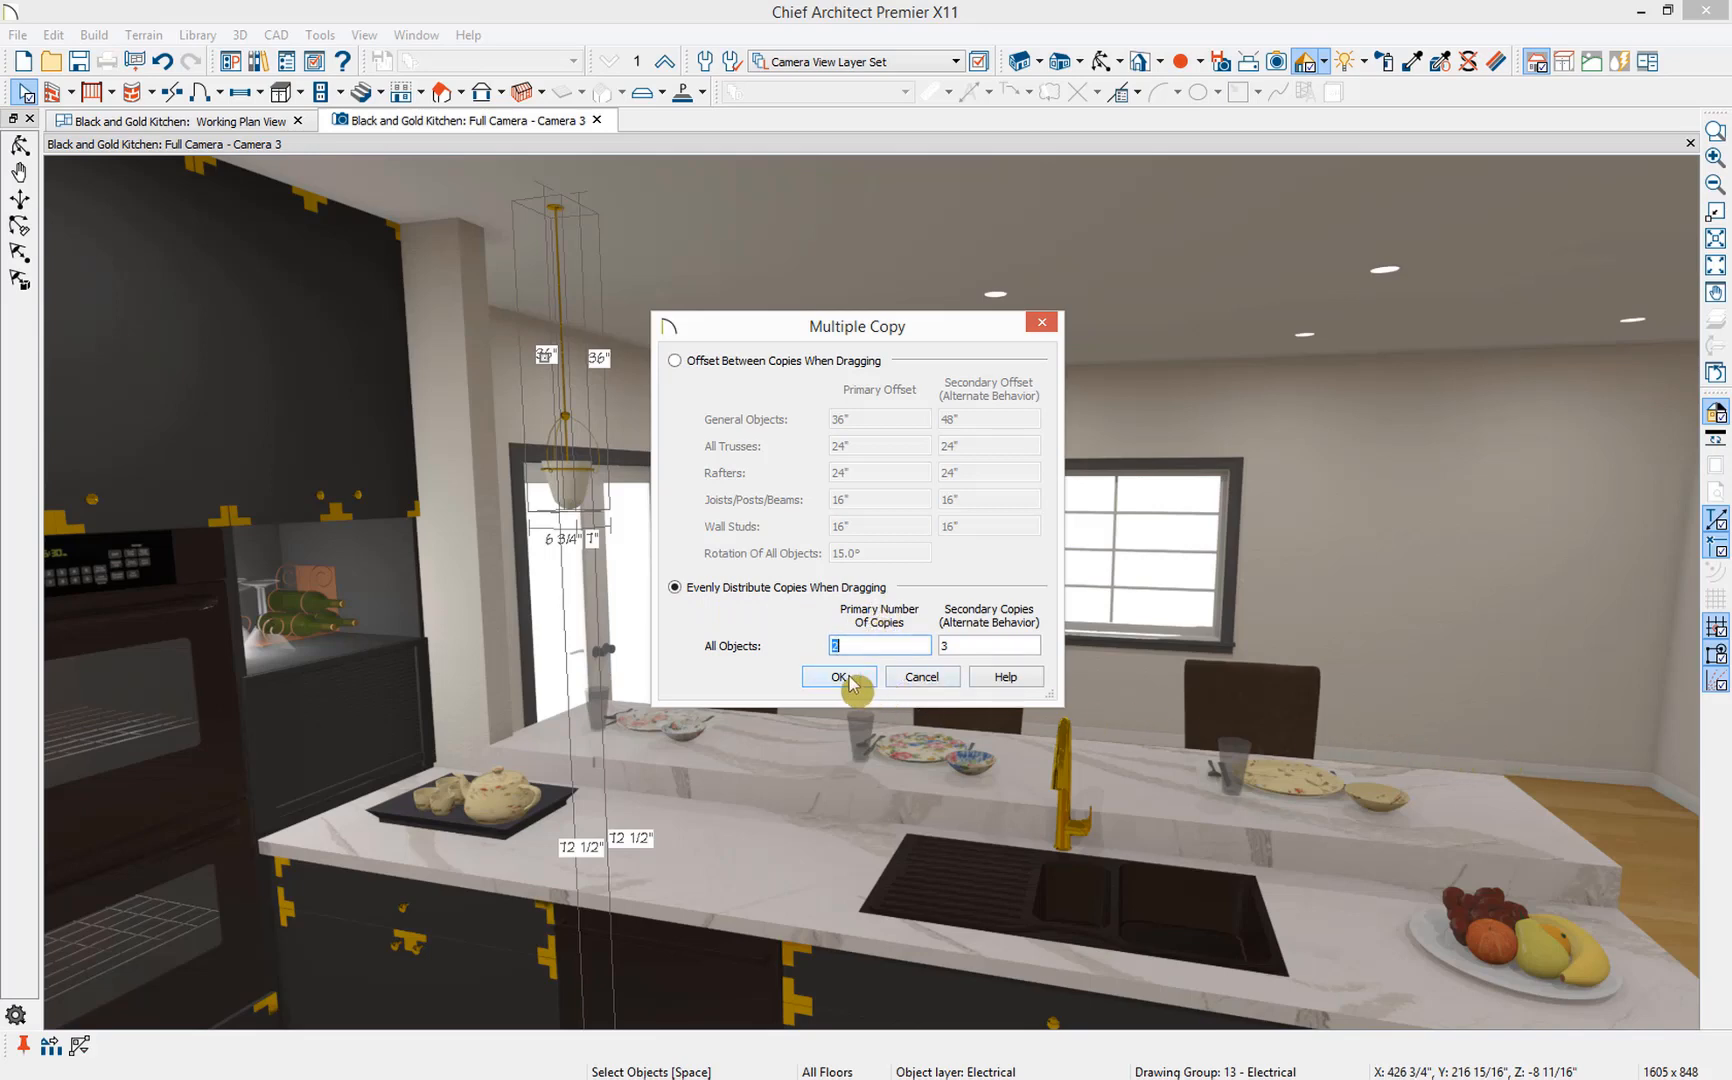
pyautogui.click(837, 676)
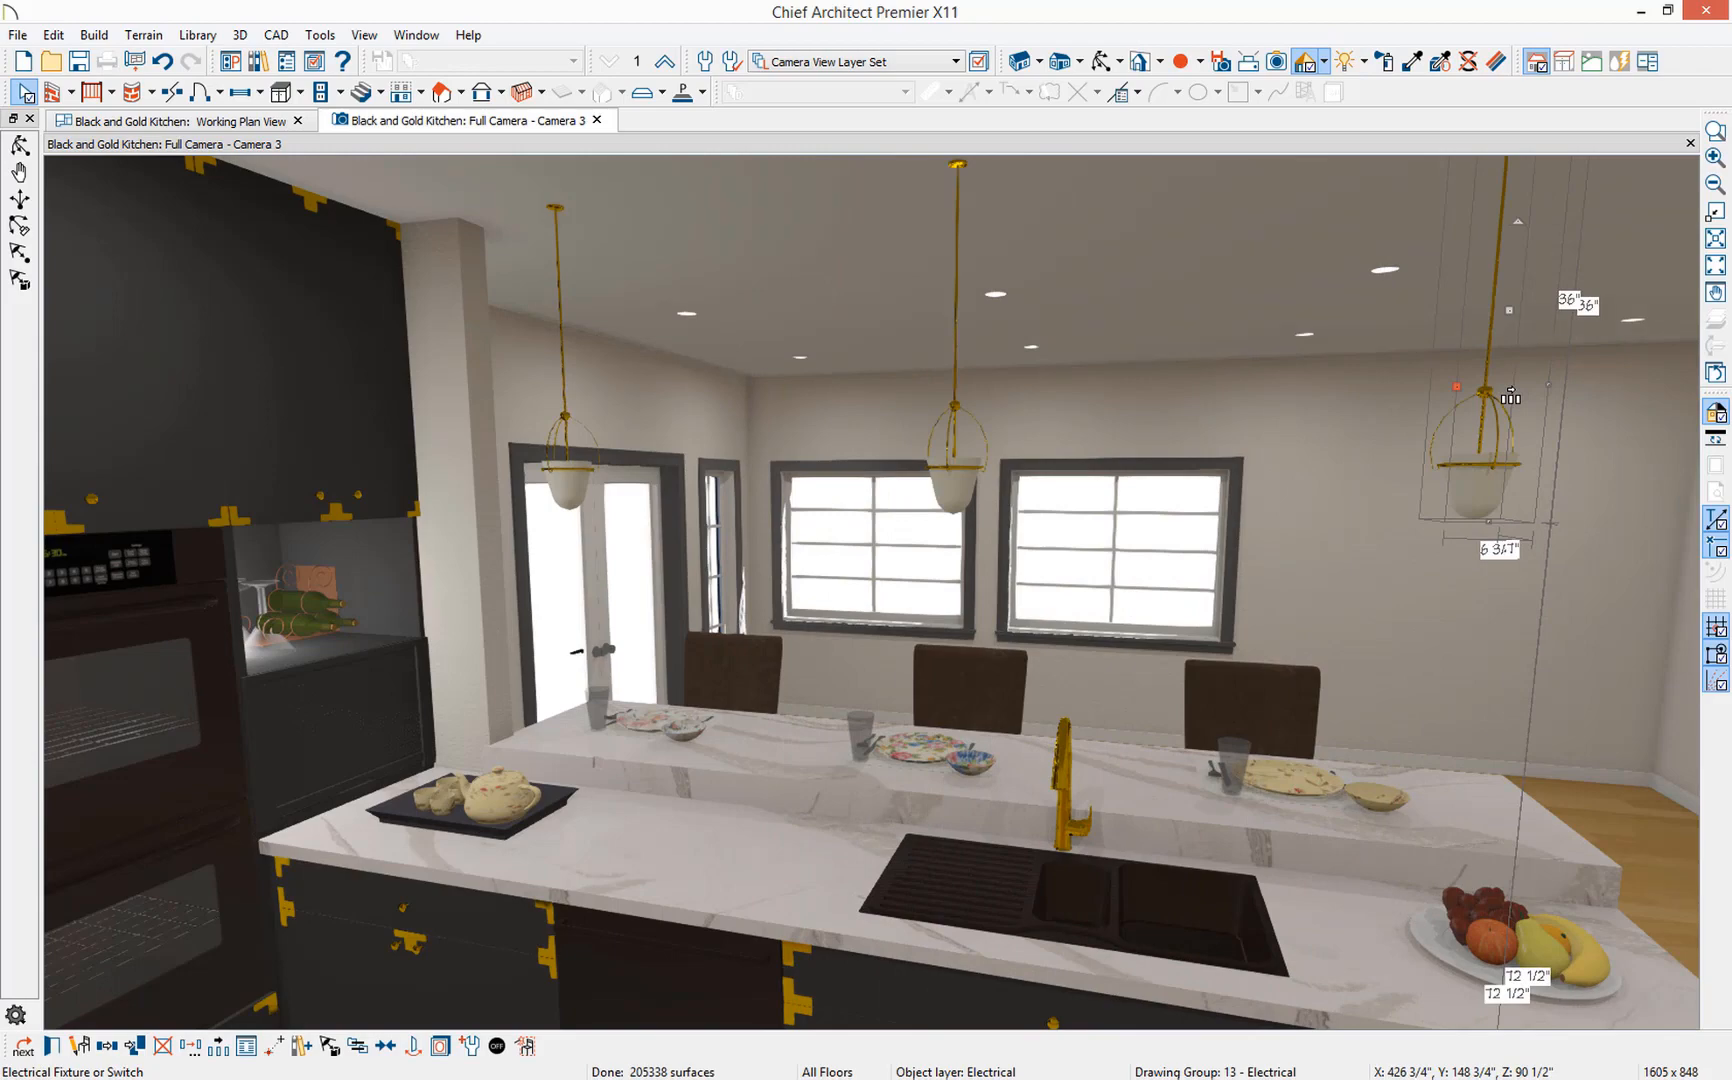
pyautogui.click(1100, 61)
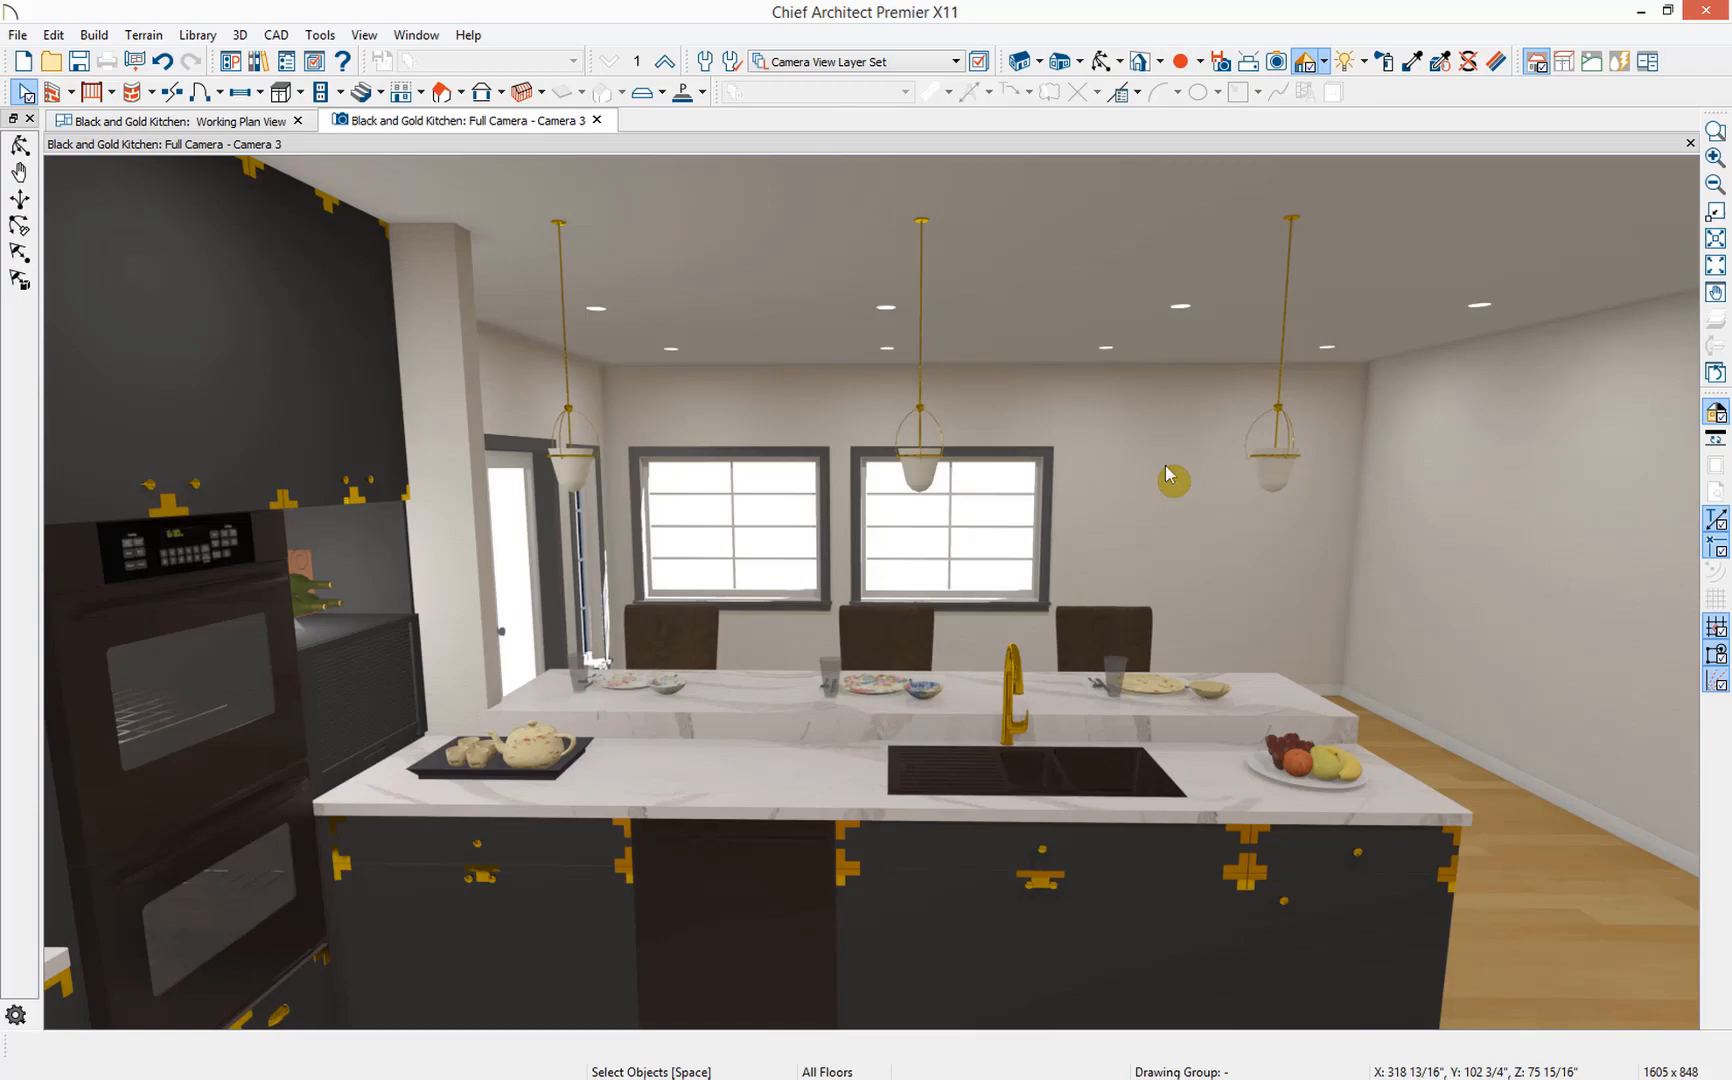
pyautogui.click(1276, 453)
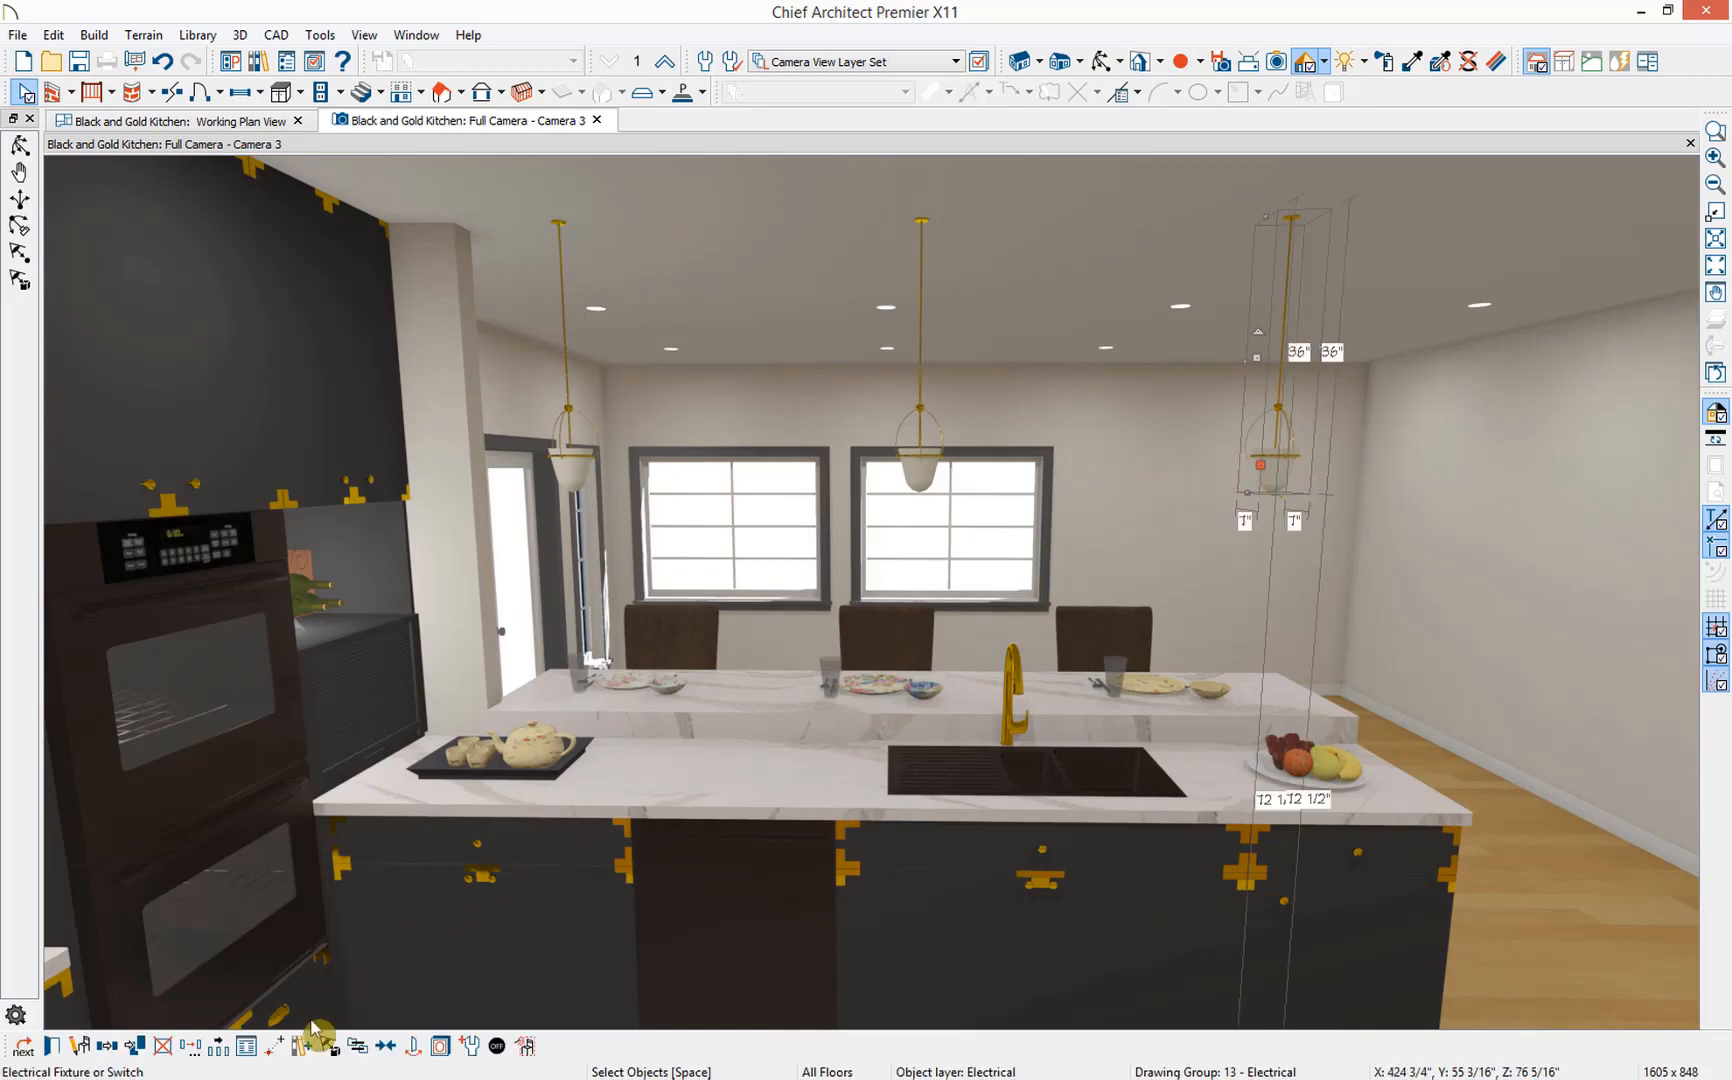